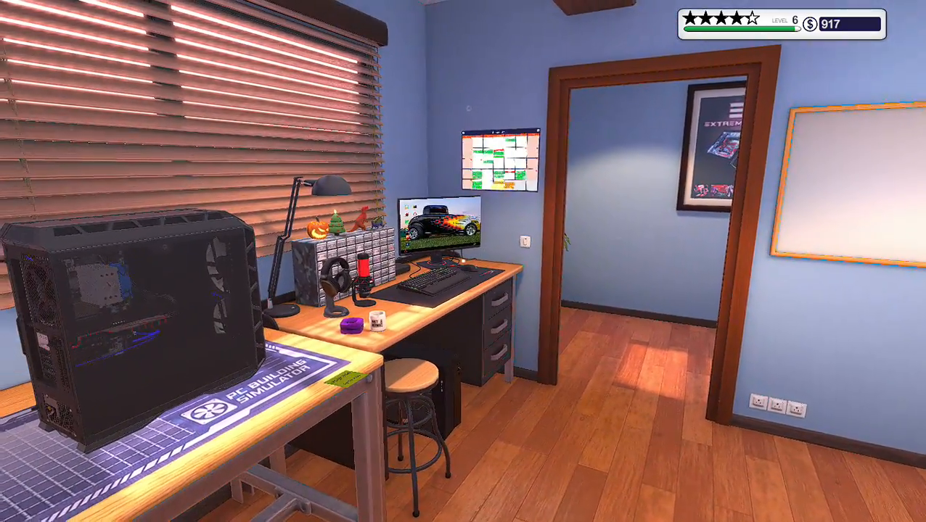
mouse_move(463, 261)
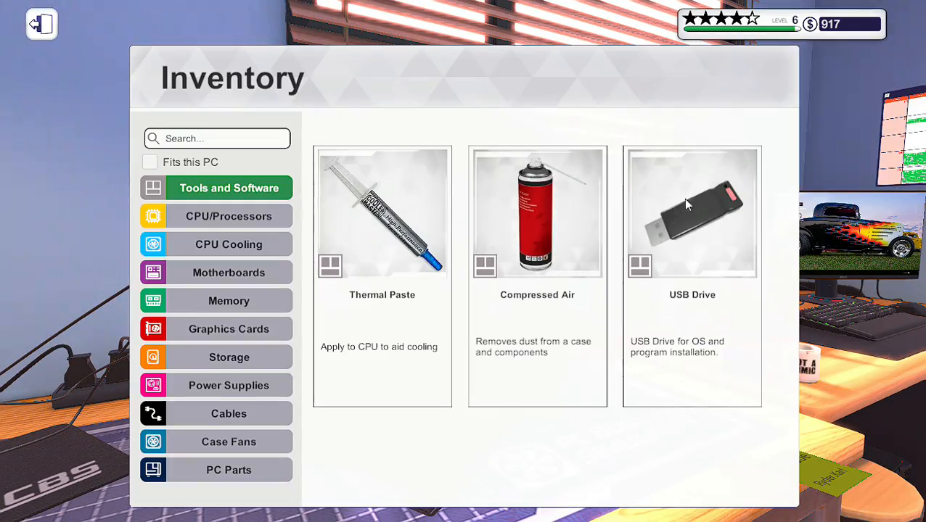
Close the parts inventory to return to the workshop
click(41, 23)
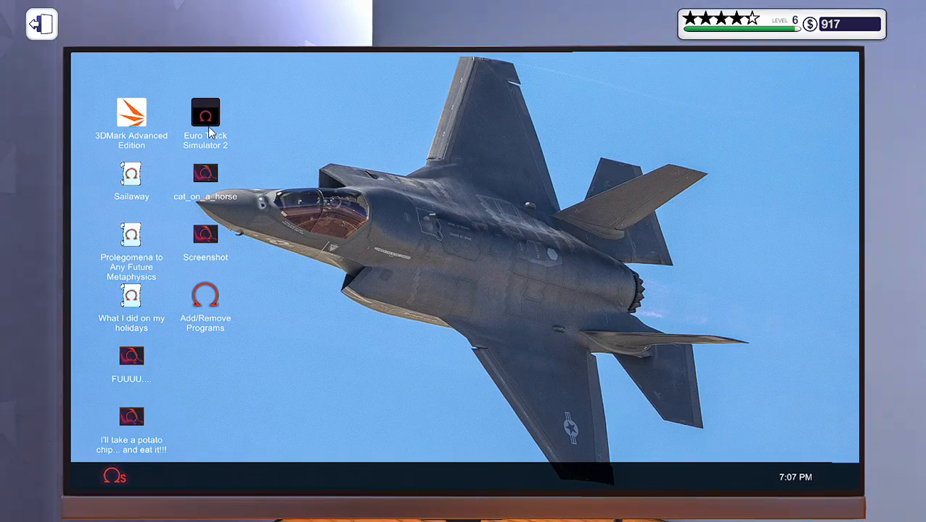
mouse_move(128, 119)
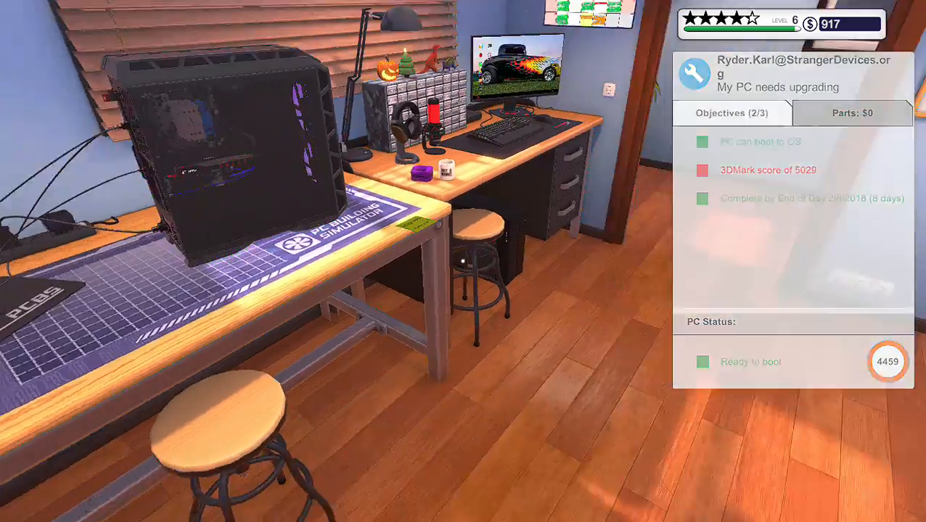
On the office computer, read the upgrade request e-mail and the new-parts notice
click(517, 70)
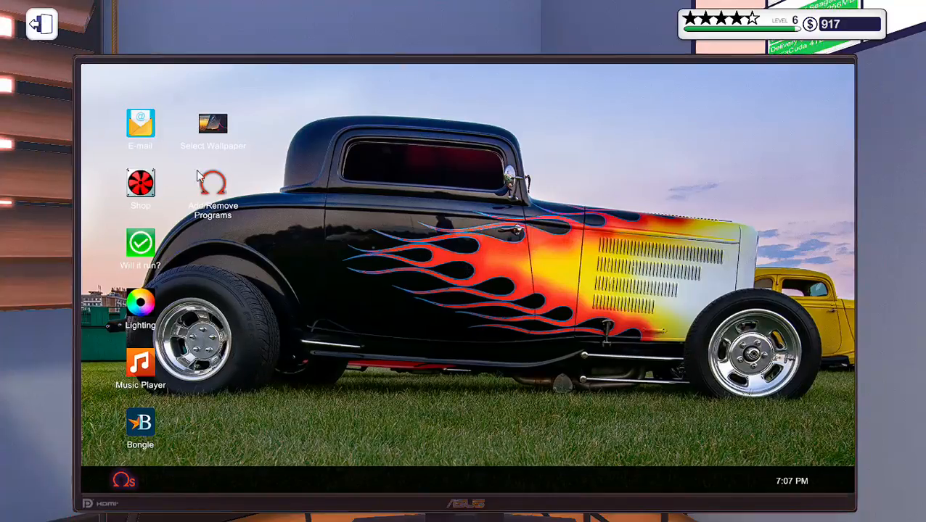
click(141, 122)
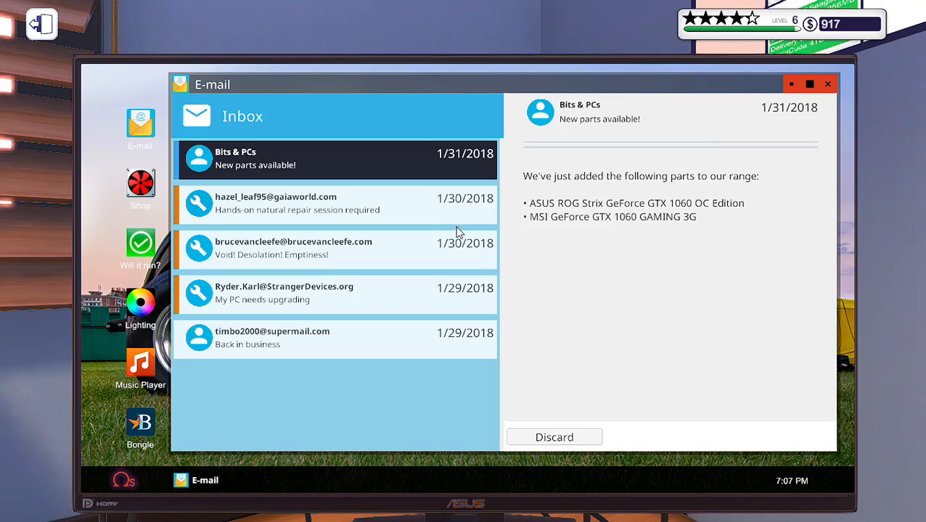
click(335, 338)
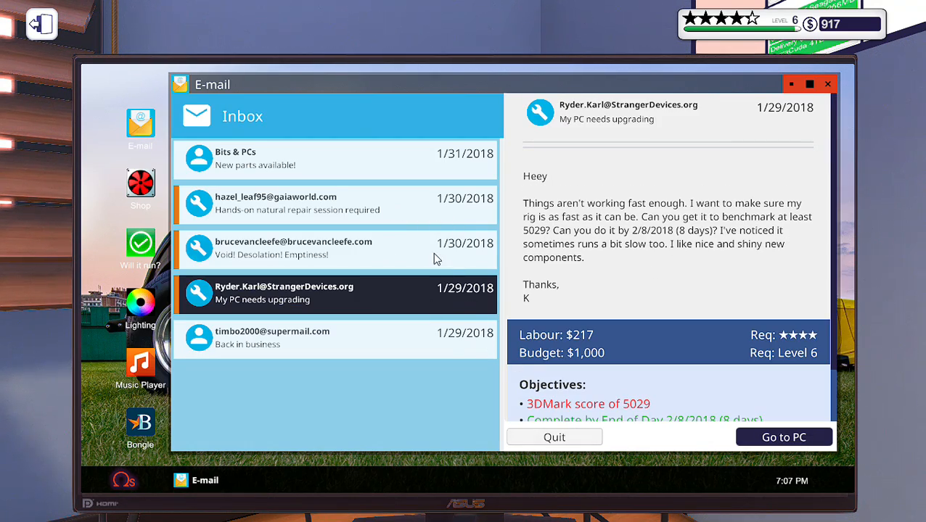
click(333, 205)
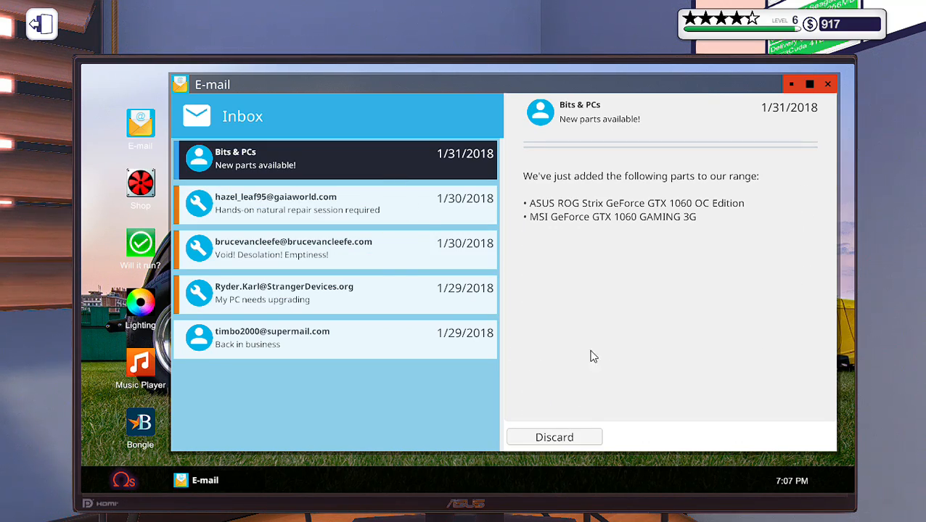
mouse_move(593, 397)
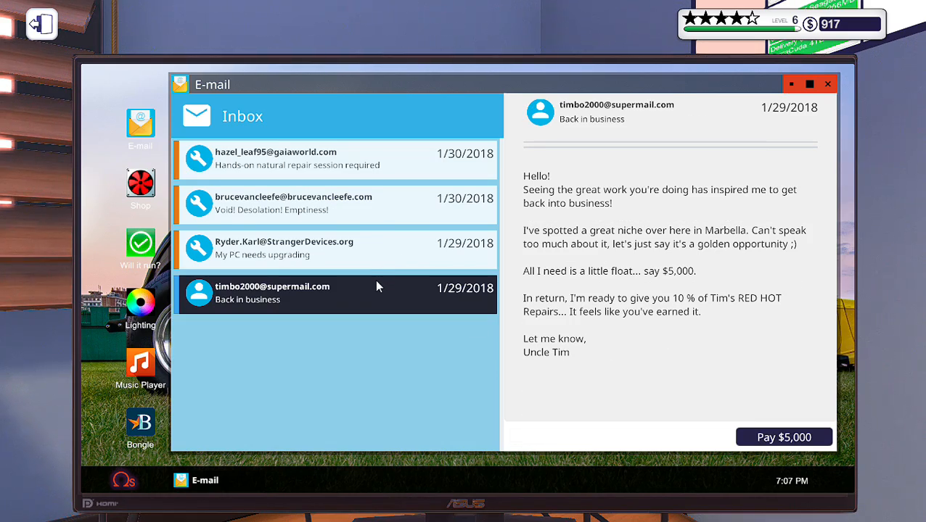
mouse_move(691, 263)
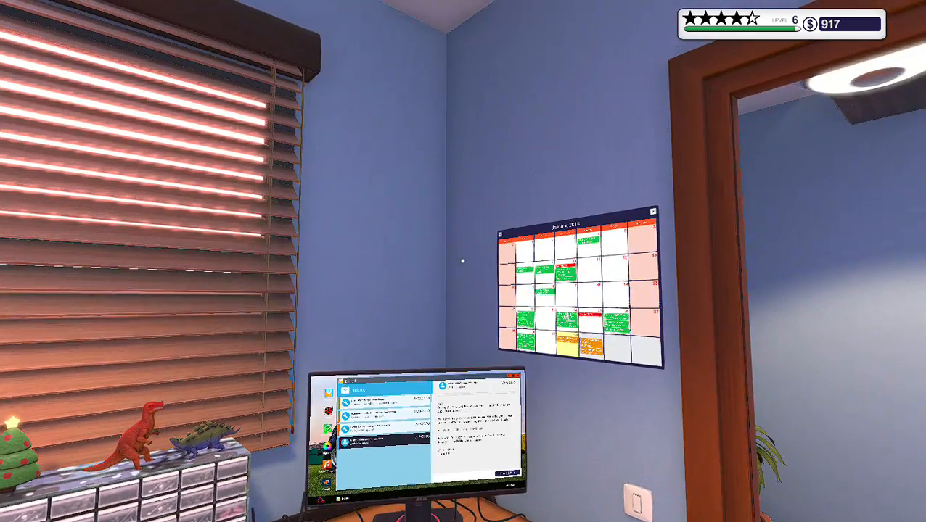
Look over the January wall calendar, then close it
click(576, 290)
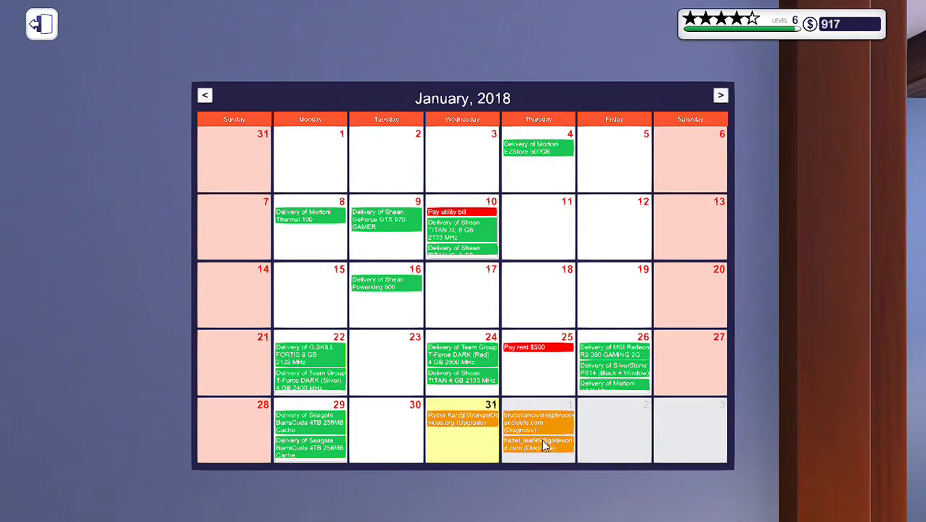
click(41, 23)
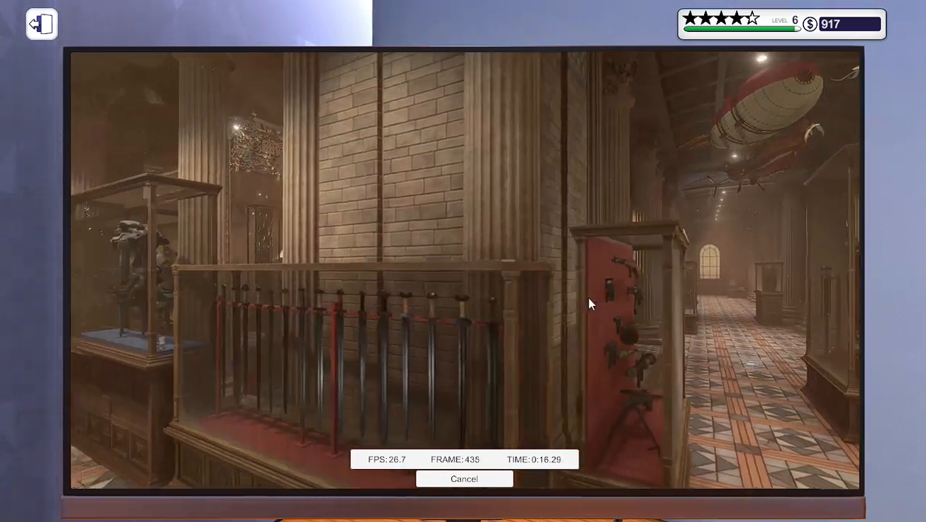
Leave the running benchmark and reread the upgrade request on the office computer
click(464, 479)
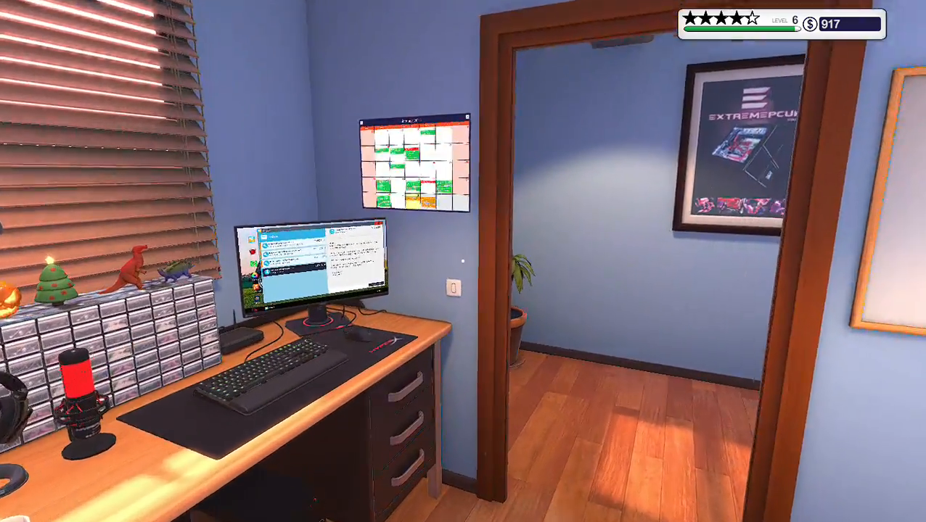
click(308, 261)
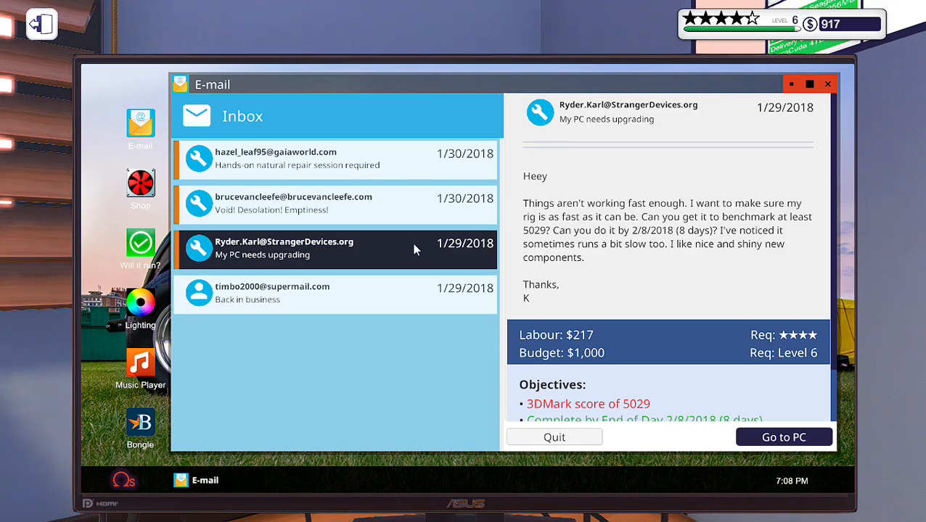
mouse_move(409, 165)
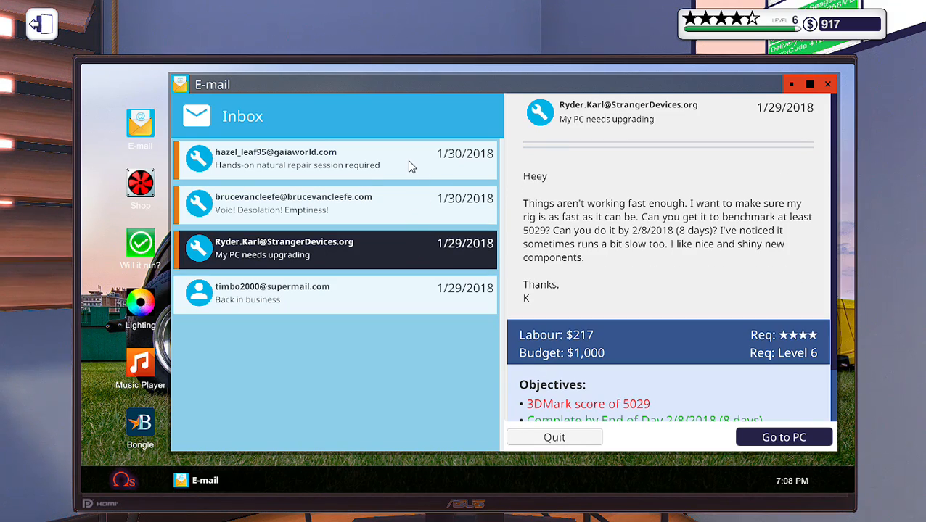
click(334, 293)
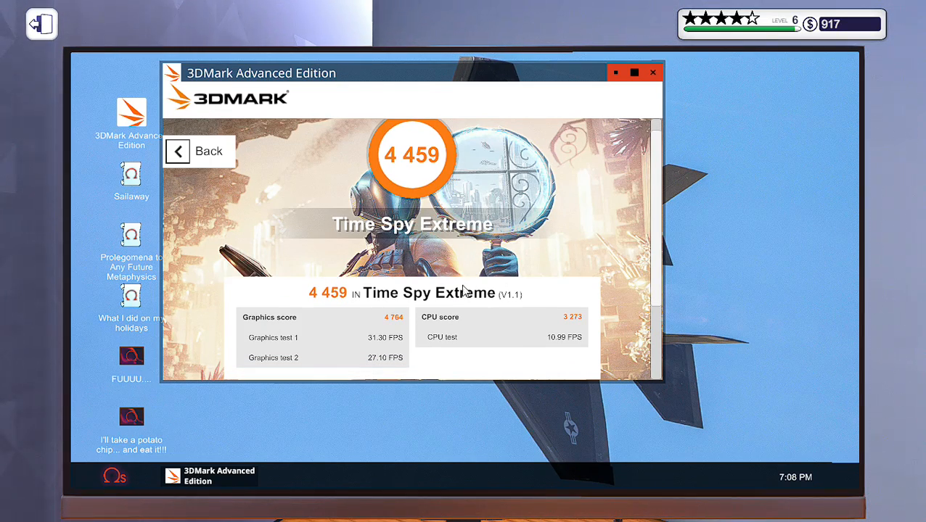
mouse_move(377, 325)
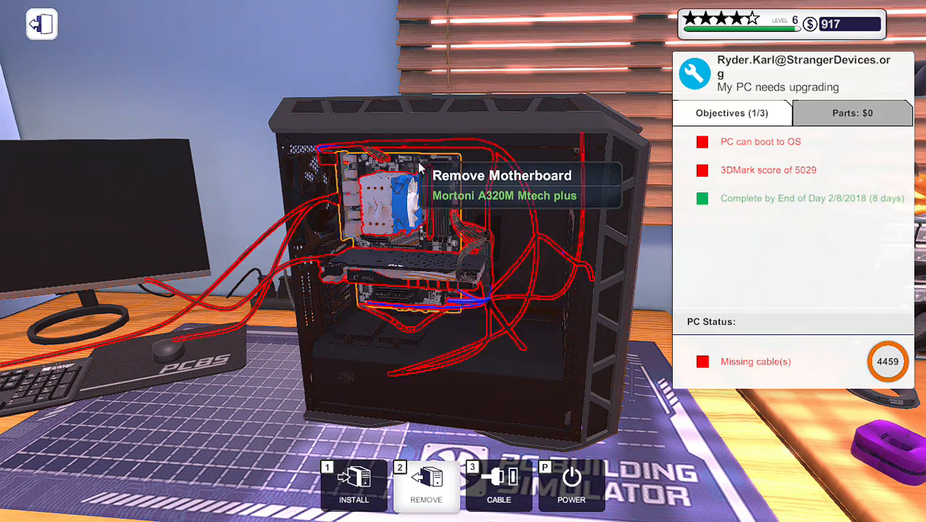
Open the shop's CPU/Processors catalogue on the office computer
click(421, 167)
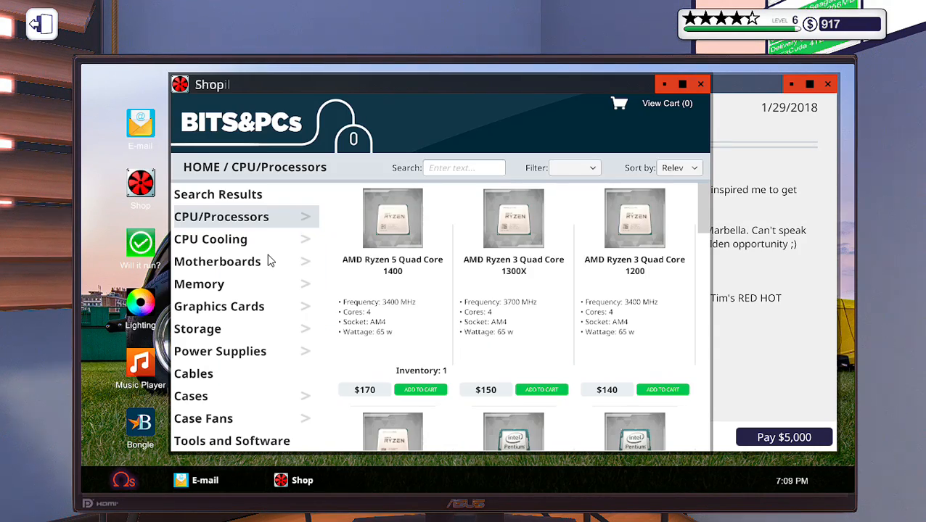
Buy the AMD Ryzen 5 Quad Core 1500X for $220 with next-day delivery
scroll(down, 3)
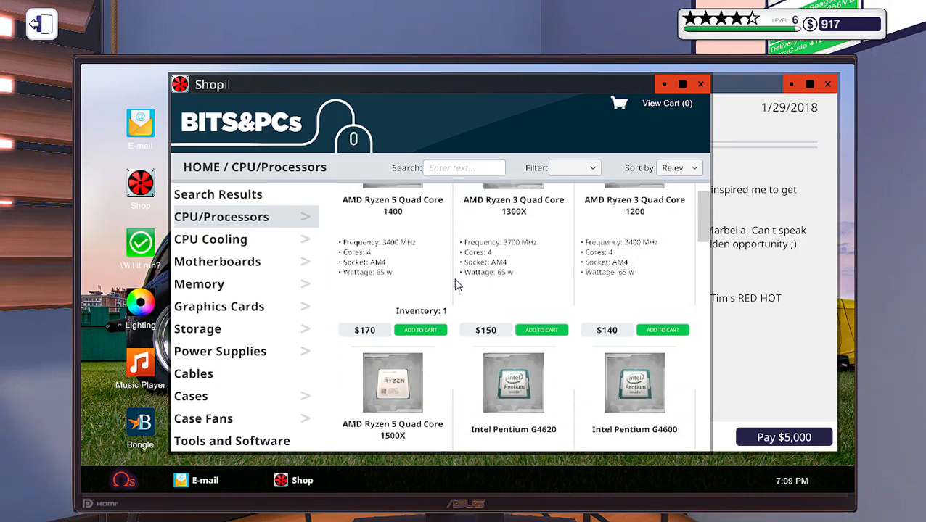
scroll(down, 3)
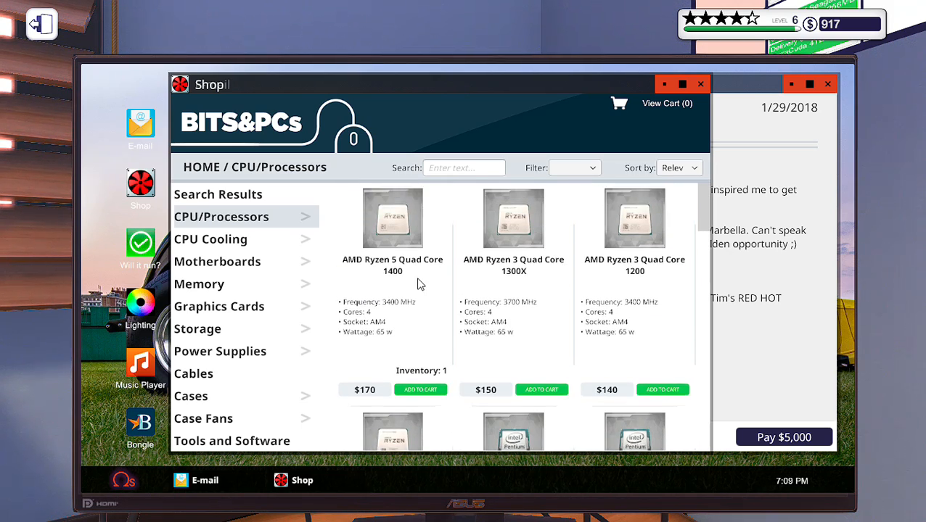
scroll(down, 3)
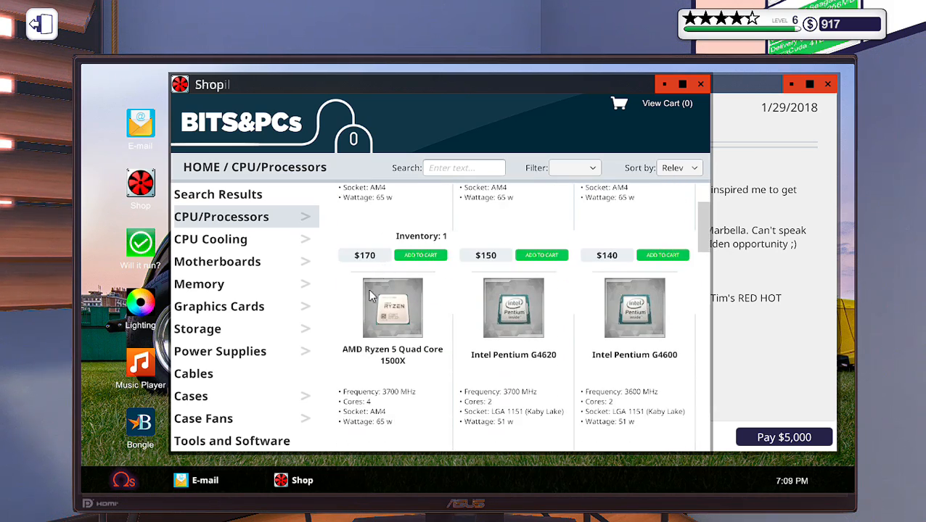
scroll(down, 3)
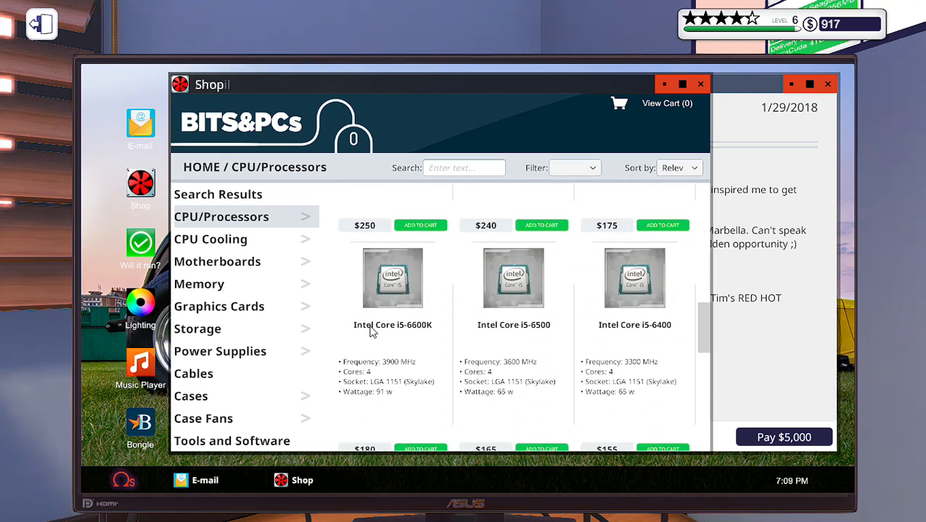
scroll(down, 3)
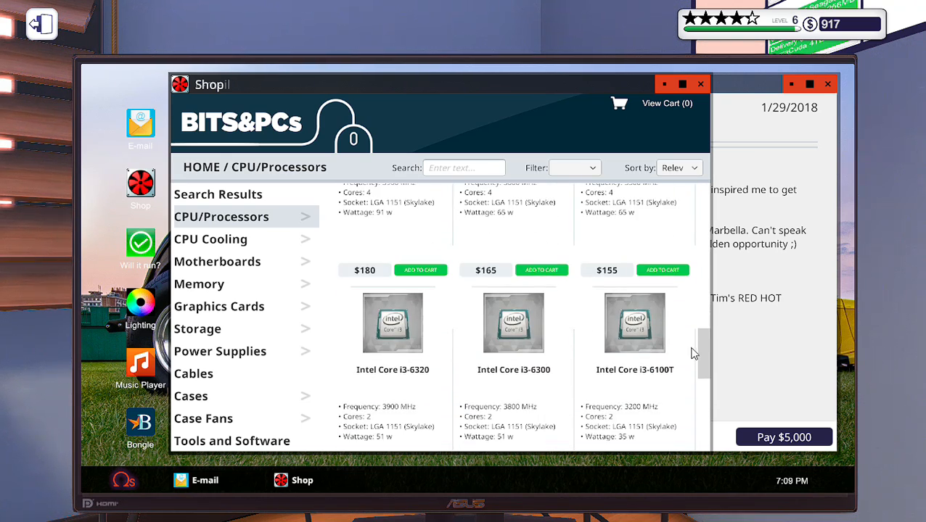
scroll(down, 3)
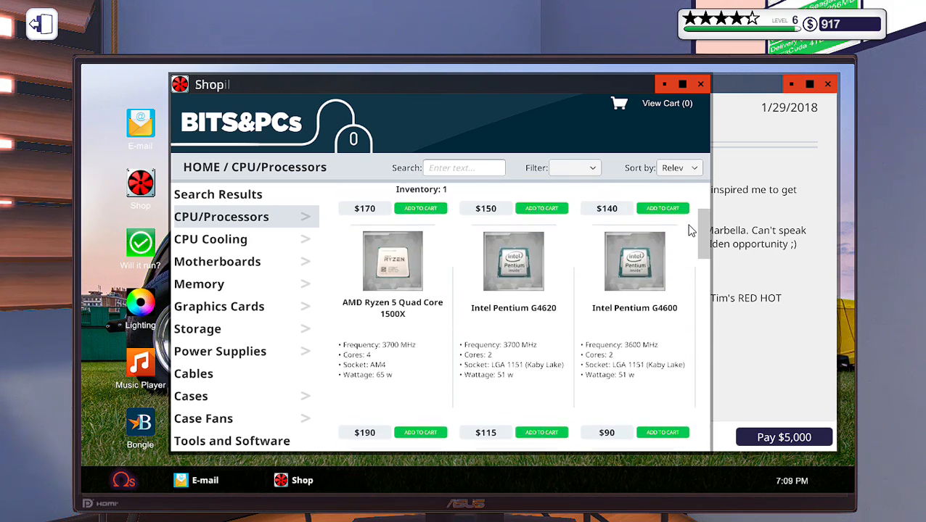
scroll(down, 3)
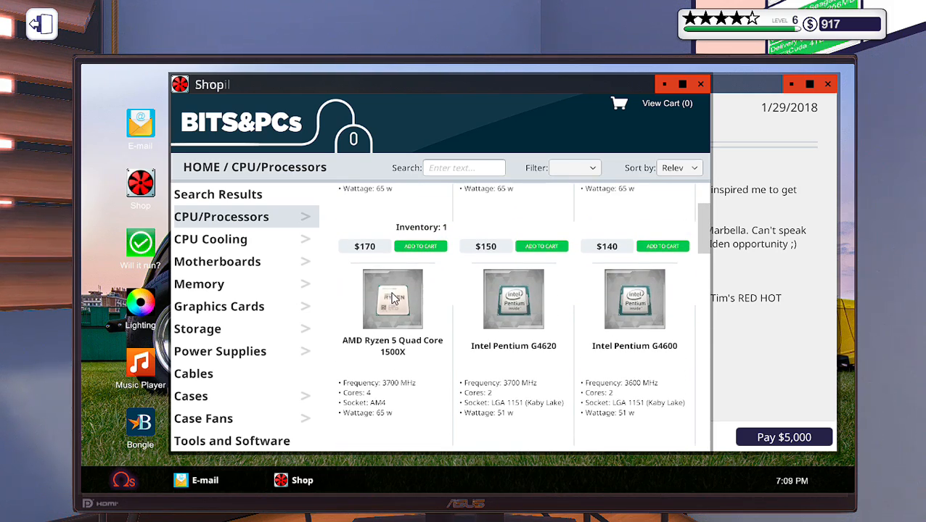
scroll(down, 3)
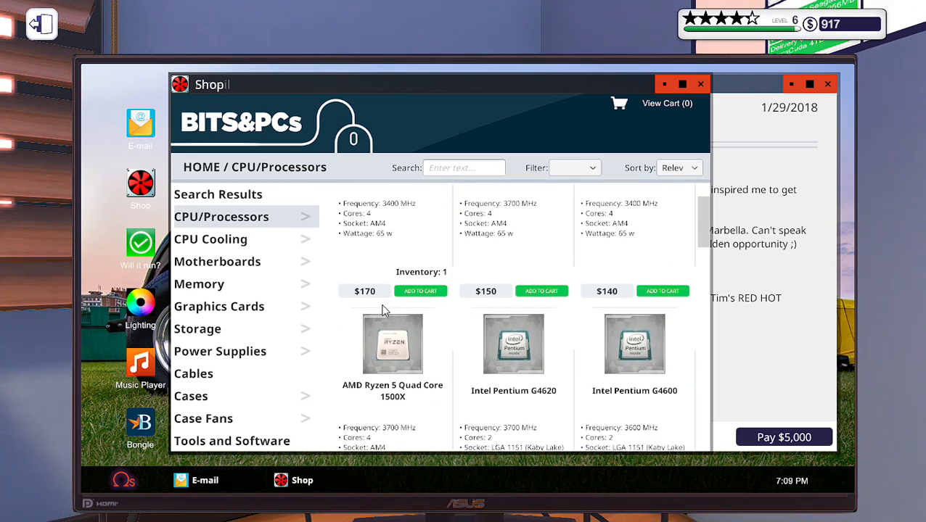
scroll(down, 3)
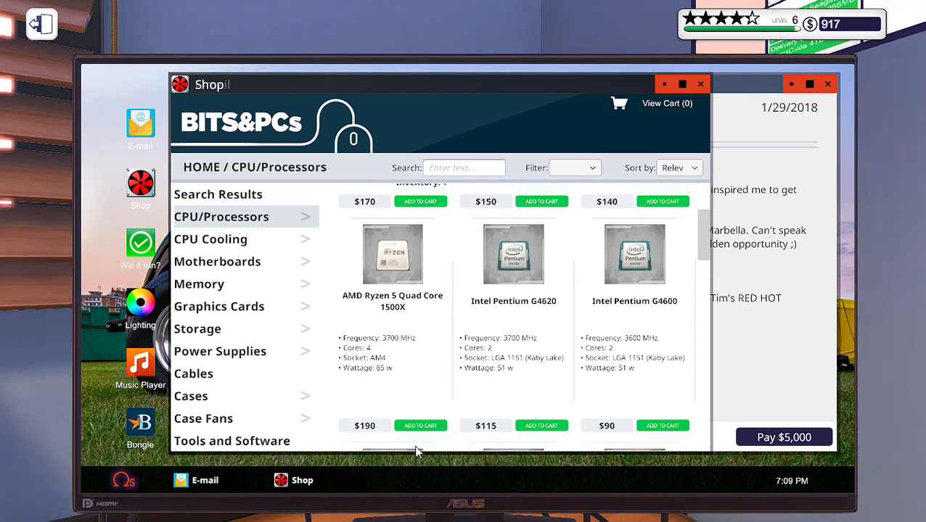
click(421, 200)
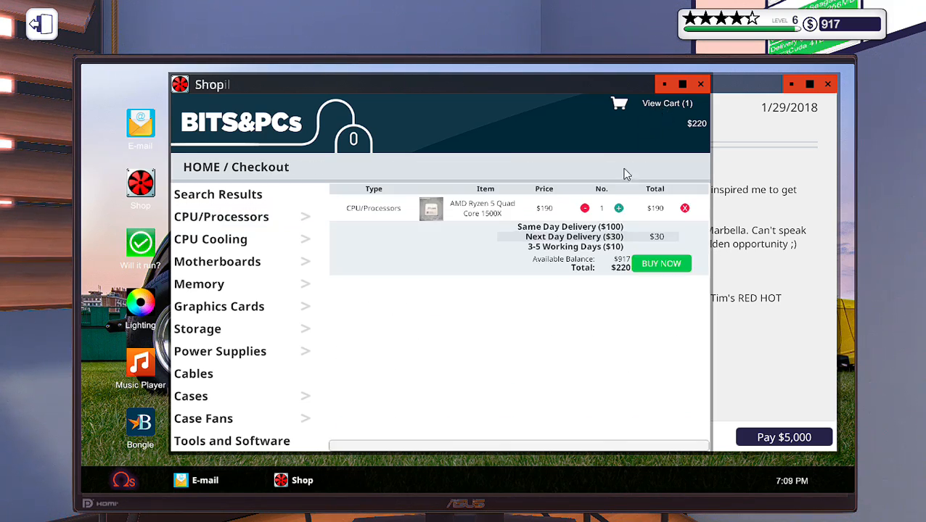
mouse_move(660, 267)
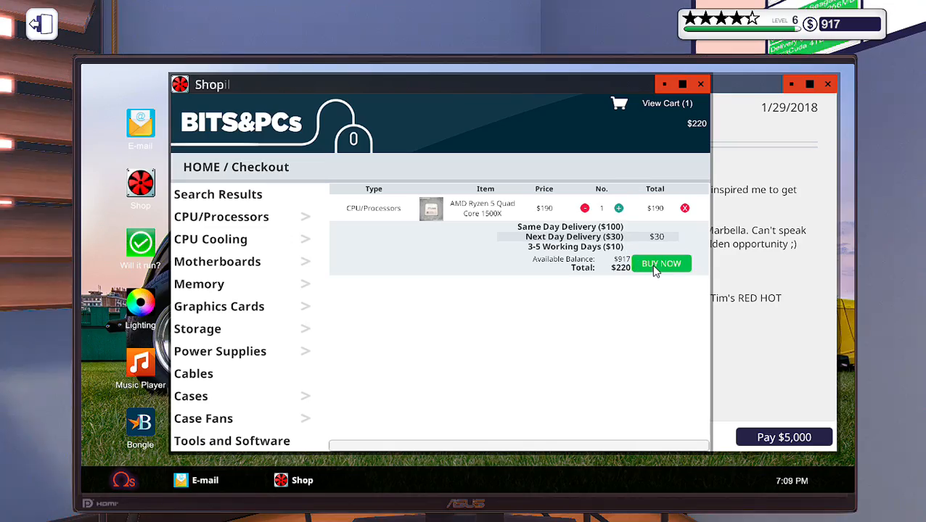
click(660, 264)
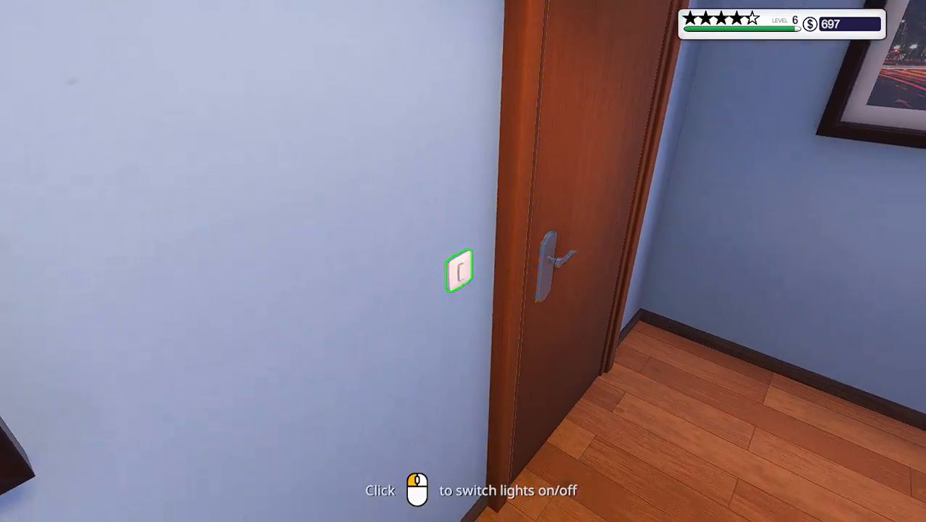
Check the February 2018 calendar and go to work to start the workday
click(458, 273)
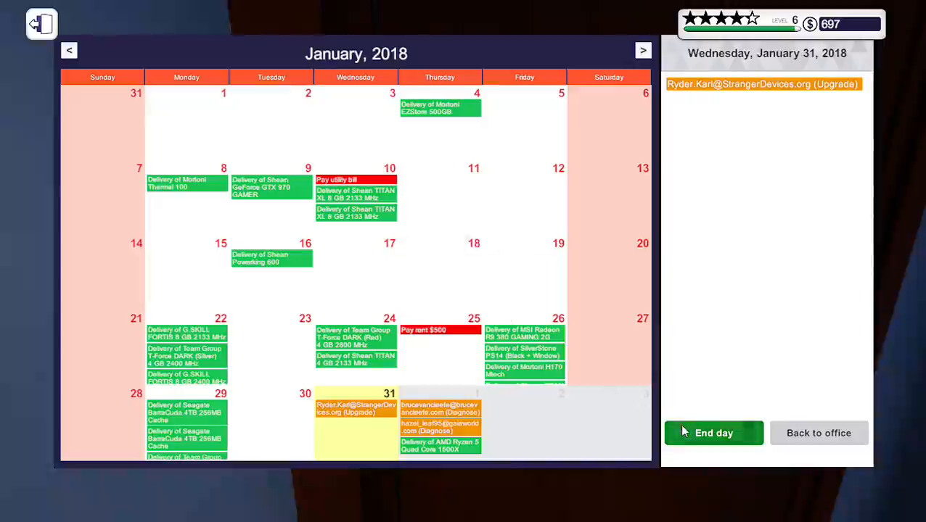
click(712, 432)
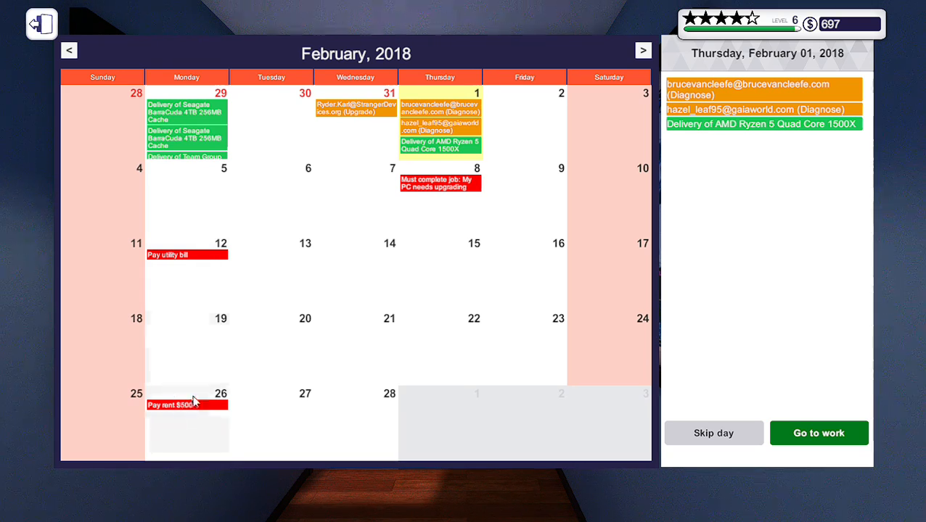
click(818, 432)
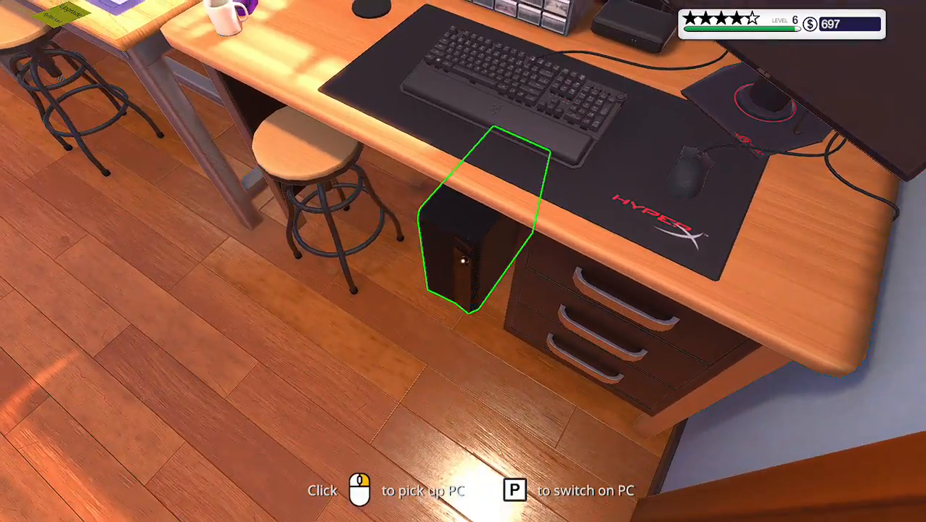
Work on the upgrade PC on the workbench and connect the SilverStone AR08 cooler's cable
click(476, 218)
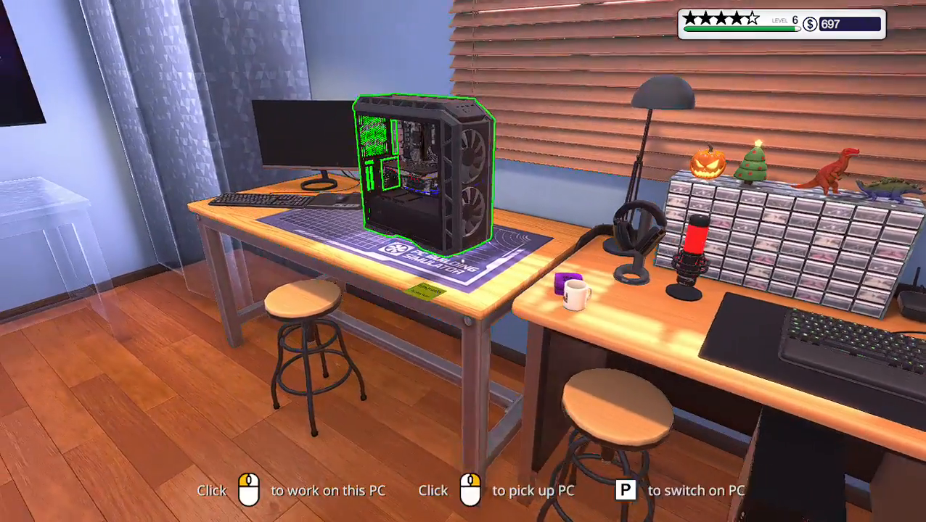
click(421, 175)
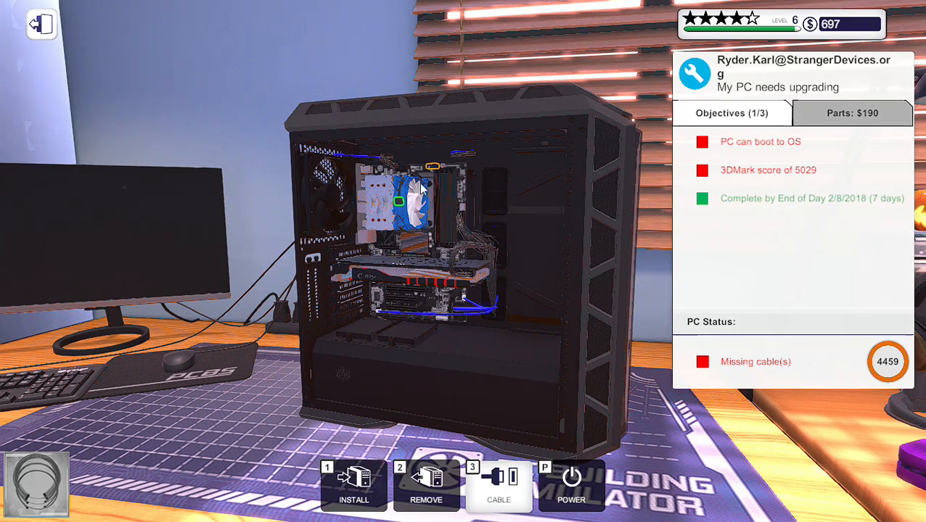
mouse_move(399, 202)
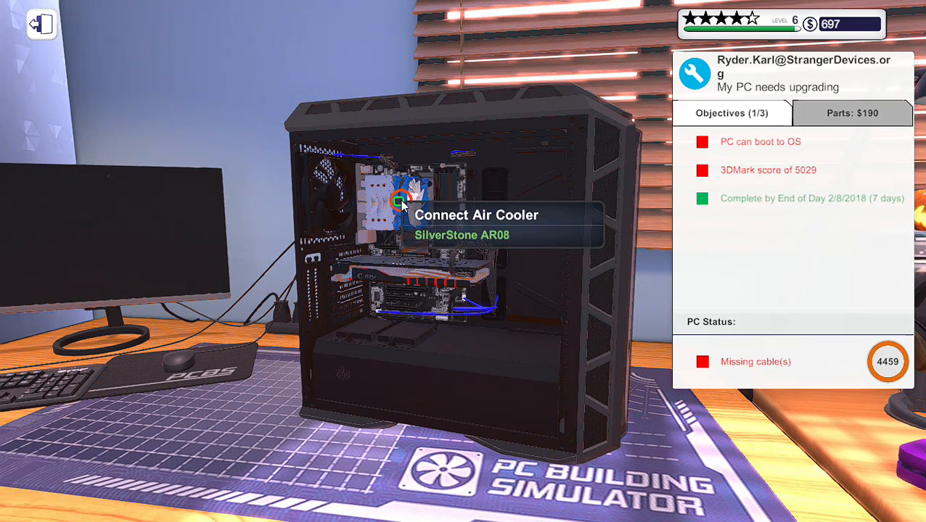
click(397, 200)
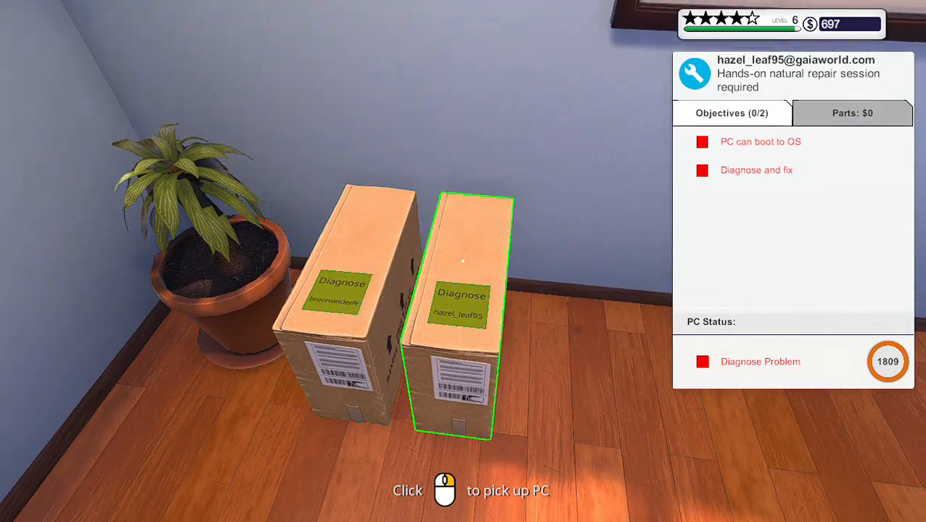
Pick up the diagnose job's boxed PC and launch 3DMark on its desktop
click(462, 312)
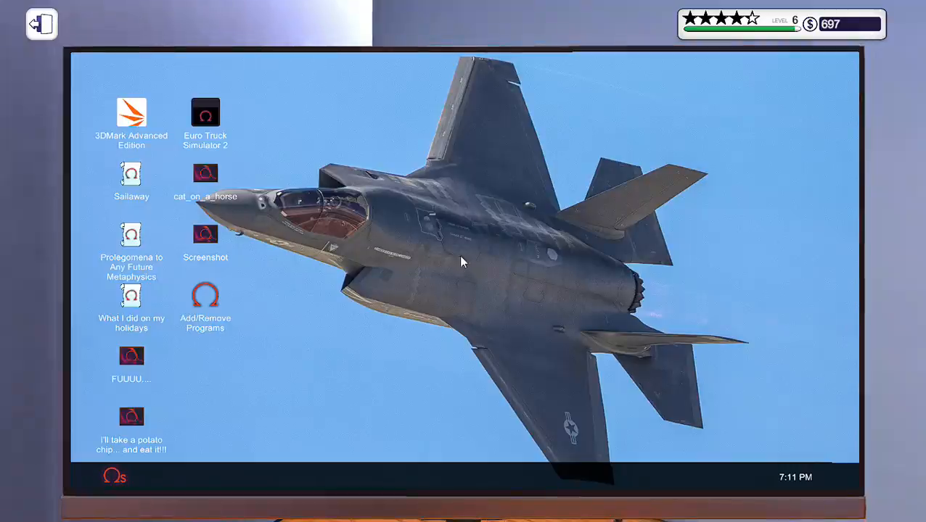
double_click(131, 113)
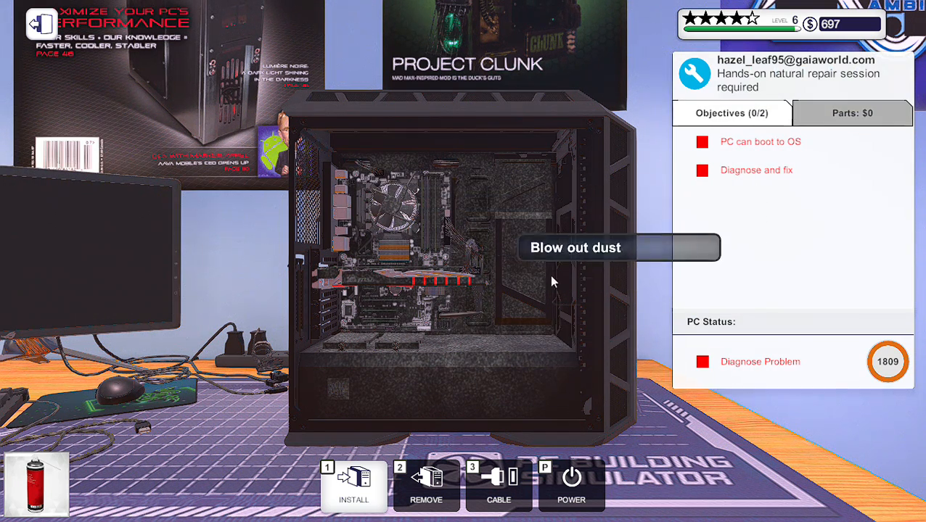
mouse_move(470, 383)
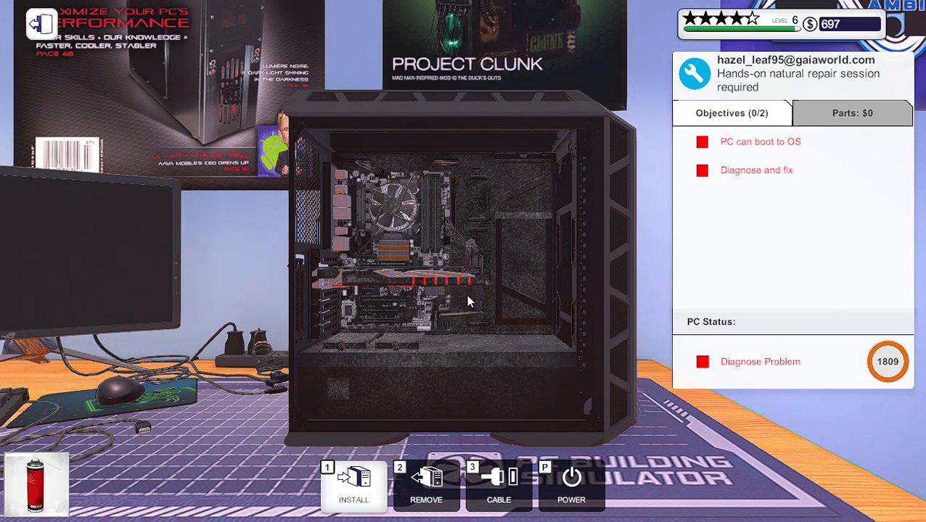
mouse_move(464, 192)
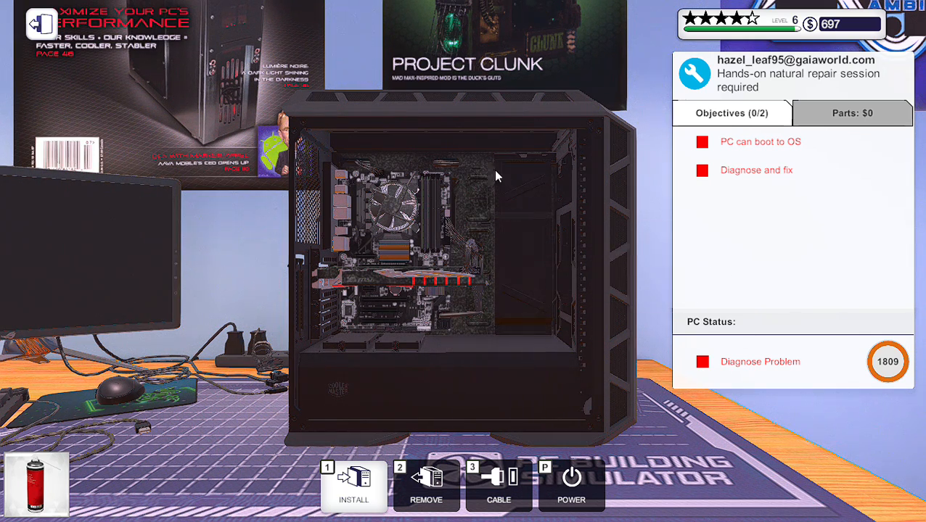
mouse_move(444, 212)
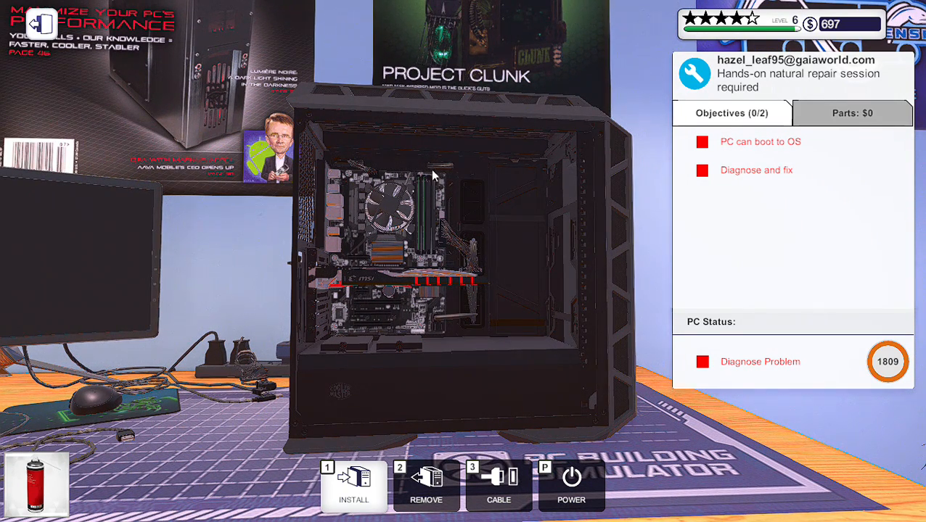
mouse_move(418, 369)
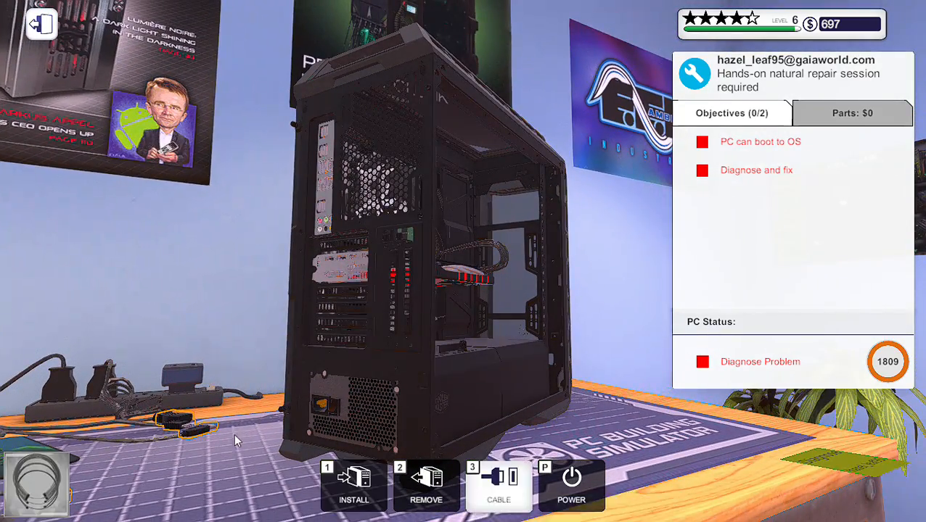
mouse_move(327, 186)
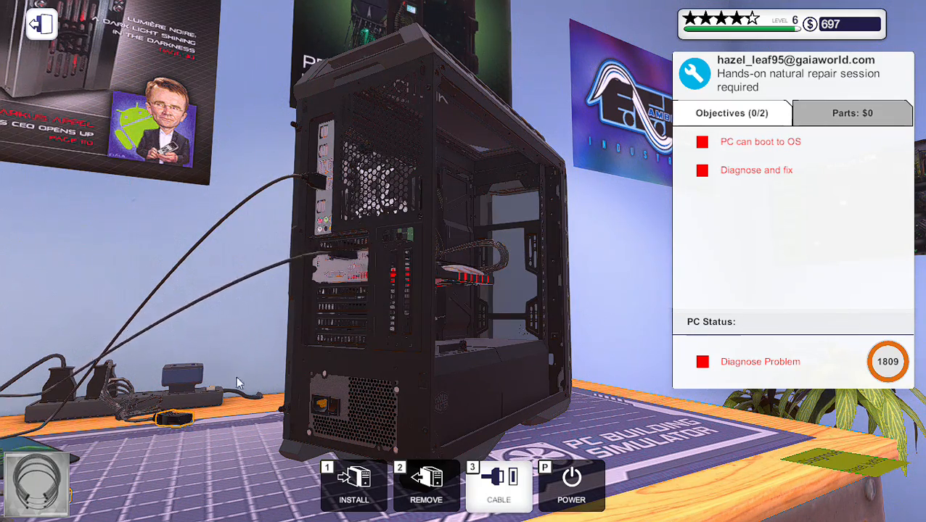
mouse_move(315, 404)
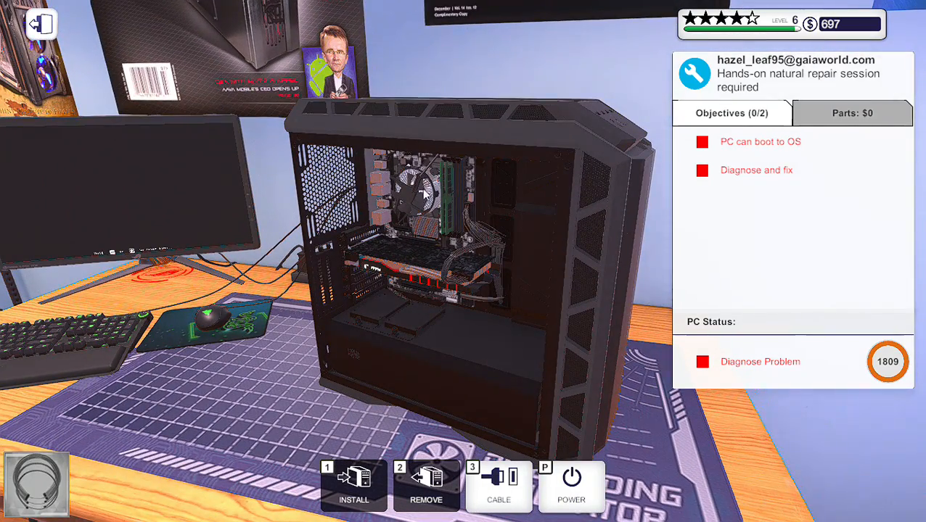
mouse_move(433, 174)
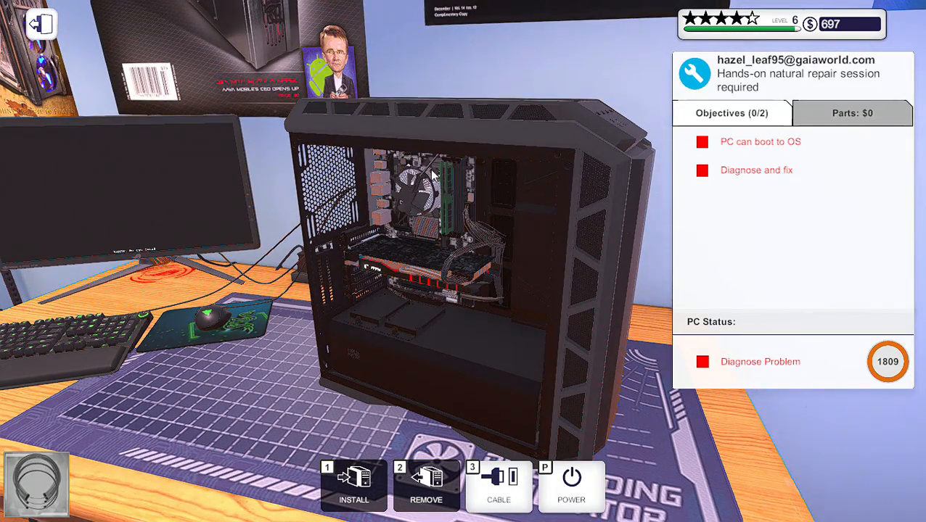
mouse_move(286, 211)
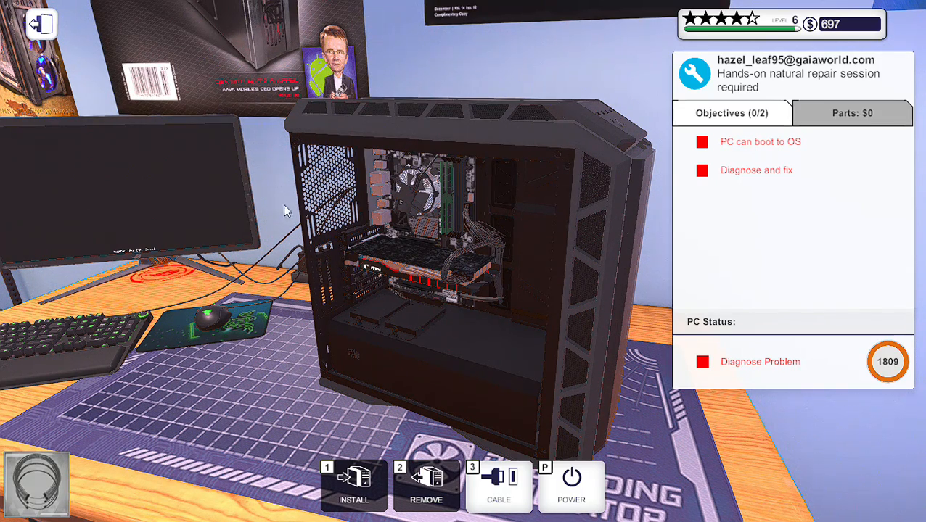
mouse_move(180, 214)
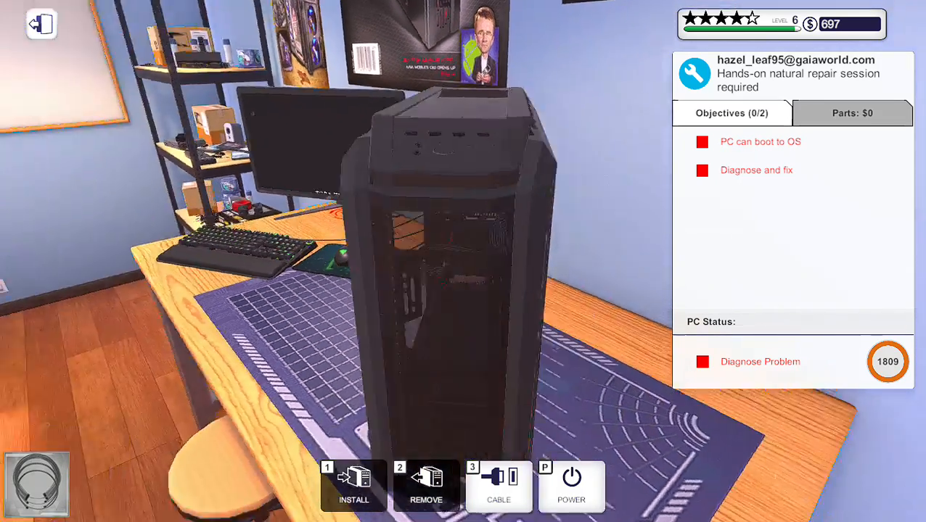
Take off the diagnose PC's side panel and inspect its CPU area
click(572, 486)
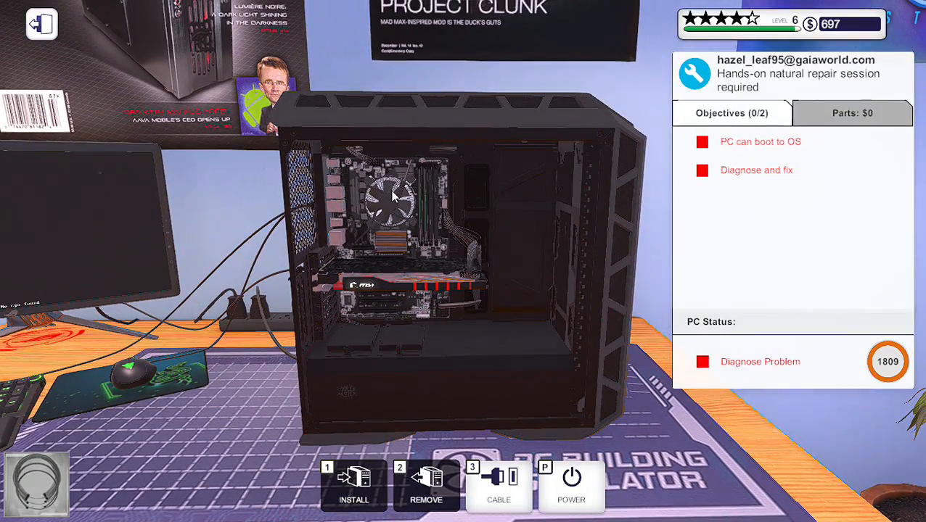
click(498, 486)
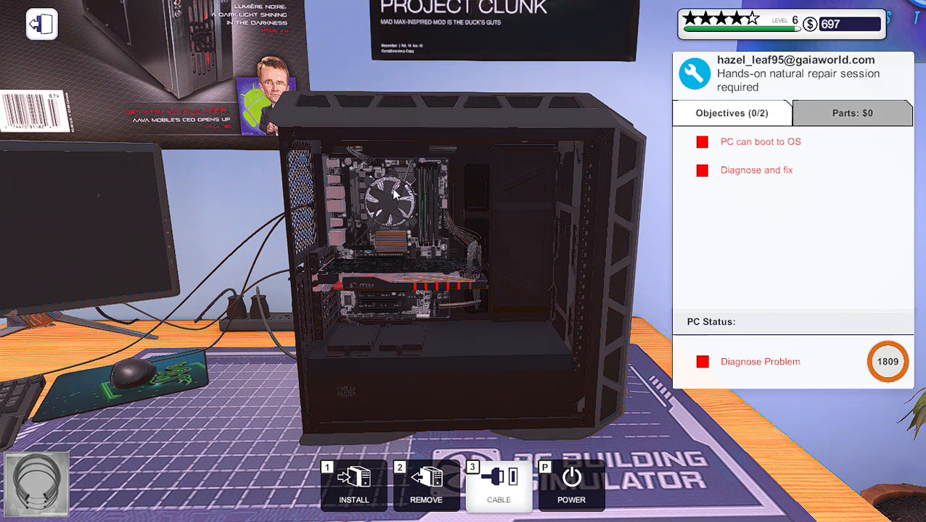
mouse_move(427, 479)
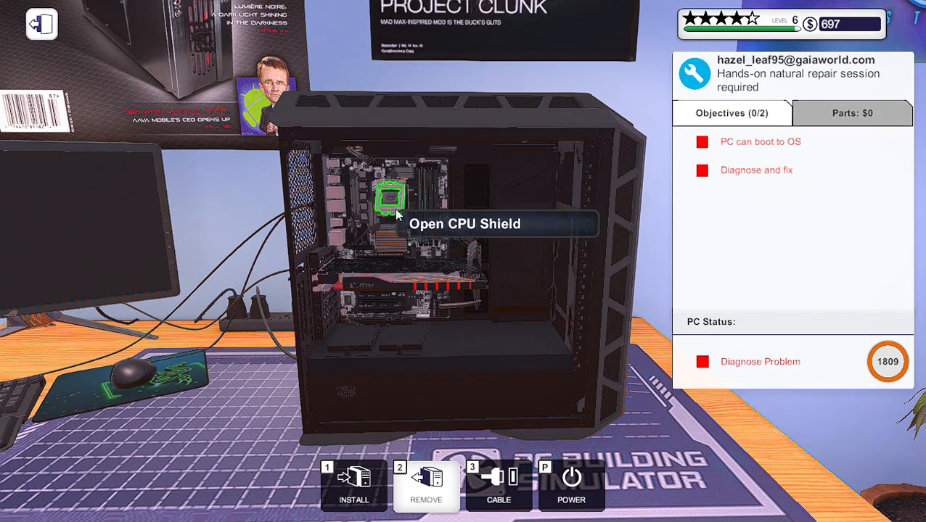
mouse_move(389, 206)
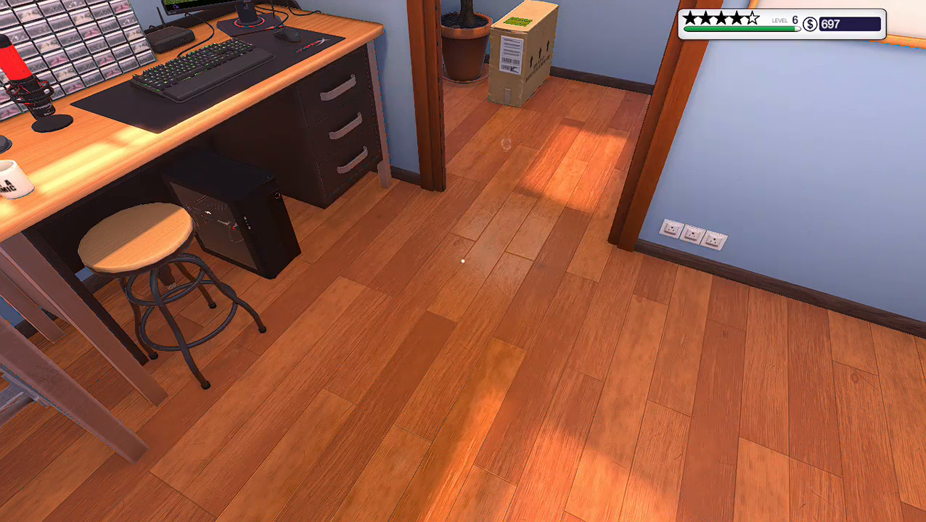
mouse_move(463, 261)
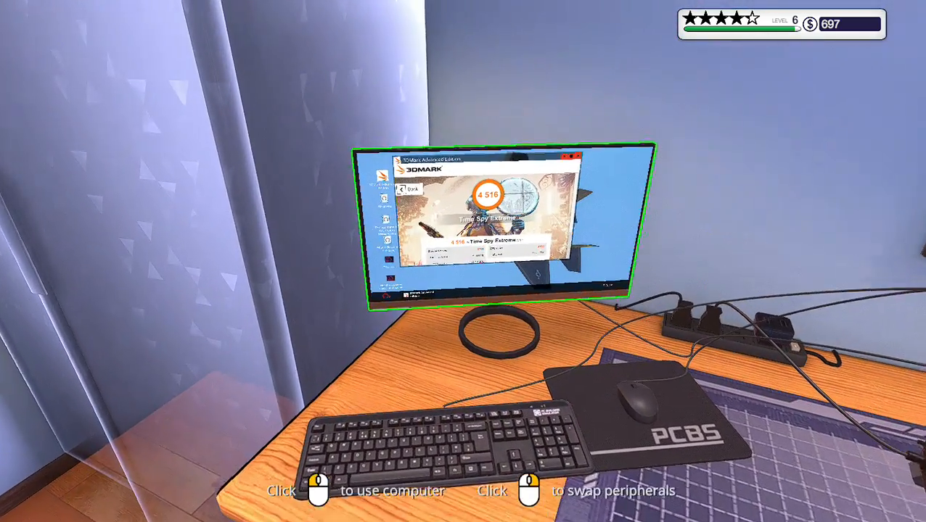
Read the 3DMark Time Spy Extreme score of 4516 on the benchmark PC
click(493, 225)
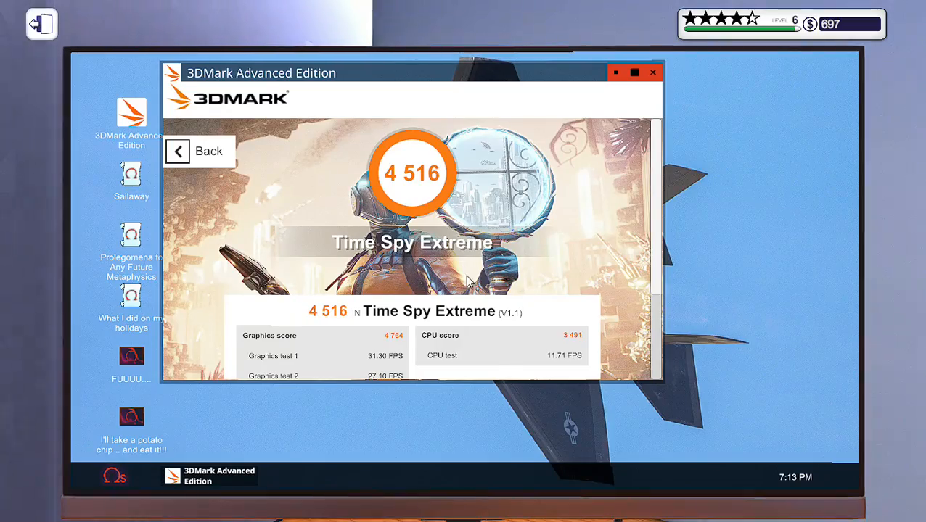
scroll(down, 3)
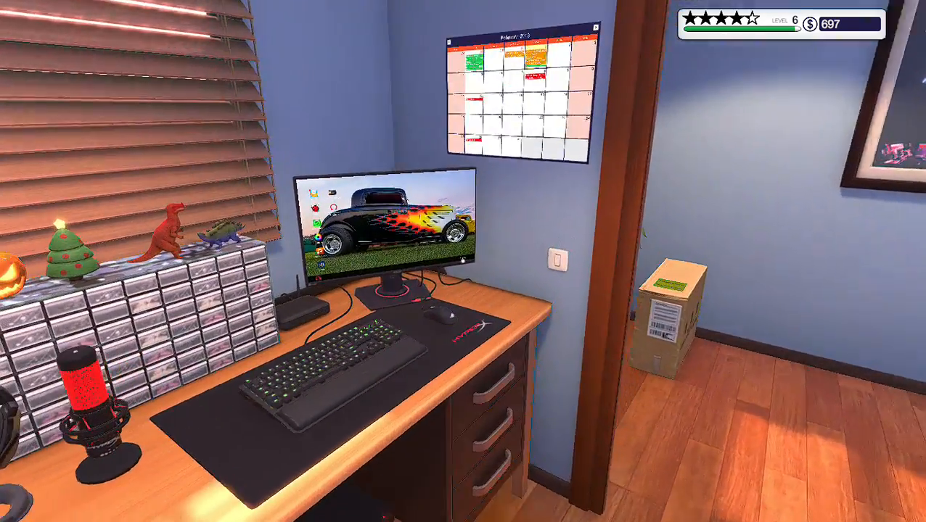
Read the inbox messages on the home computer, including The dream is over and Back in business
click(385, 225)
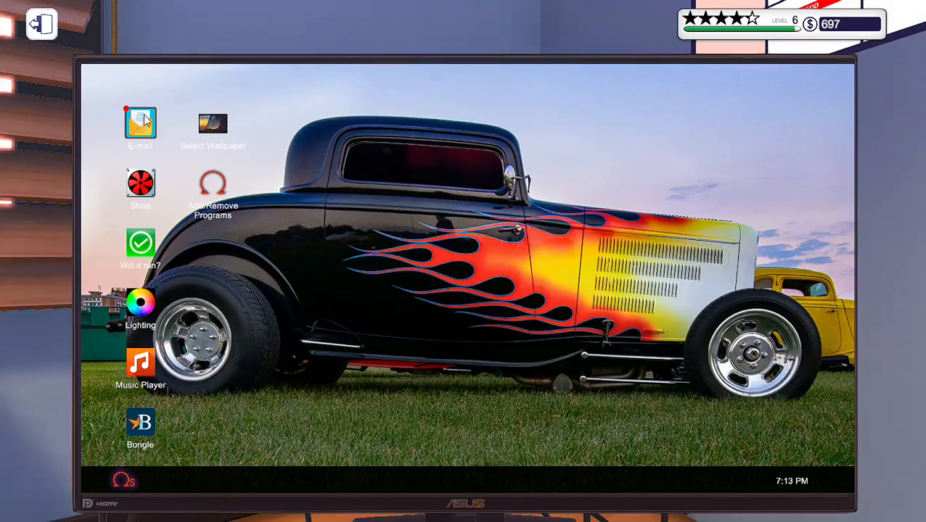
click(141, 122)
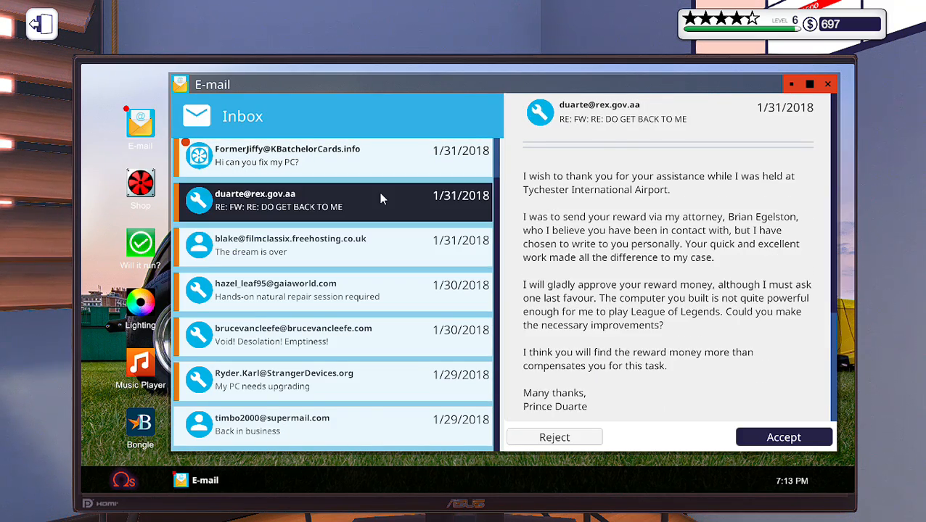
click(290, 245)
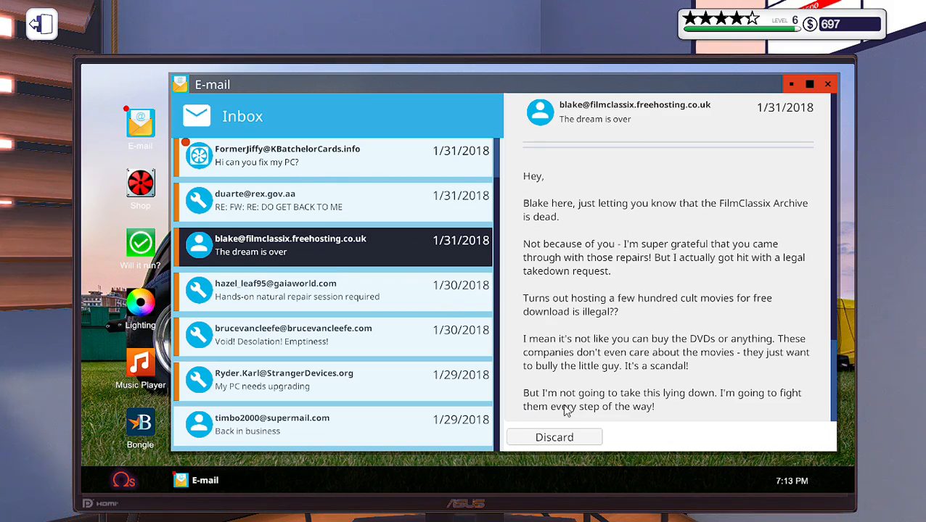
scroll(down, 3)
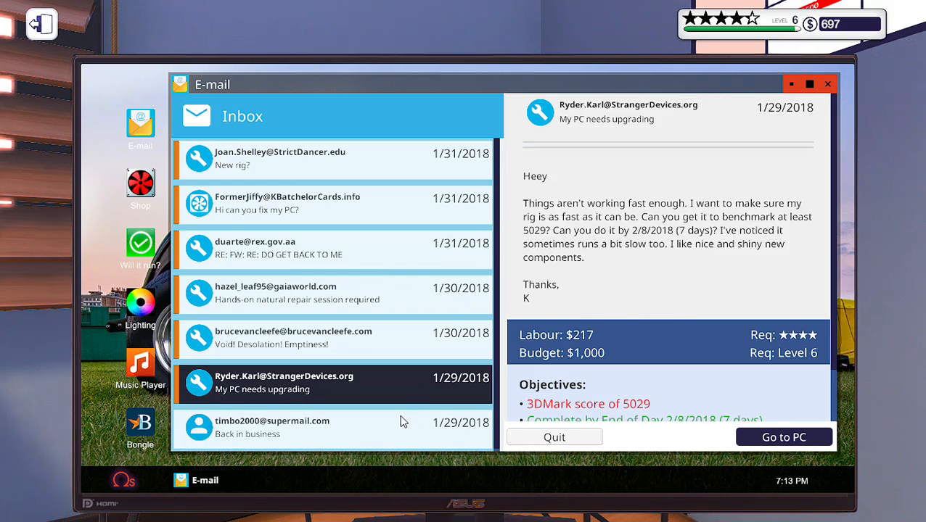
click(554, 437)
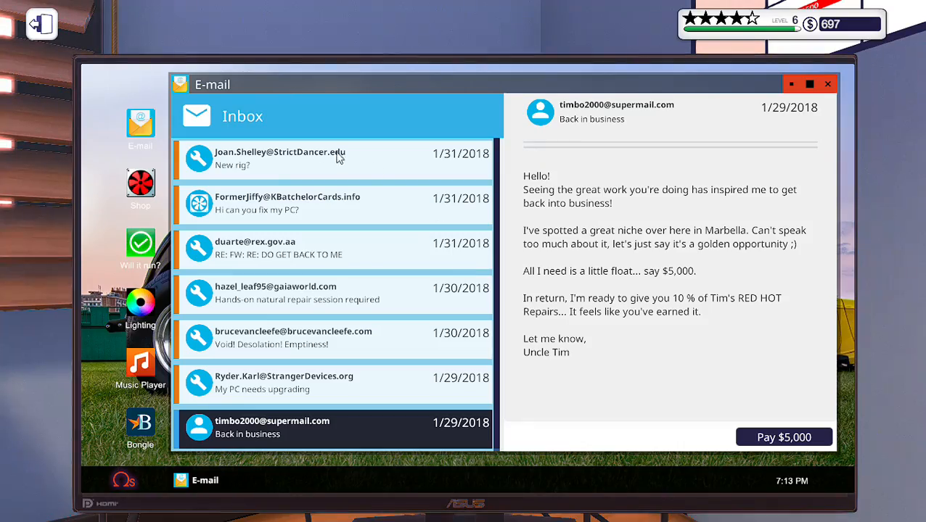
mouse_move(270, 221)
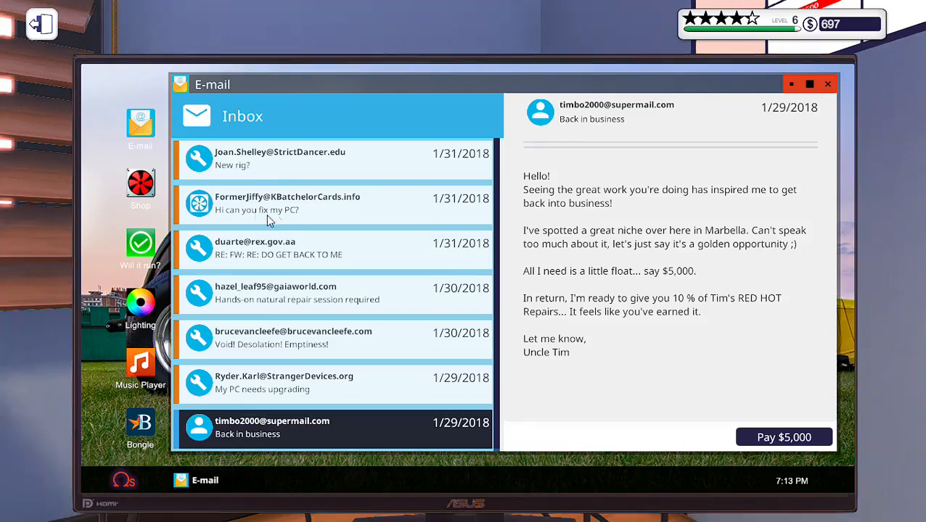
Buy an Intel Celeron G3900 from BITS&PCs with same-day delivery for $145
click(141, 182)
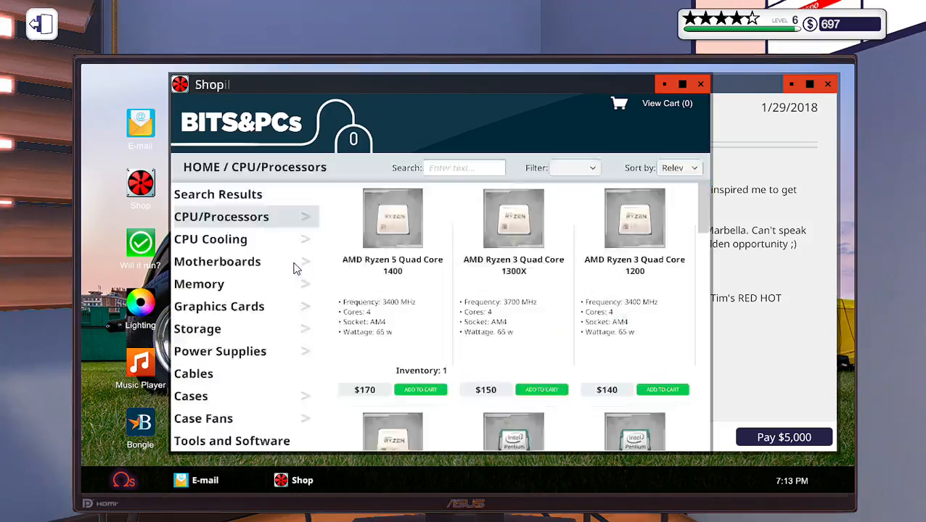
scroll(down, 3)
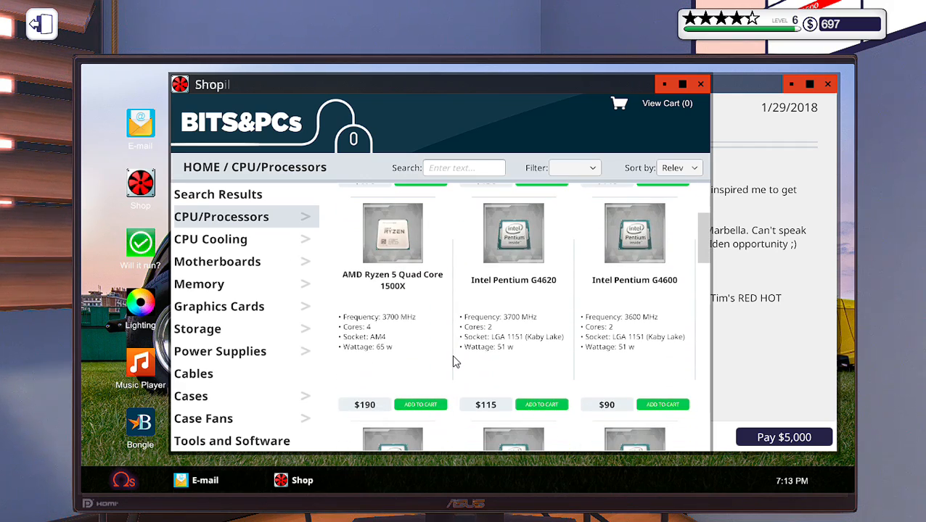
scroll(down, 3)
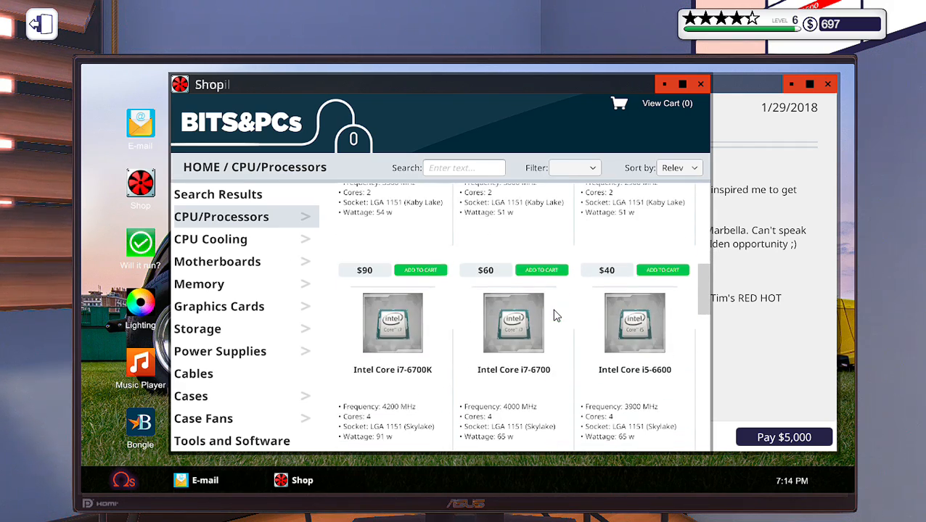
scroll(down, 3)
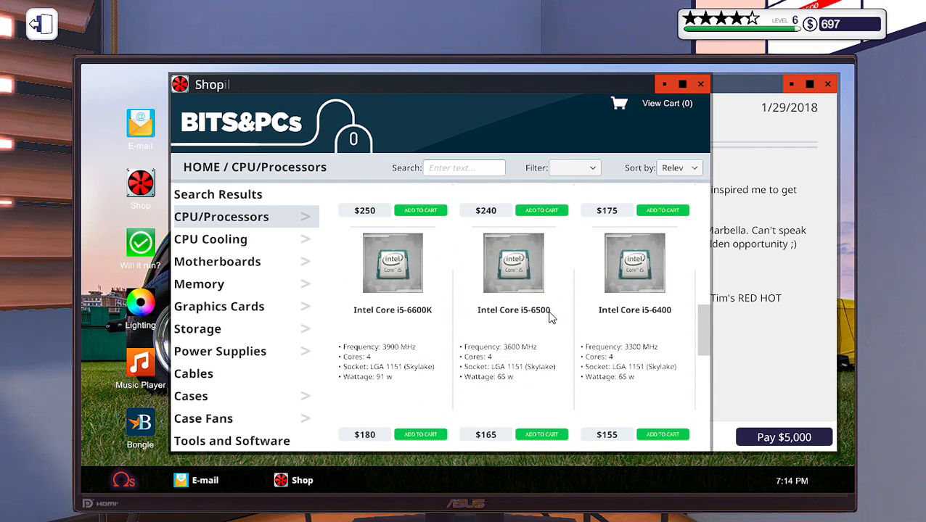
scroll(down, 3)
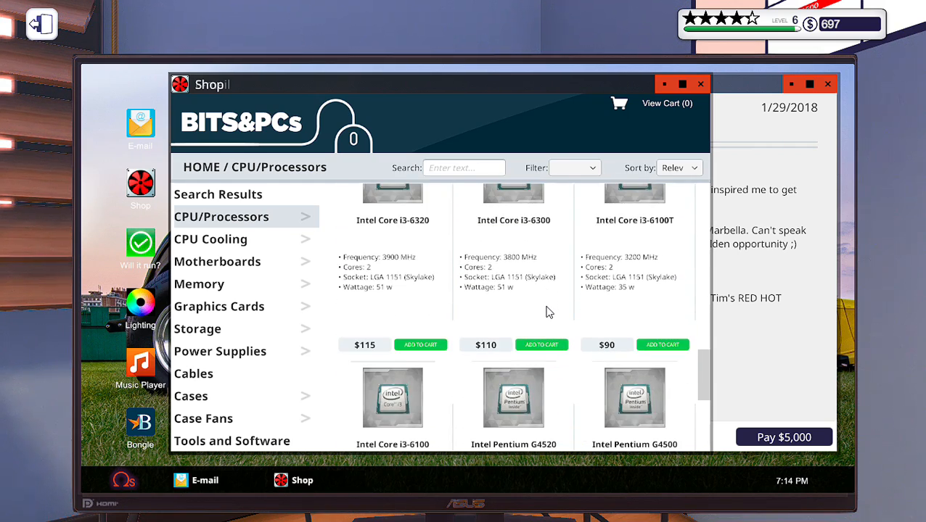
scroll(down, 3)
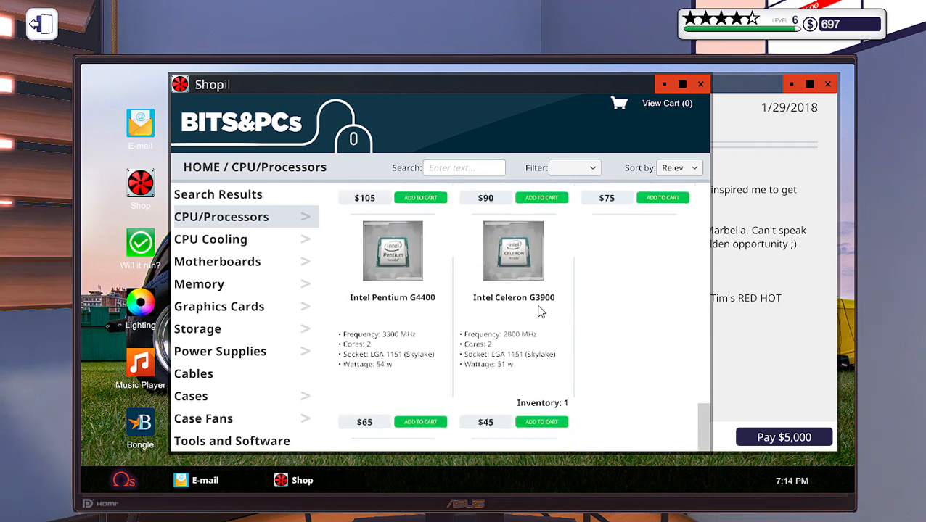
click(662, 197)
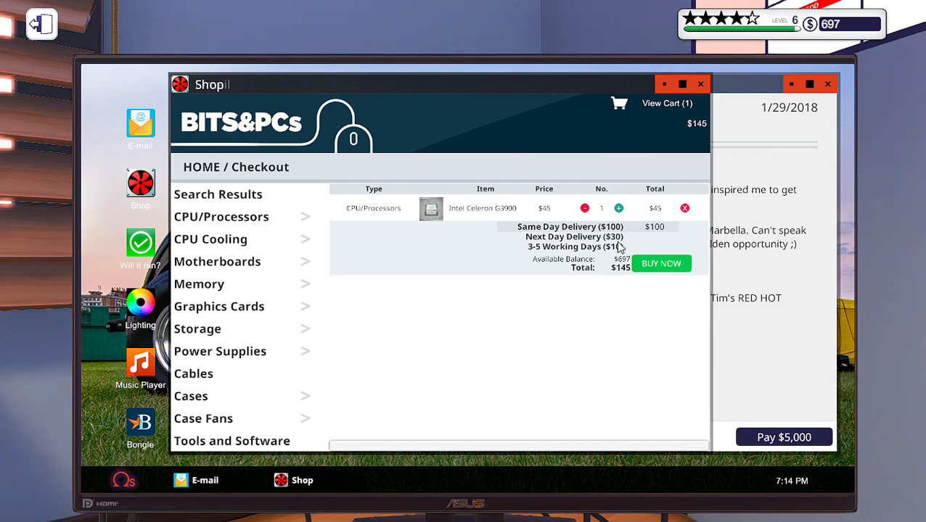
click(661, 264)
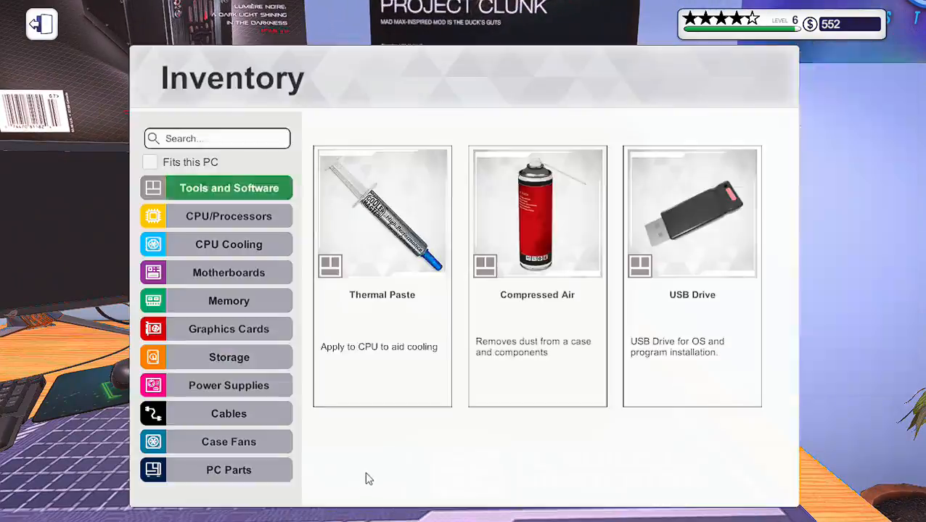
Seat the Celeron in its socket, apply thermal paste, and find the broken Mortoni Thermal 100 in stock
click(229, 215)
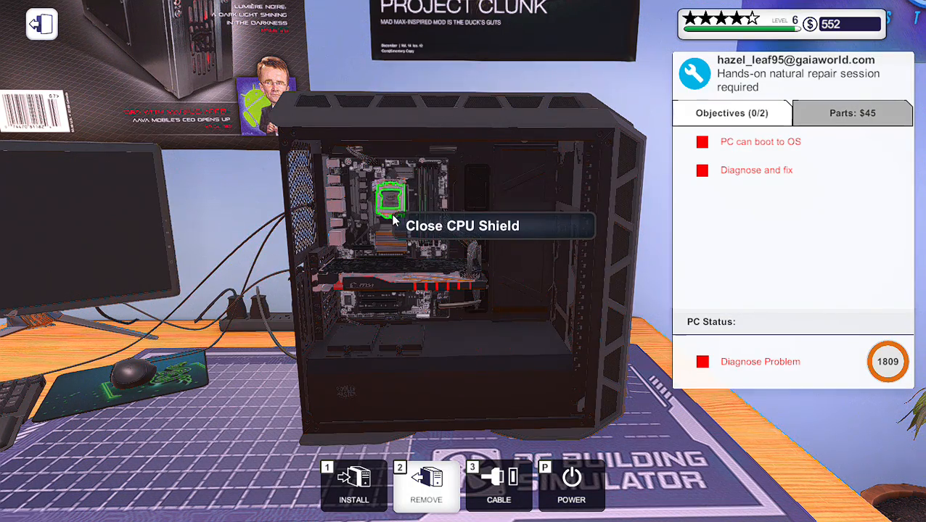
click(392, 200)
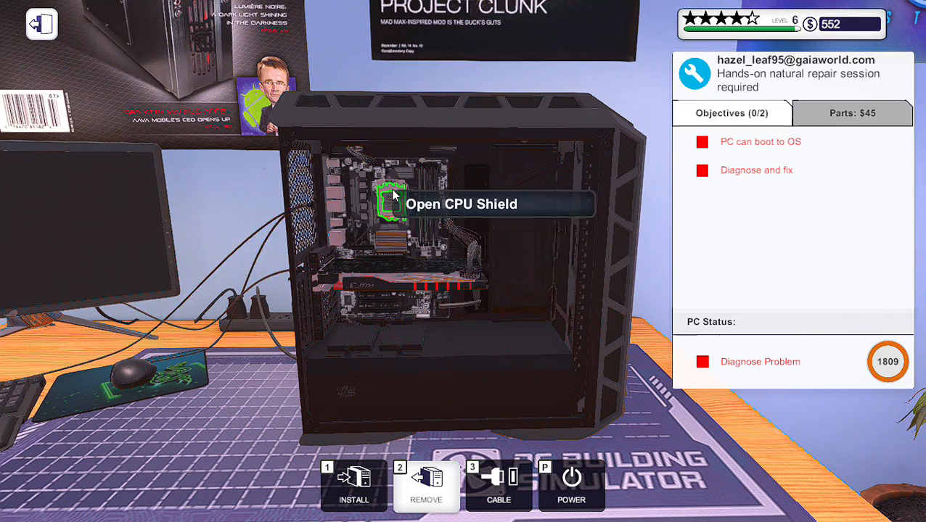
click(392, 203)
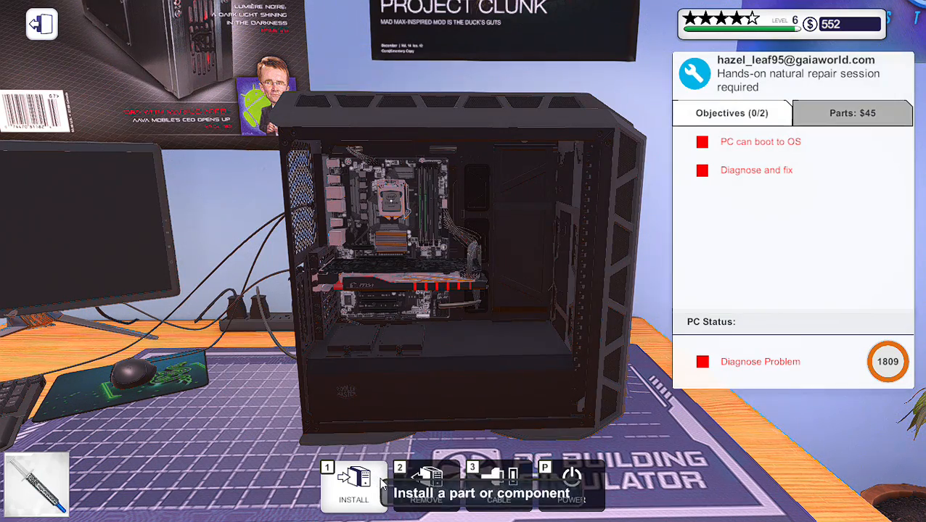
click(354, 482)
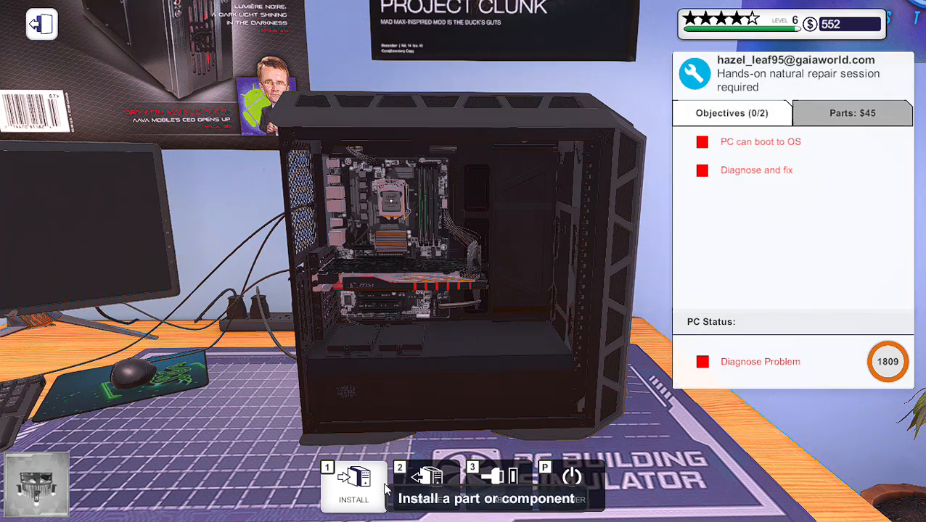
click(354, 486)
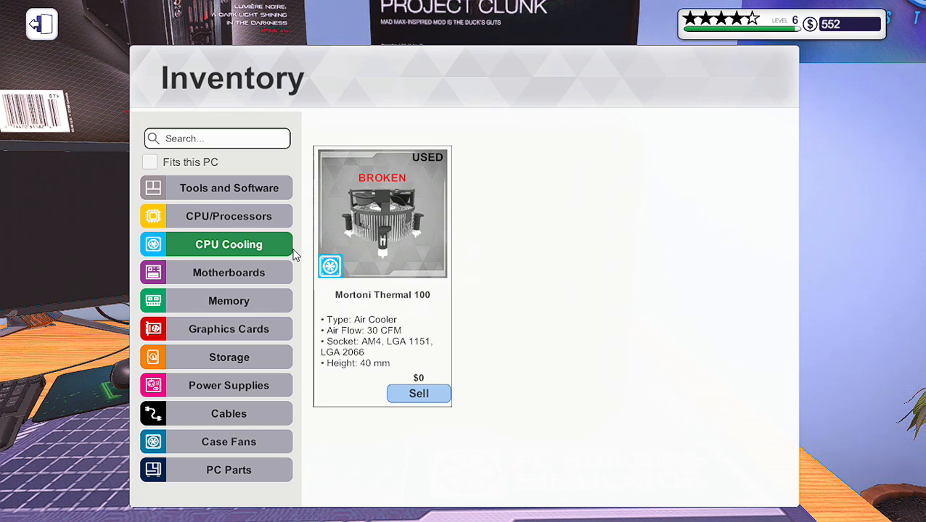
mouse_move(302, 229)
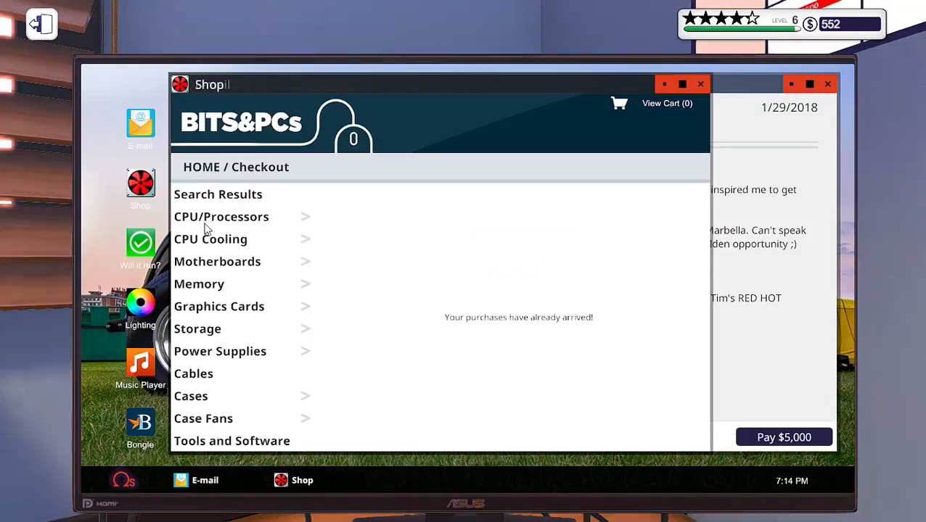
Buy a replacement Mortoni Thermal 100 cooler with same-day delivery for $110
click(211, 238)
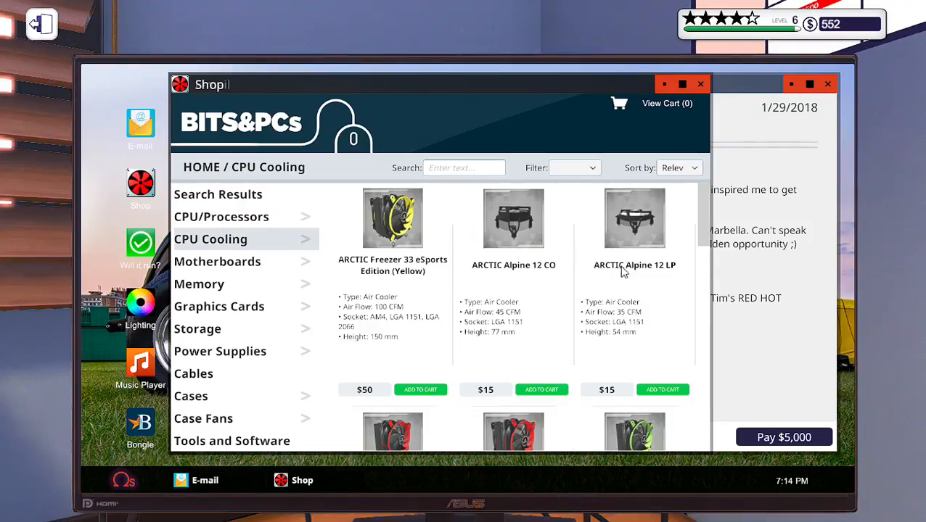
scroll(down, 3)
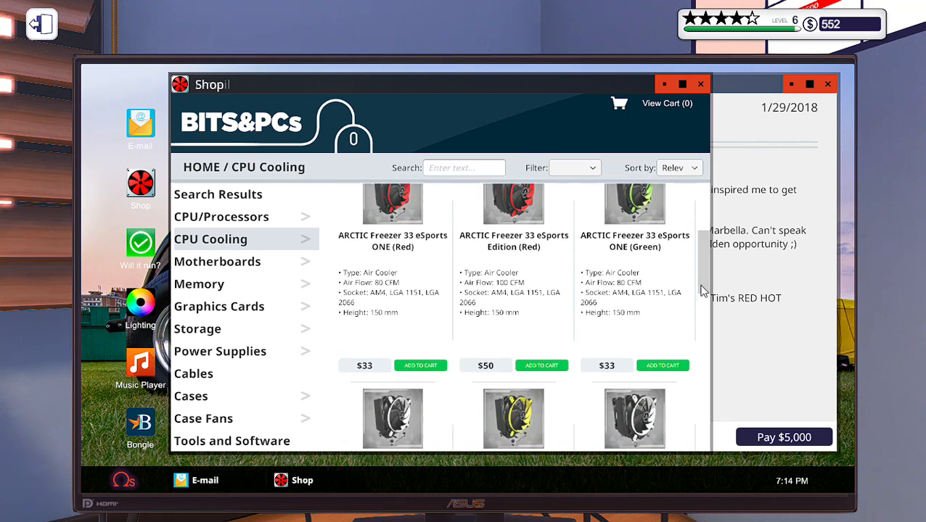
scroll(down, 3)
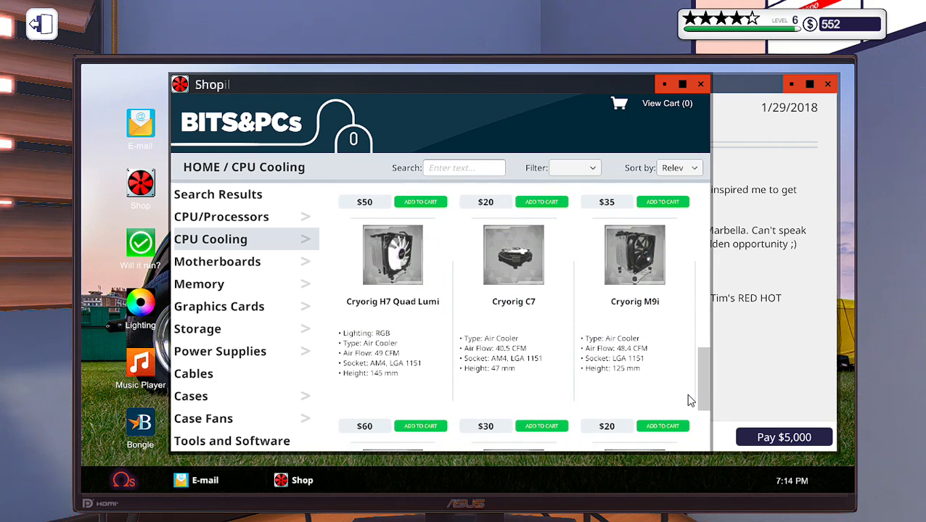
scroll(down, 3)
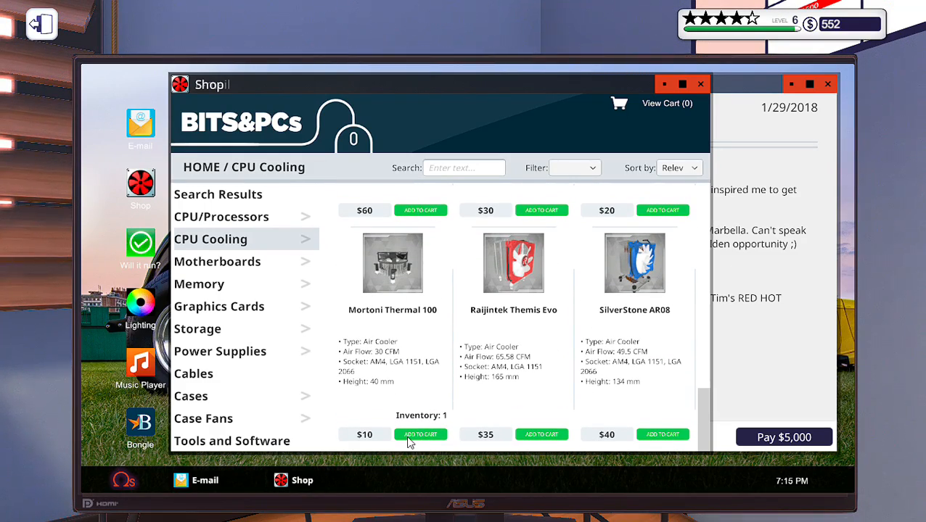
click(420, 434)
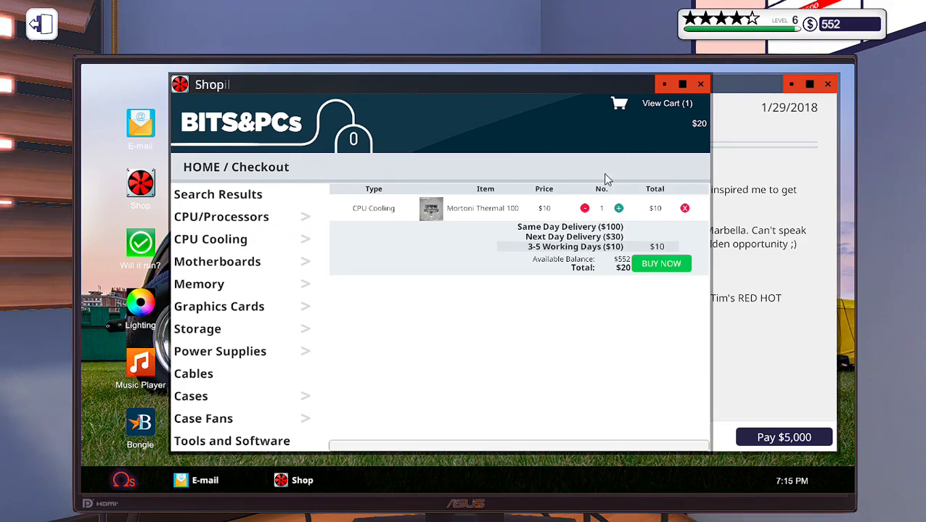
click(573, 226)
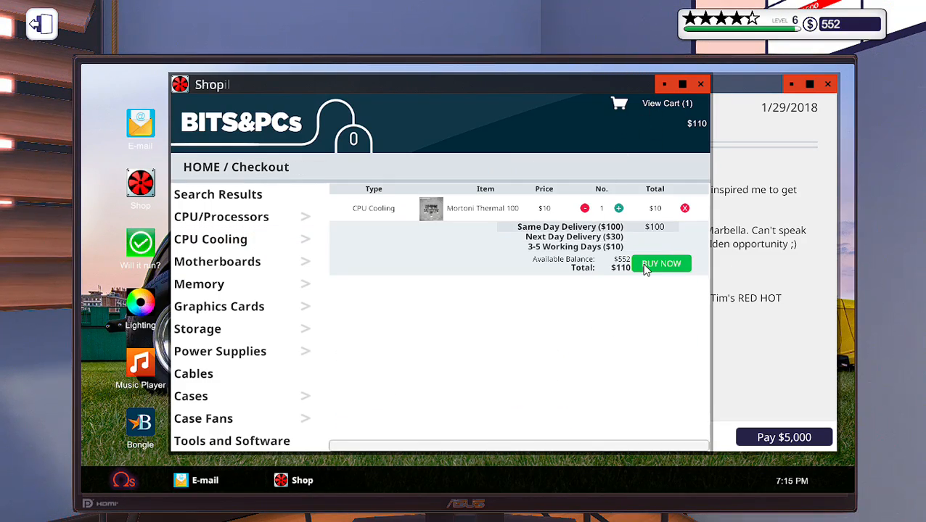
click(662, 264)
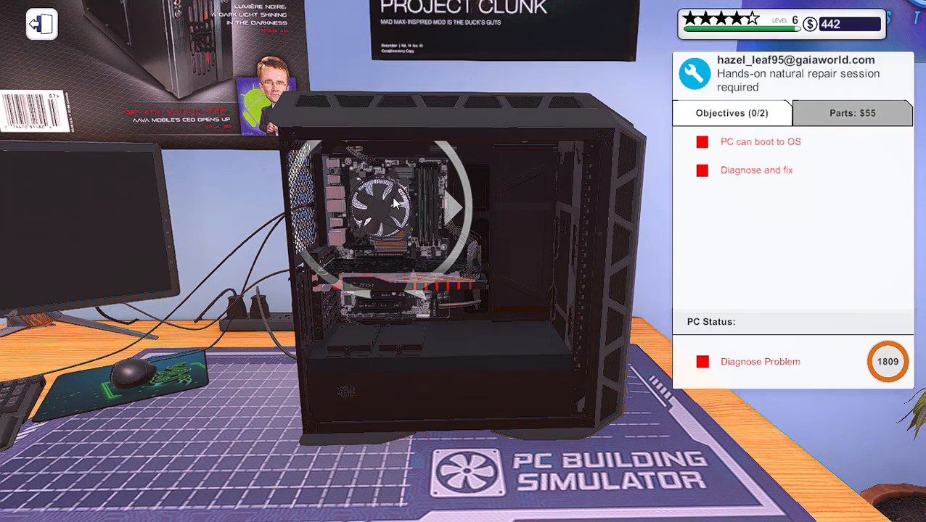
Fasten the Mortoni Thermal 100 onto the CPU and connect its cable to the motherboard
click(392, 206)
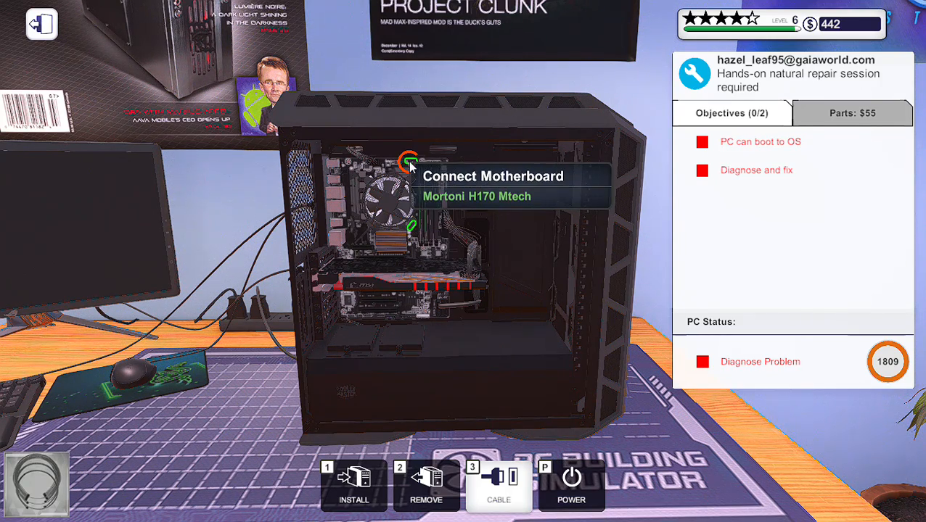
click(409, 160)
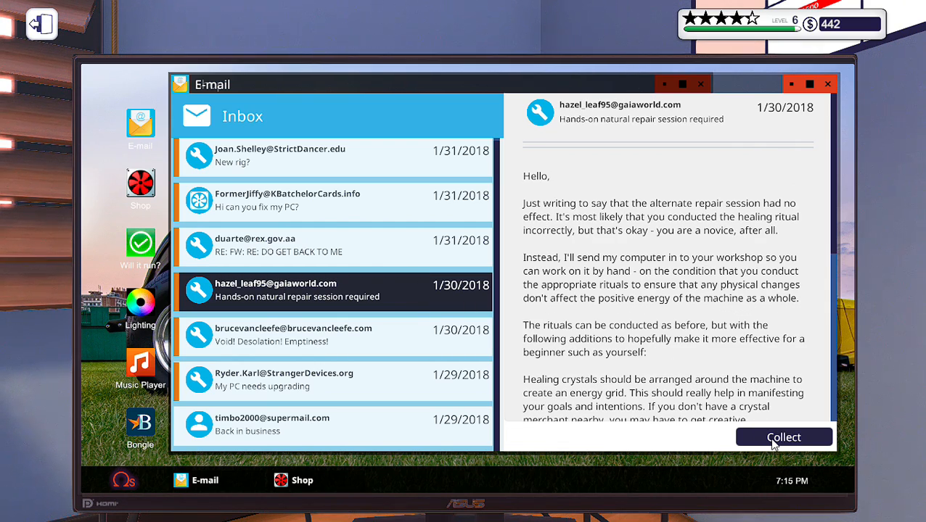
Collect the $205 repair payment and clear the invoice and CPU Overclocking unlock notice
click(783, 437)
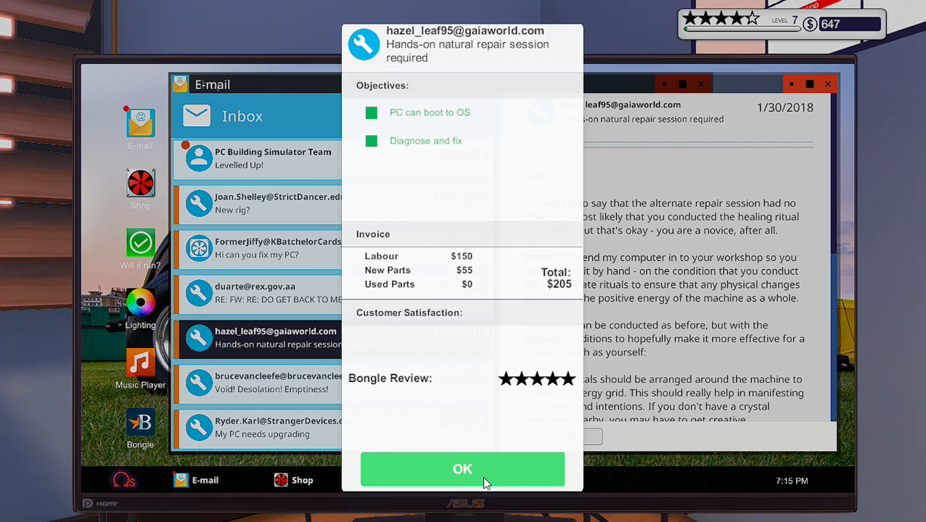
click(461, 469)
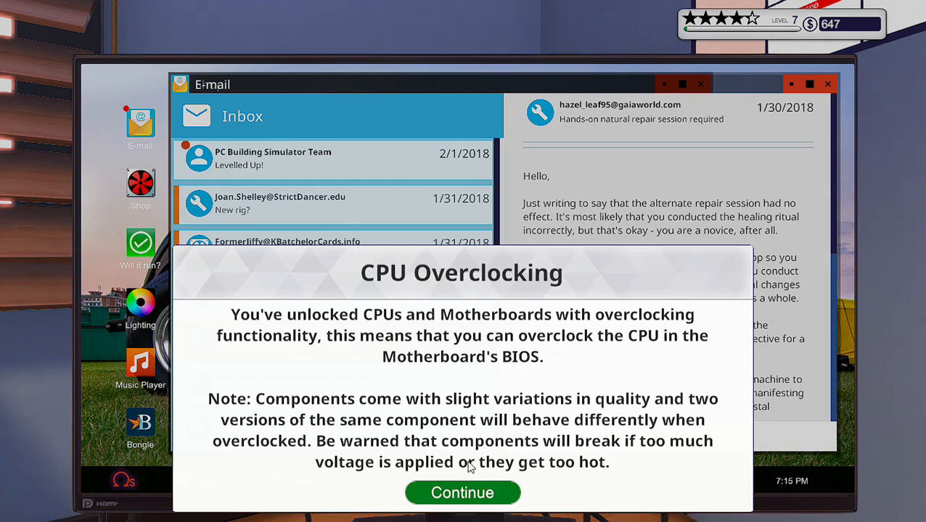
mouse_move(486, 305)
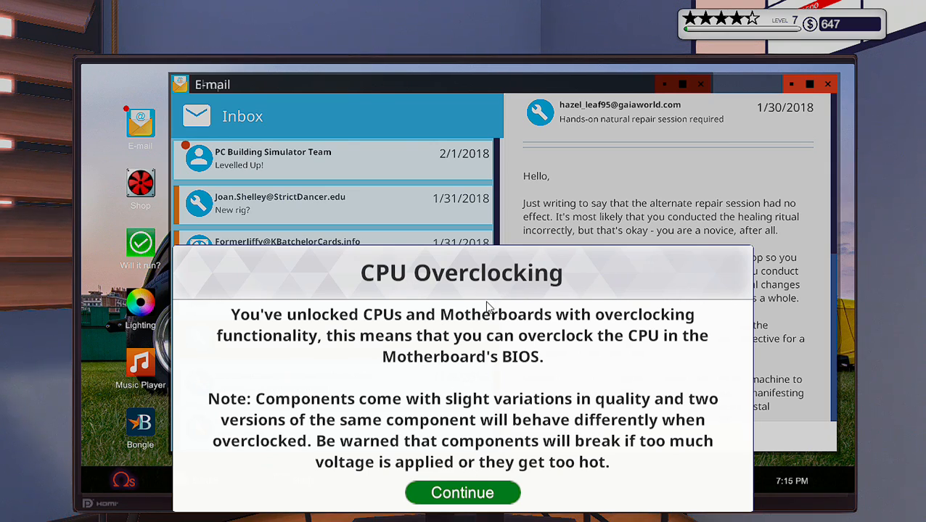
mouse_move(477, 473)
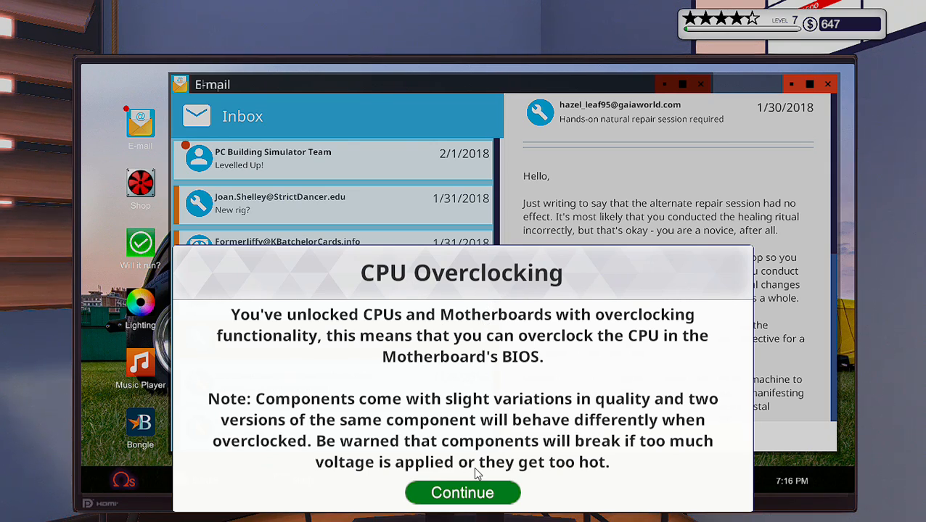
click(462, 494)
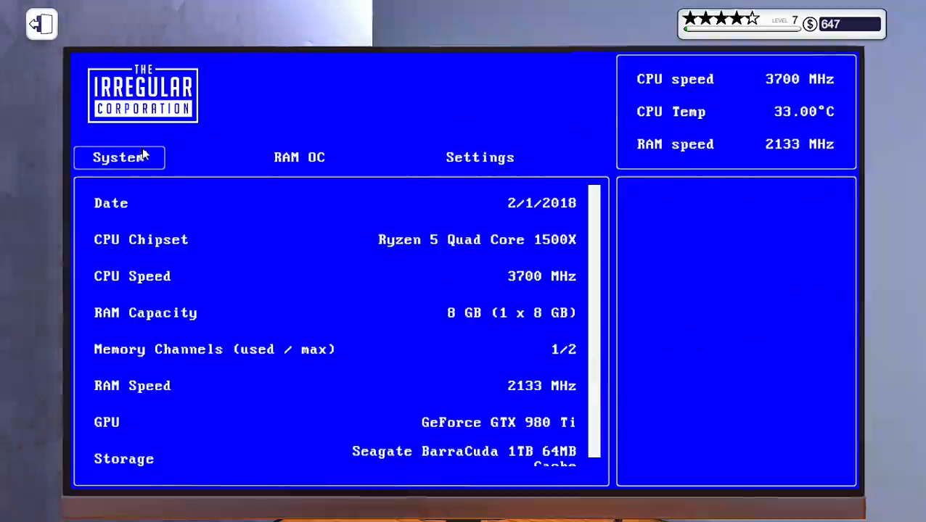
Set RAM to 2800 MHz at 1.45 V in the BIOS RAM OC page, then apply changes and restart
click(479, 156)
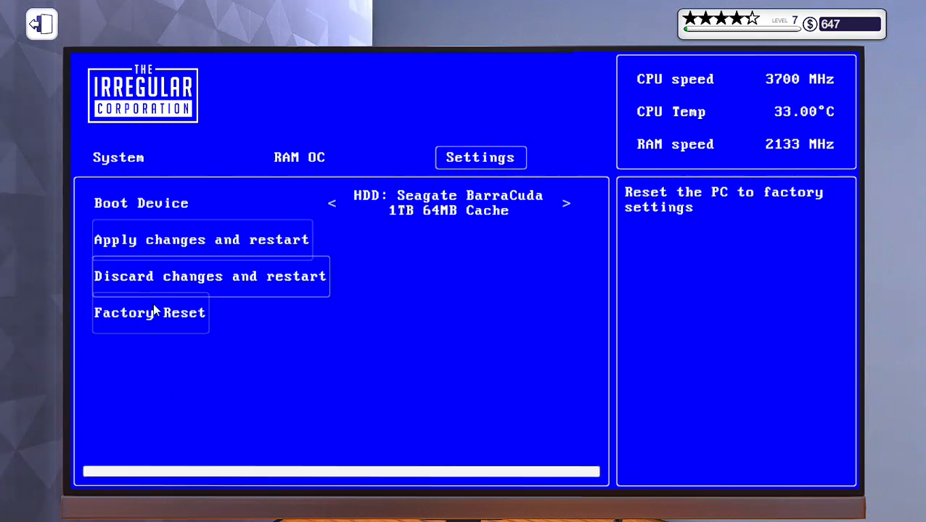
mouse_move(202, 241)
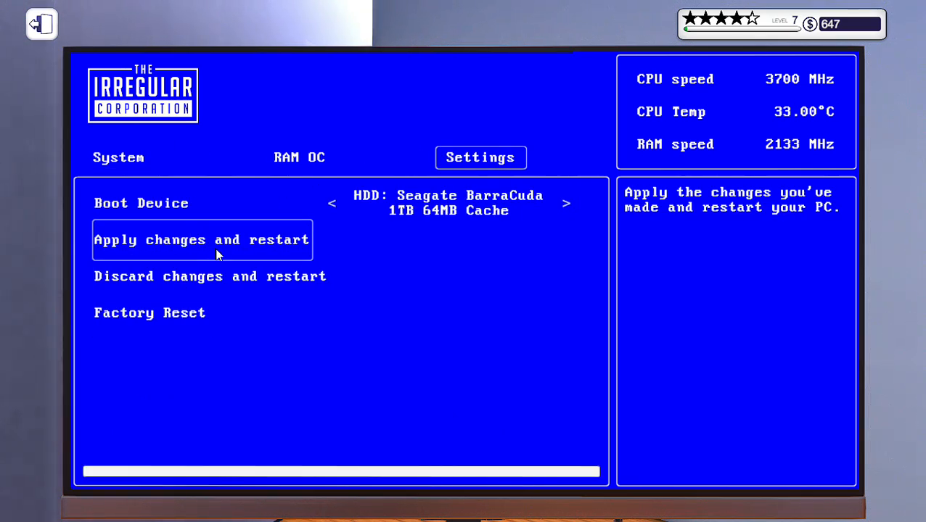
click(119, 156)
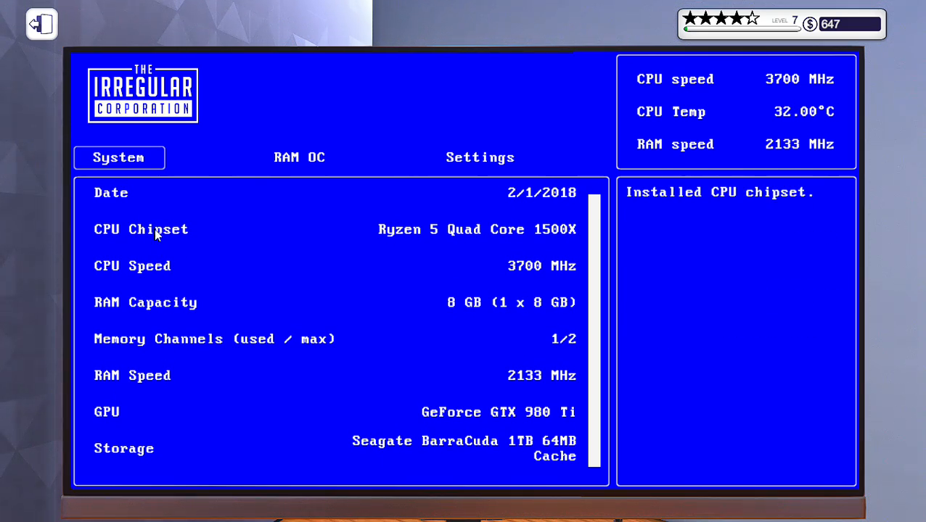
mouse_move(526, 265)
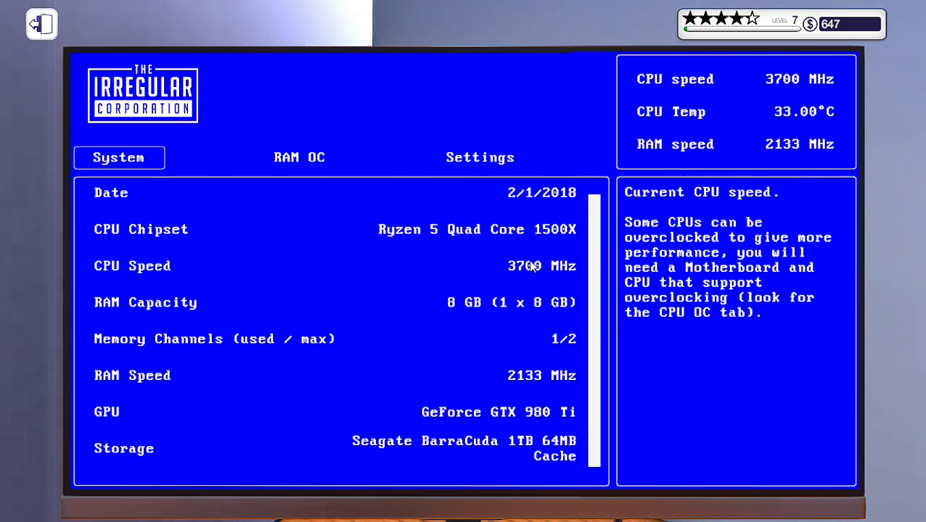
mouse_move(527, 261)
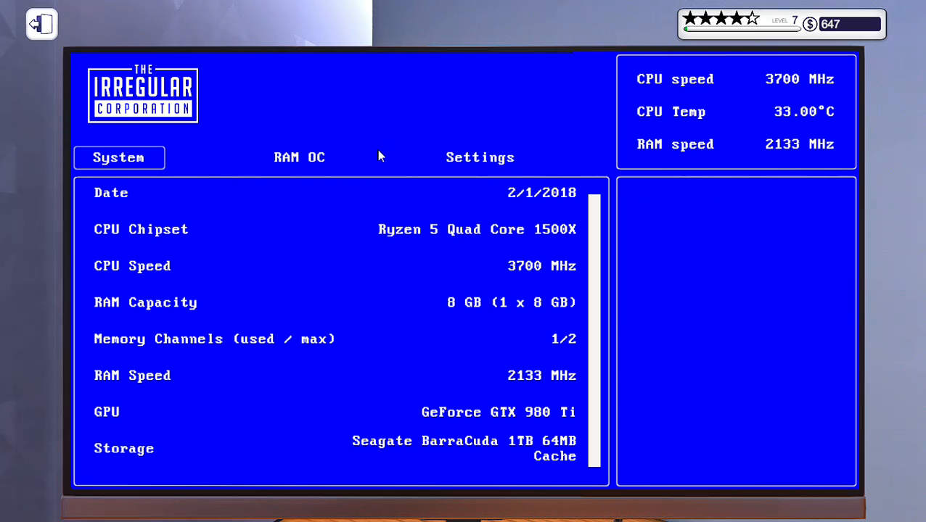
click(299, 157)
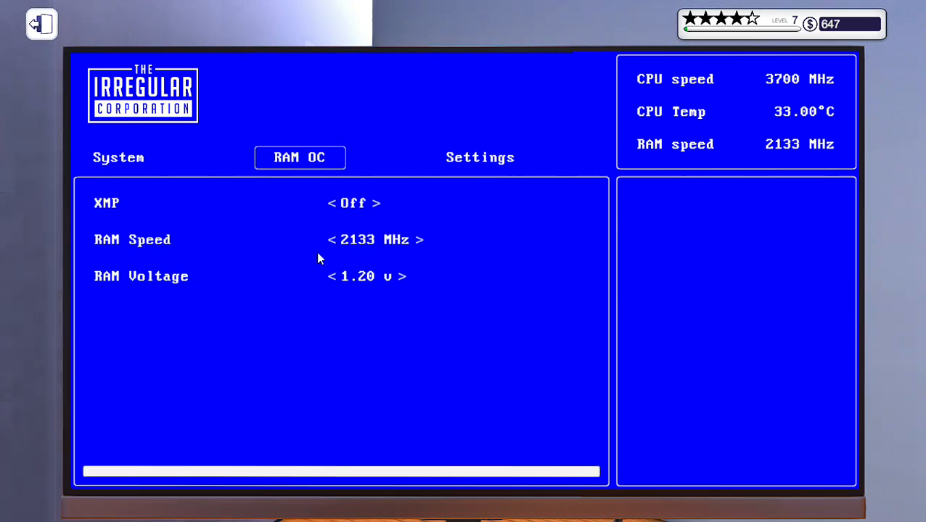
click(421, 239)
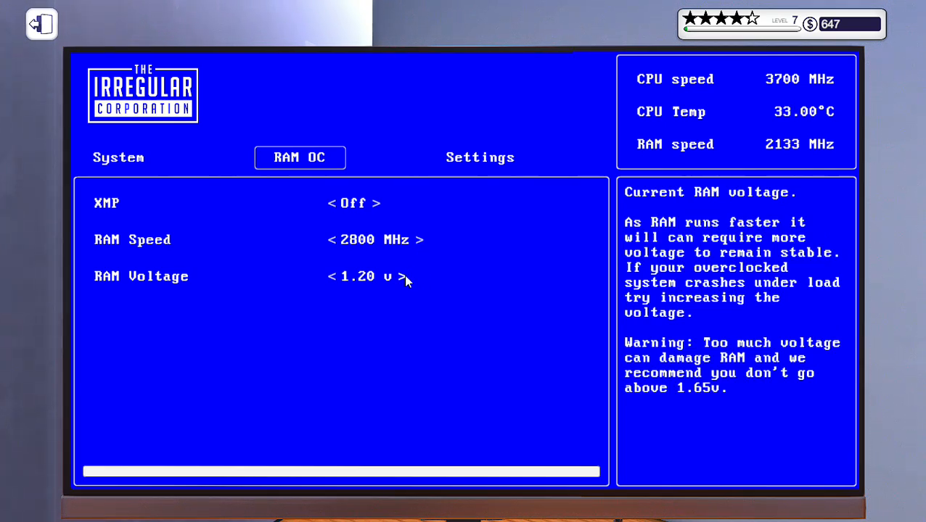
click(406, 276)
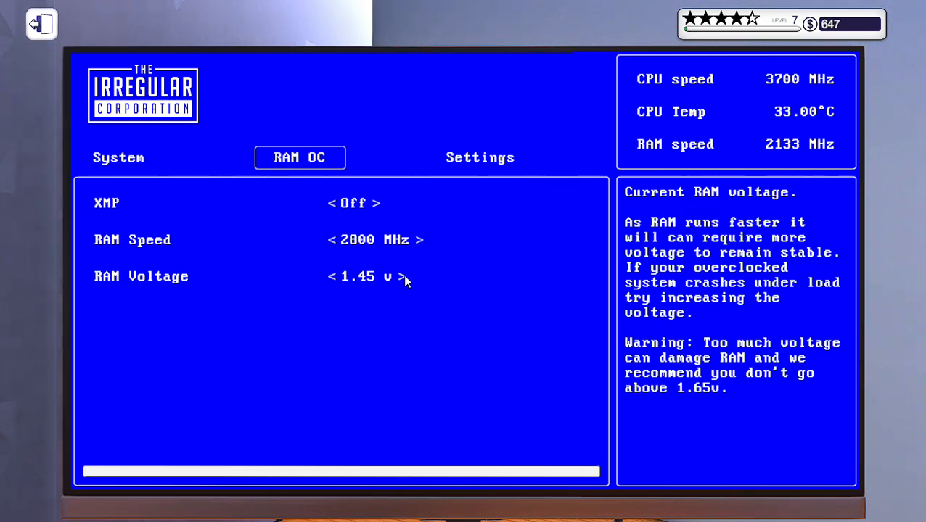
click(479, 157)
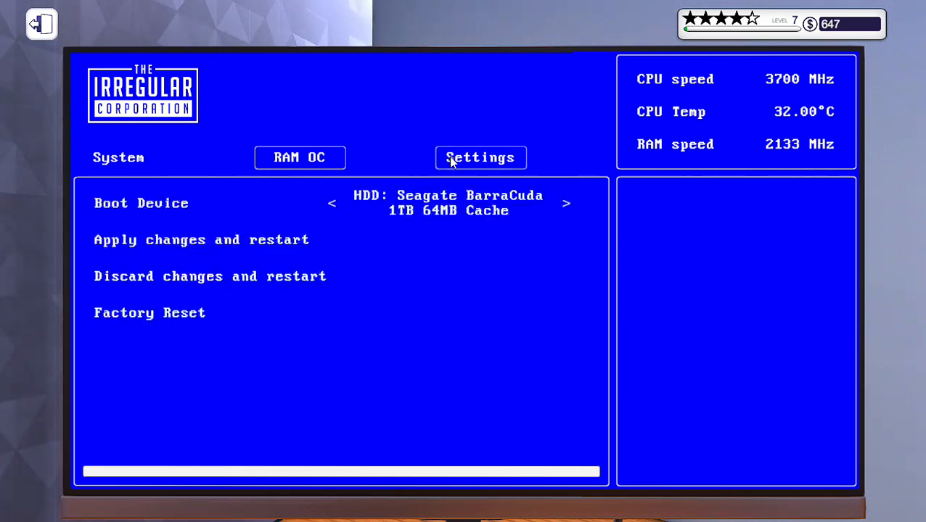
click(200, 241)
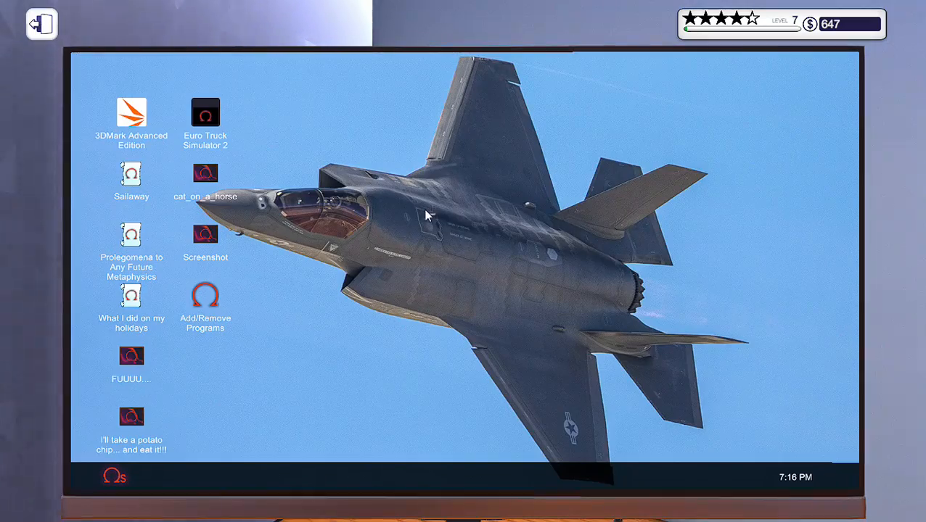
mouse_move(357, 206)
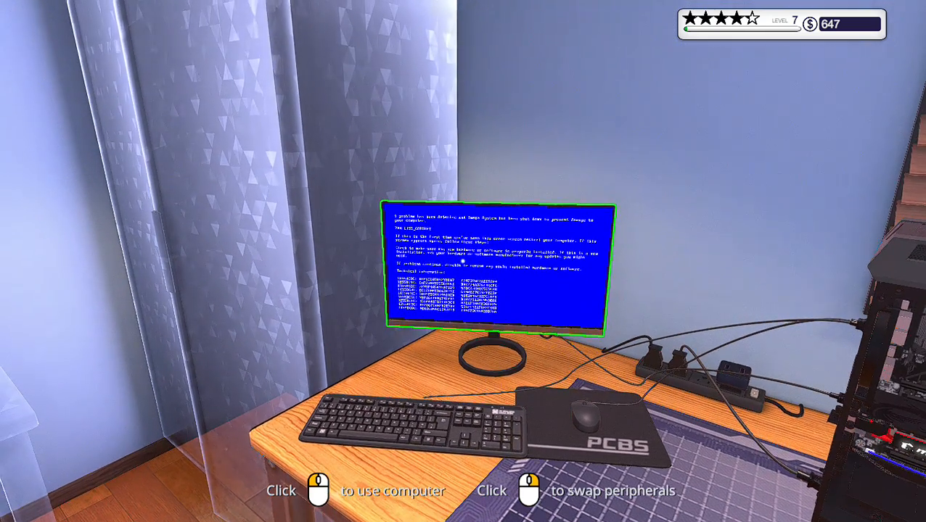
After the crash, set the RAM voltage to 1.40 V at 2400 MHz, apply and restart
click(496, 269)
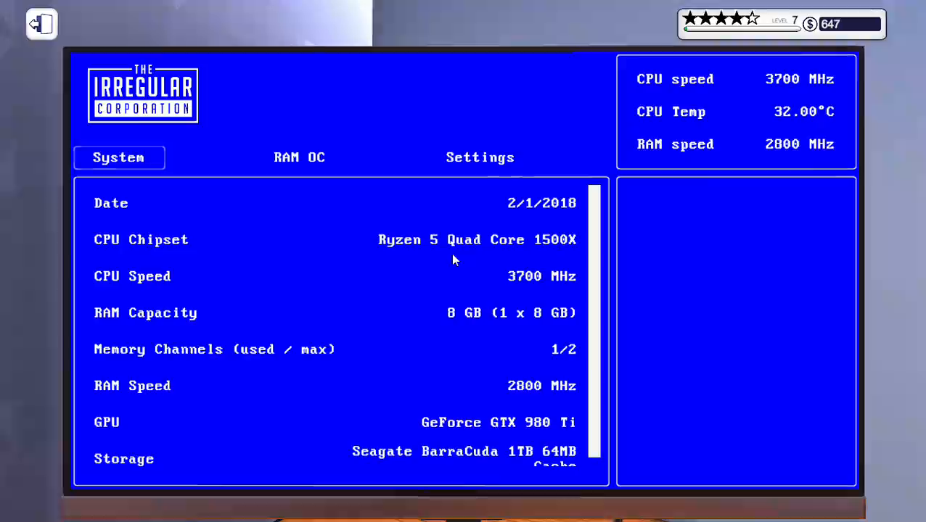
click(299, 157)
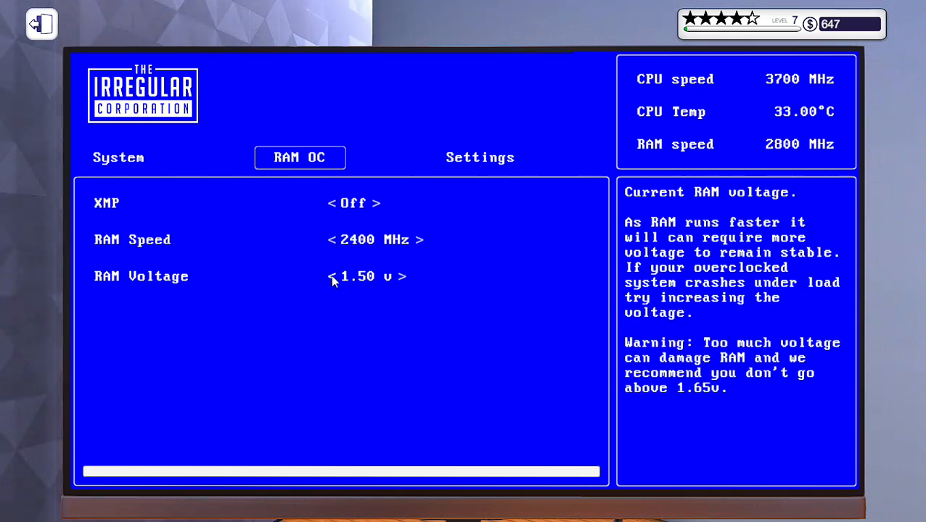
click(331, 276)
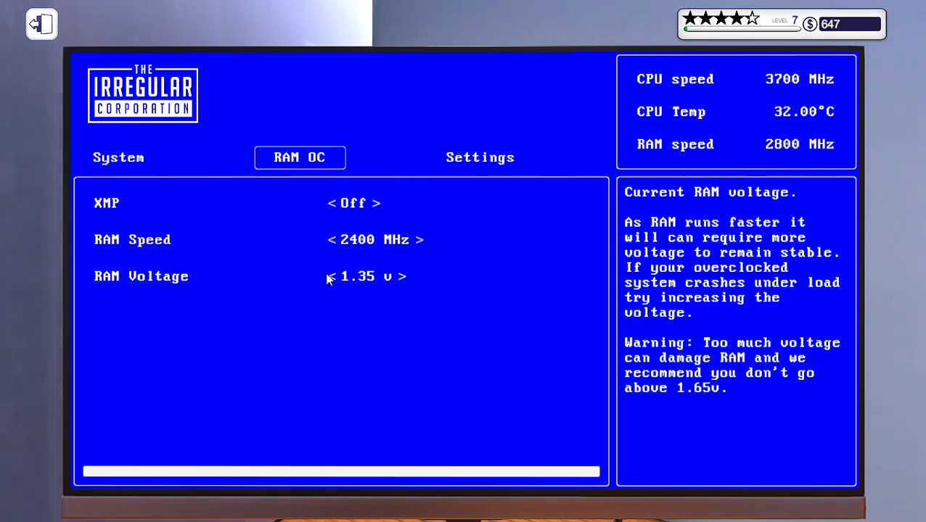
click(406, 276)
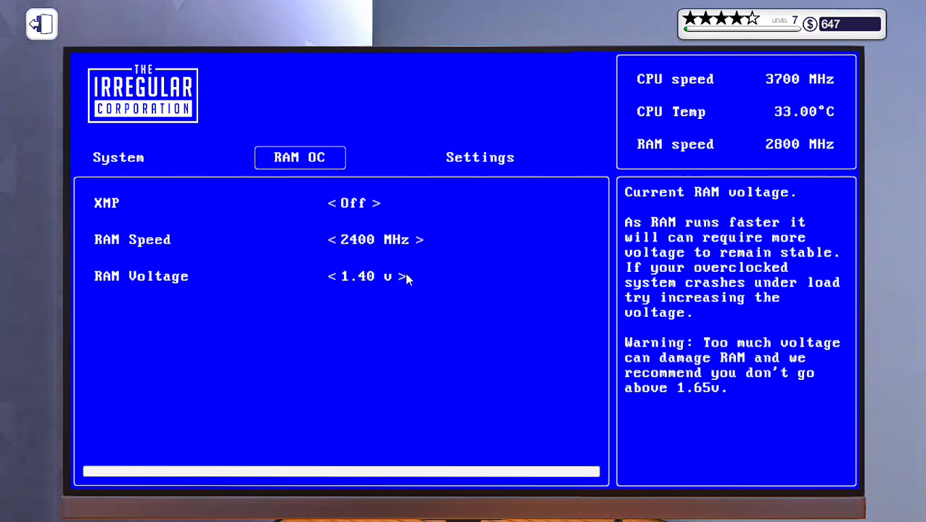
click(479, 156)
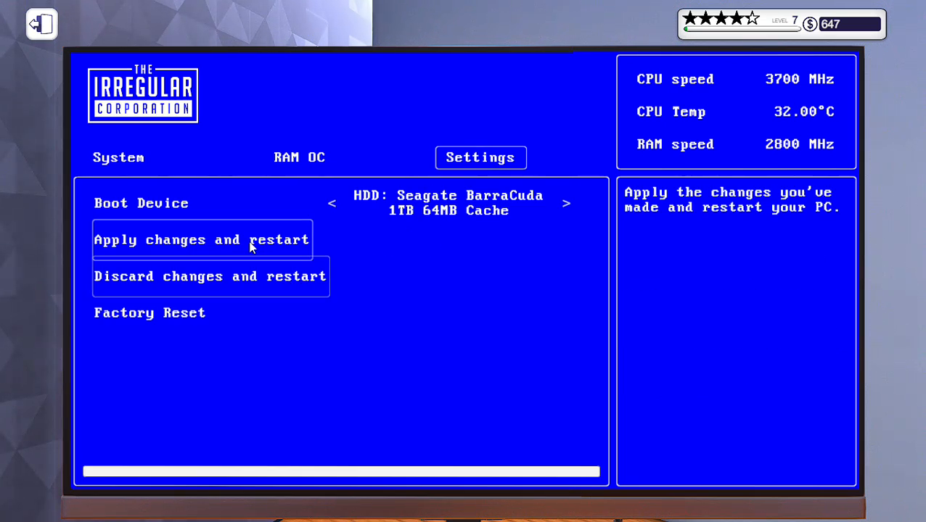
click(202, 240)
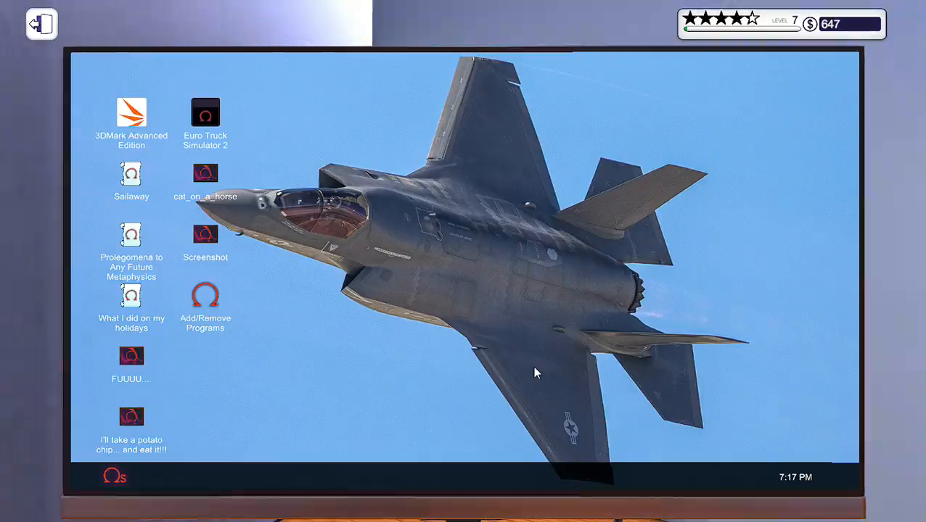
Launch 3DMark Advanced Edition and run the Time Spy benchmark on the upgraded PC
double_click(130, 113)
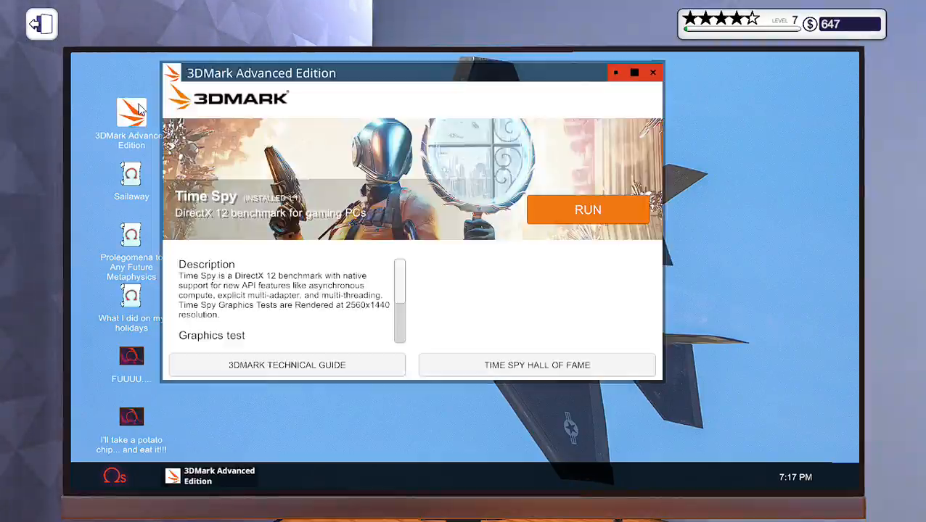
click(586, 209)
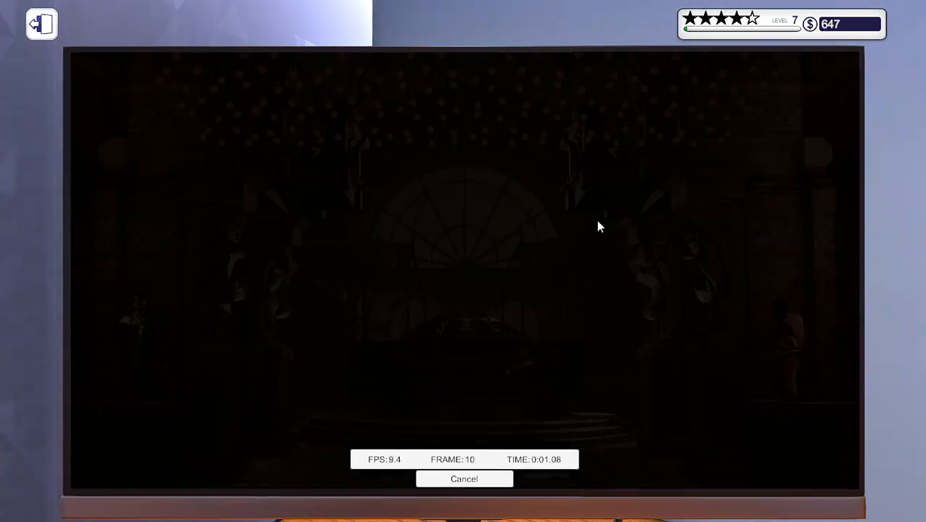
click(465, 479)
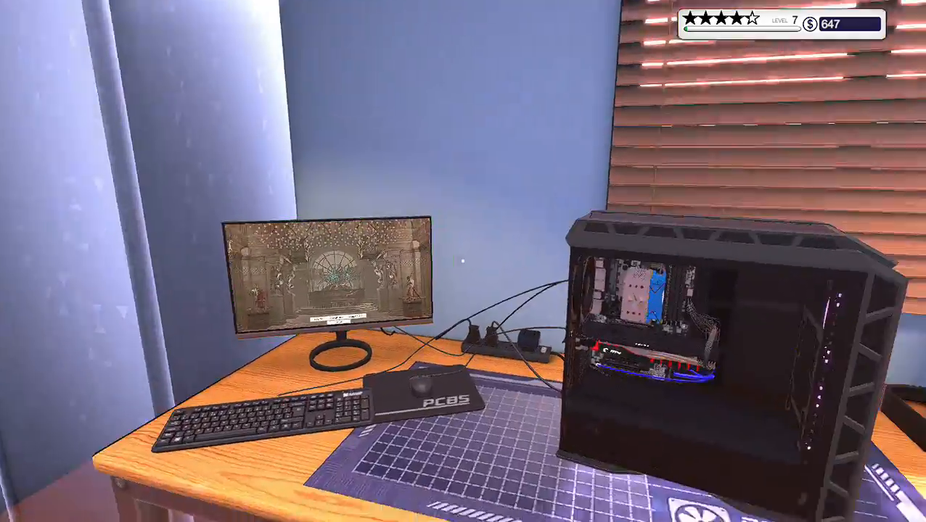
mouse_move(463, 261)
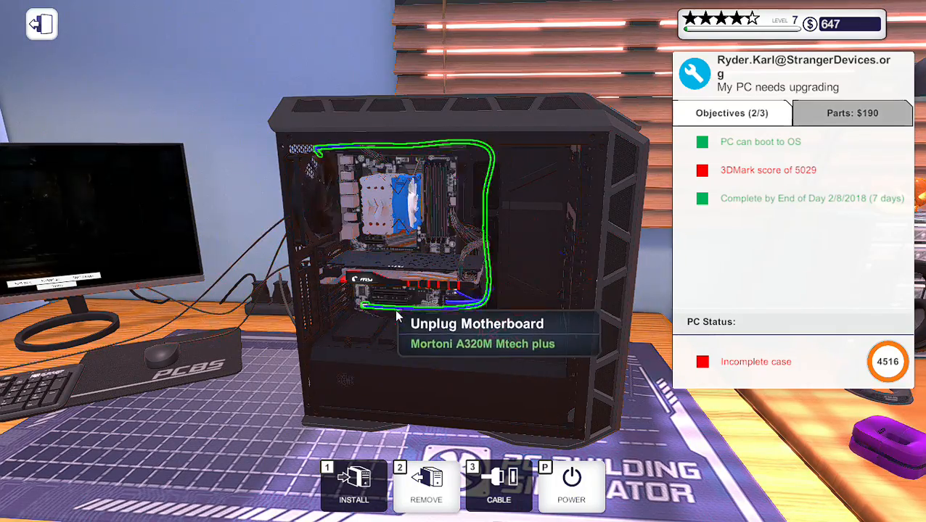
mouse_move(433, 203)
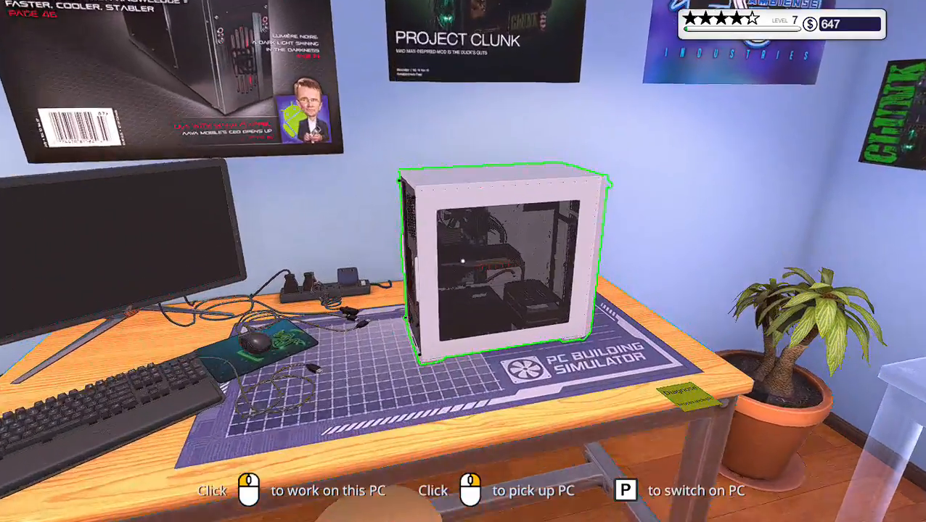
Start working on the white PC at the workbench
click(505, 258)
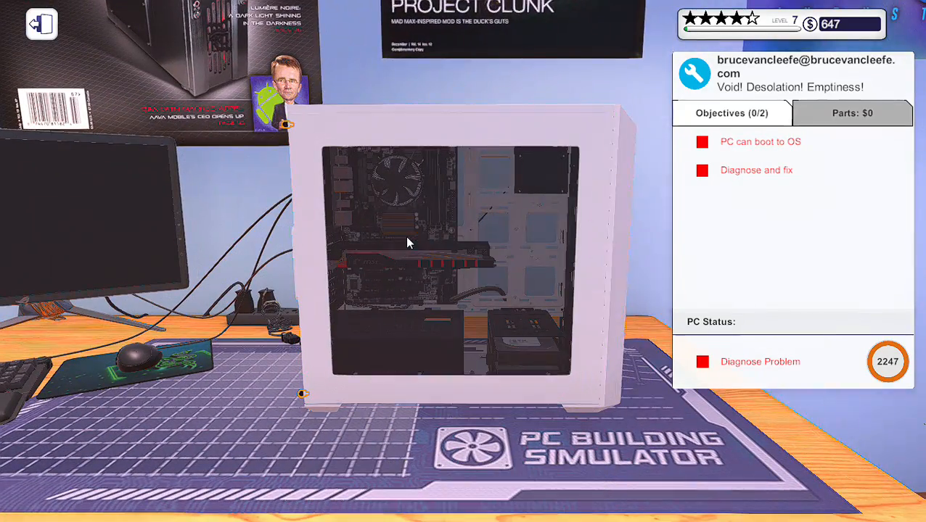
mouse_move(312, 392)
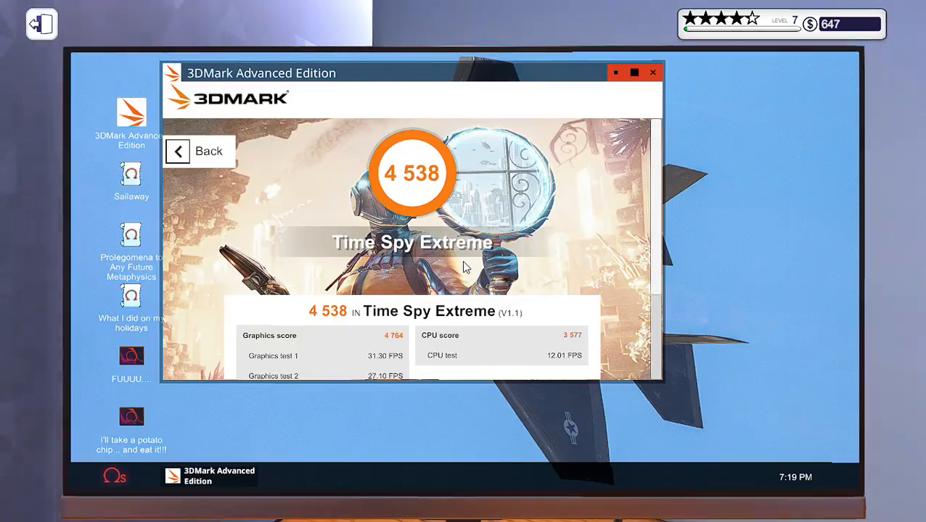
Review the 4538 Time Spy Extreme scores and System Information, then close 3DMark
scroll(down, 3)
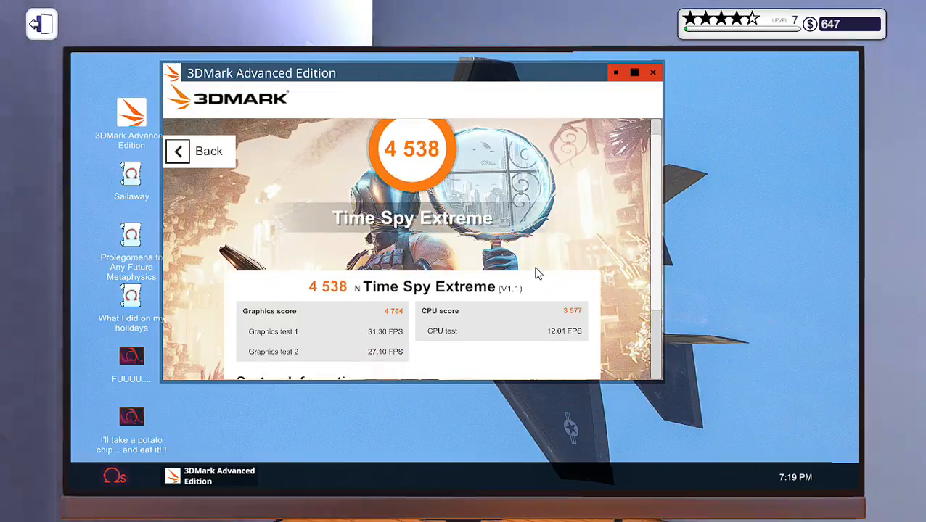
scroll(down, 3)
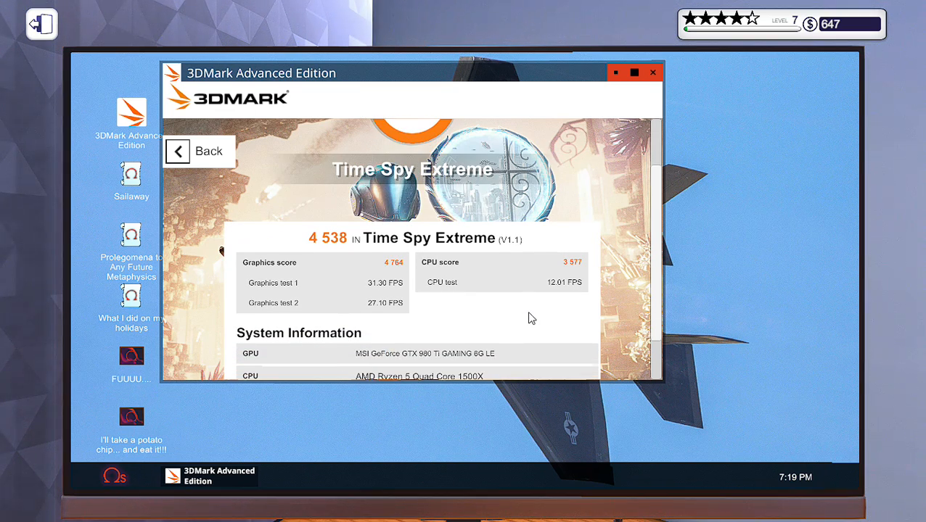
scroll(down, 3)
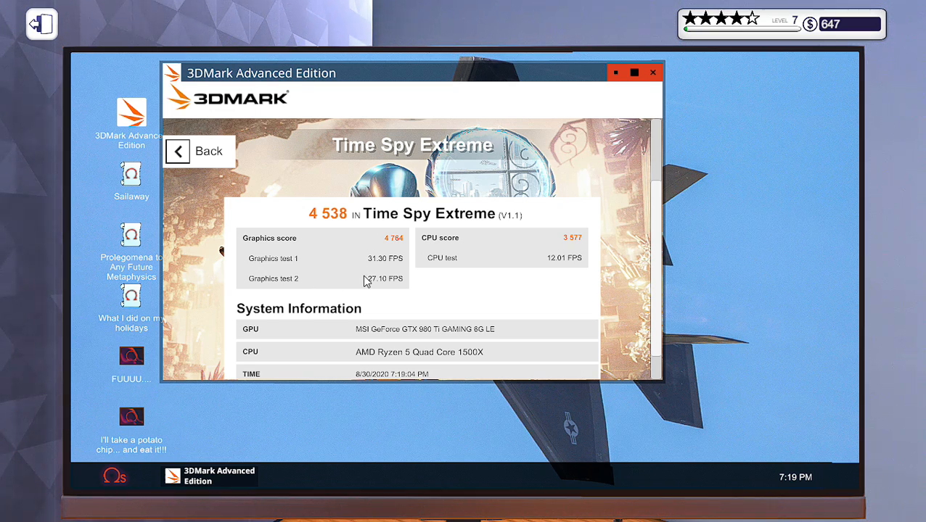
mouse_move(515, 265)
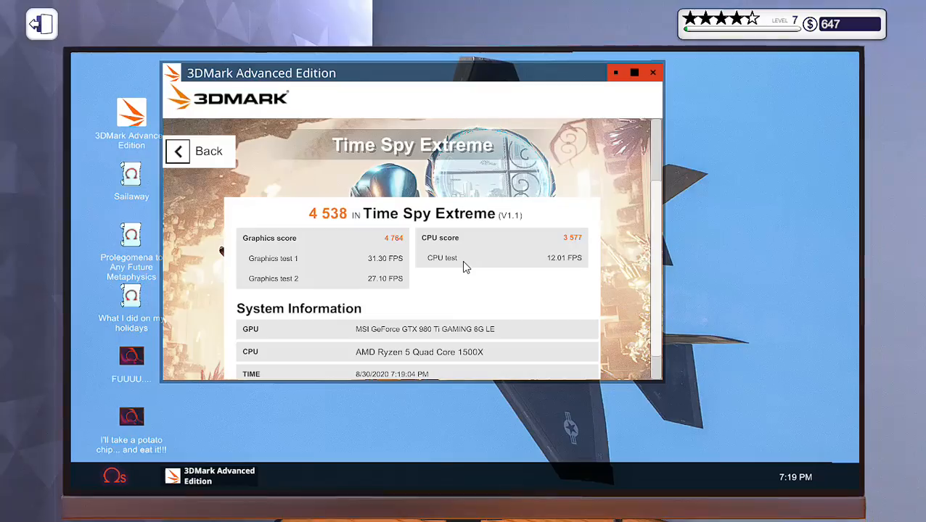
key(escape)
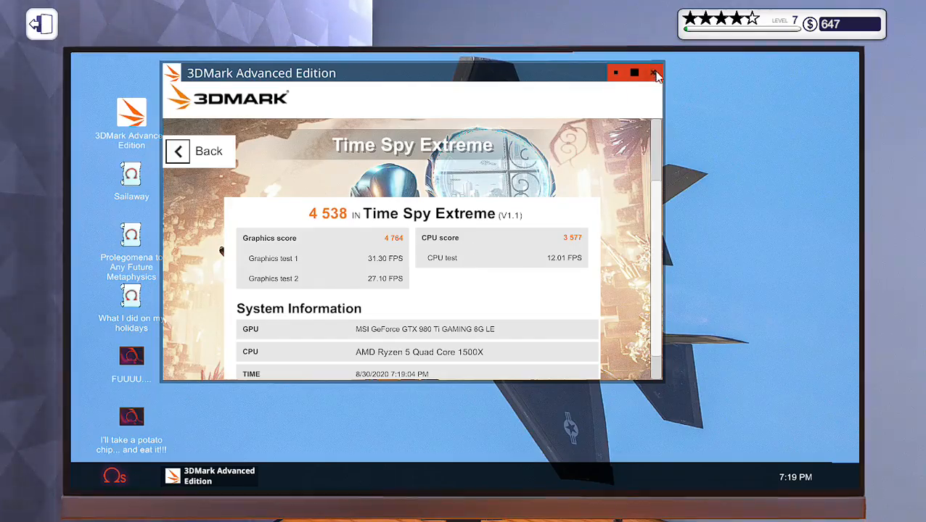
click(654, 73)
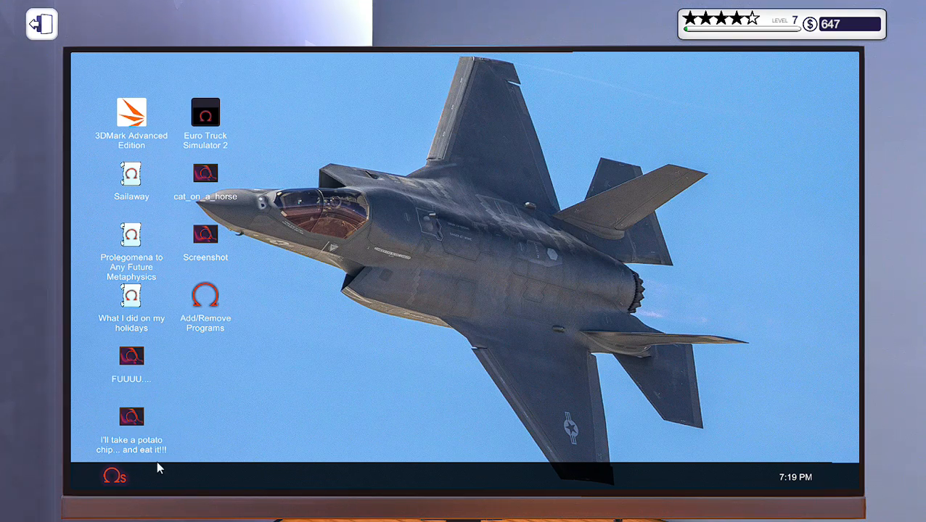
mouse_move(203, 423)
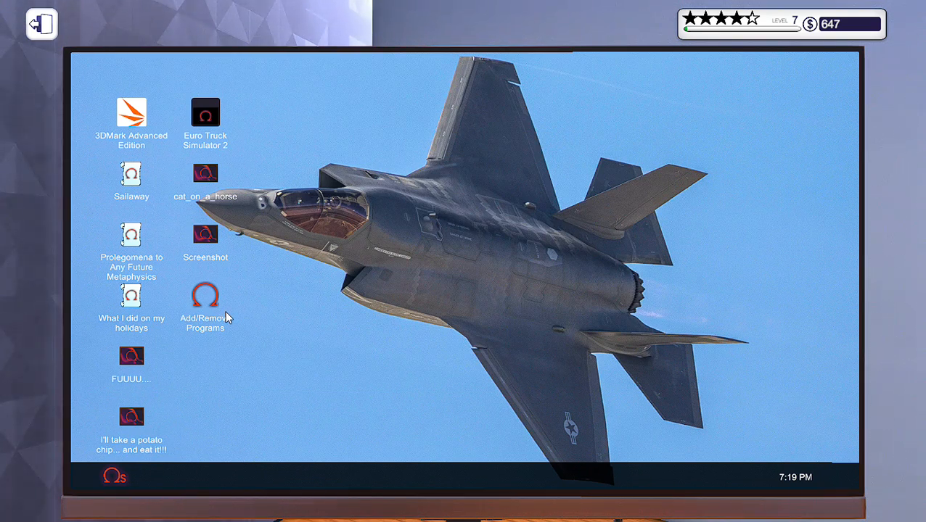
Glance at Add/Remove Programs, then show the inventory's Tools and Software stock
double_click(206, 296)
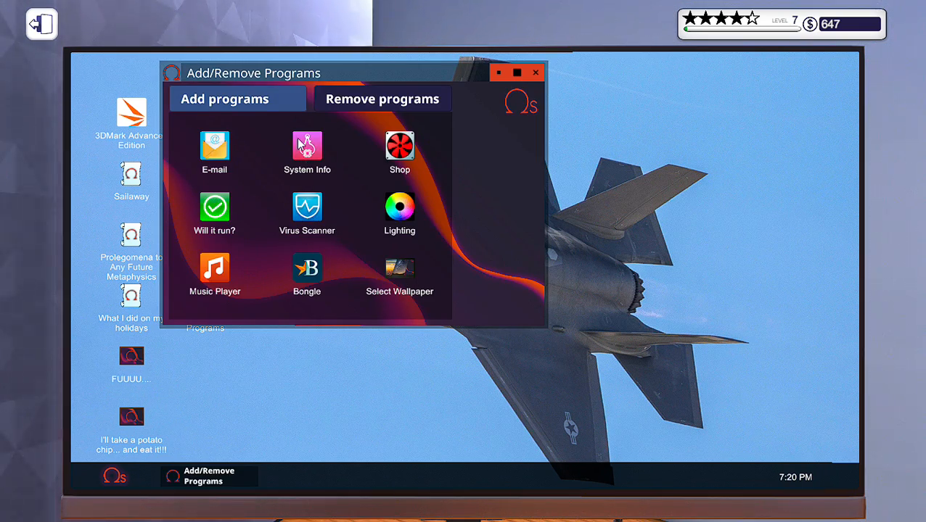
mouse_move(307, 145)
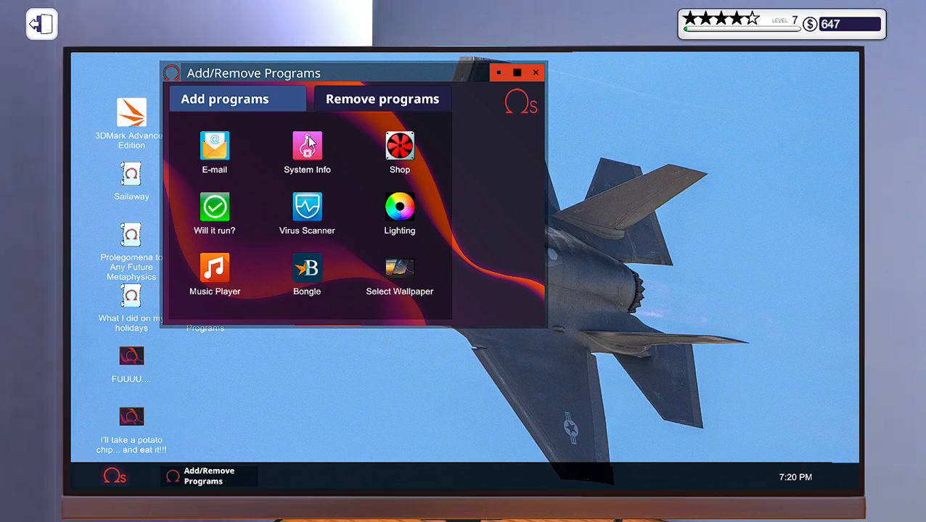
click(307, 145)
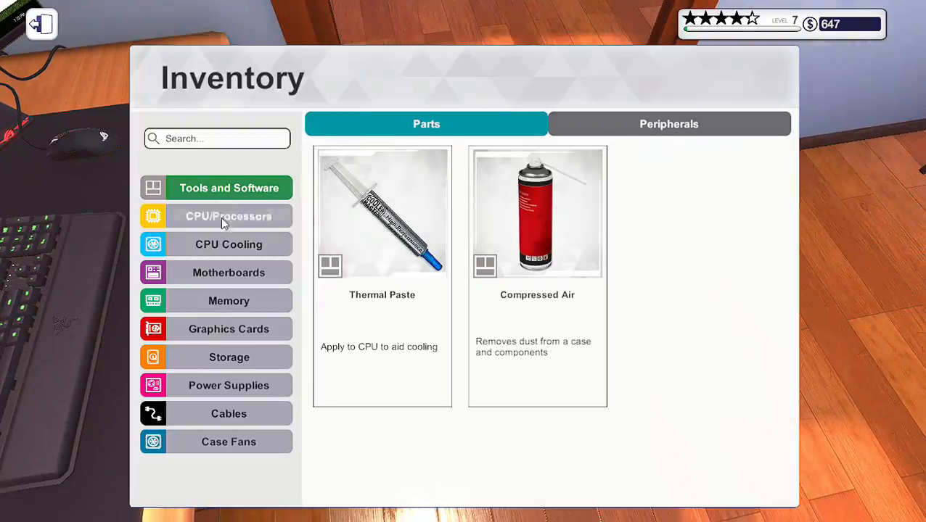
View the processors category in the parts inventory
click(229, 386)
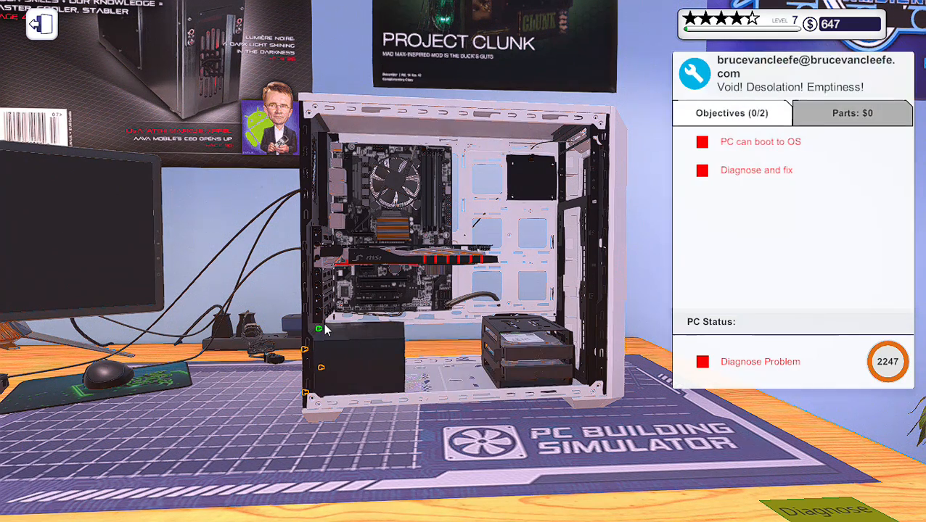
mouse_move(305, 356)
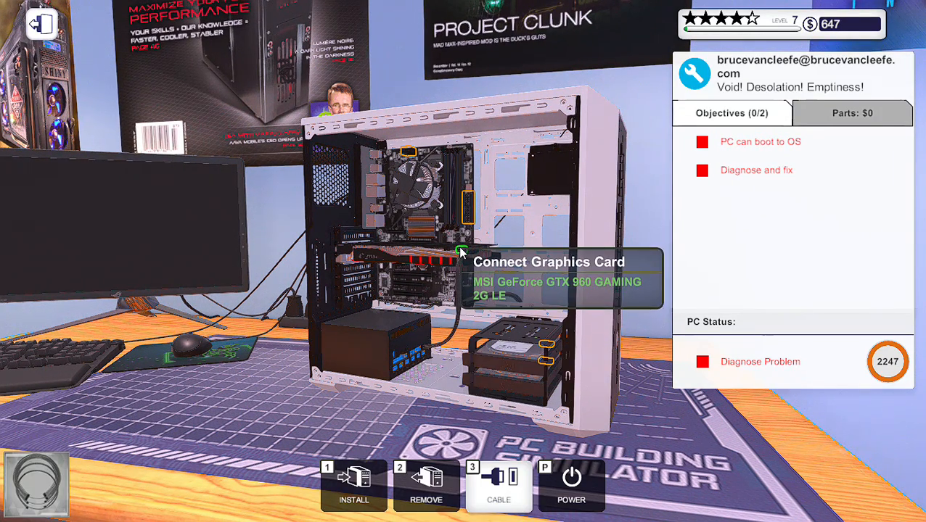
mouse_move(467, 201)
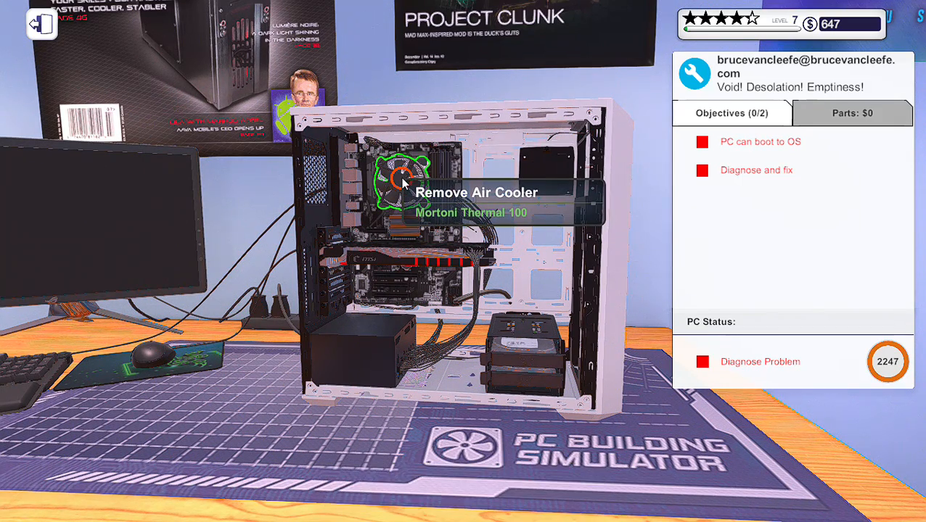
click(401, 177)
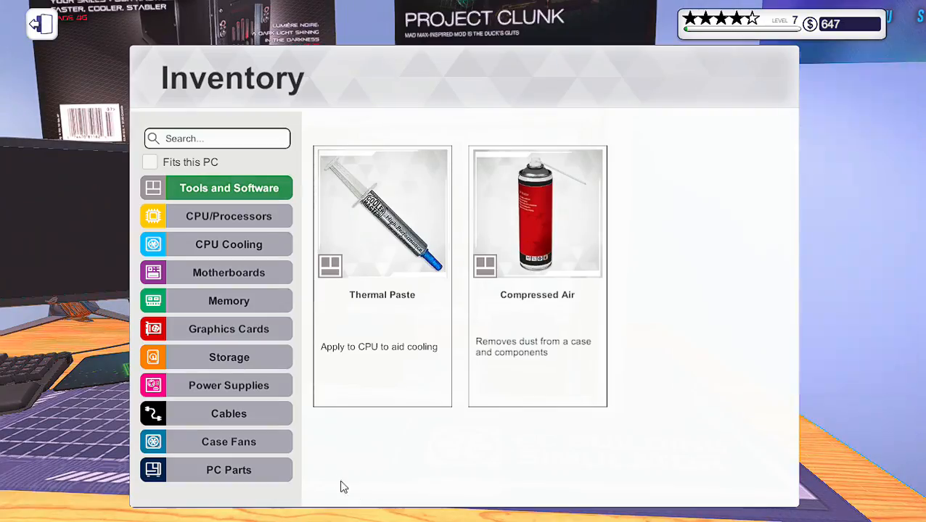
click(229, 216)
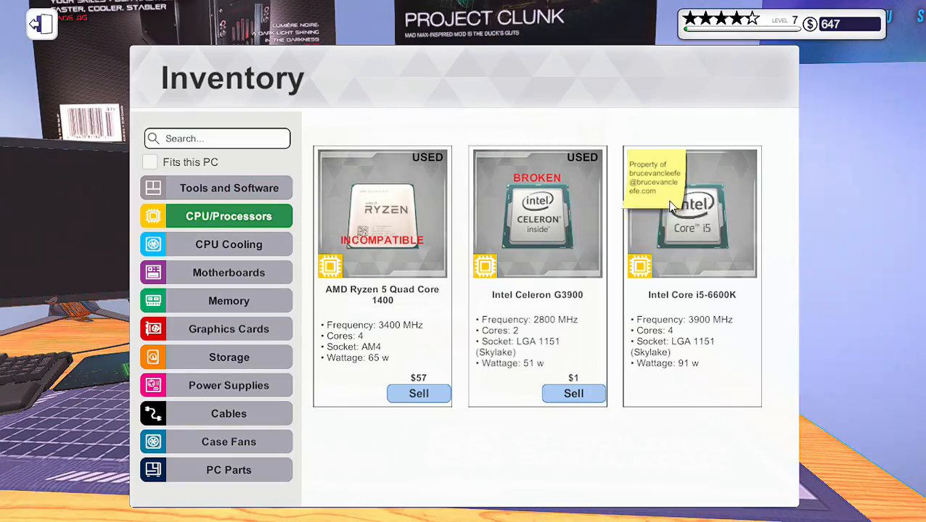
click(40, 23)
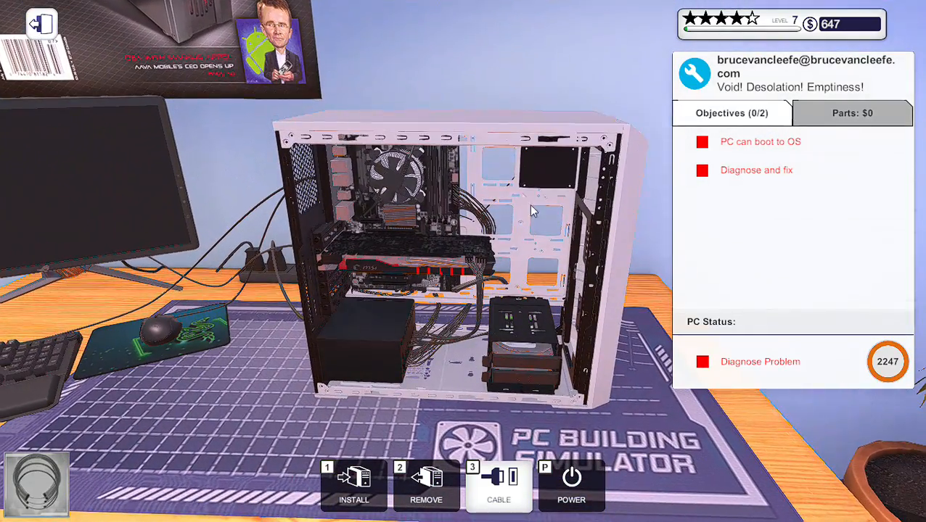
mouse_move(572, 485)
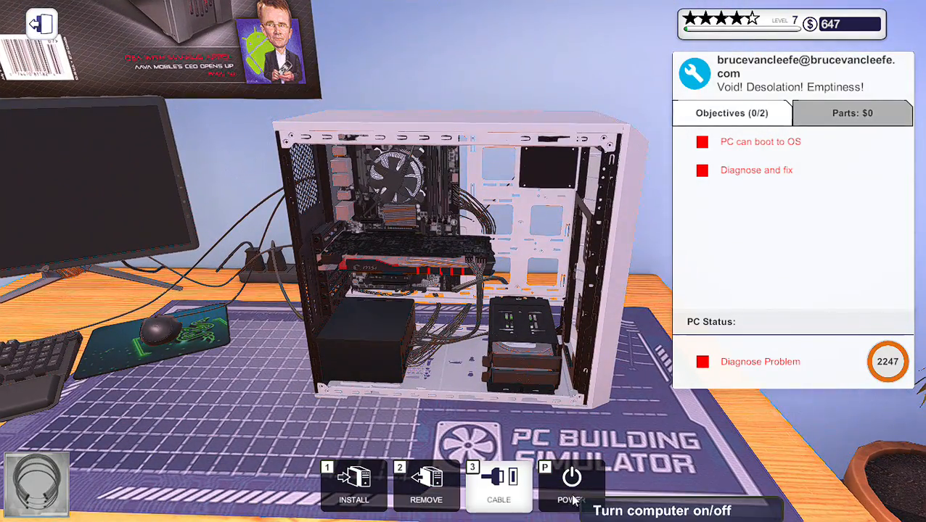
mouse_move(426, 485)
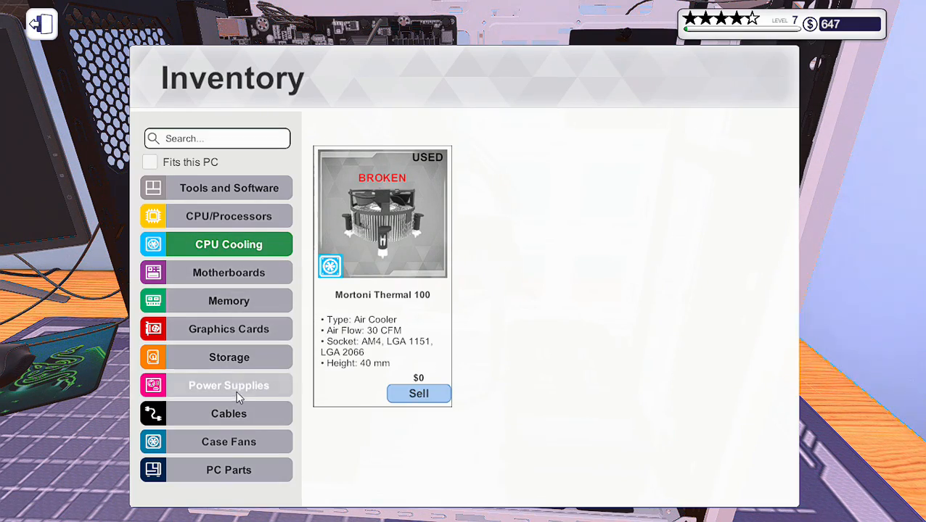
mouse_move(244, 225)
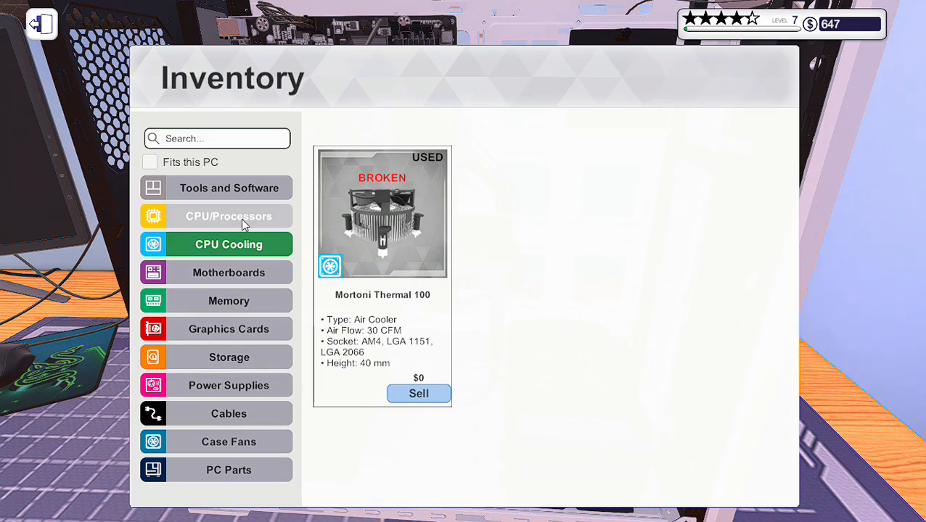
Show the processors category in the inventory
click(229, 301)
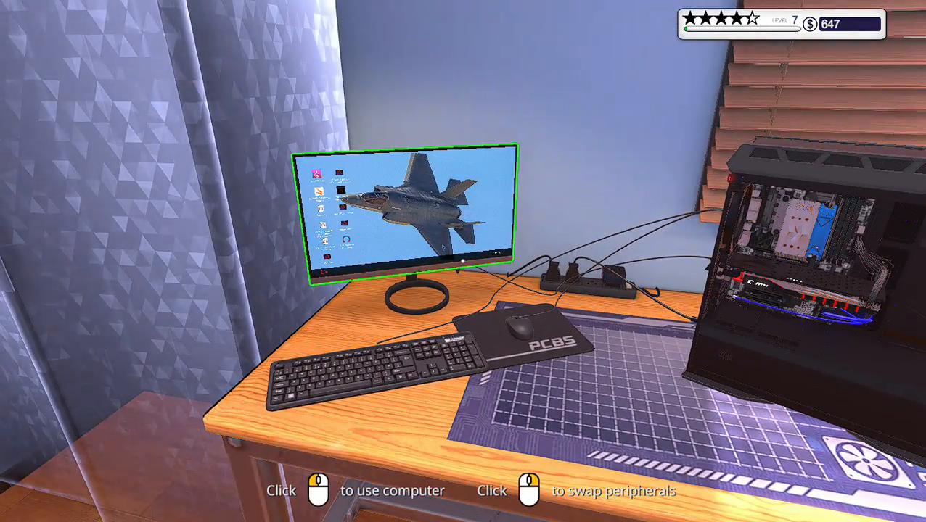
View the maximized System Info: Ryzen 5 1500X, GTX 980 Ti, 8 GB G.SKILL FORTIS
click(406, 211)
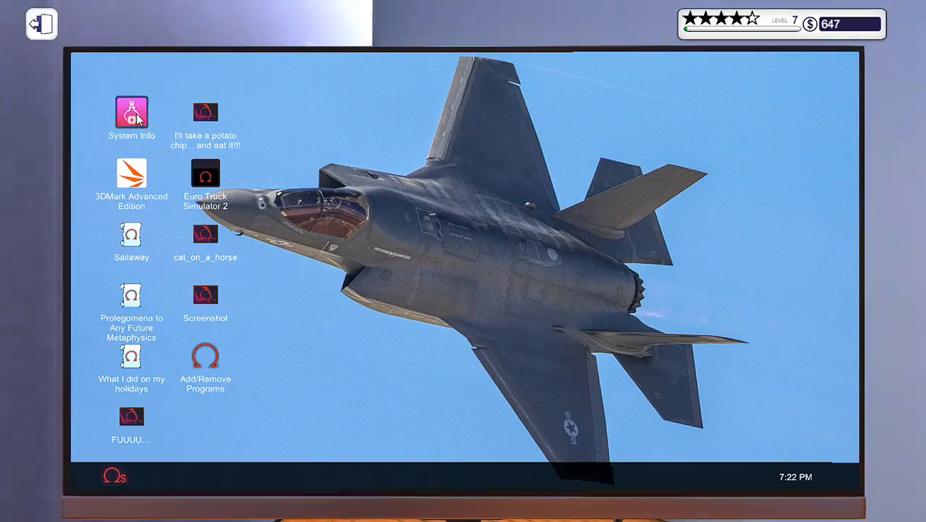
double_click(131, 113)
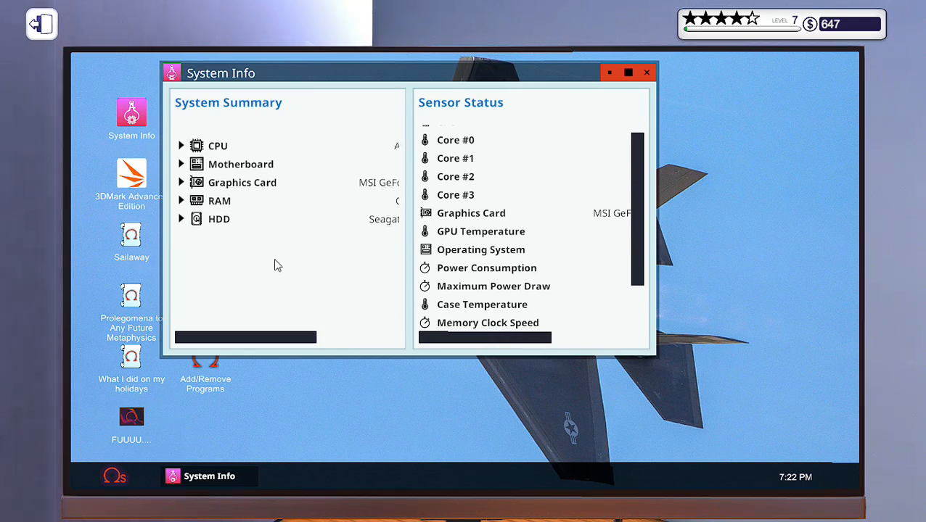
click(609, 73)
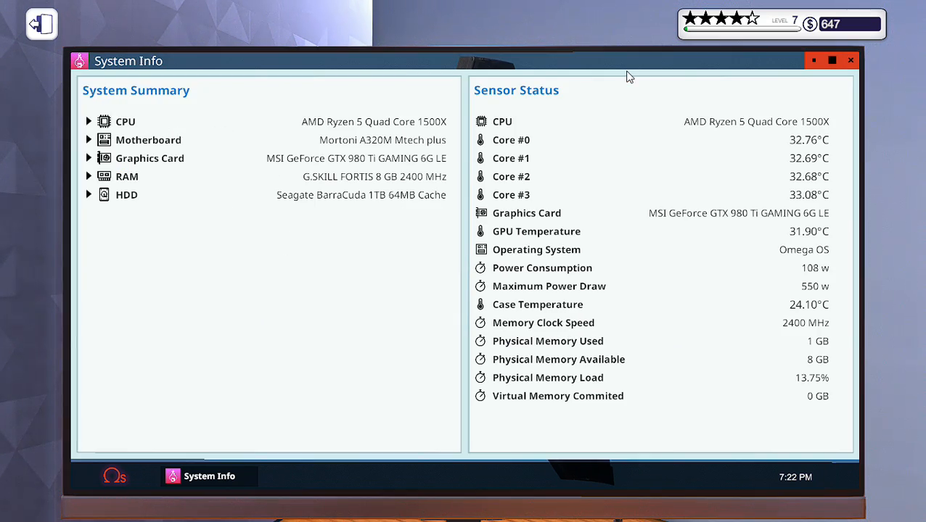
mouse_move(331, 174)
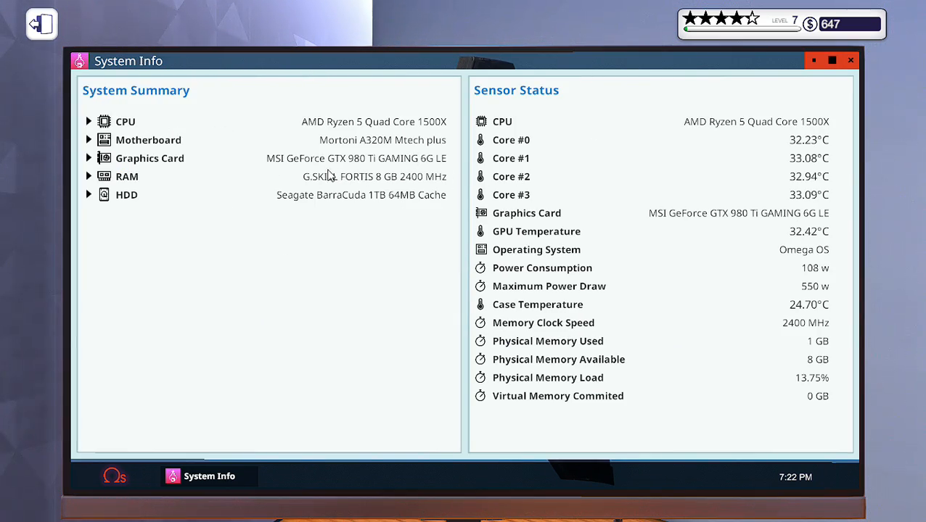
mouse_move(332, 183)
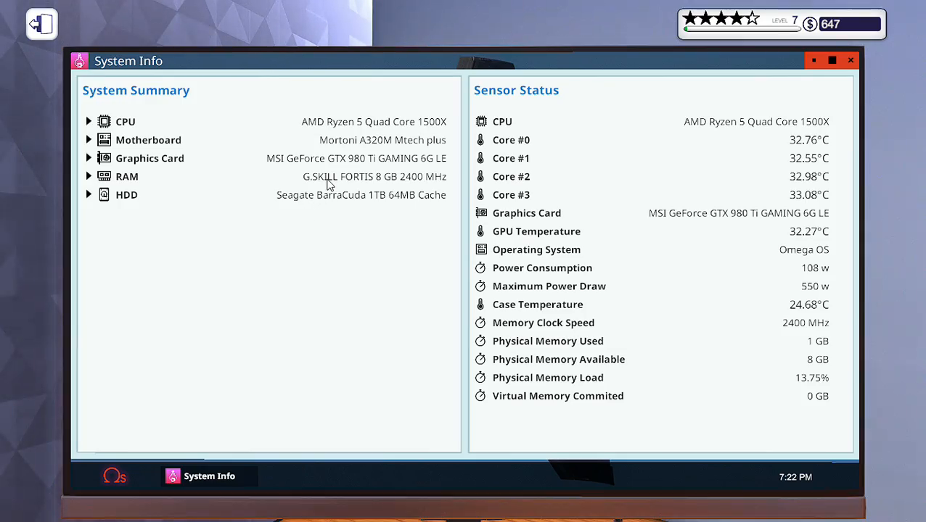
Check the memory sticks in the inventory and which ones fit this PC
click(850, 60)
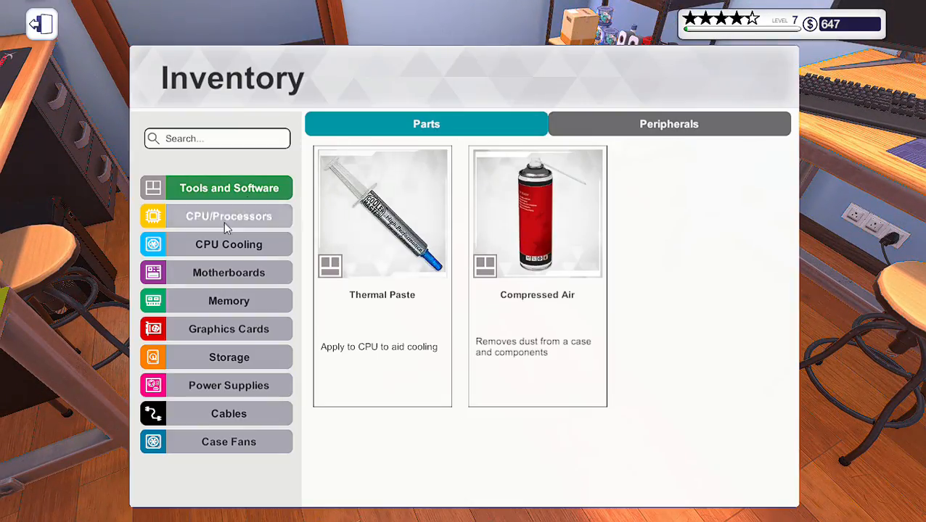
click(229, 301)
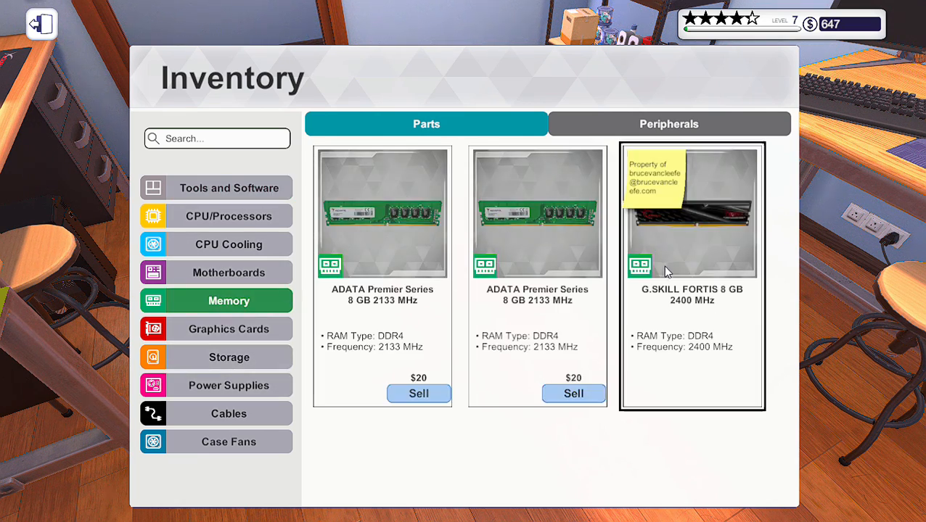
mouse_move(667, 271)
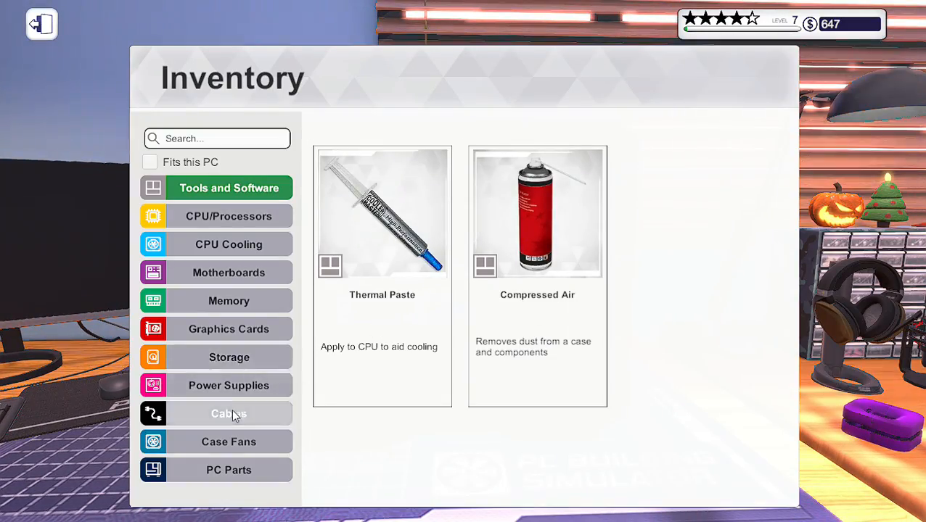
click(230, 300)
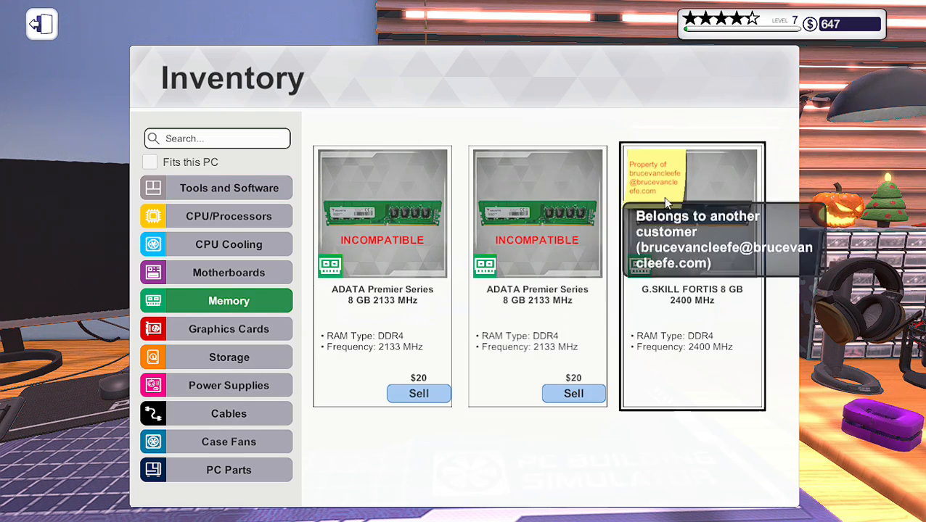
mouse_move(708, 237)
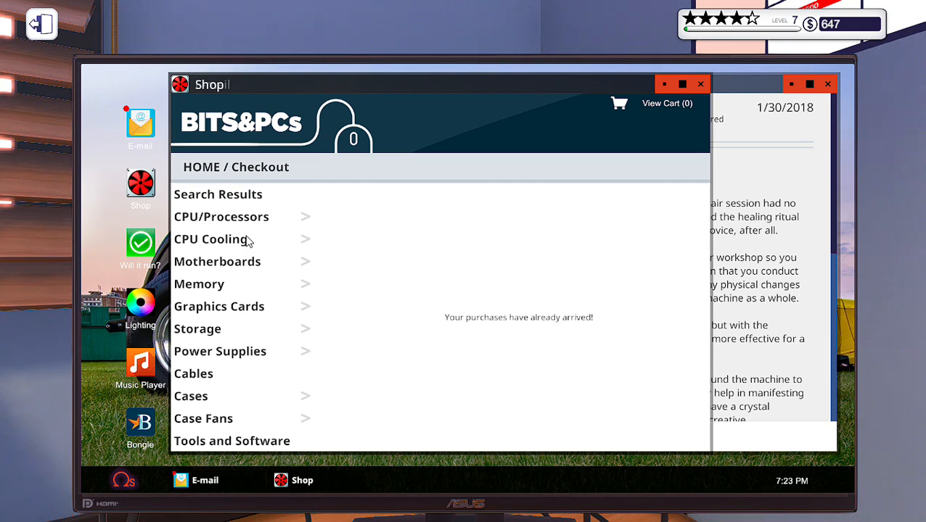
Pick a memory stick in the Bits&PCs shop and check out, leaving $547
click(199, 283)
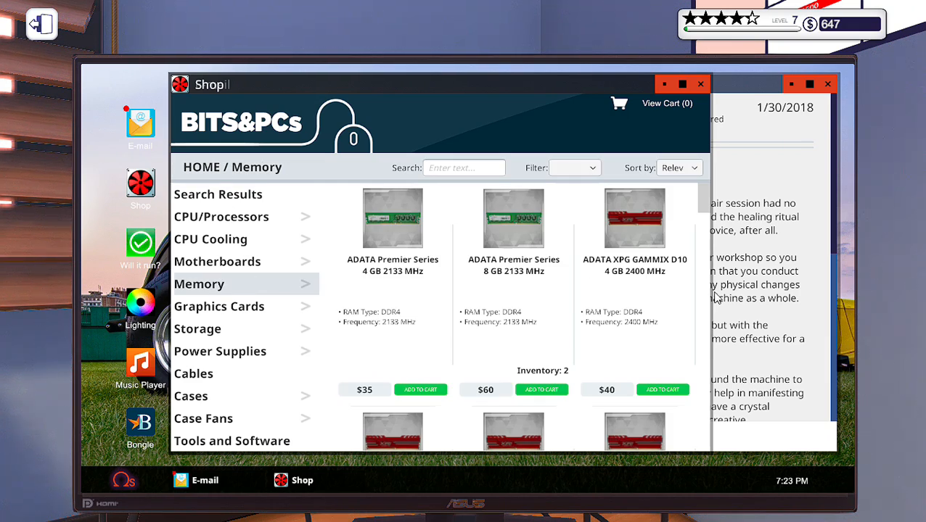
scroll(down, 3)
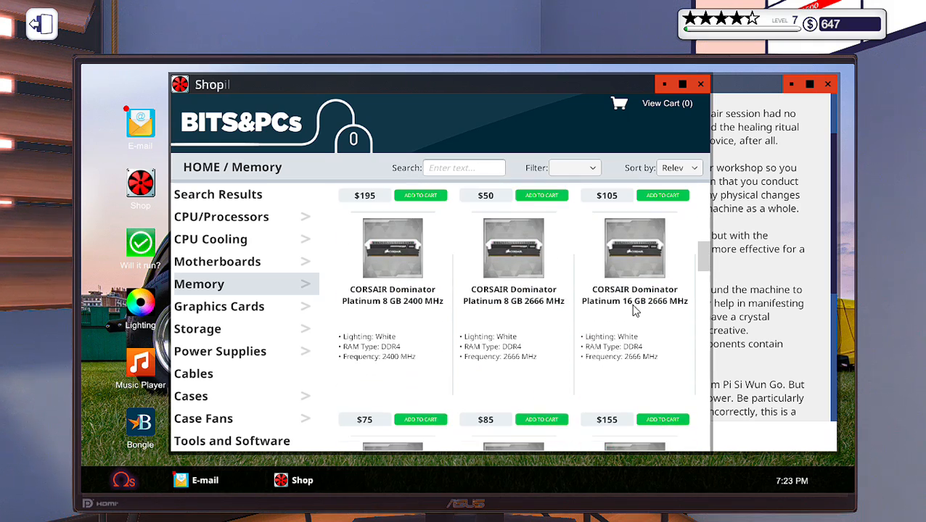
scroll(down, 3)
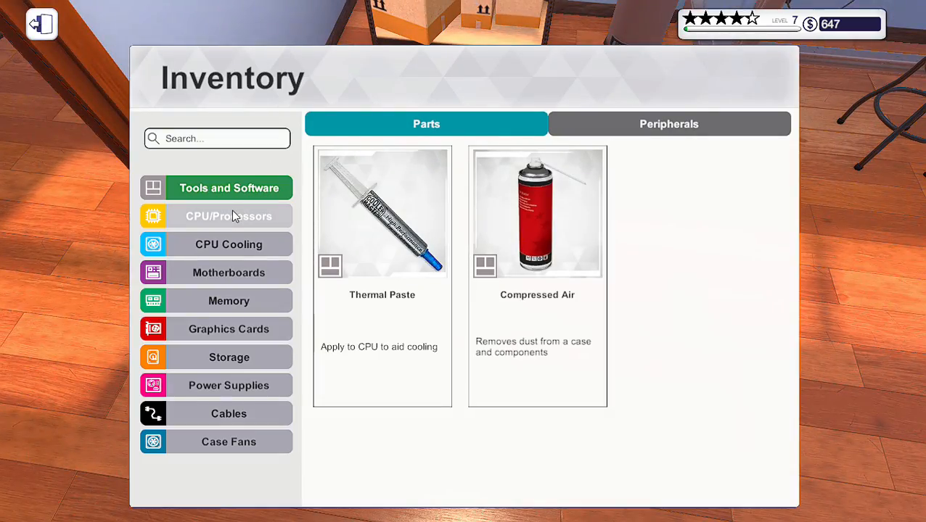
click(229, 300)
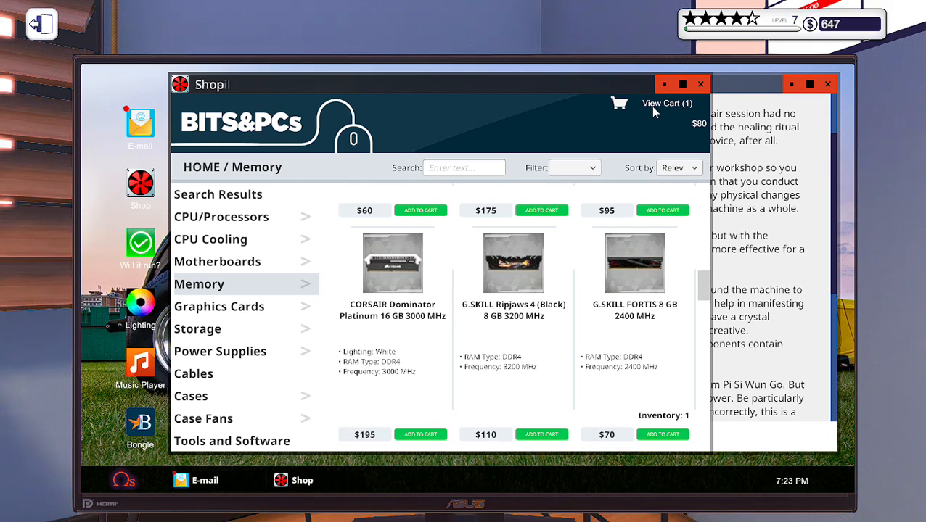
click(665, 103)
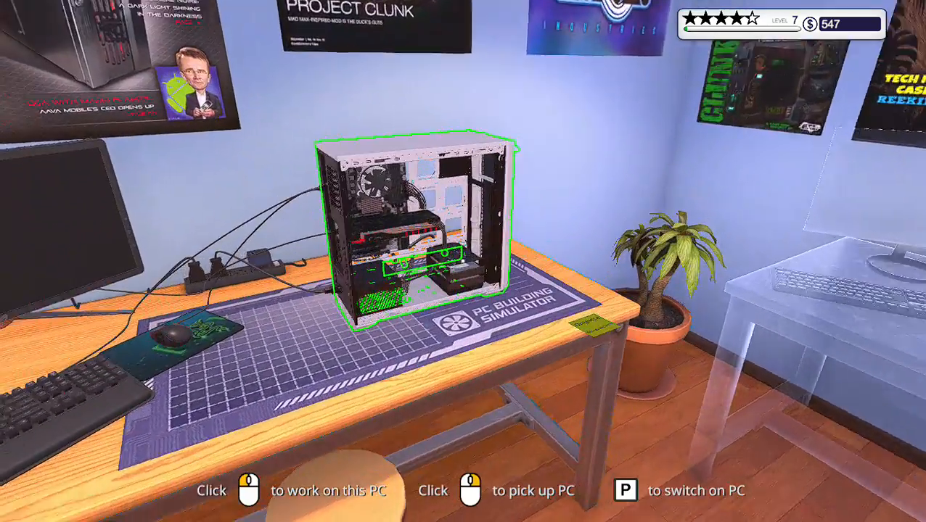
Remove the PCI cover and graphics card from the customer's PC, then release the CPU shield
click(424, 229)
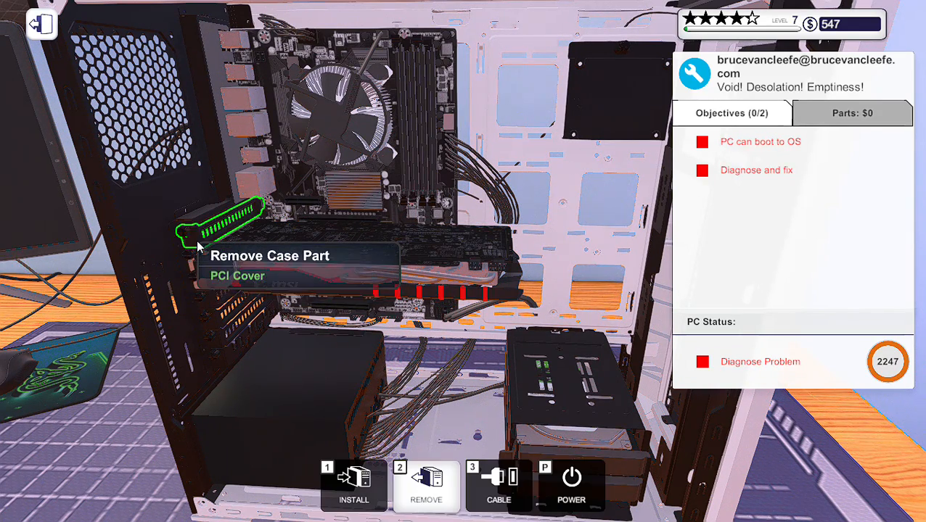
click(427, 486)
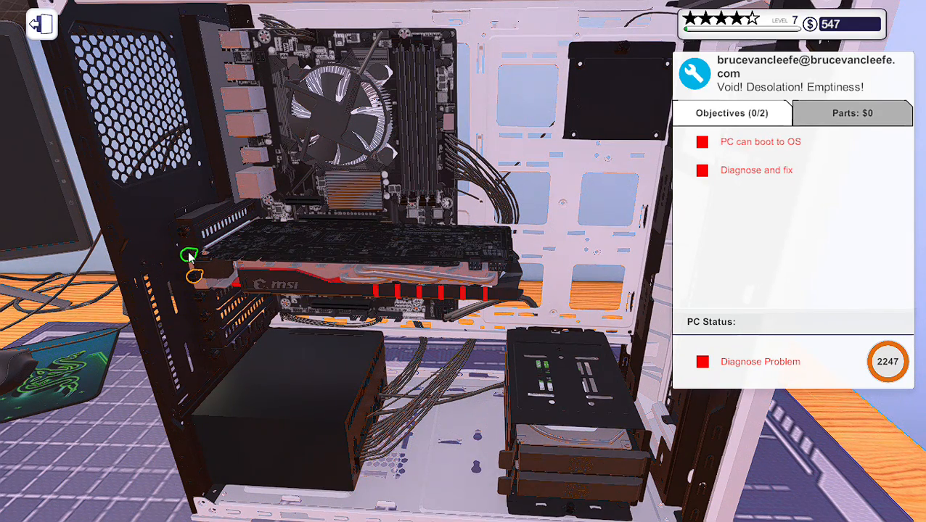
click(189, 256)
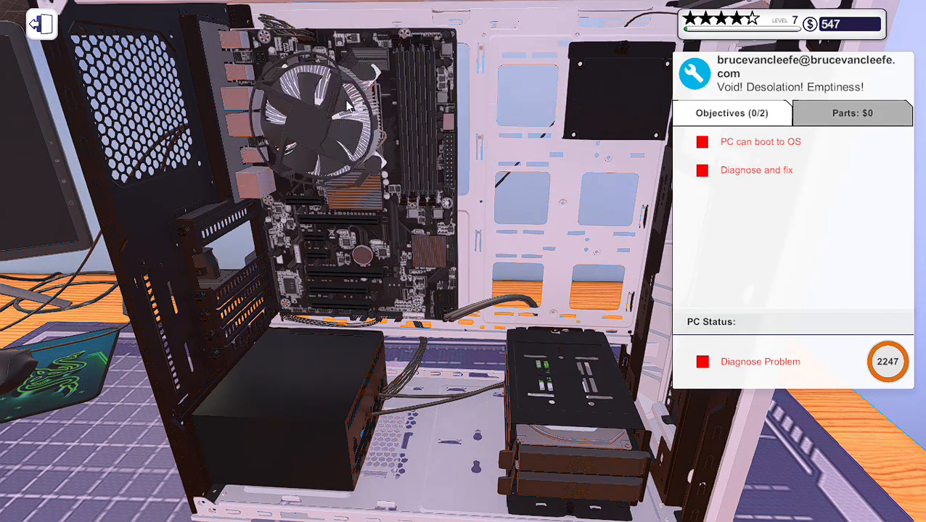
click(327, 109)
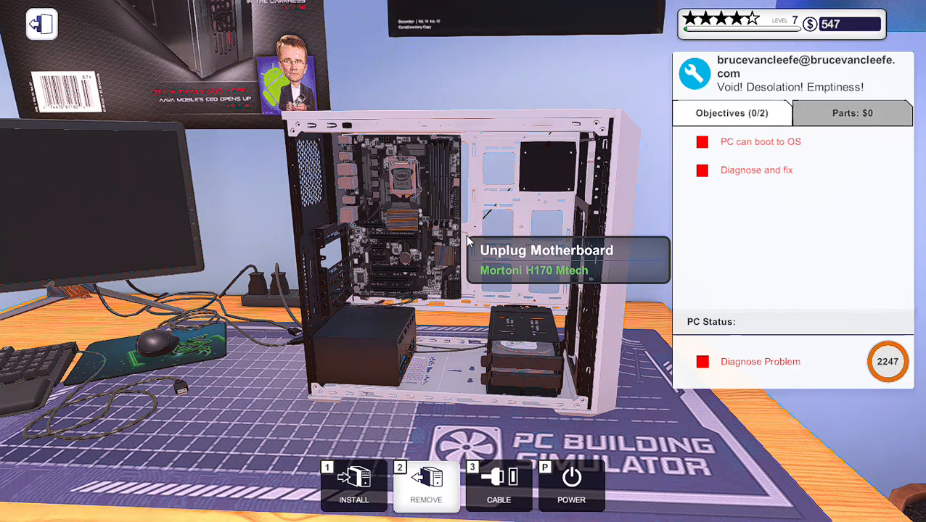
mouse_move(403, 186)
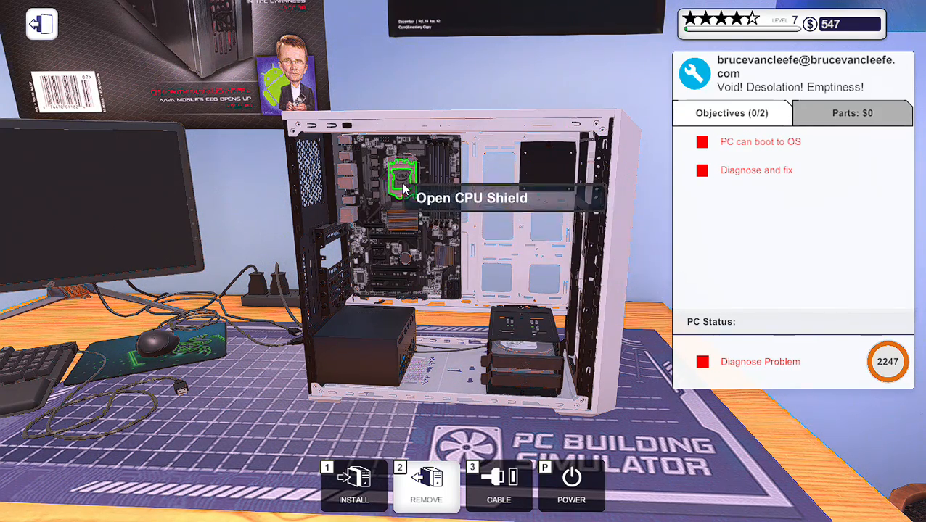
click(400, 179)
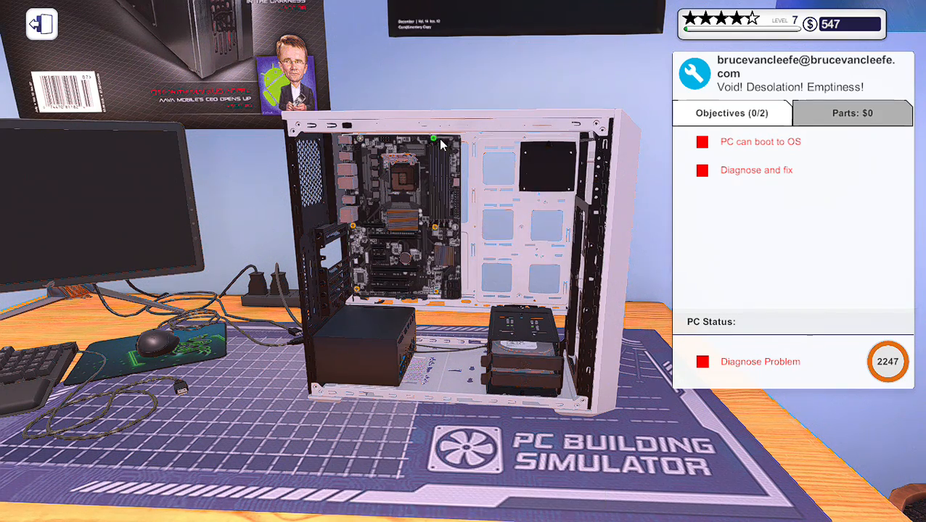
mouse_move(437, 231)
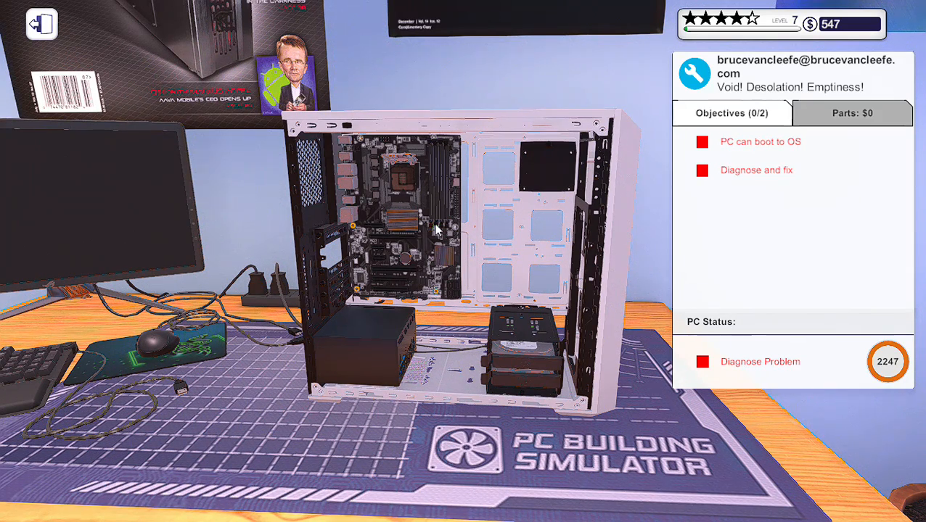
mouse_move(348, 296)
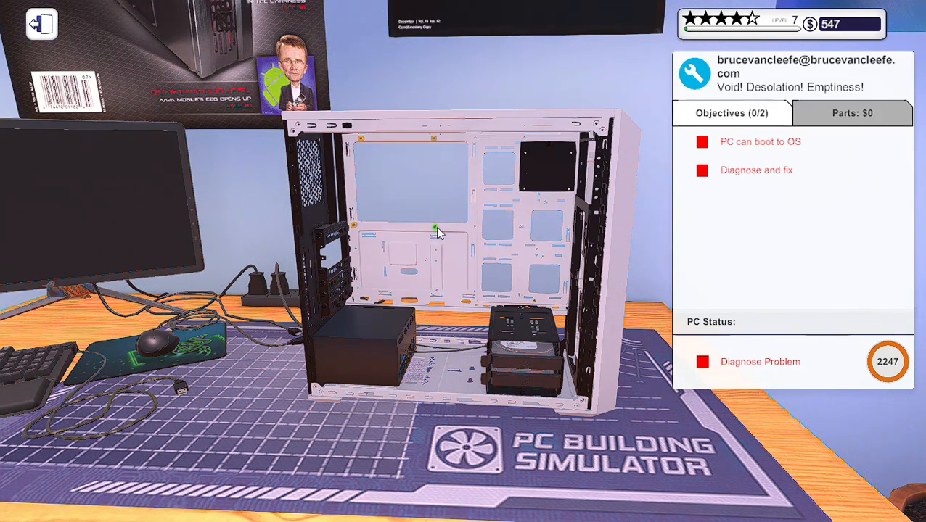
mouse_move(432, 145)
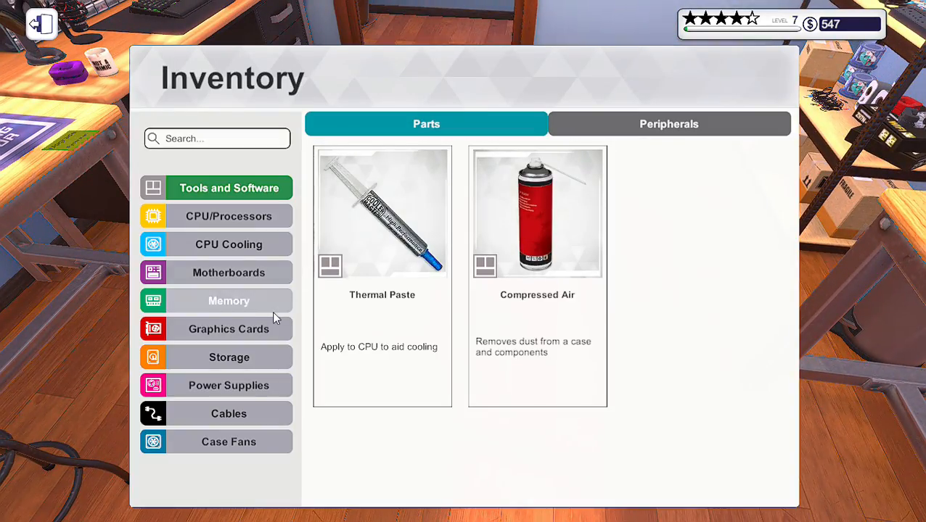
Leave the inventory and return to the shop's Motherboards section
click(229, 273)
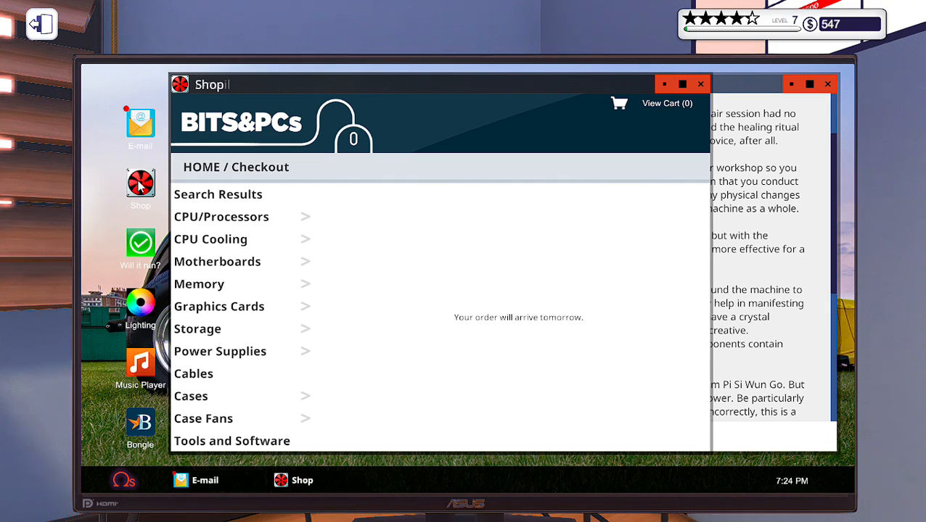
mouse_move(406, 203)
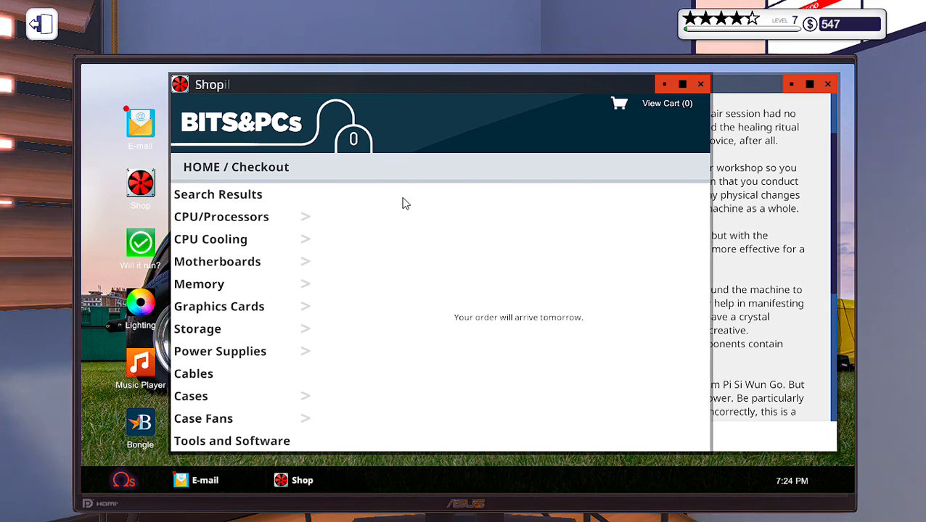
click(699, 83)
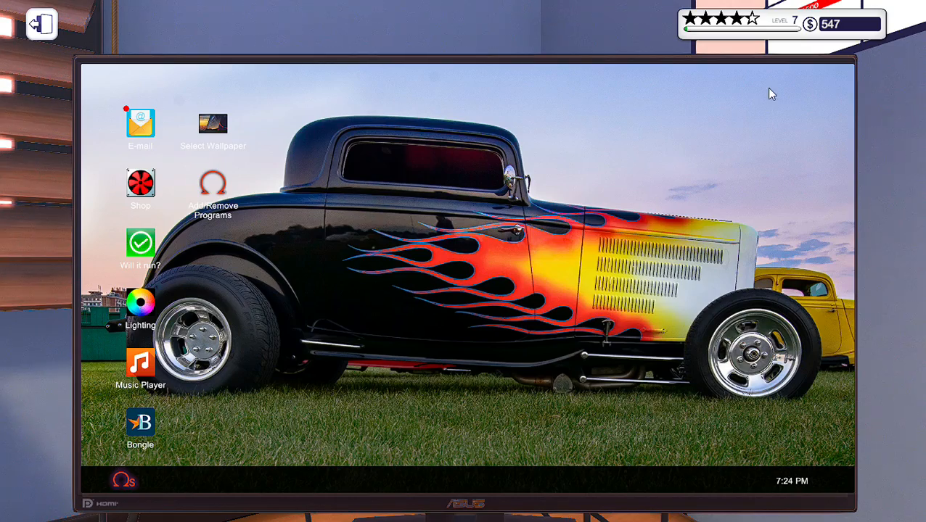
double_click(141, 183)
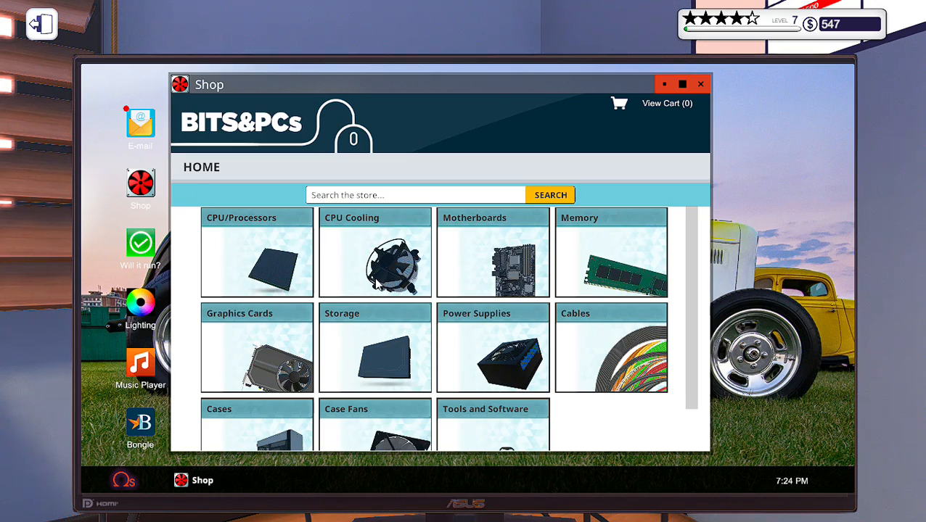
click(493, 252)
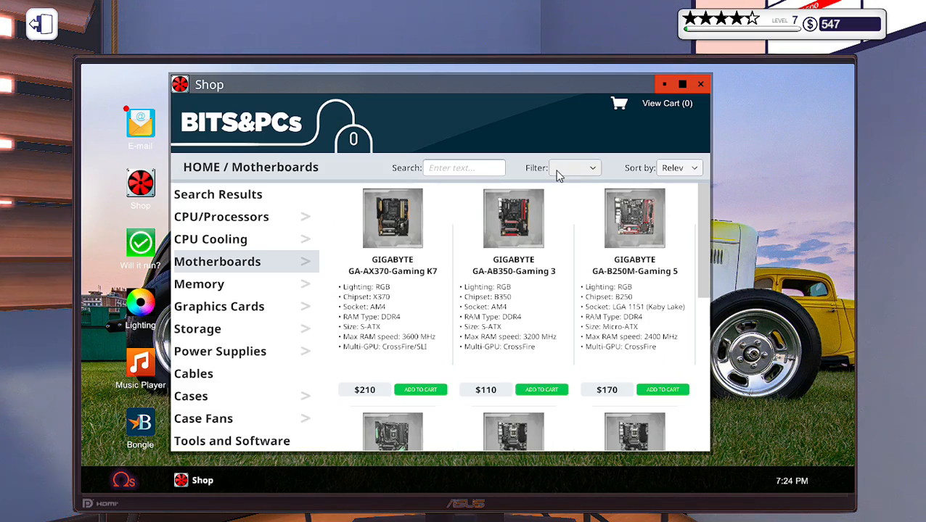
Search 'h170' and buy the Mortoni H170 Mtech motherboard for $130 next-day
text(h)
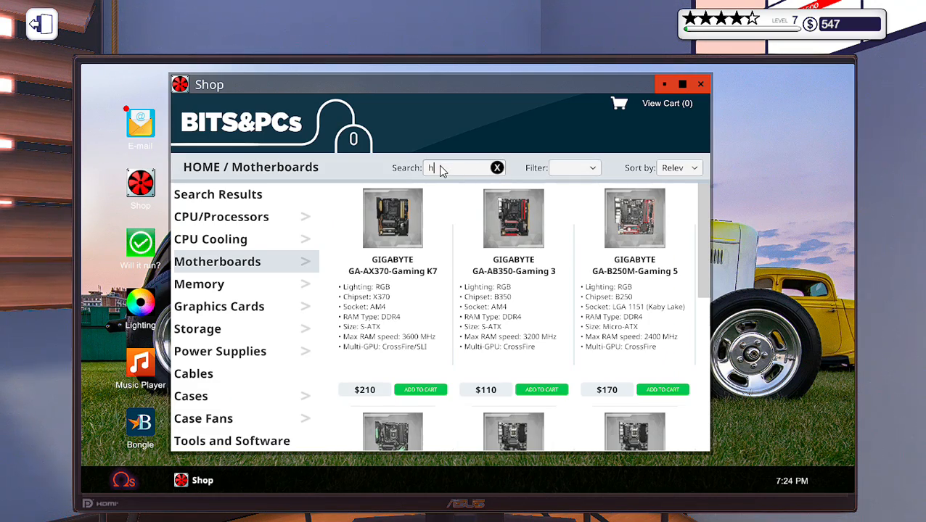
text(170)
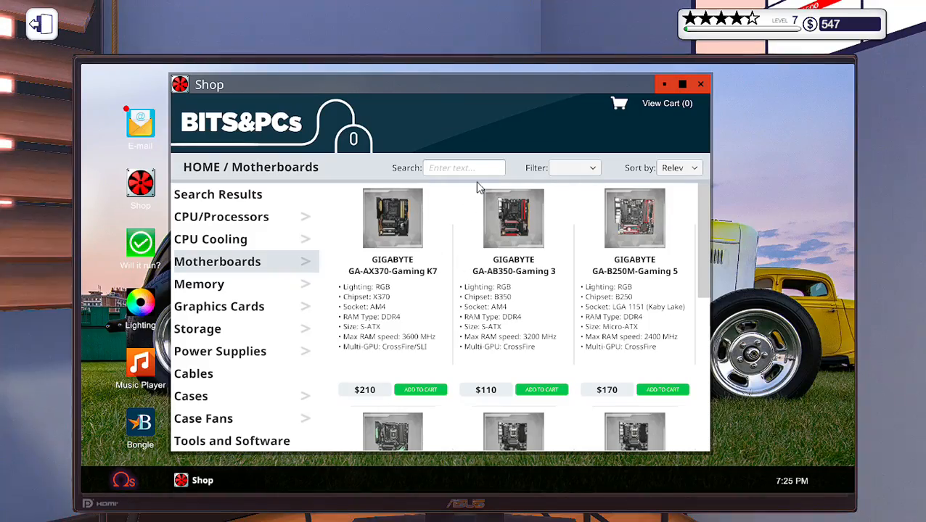
text(h)
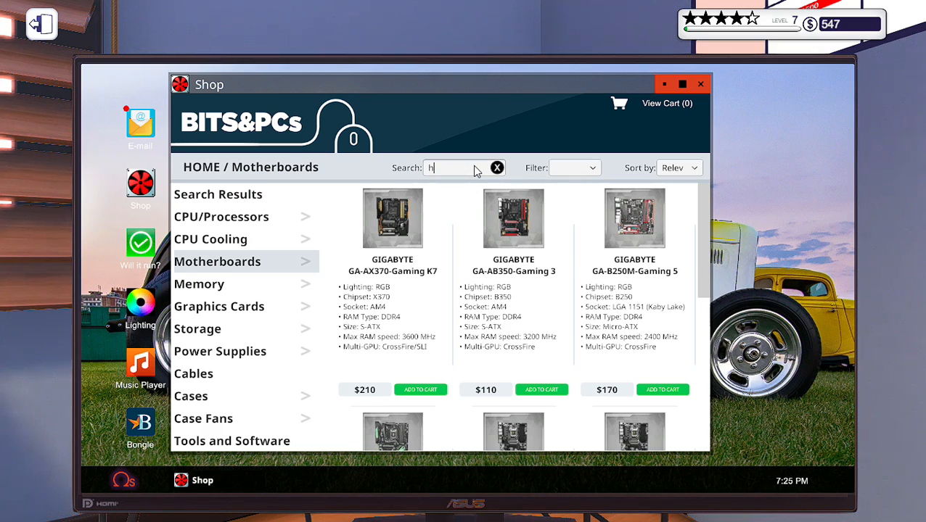
text(170)
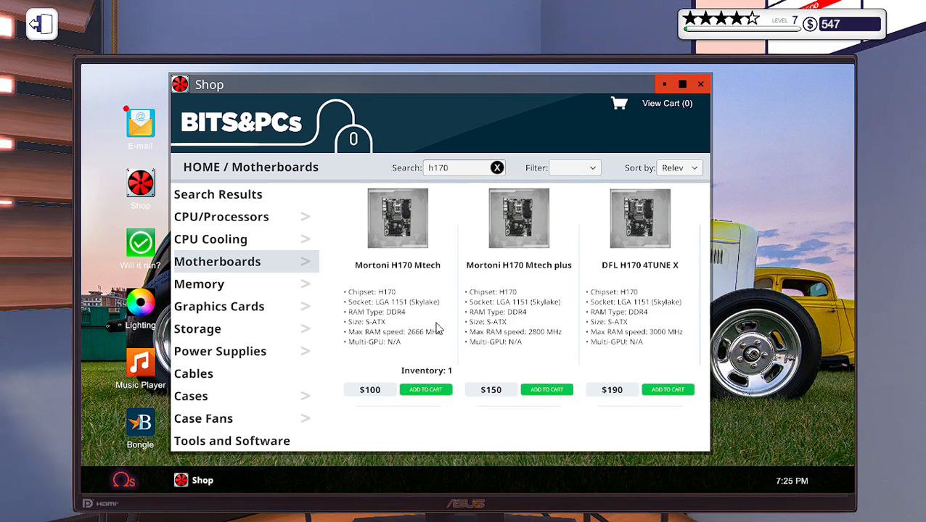
click(425, 389)
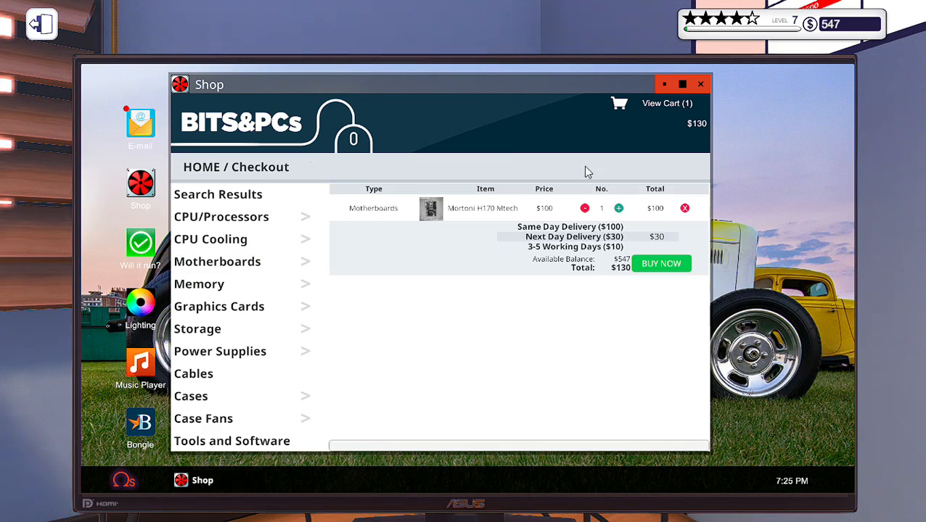
click(660, 264)
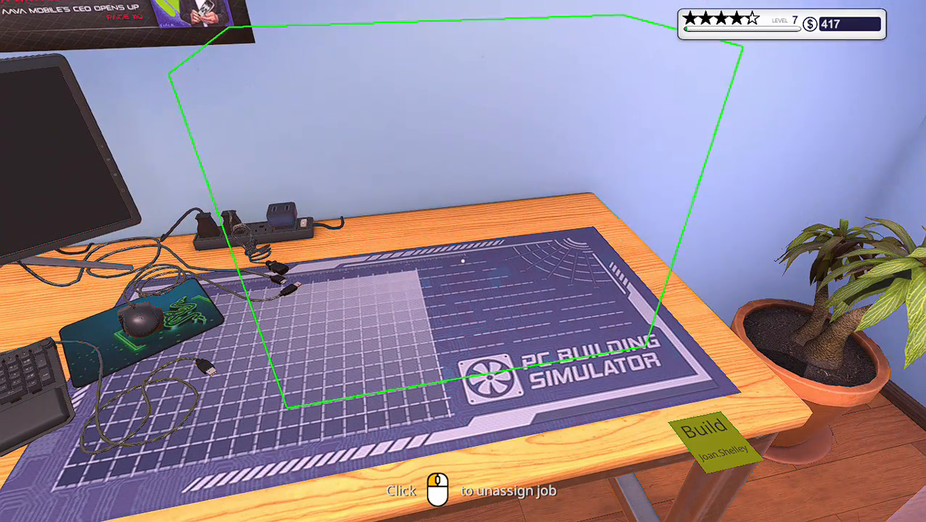
Return to the shop checkout confirming the motherboard arrives tomorrow, balance $417
click(705, 442)
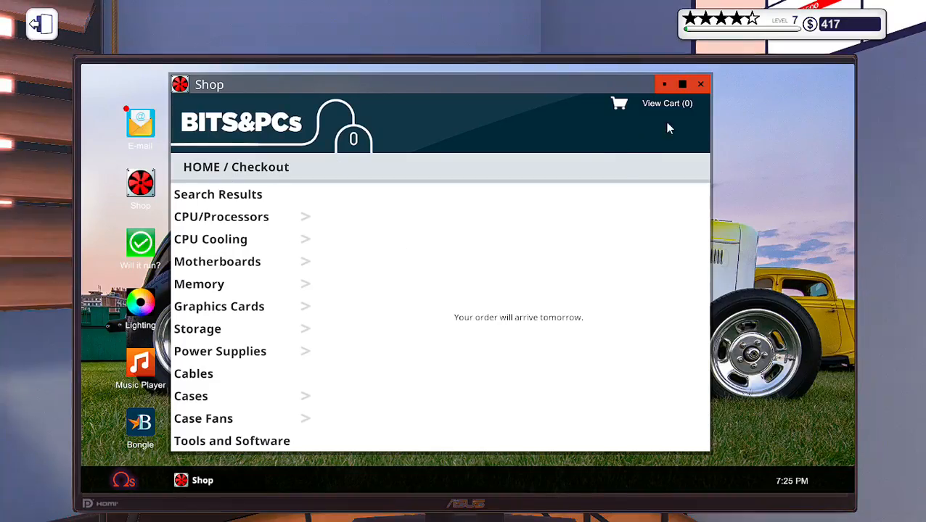
From the shop home, browse Cases and add the SilverStone PS14 (Black + Window) for $70
click(200, 167)
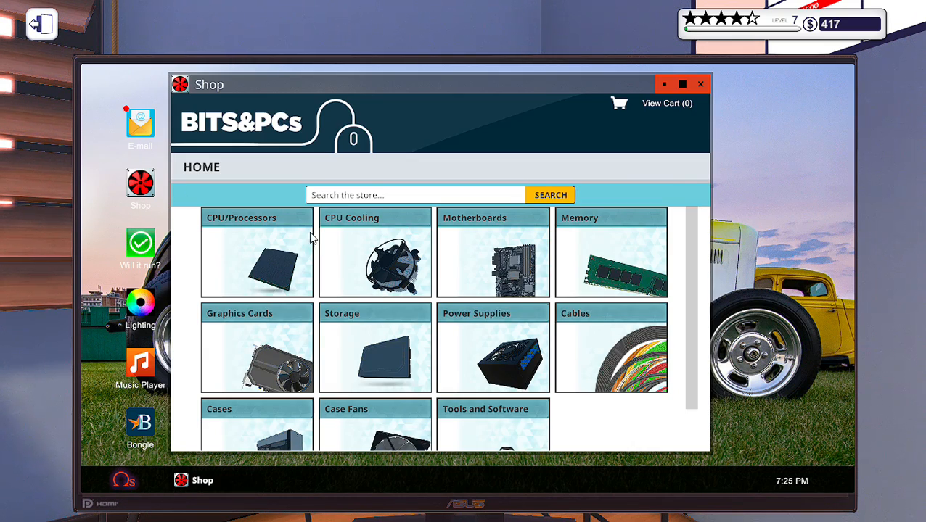
scroll(down, 3)
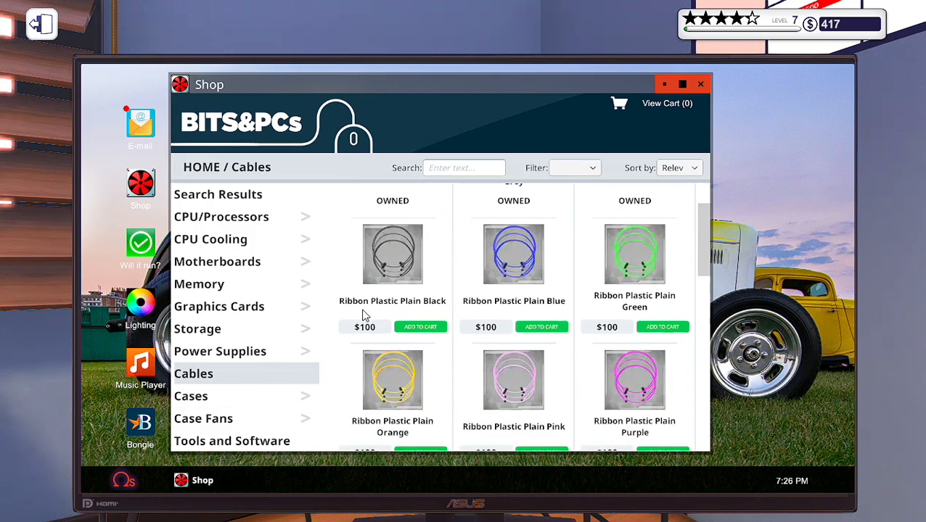
click(192, 396)
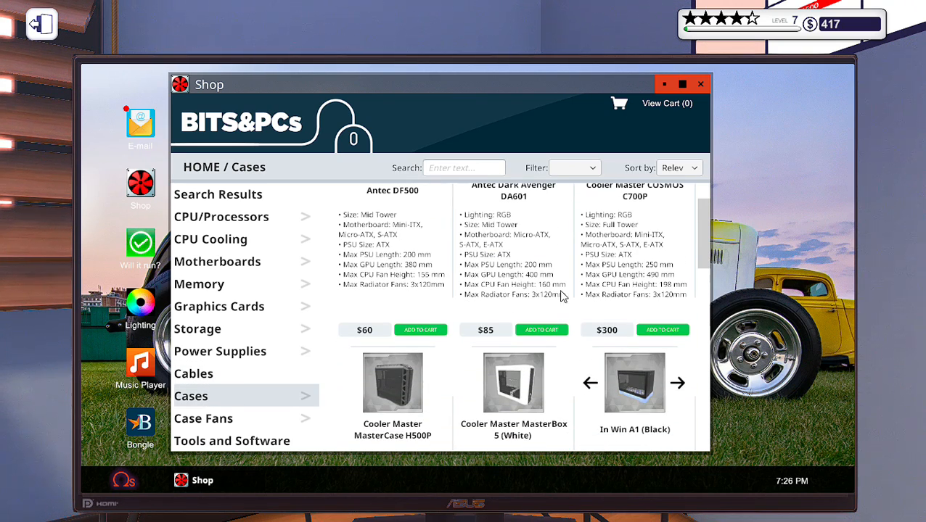
scroll(down, 3)
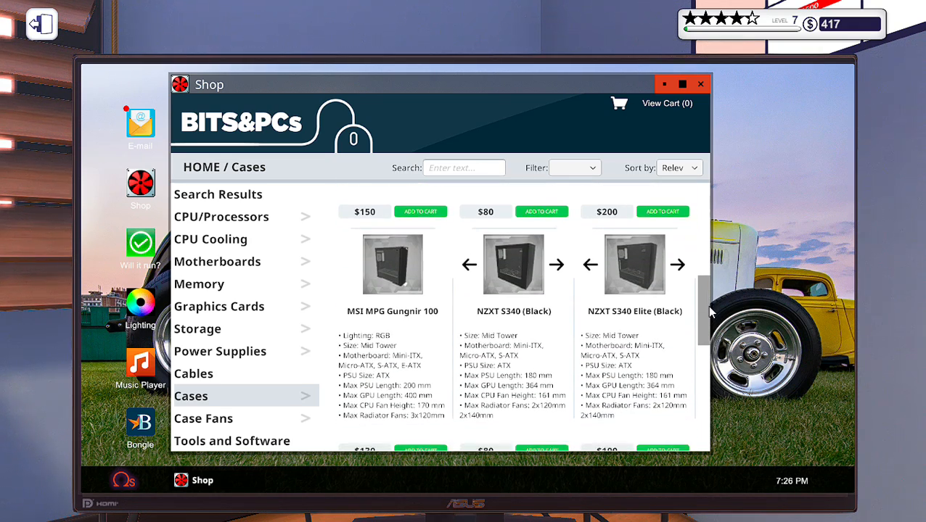
scroll(down, 3)
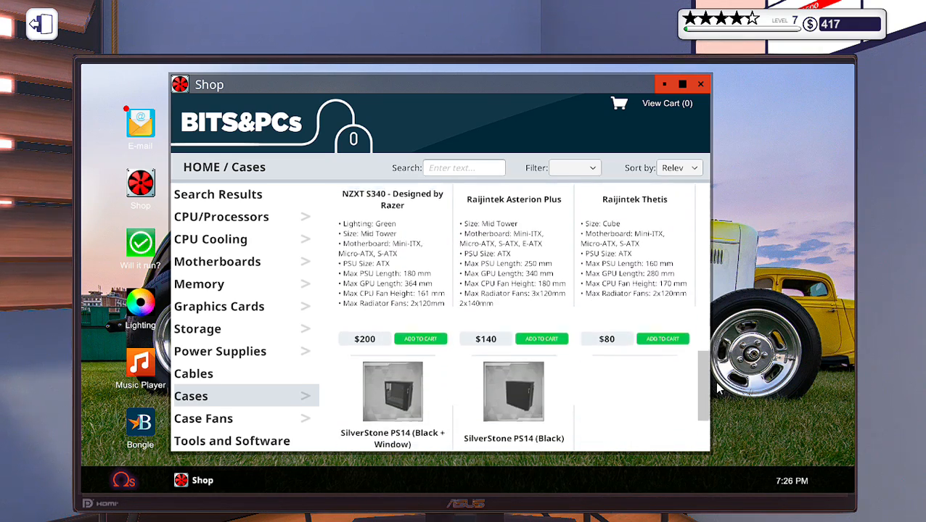
scroll(down, 3)
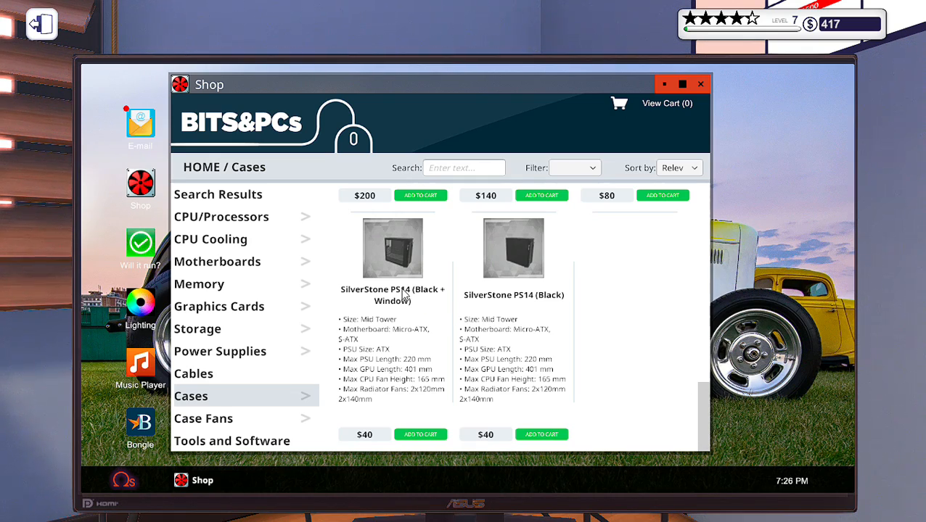
mouse_move(424, 409)
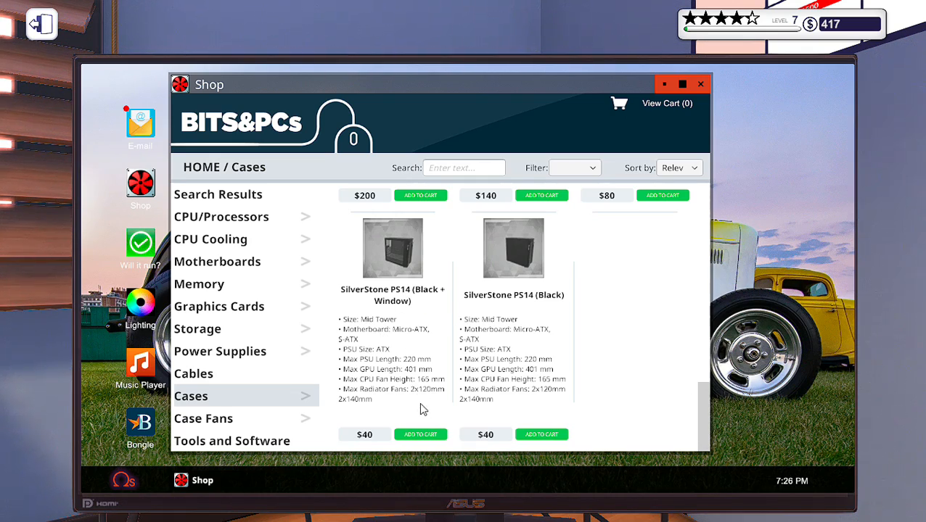
mouse_move(413, 341)
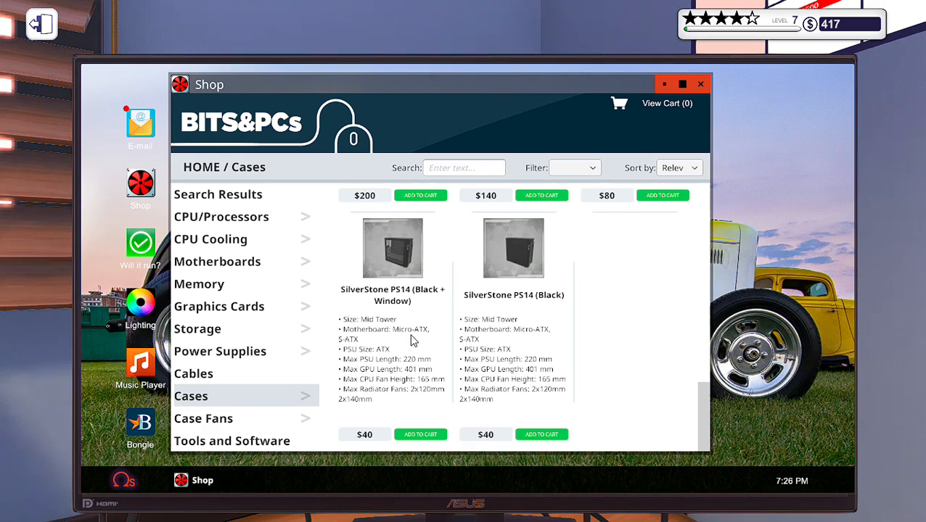
scroll(down, 3)
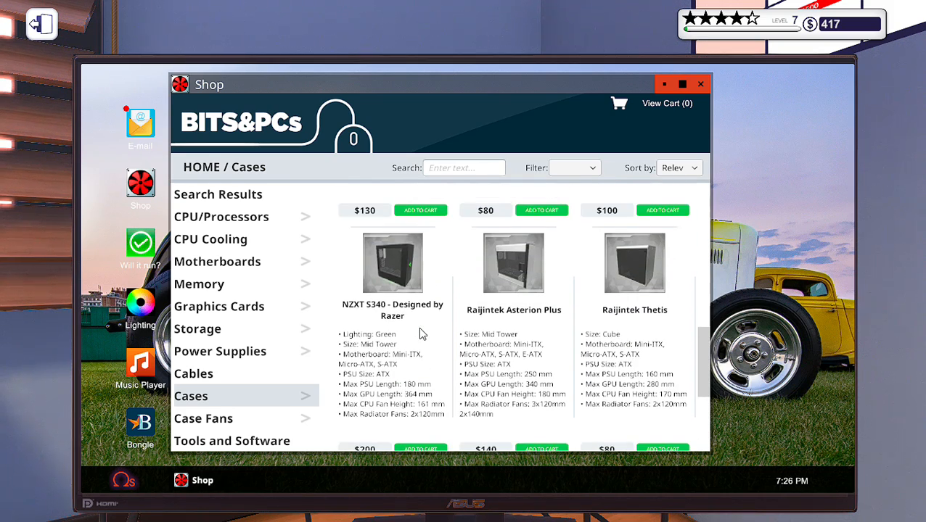
scroll(down, 3)
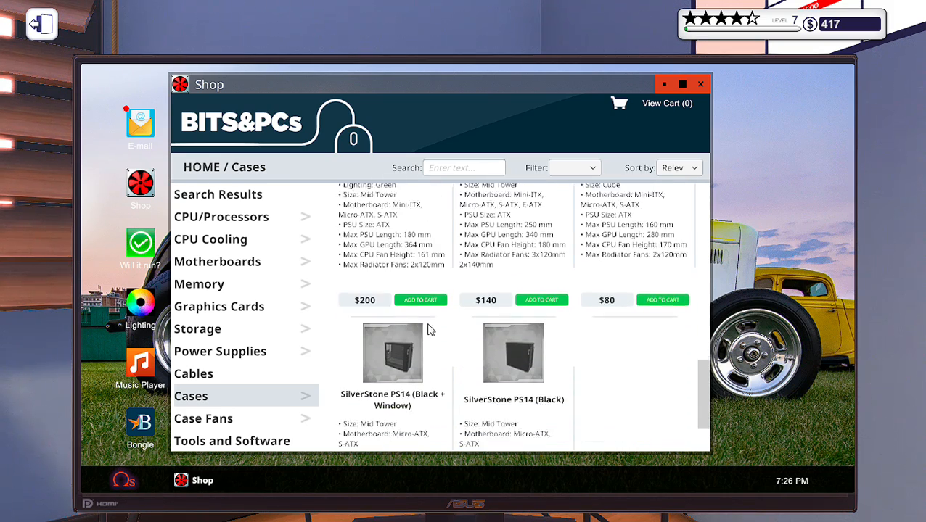
scroll(down, 3)
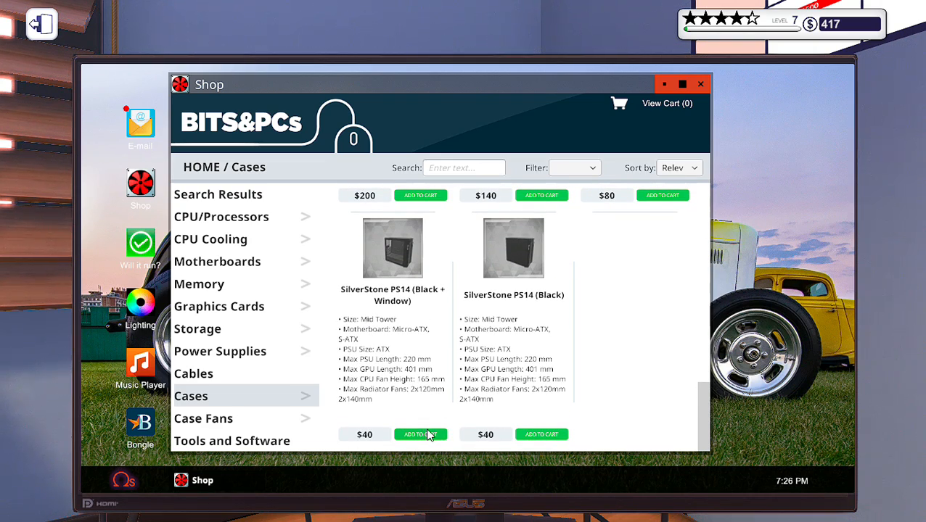
click(421, 433)
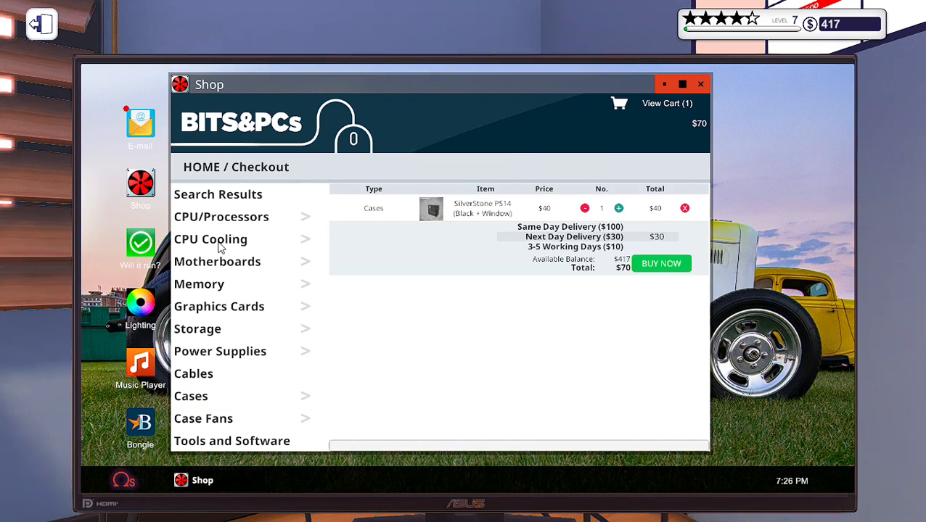
Browse Motherboards and add the $150 Mortoni H170 Mtech plus, bringing the cart to $220
click(217, 262)
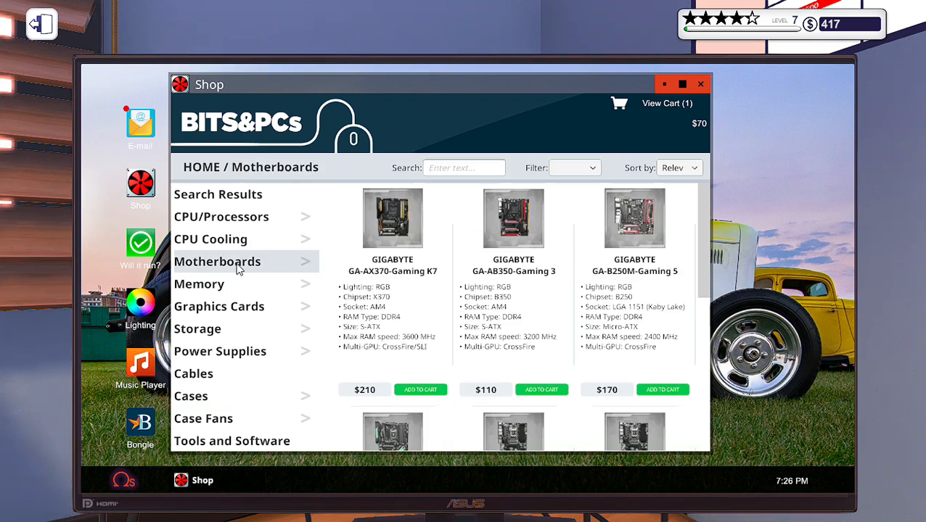
scroll(down, 3)
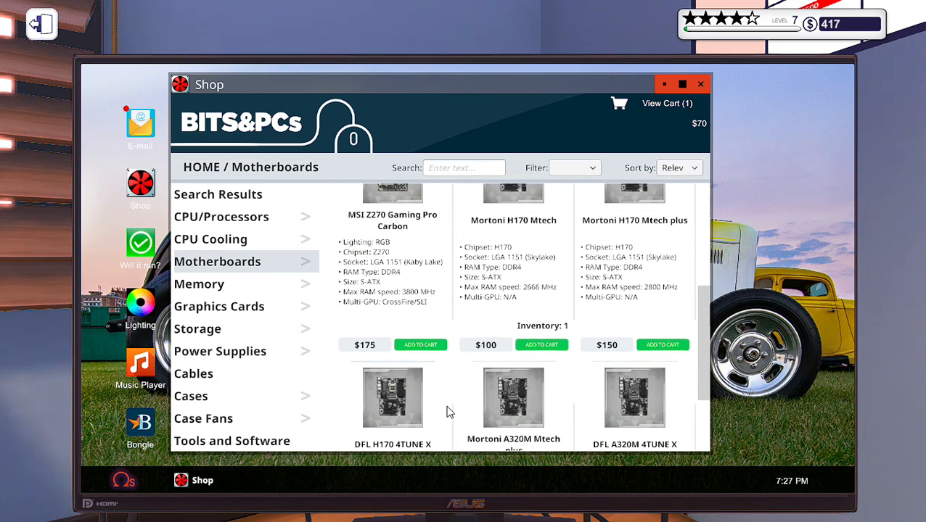
scroll(down, 3)
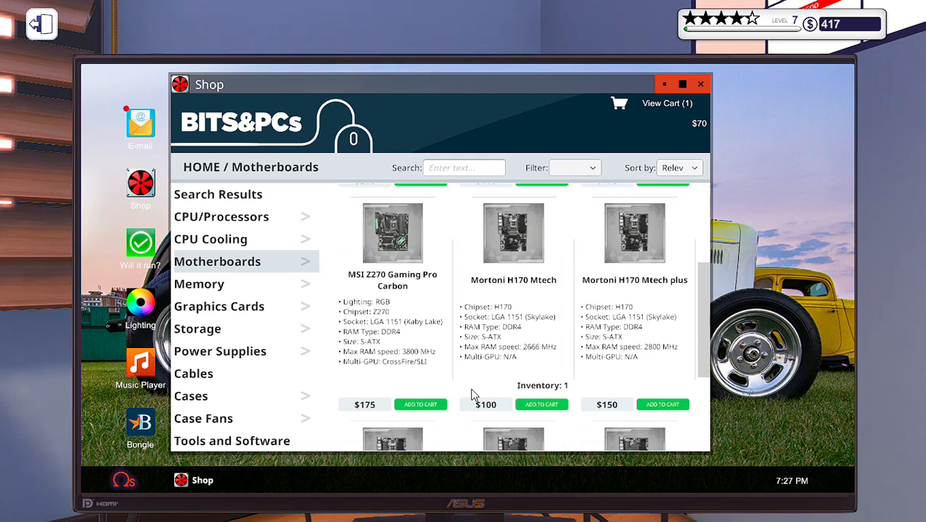
mouse_move(438, 326)
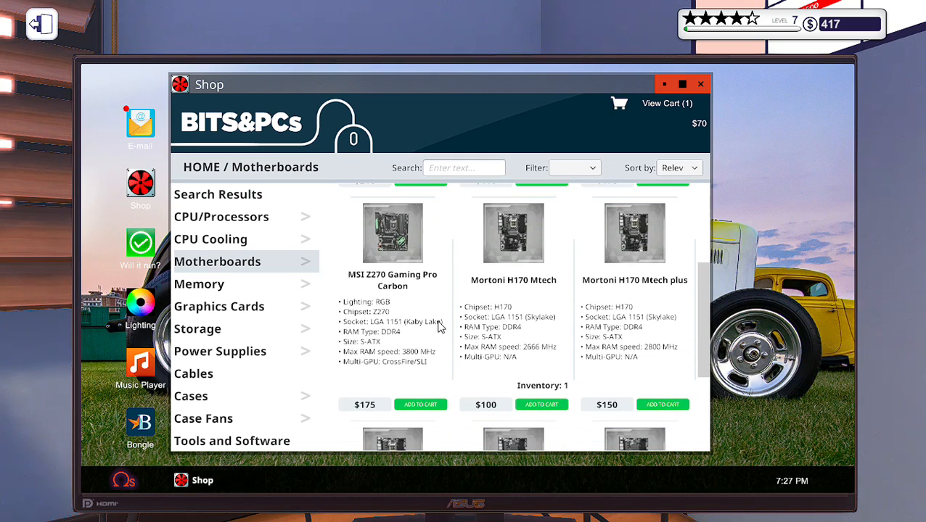
mouse_move(403, 331)
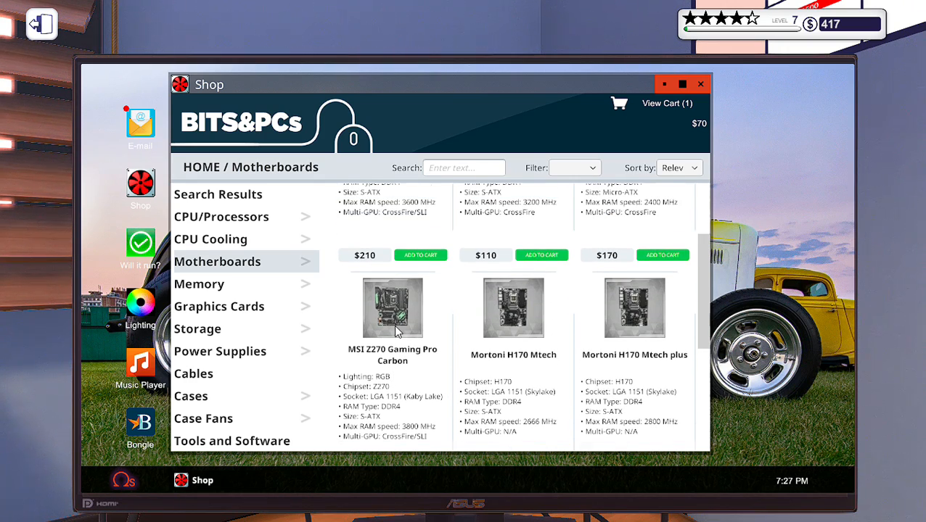
scroll(down, 3)
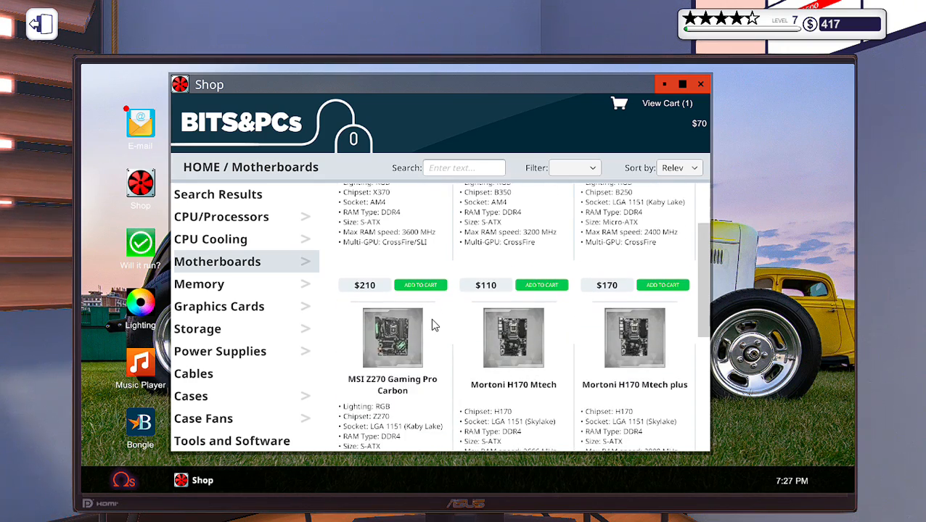
scroll(down, 3)
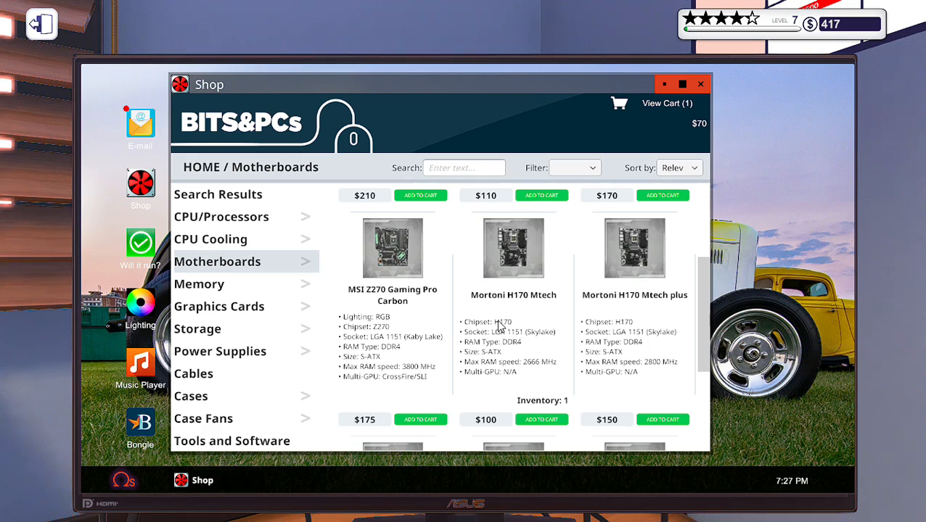
scroll(down, 3)
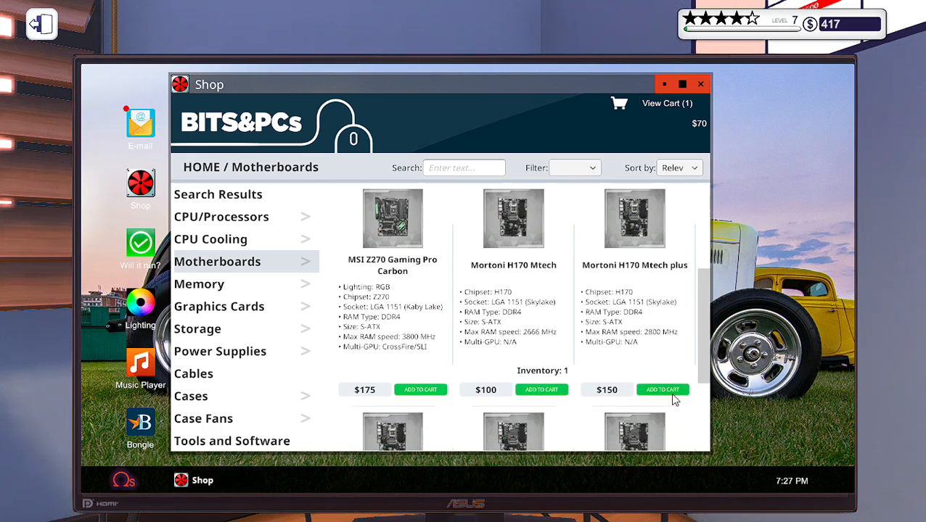
click(662, 389)
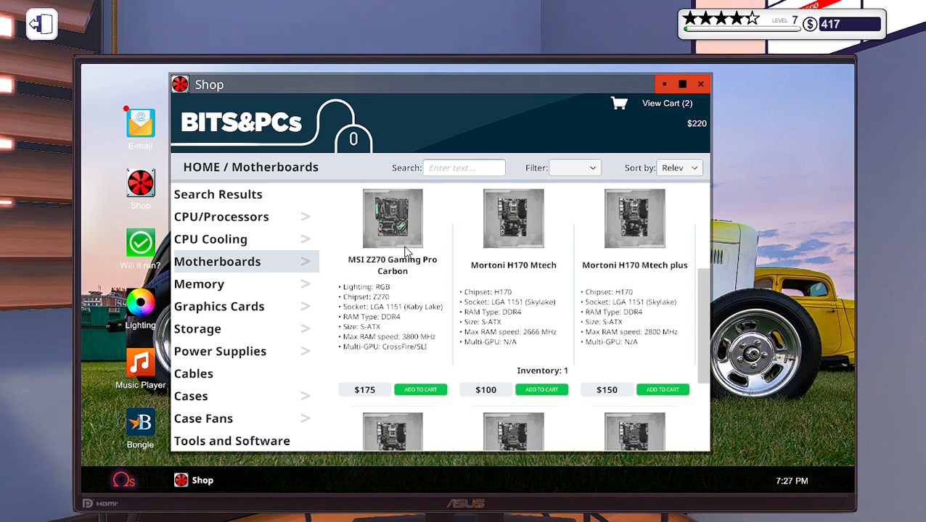
mouse_move(221, 293)
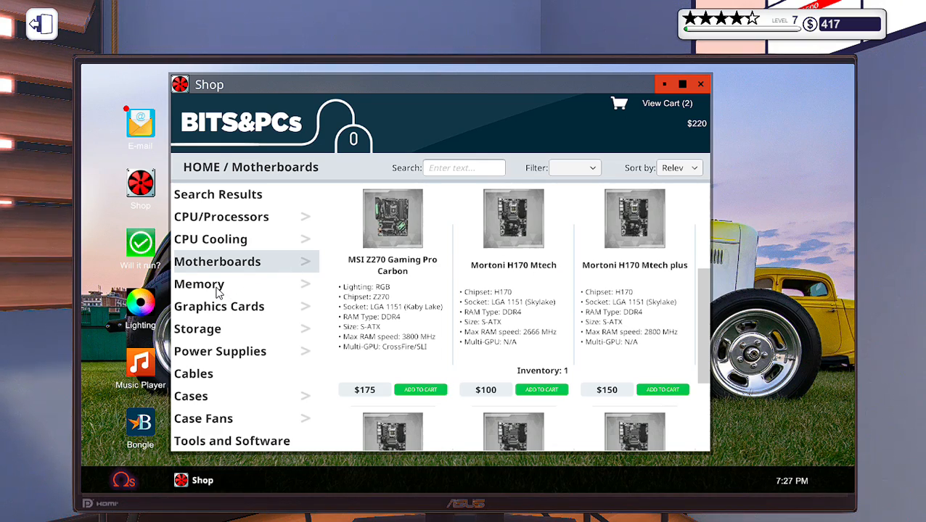
Browse Memory and add the $130 Team Group T-Force DARK (Red) 16 GB 2400 MHz kit
click(199, 283)
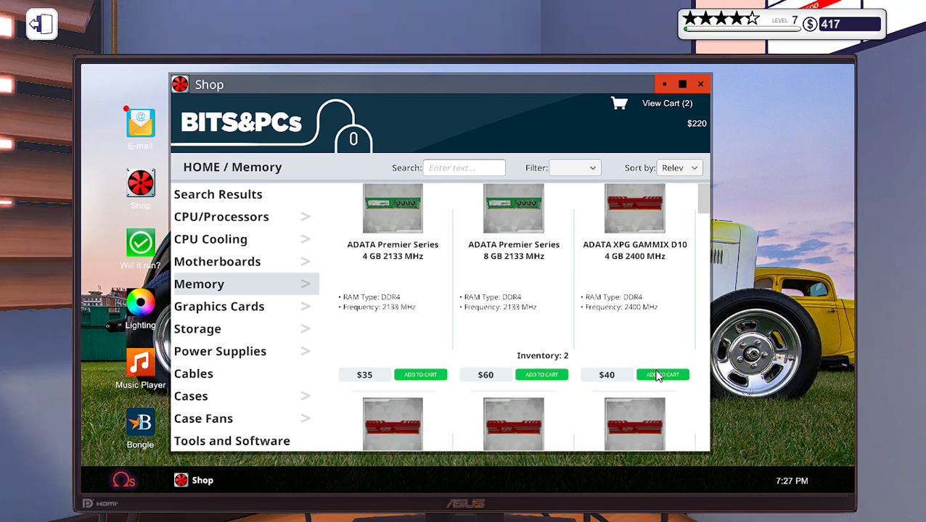
scroll(down, 3)
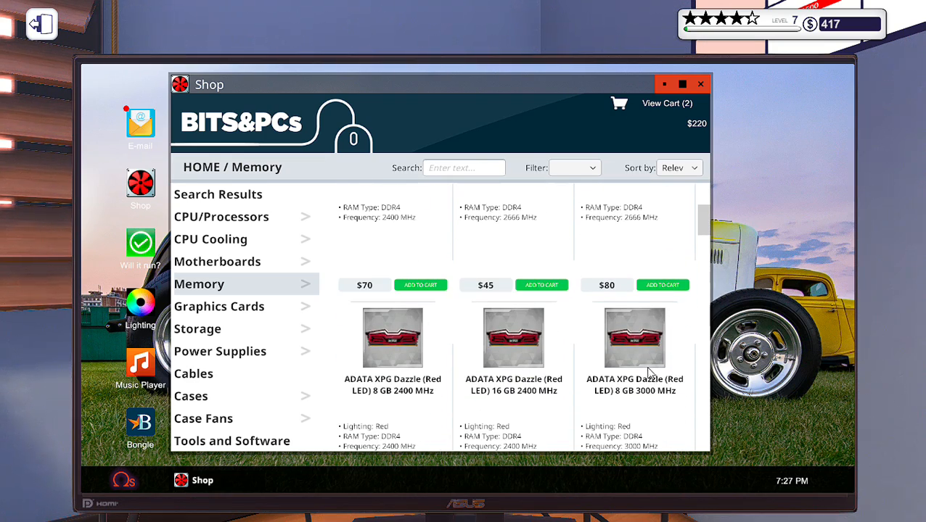
scroll(down, 3)
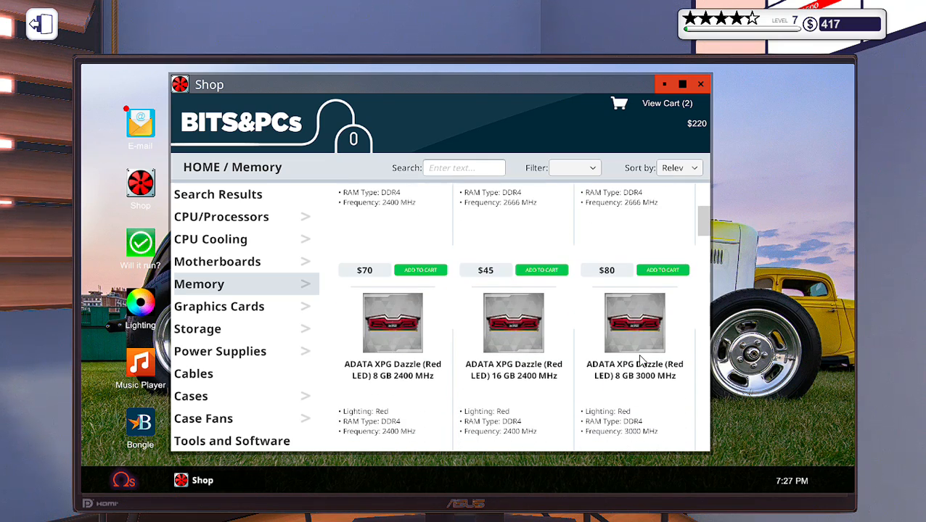
scroll(down, 3)
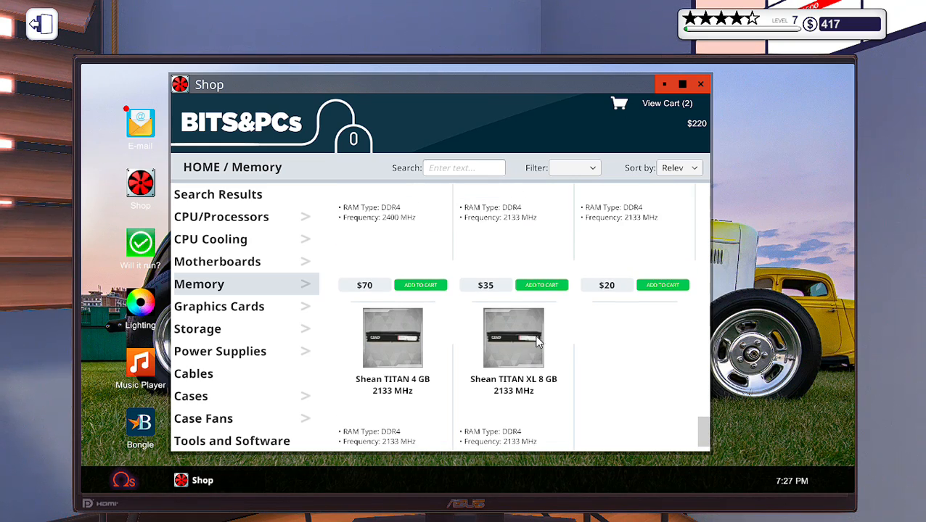
scroll(down, 3)
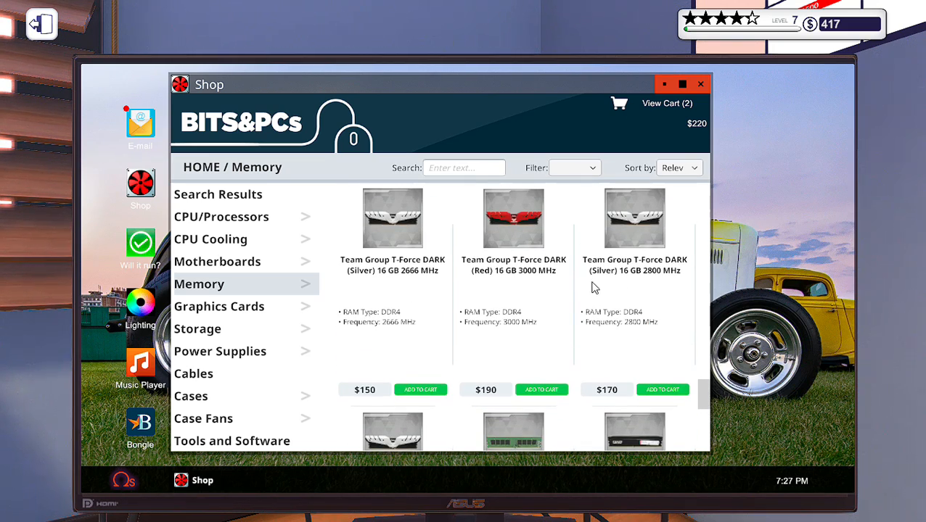
mouse_move(418, 354)
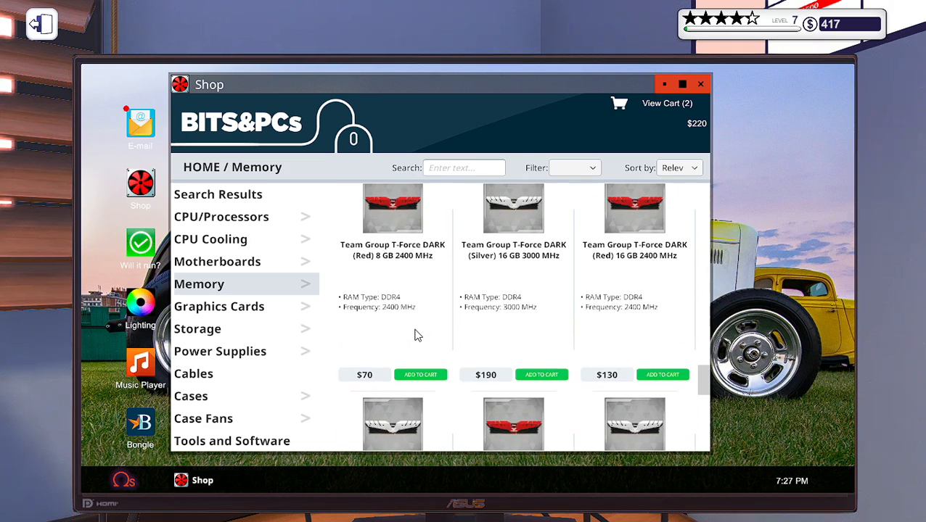
mouse_move(549, 354)
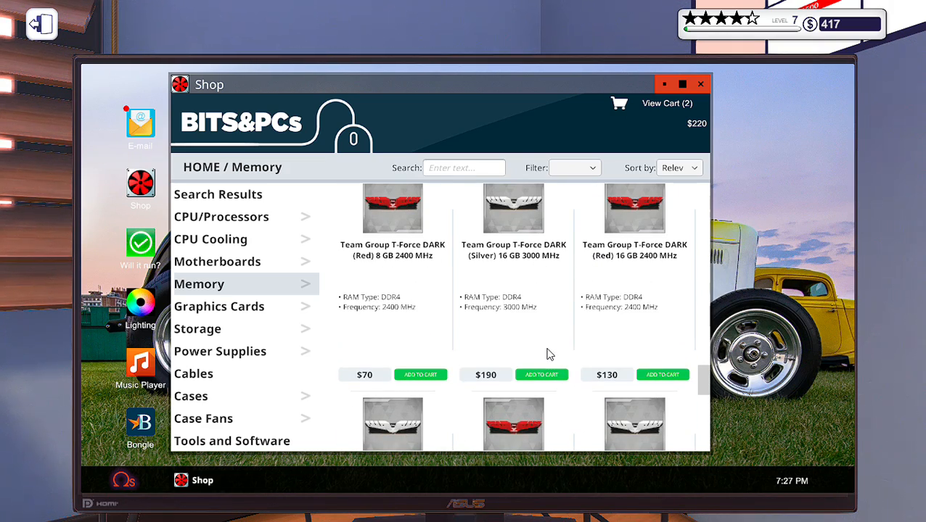
mouse_move(623, 283)
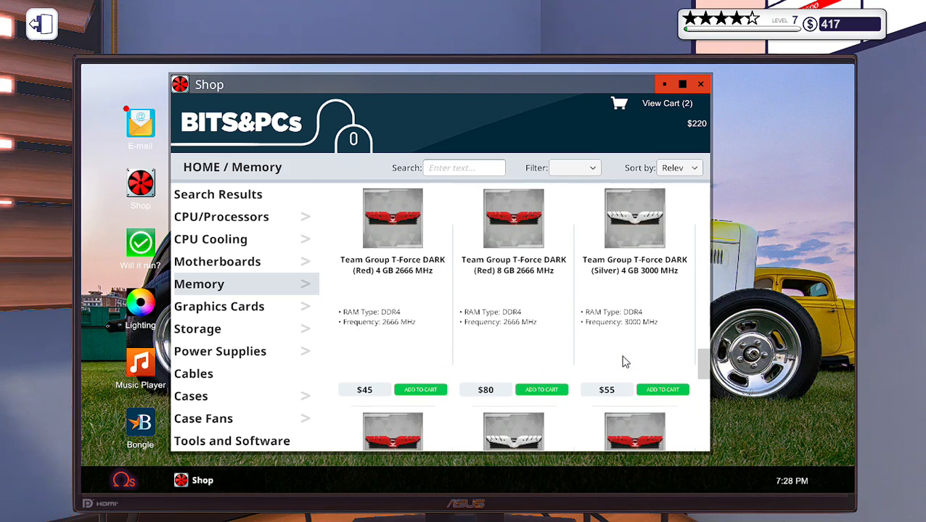
scroll(down, 3)
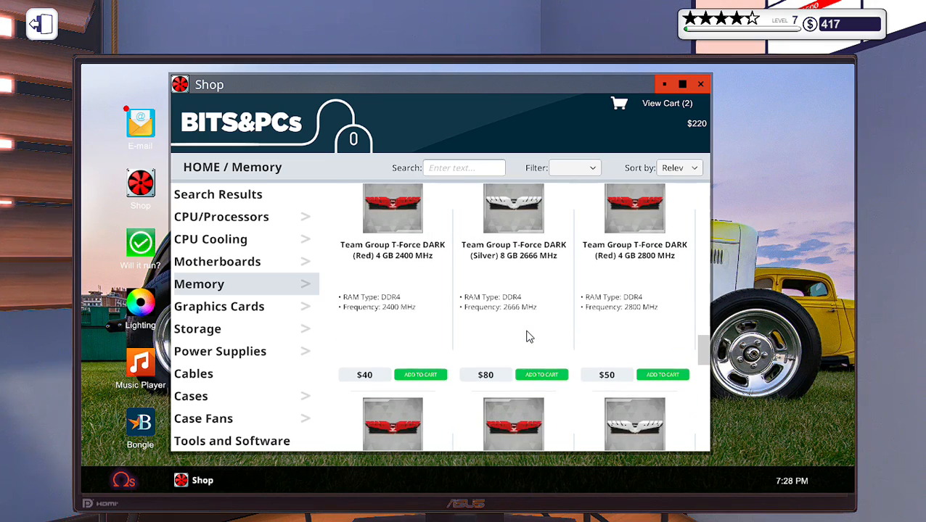
scroll(down, 3)
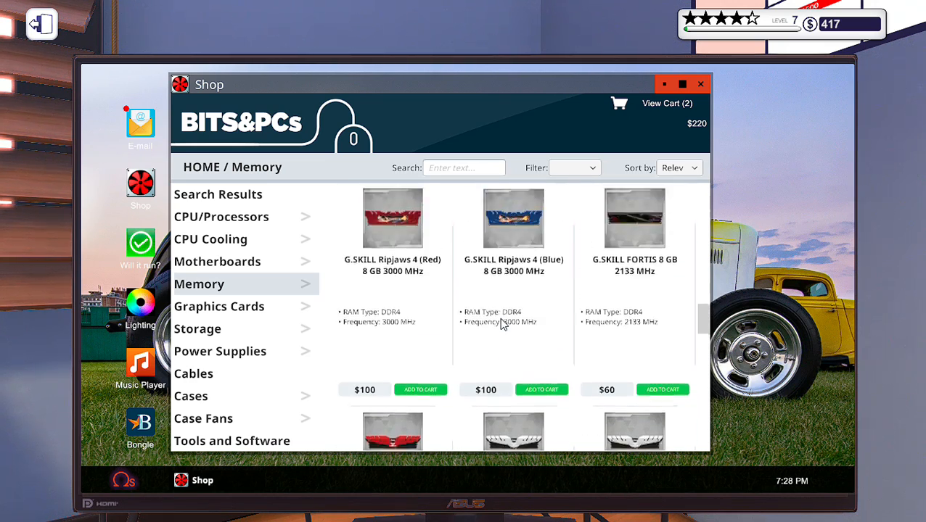
scroll(down, 3)
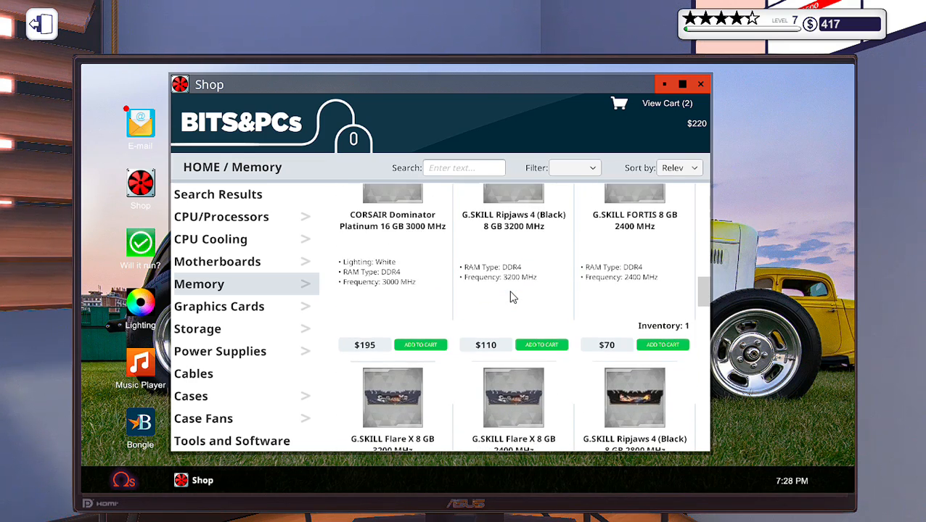
scroll(down, 3)
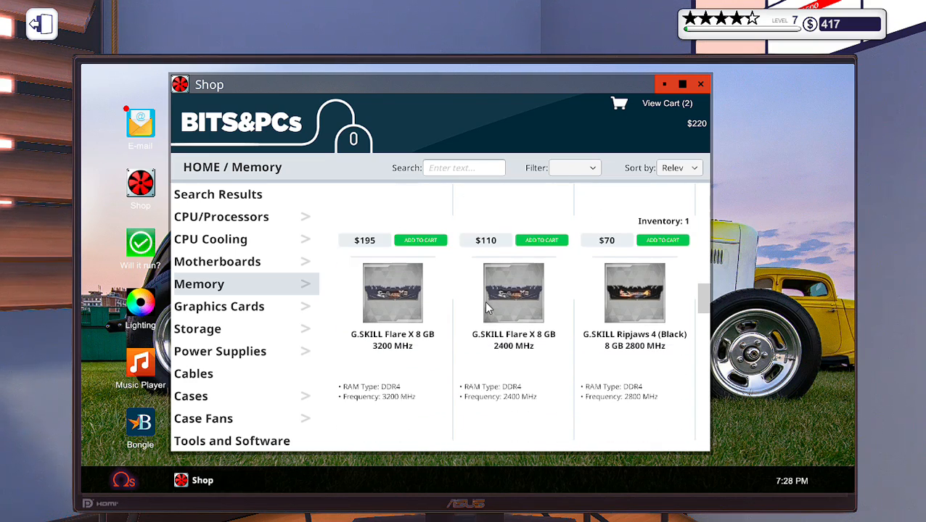
scroll(down, 3)
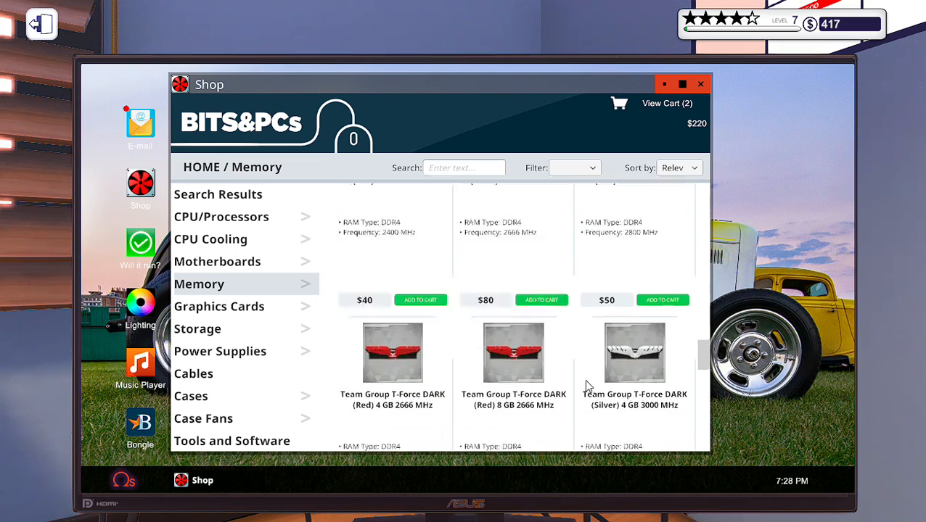
scroll(down, 3)
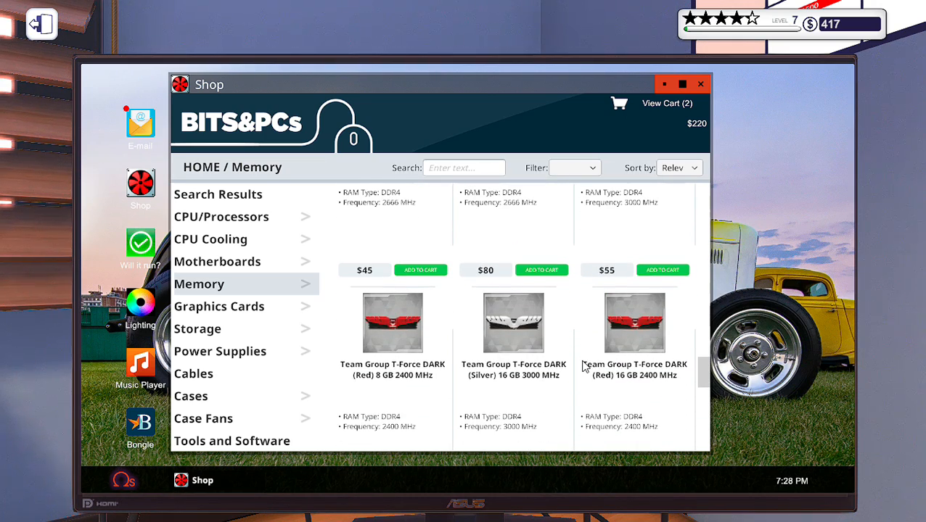
scroll(down, 3)
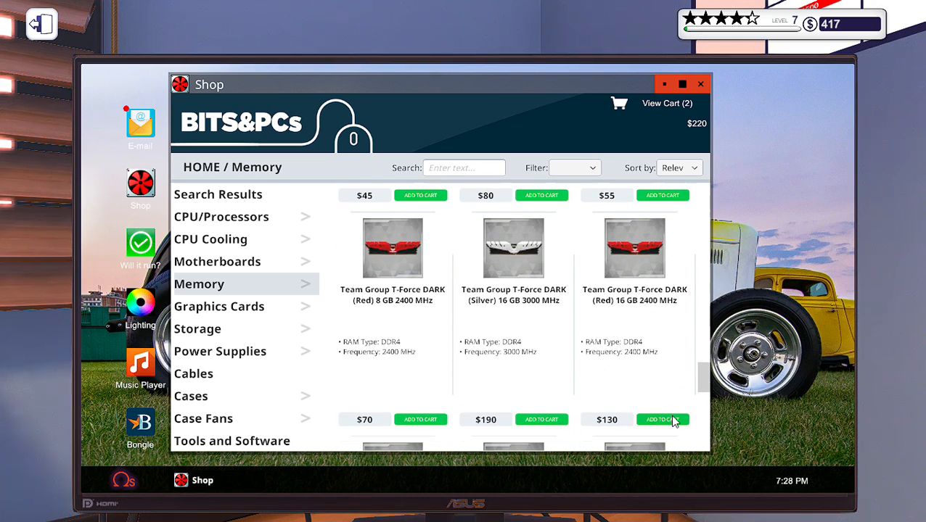
click(662, 420)
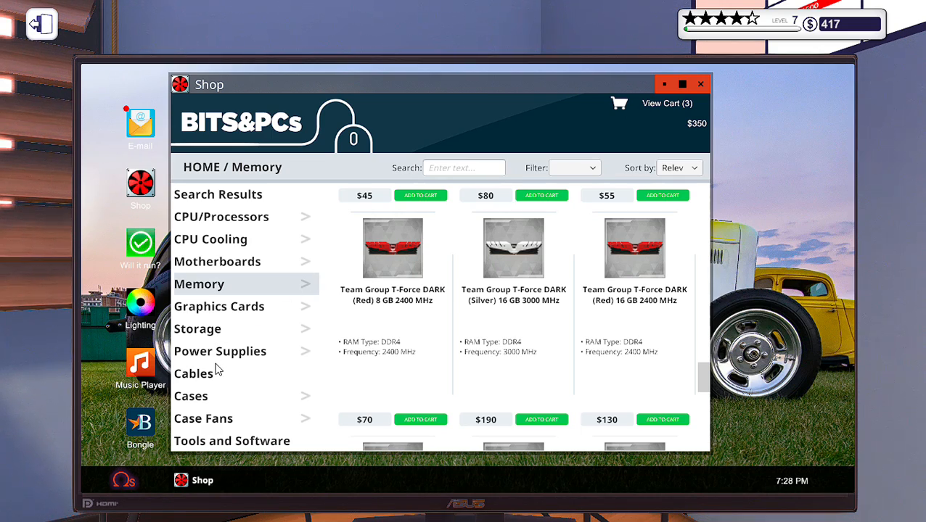
Add the $30 Shean Powerking 300 power supply to the cart
click(221, 351)
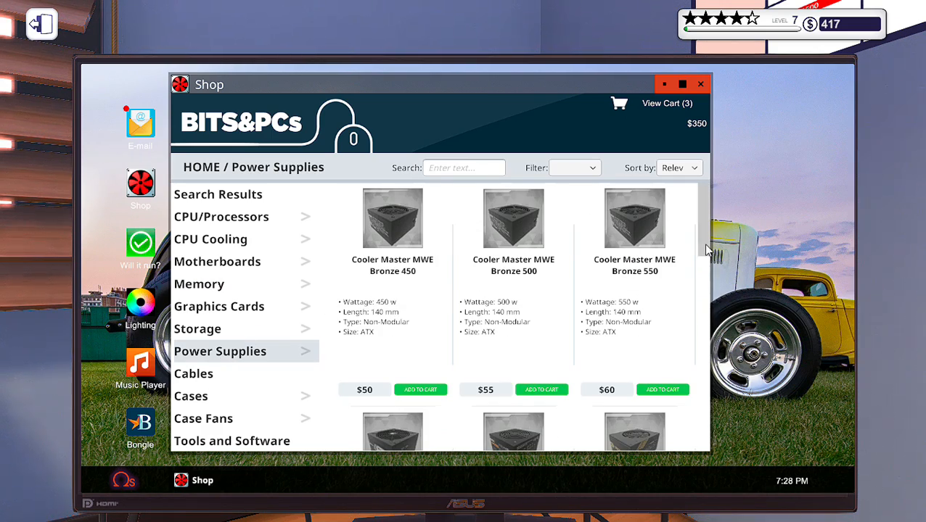
scroll(down, 3)
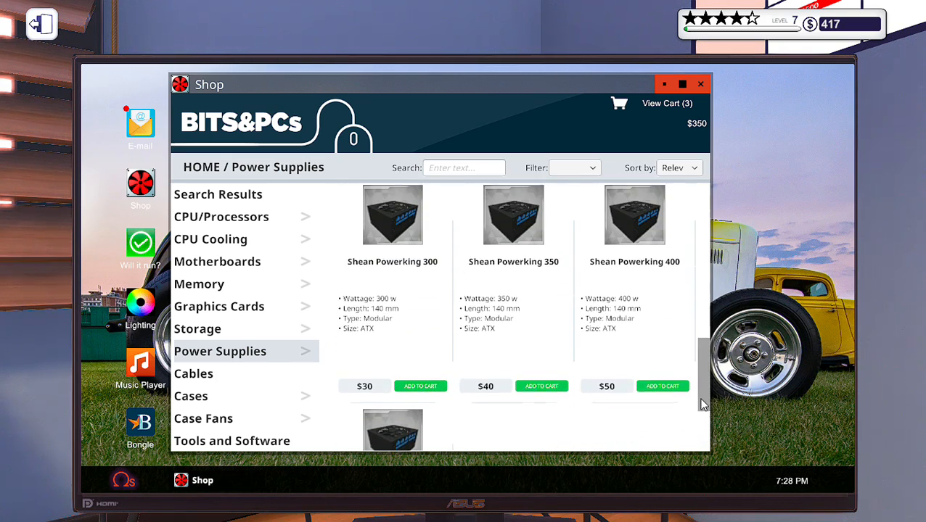
click(421, 386)
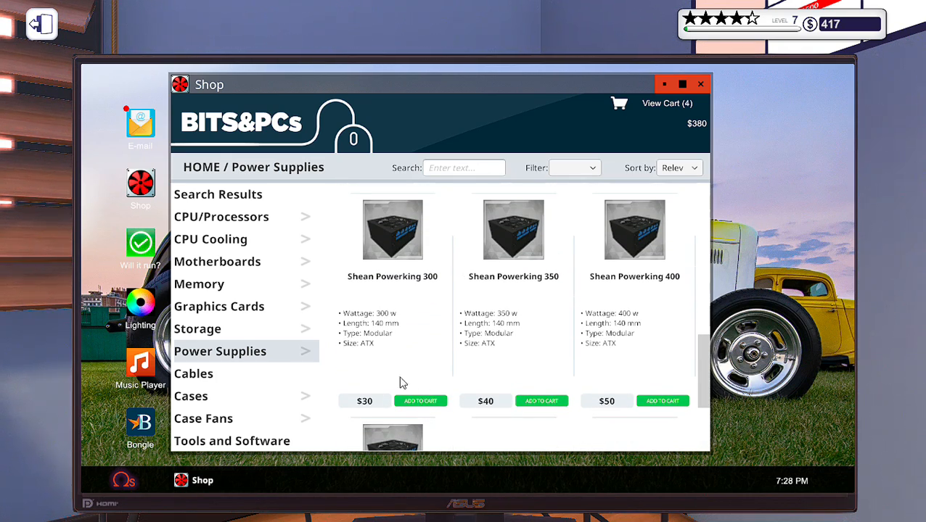
Add the $50 Seagate BarraCuda 500GB drive, bringing the cart to five items, $430
click(197, 327)
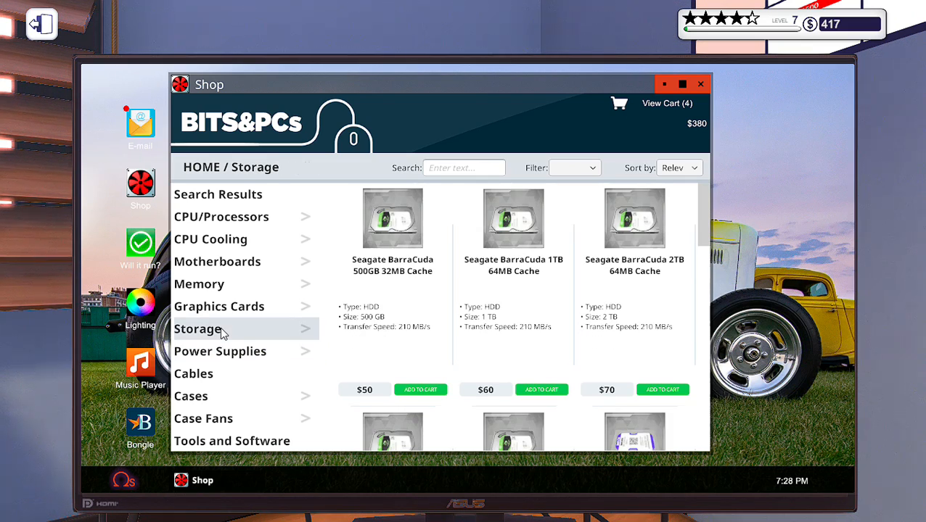
scroll(down, 3)
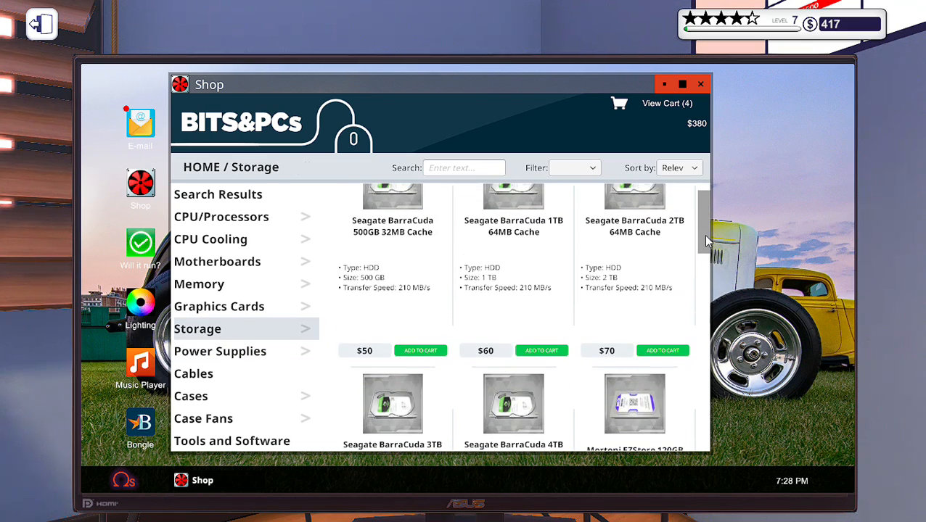
scroll(down, 3)
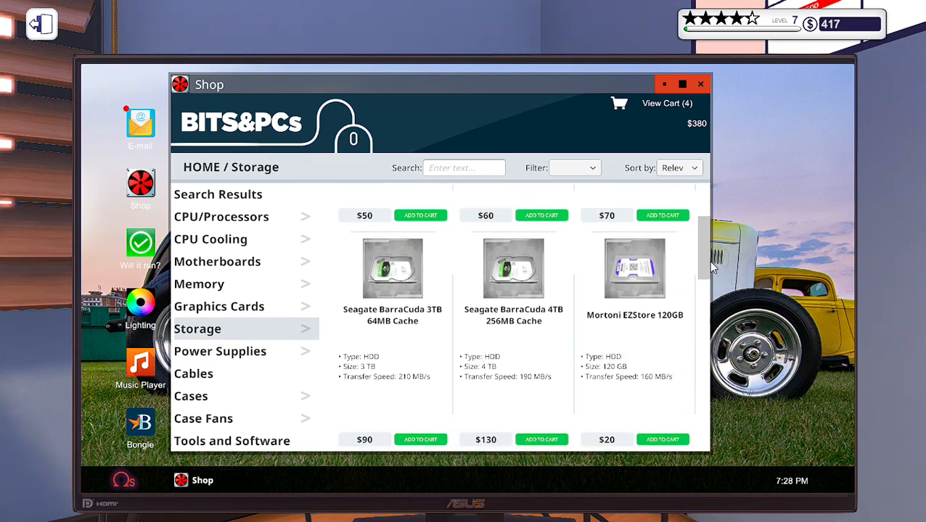
scroll(down, 3)
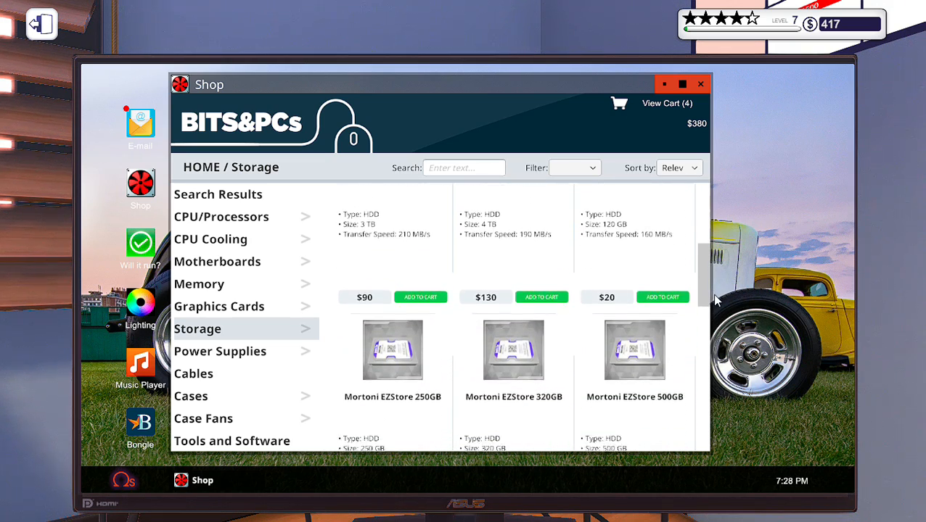
scroll(down, 3)
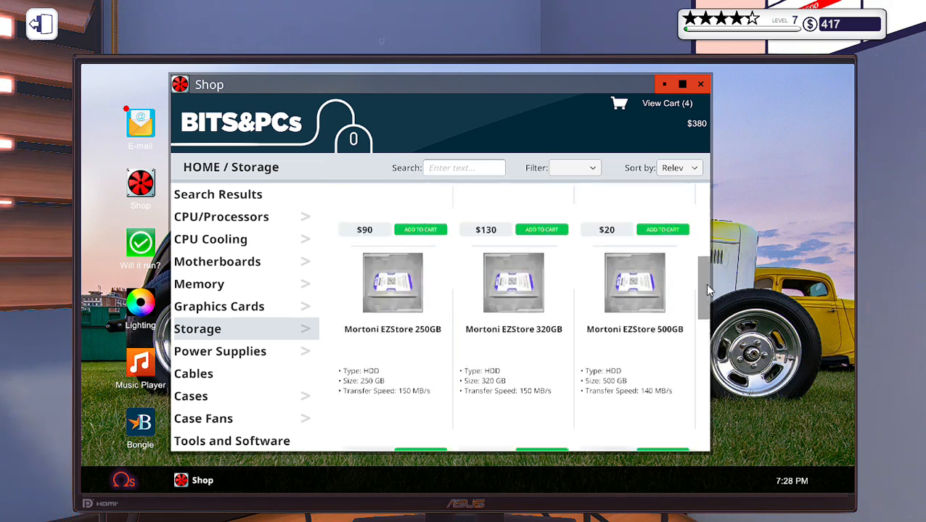
scroll(down, 3)
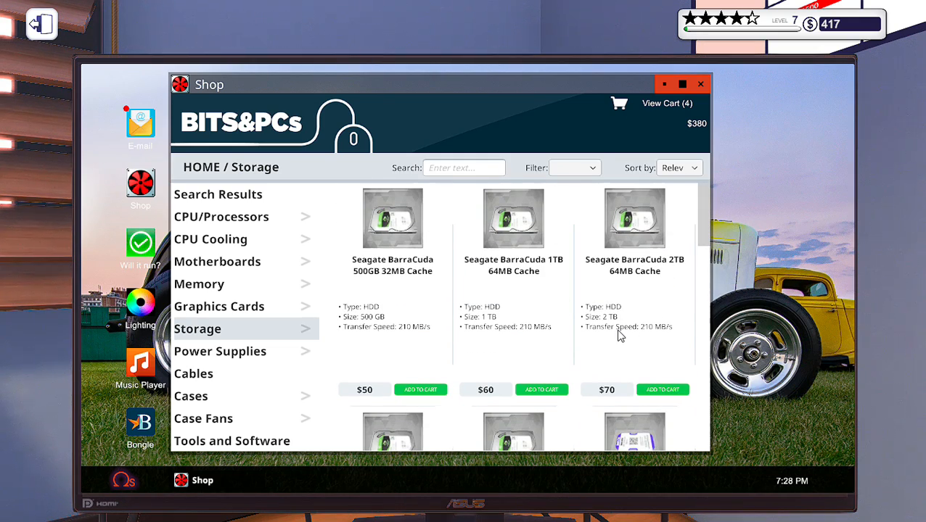
click(421, 389)
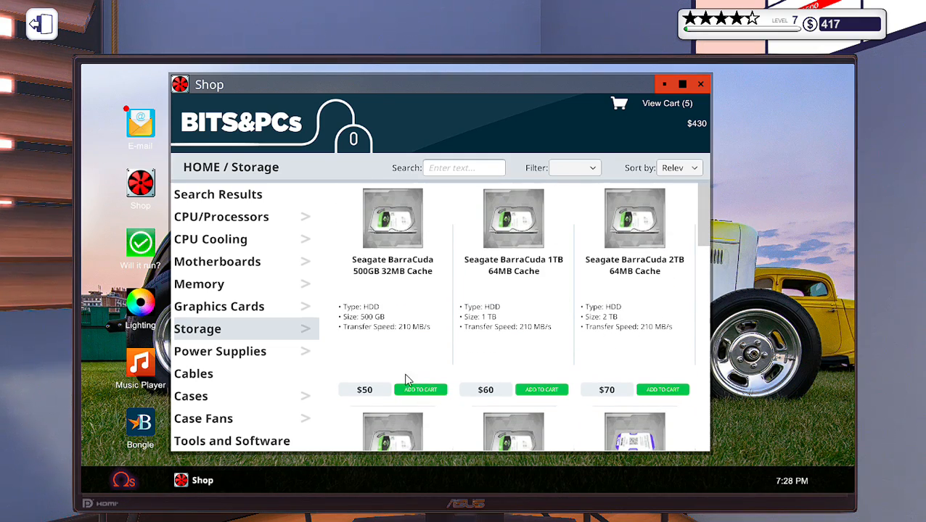
mouse_move(249, 312)
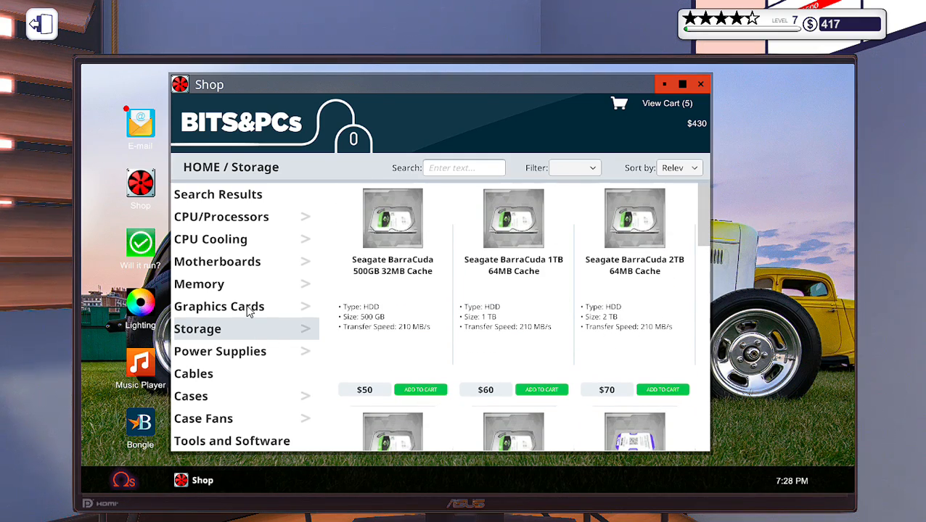
Scroll through the graphics card listings in the shop without adding any
click(217, 306)
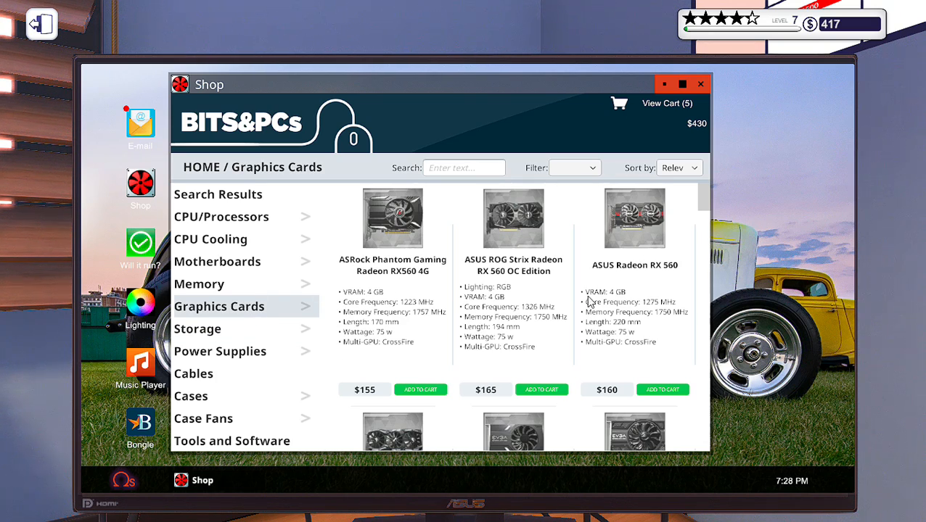
scroll(down, 3)
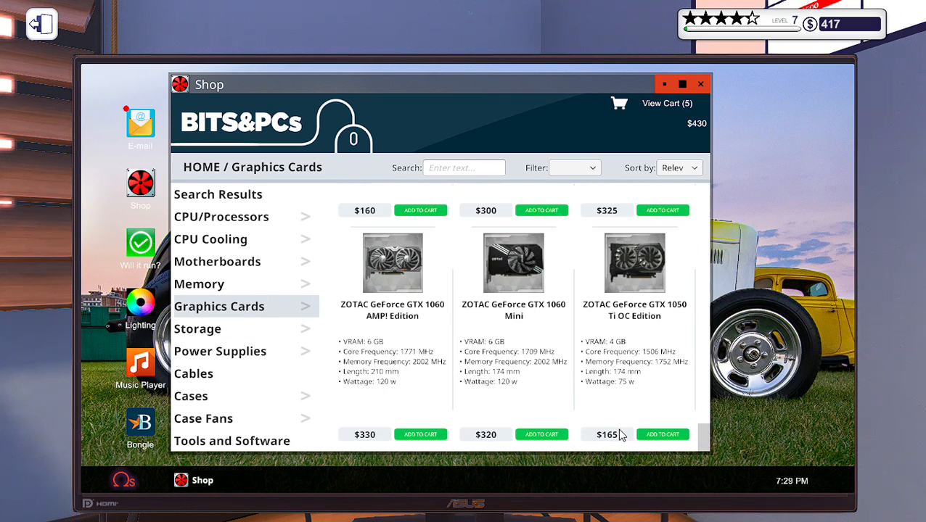
scroll(down, 3)
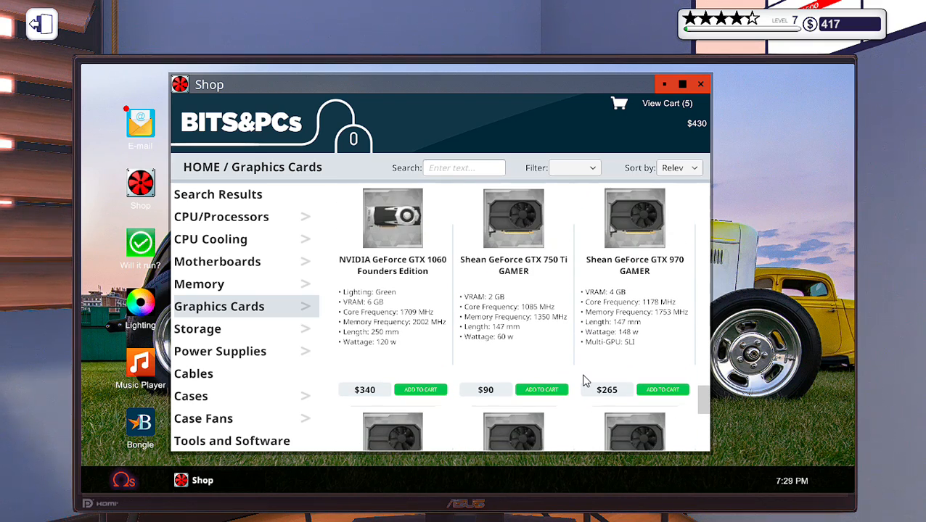
scroll(down, 3)
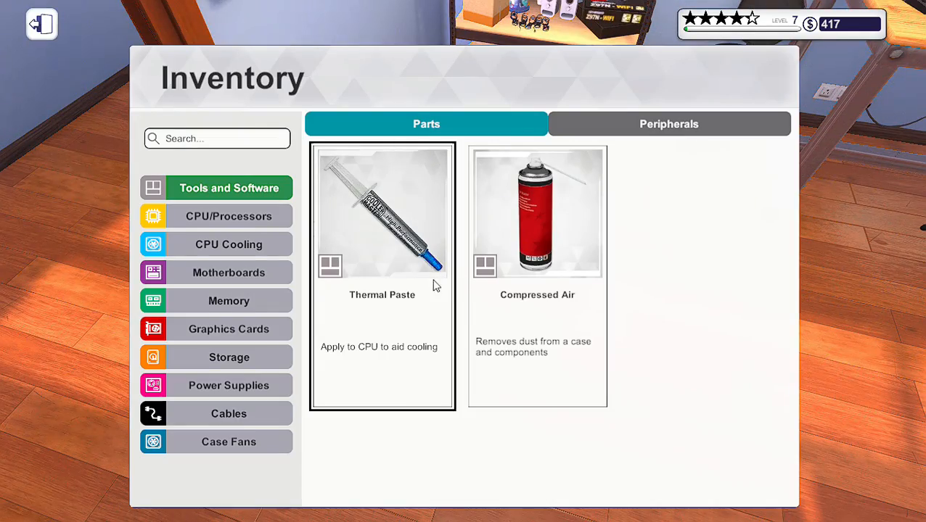
Check inventory stock of graphics cards, storage drives and case fans
click(229, 328)
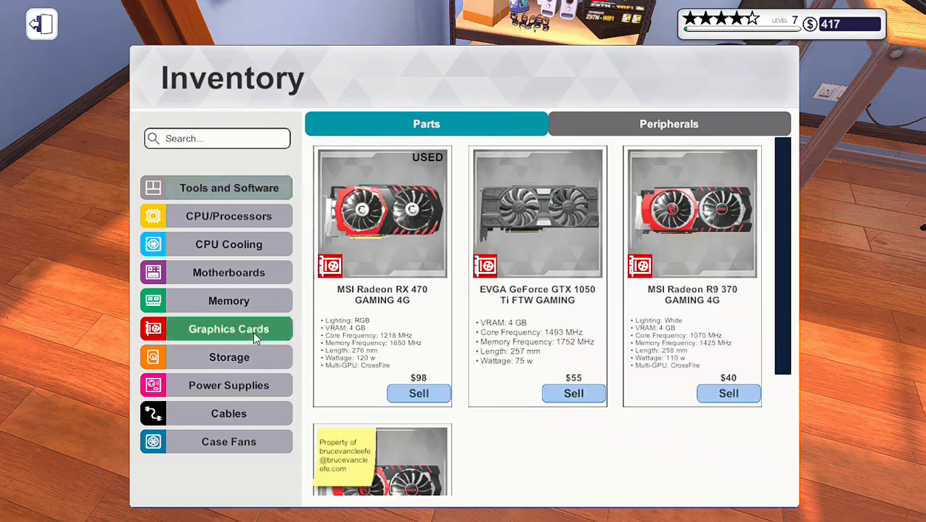
scroll(down, 3)
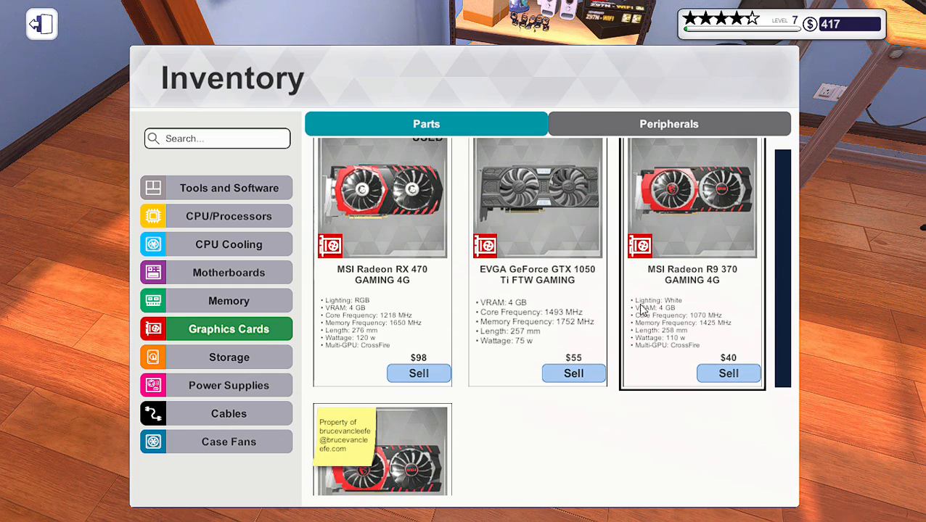
click(229, 357)
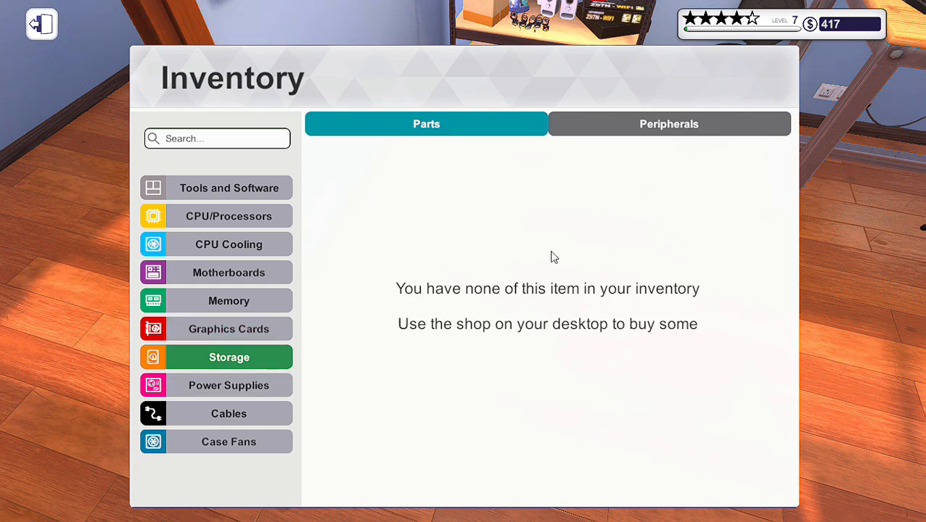
click(229, 442)
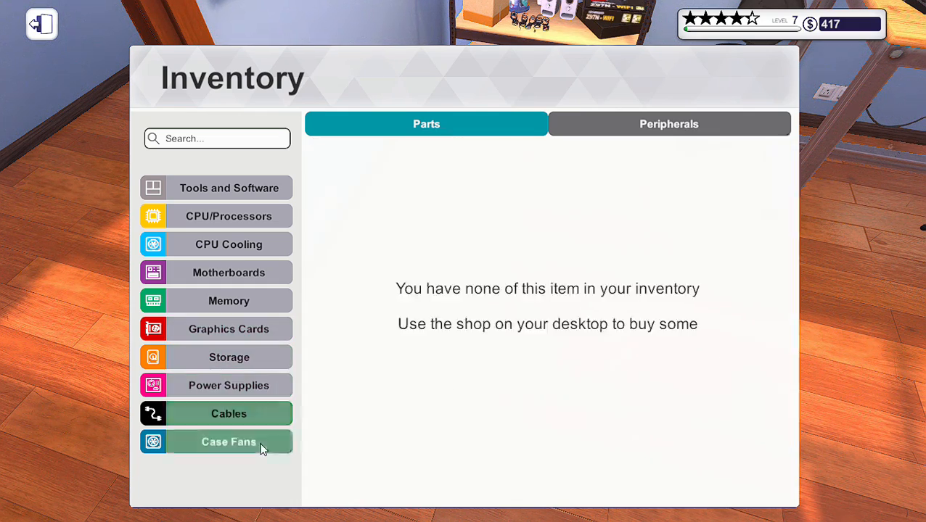
Check inventory stock of motherboards, memory, CPU coolers and processors
click(229, 273)
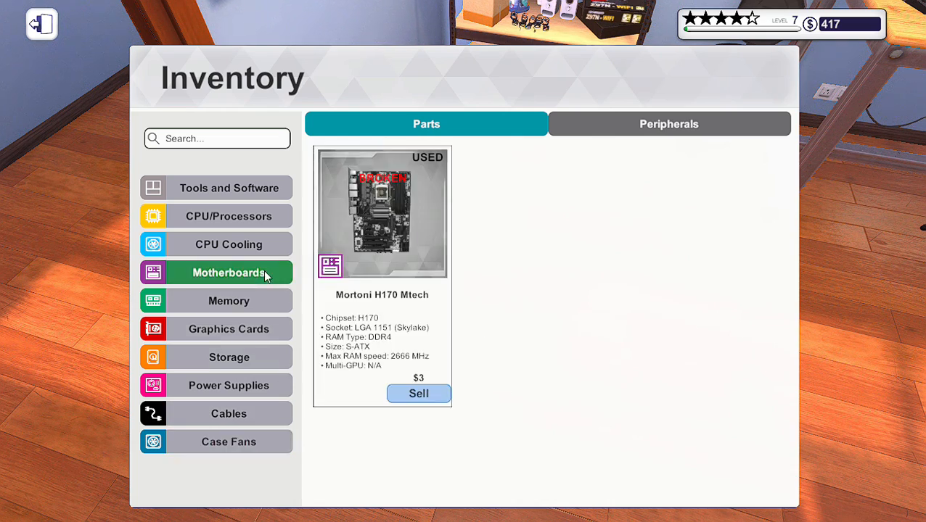
click(229, 301)
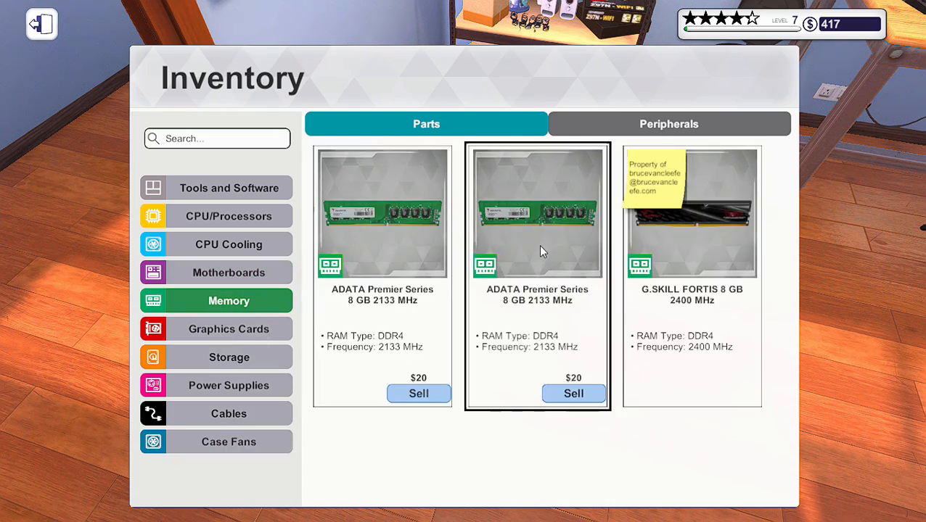
click(229, 244)
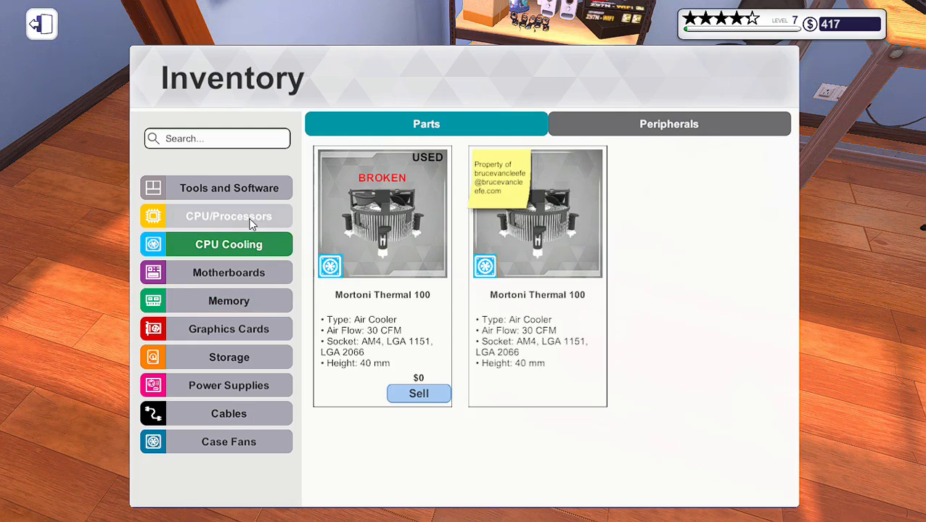
click(228, 189)
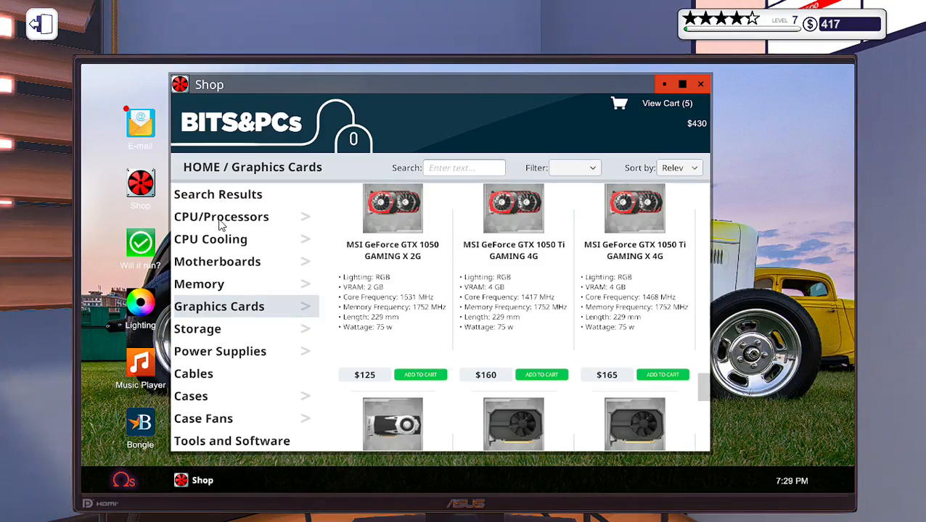
mouse_move(222, 243)
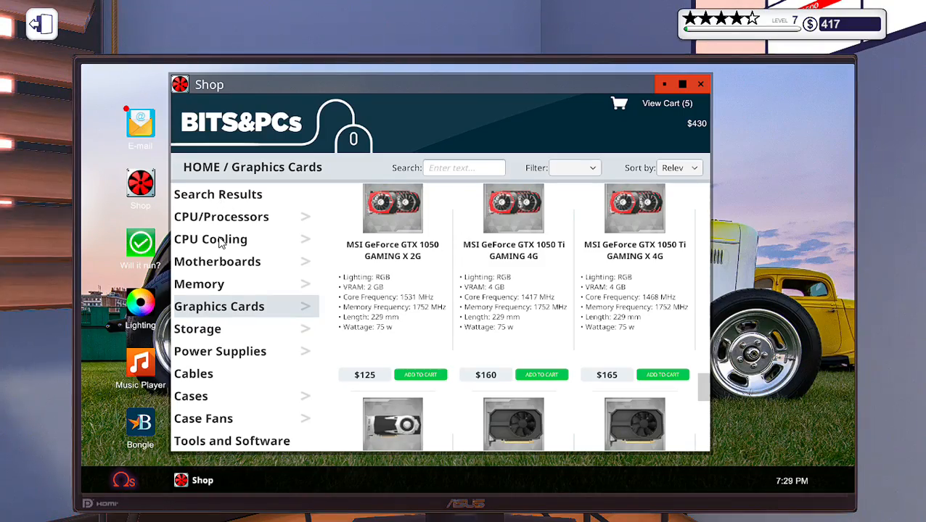
mouse_move(225, 268)
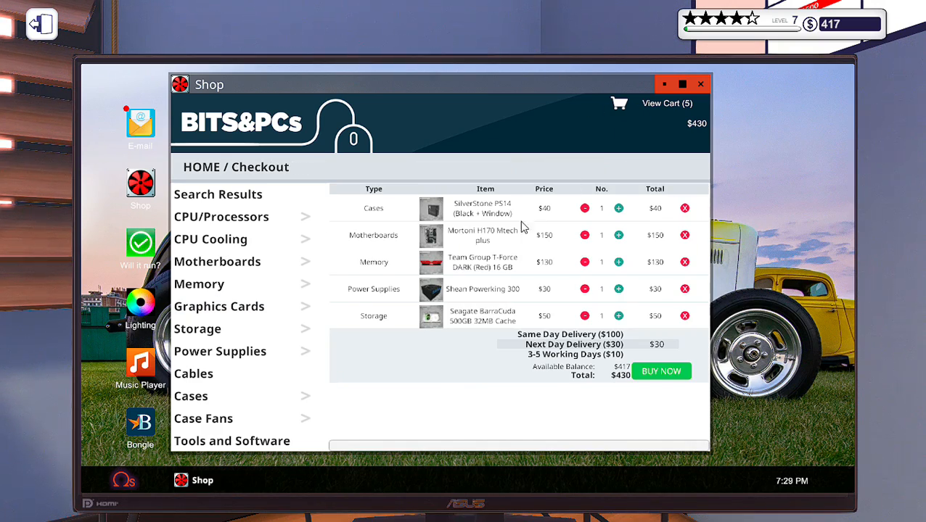
mouse_move(492, 235)
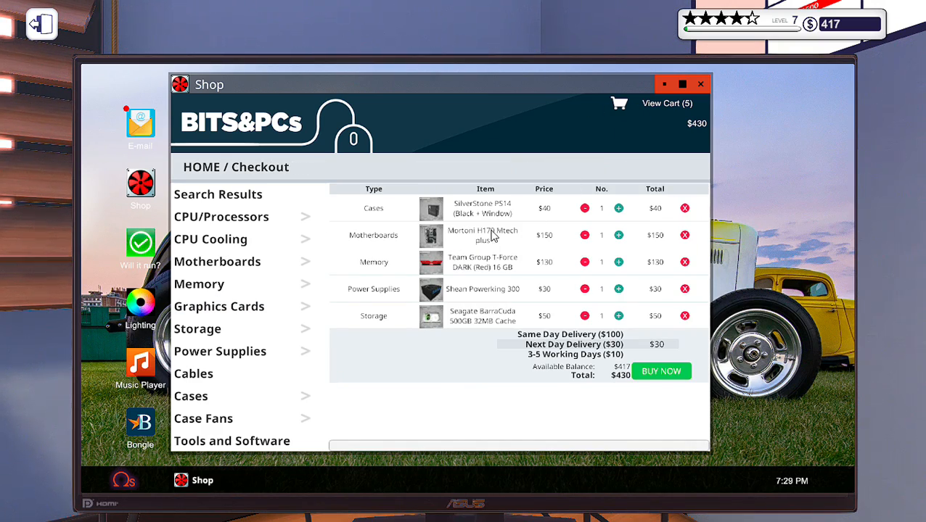
mouse_move(656, 271)
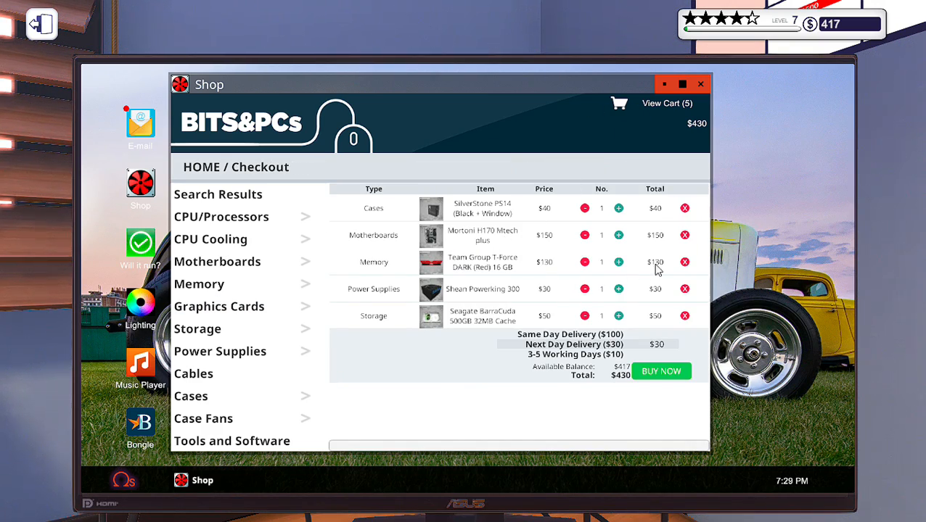
Remove the 16 GB memory kit from checkout and search motherboards for 'h170'
click(685, 261)
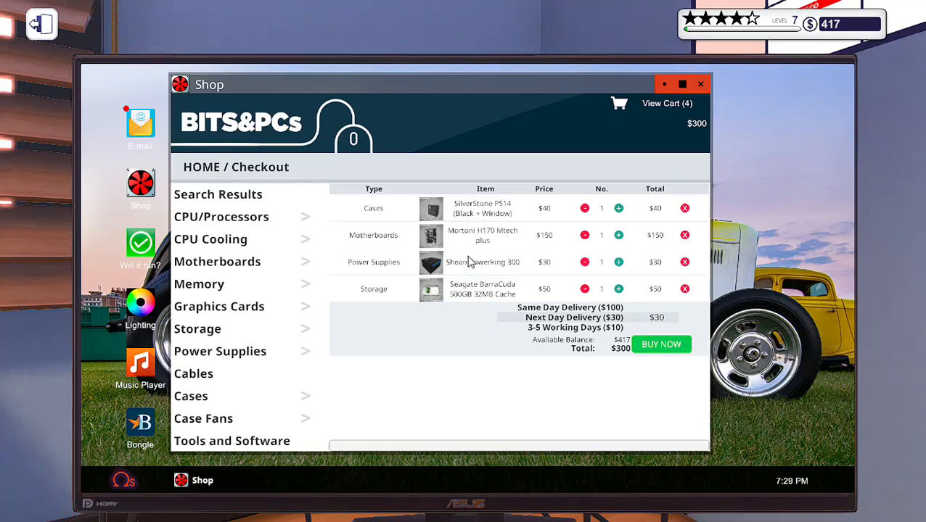
mouse_move(259, 344)
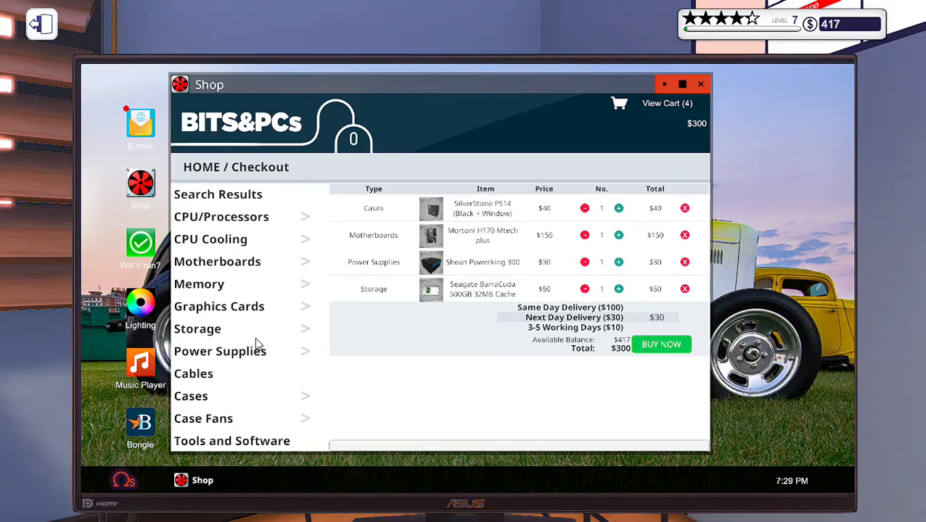
mouse_move(213, 312)
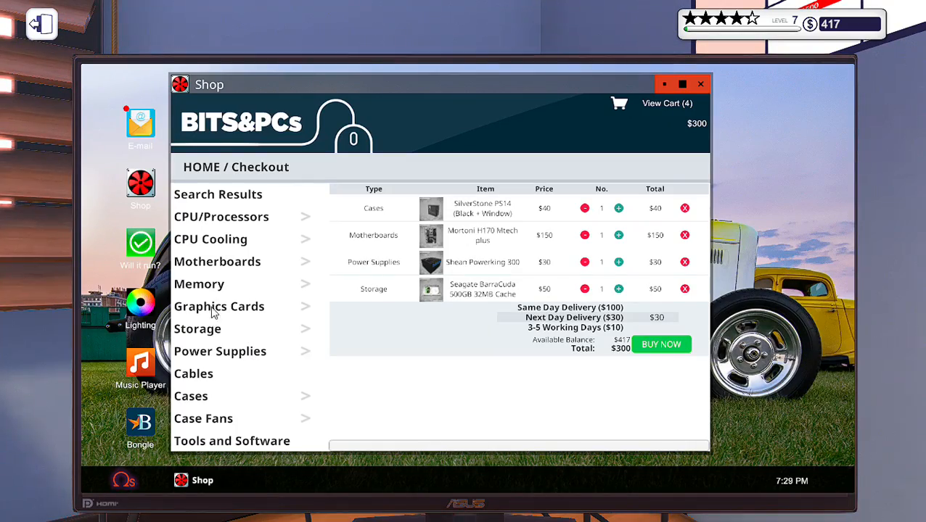
click(218, 261)
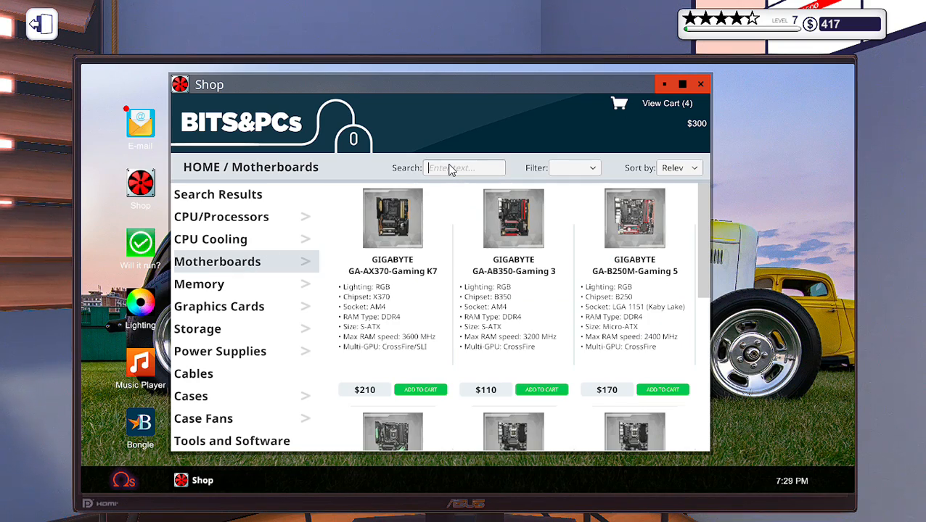
text(h)
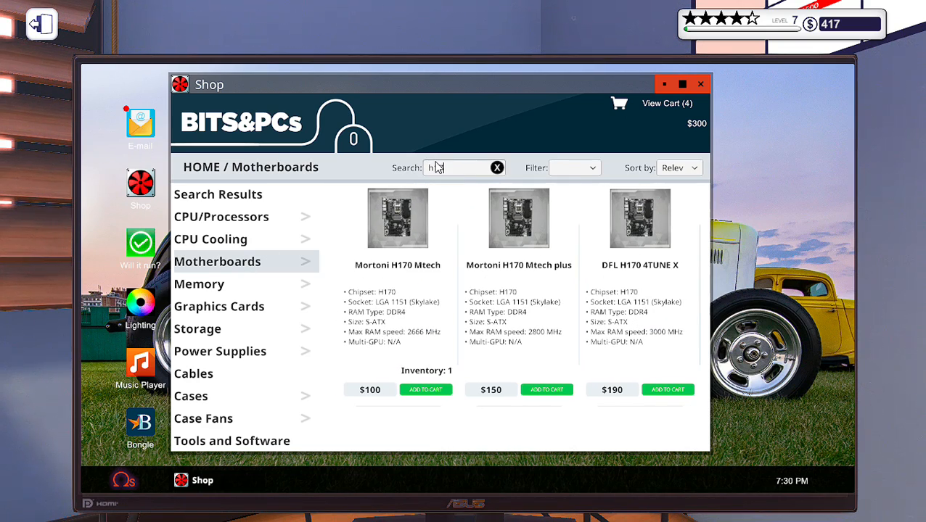
text(170)
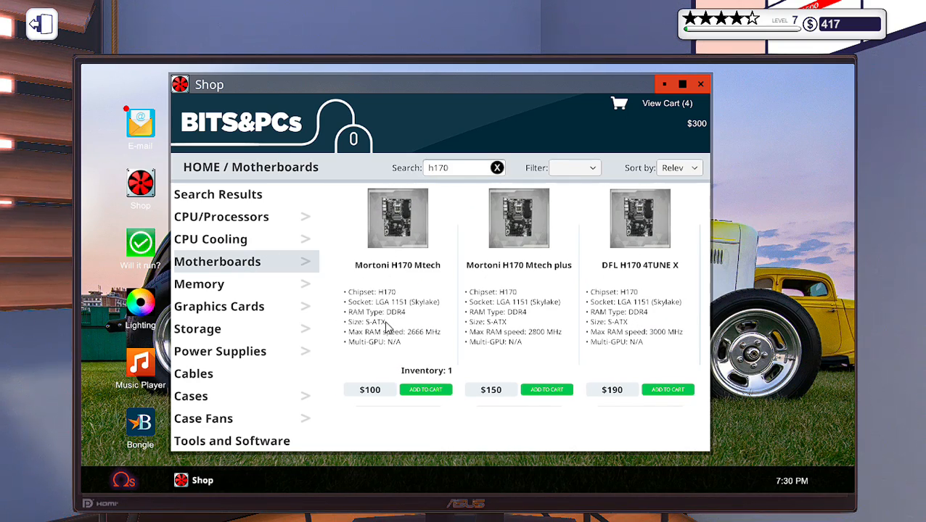
mouse_move(226, 231)
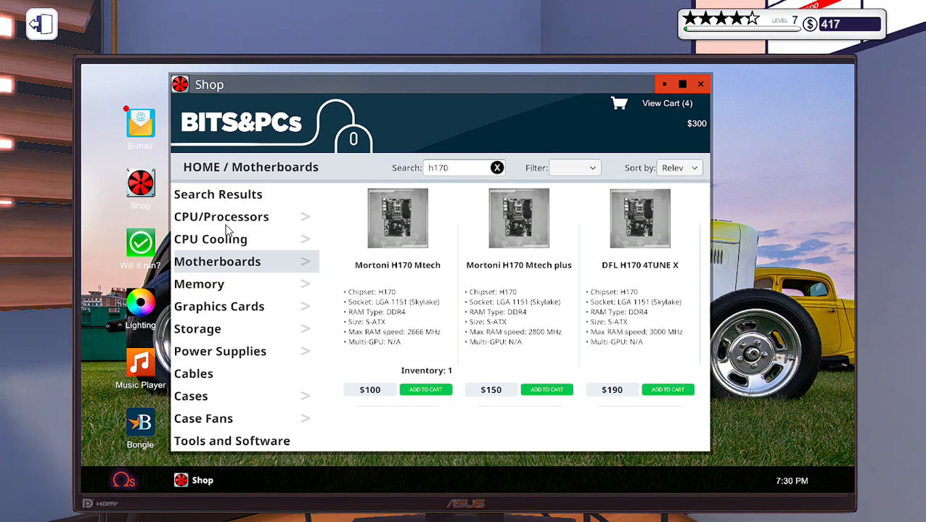
Glance at CPU coolers and processor categories, then close the shop with $300 in the cart
click(211, 238)
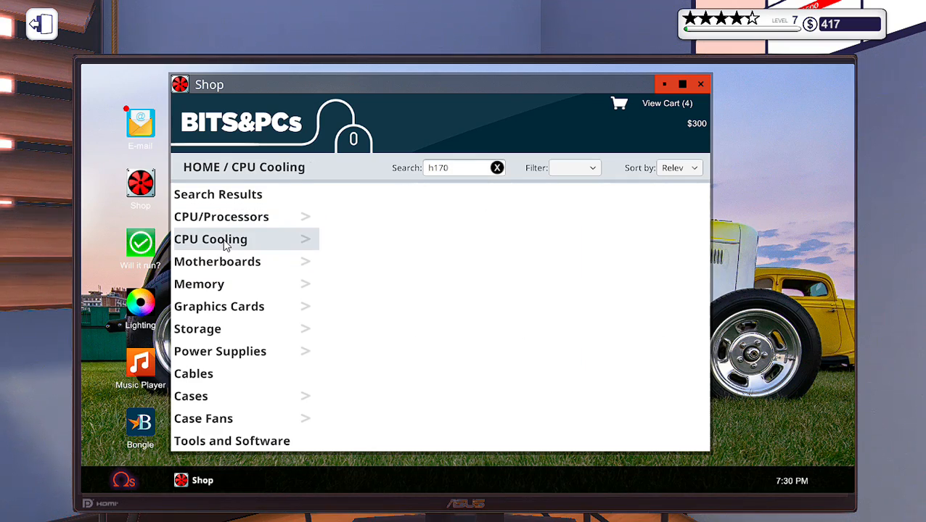
click(220, 216)
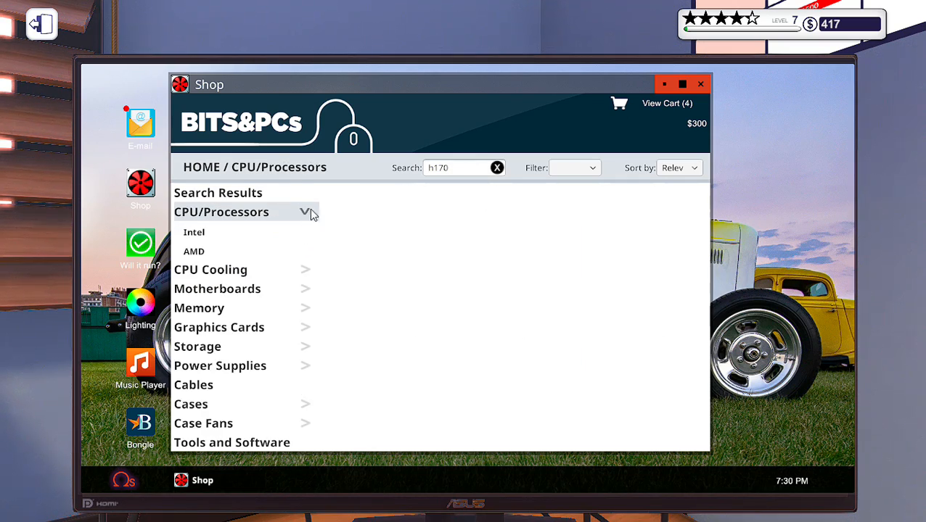
click(699, 82)
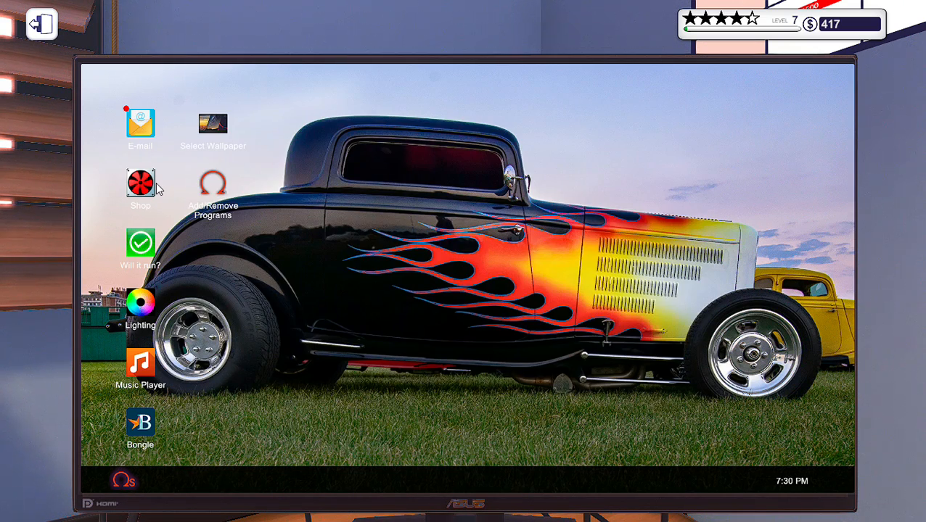
Reopen the shop and add the $155 Intel Core i5-6400, bringing the cart to $455
double_click(141, 181)
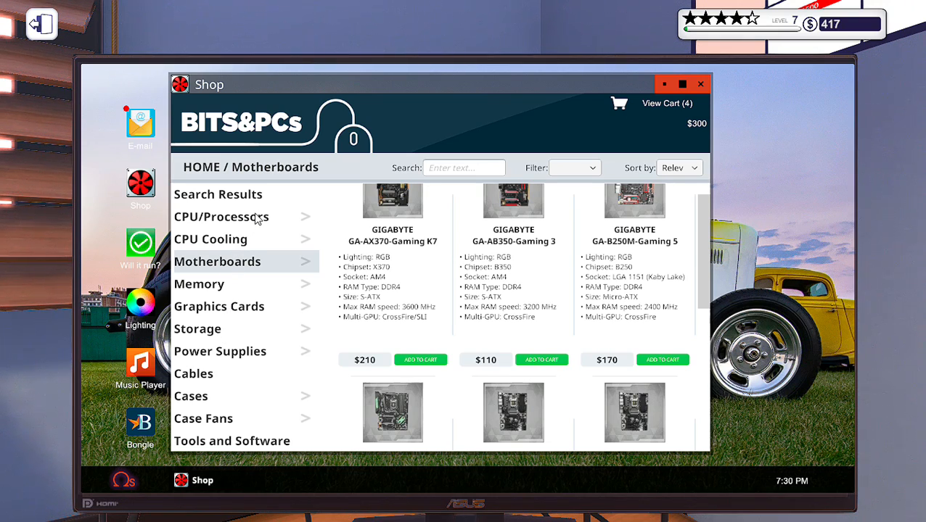
click(221, 217)
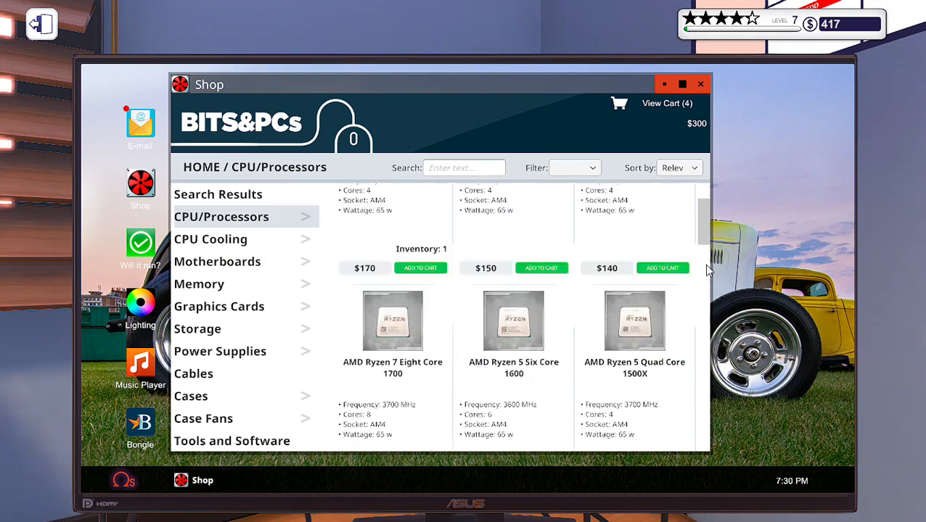
scroll(down, 3)
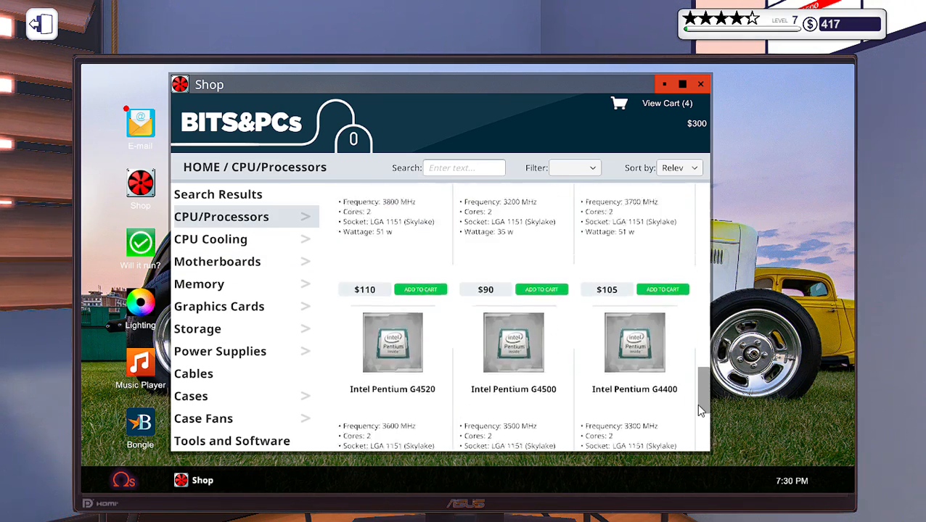
scroll(down, 3)
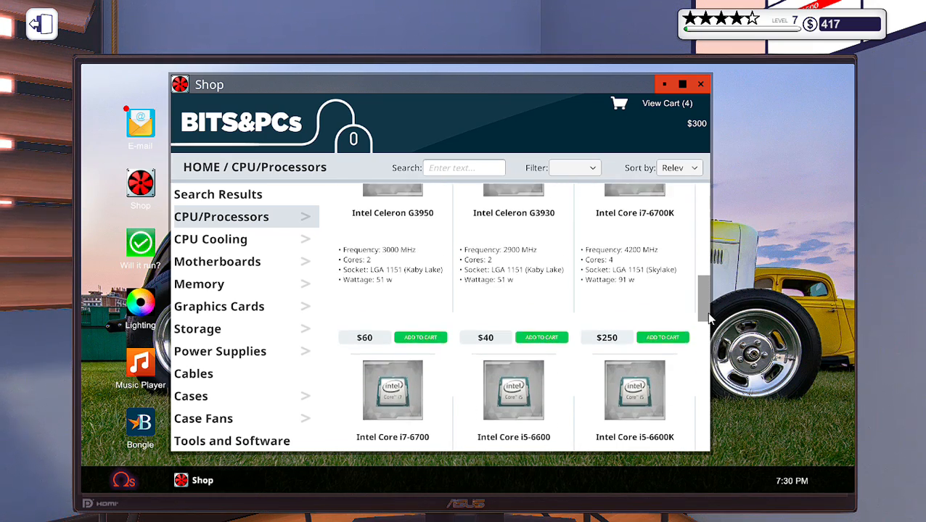
scroll(down, 3)
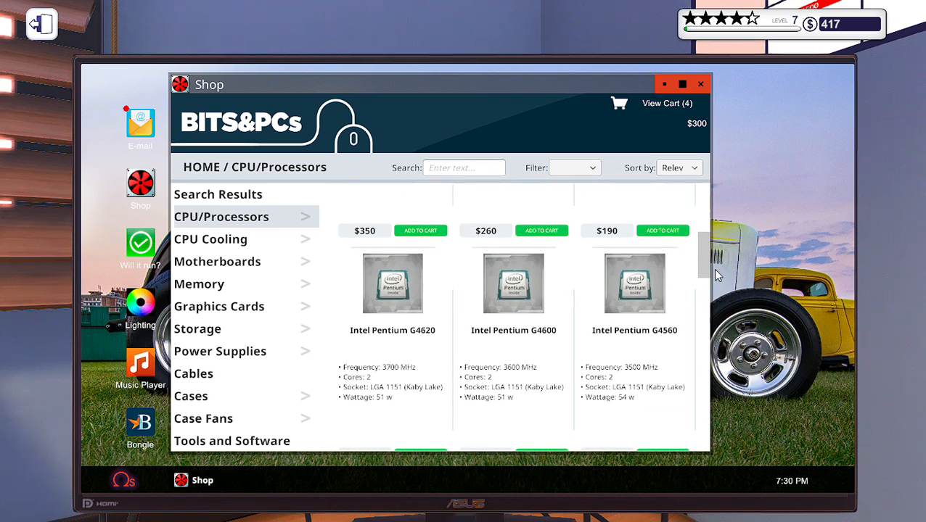
scroll(down, 3)
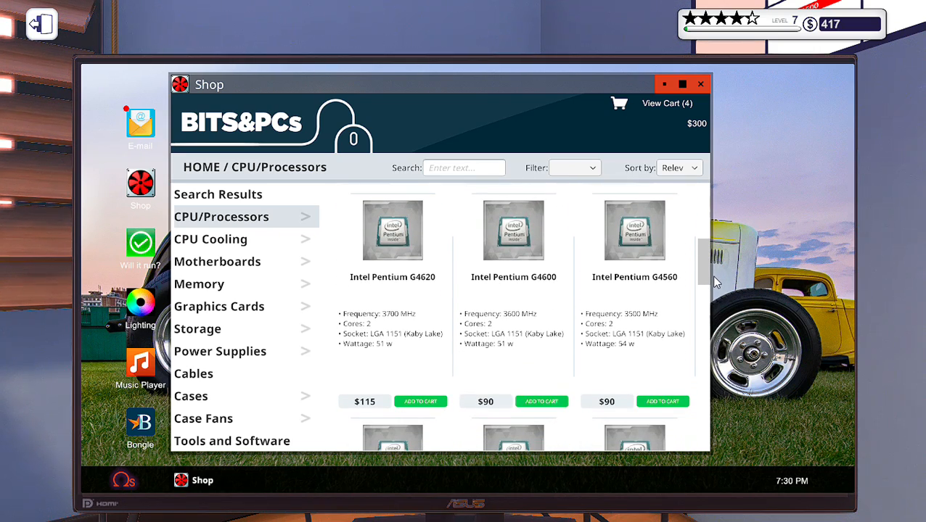
scroll(down, 3)
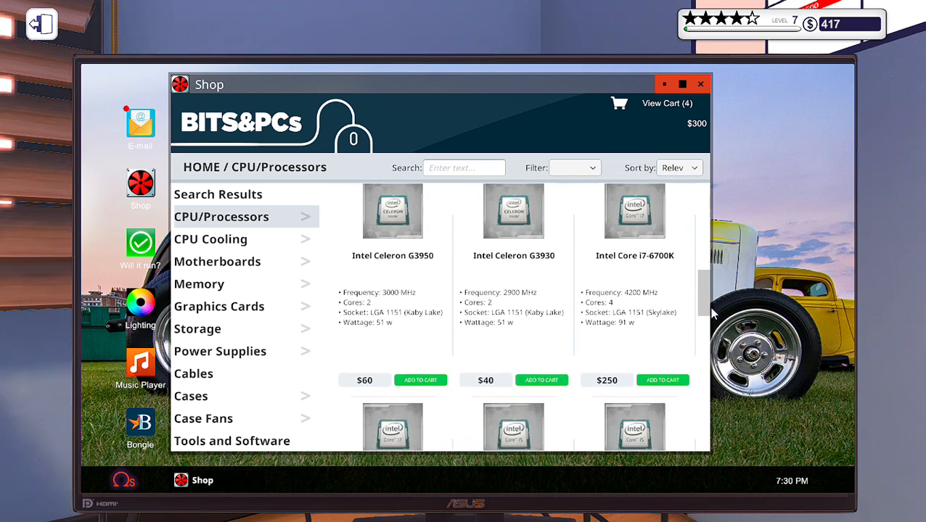
scroll(down, 3)
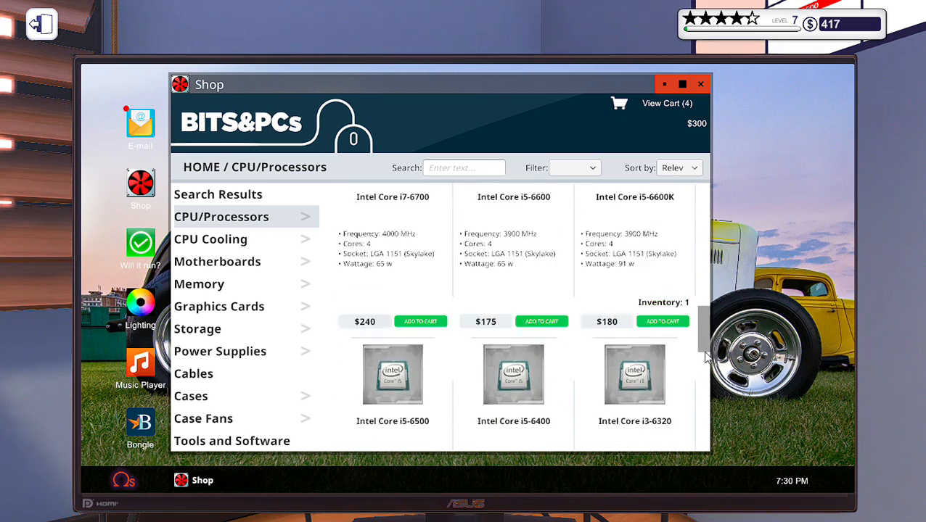
scroll(down, 3)
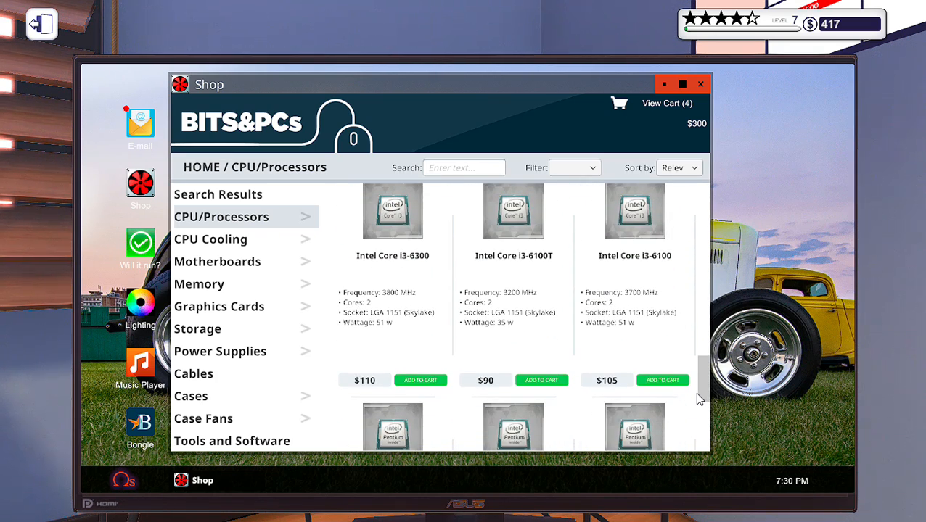
scroll(down, 3)
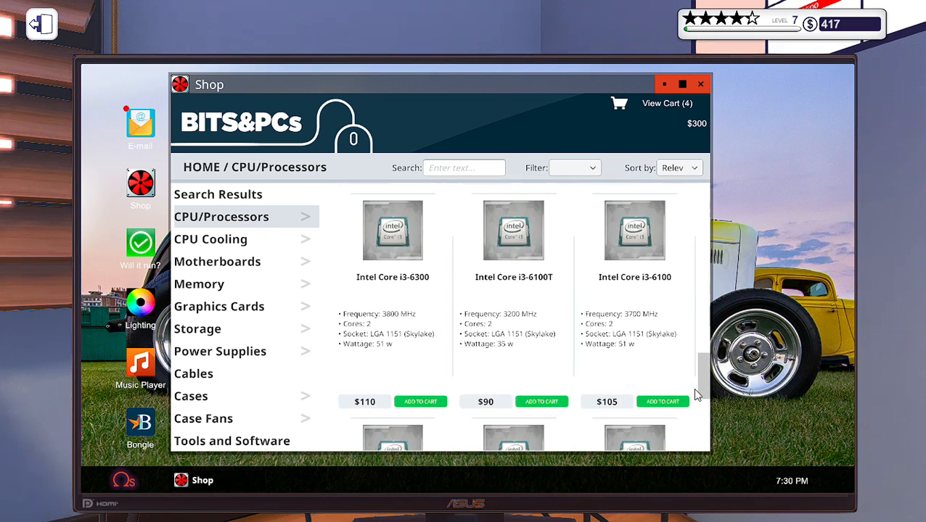
scroll(down, 3)
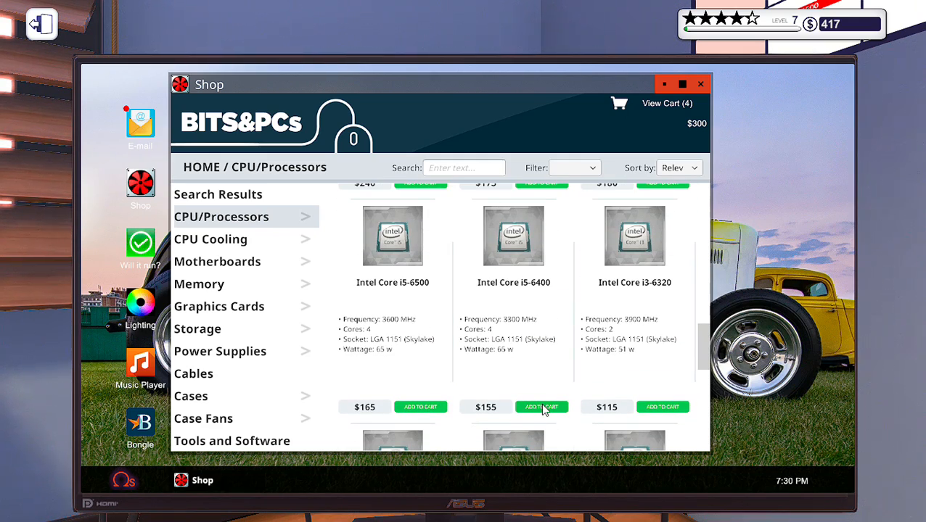
click(542, 406)
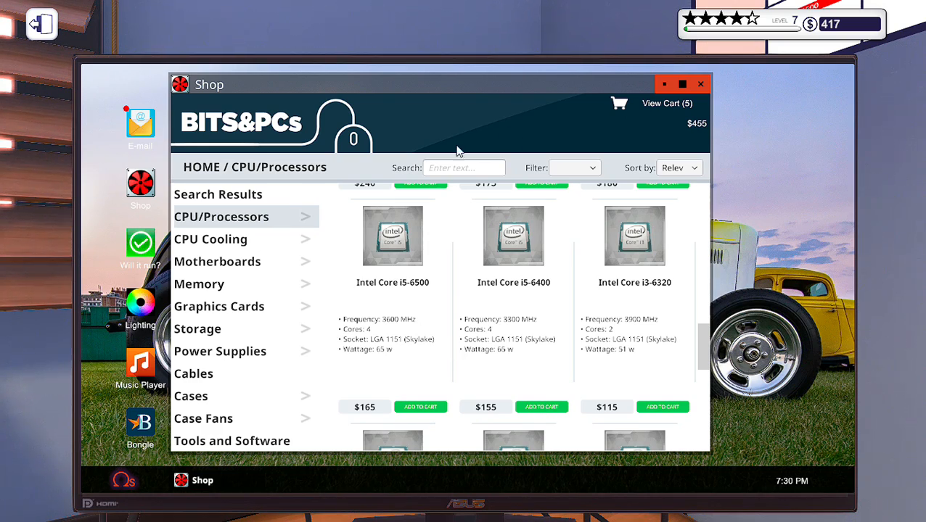
mouse_move(394, 284)
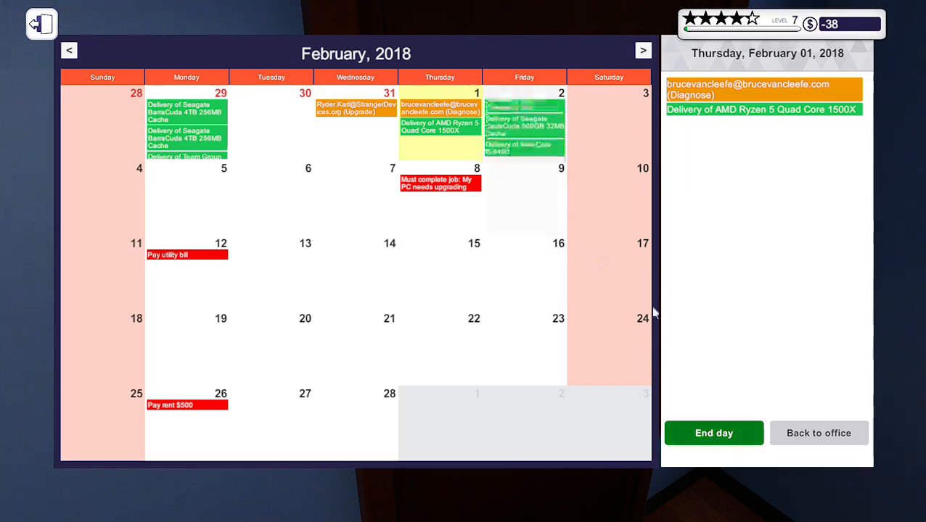
End Thursday in the calendar and go to work on Friday, February 2, 2018
click(714, 433)
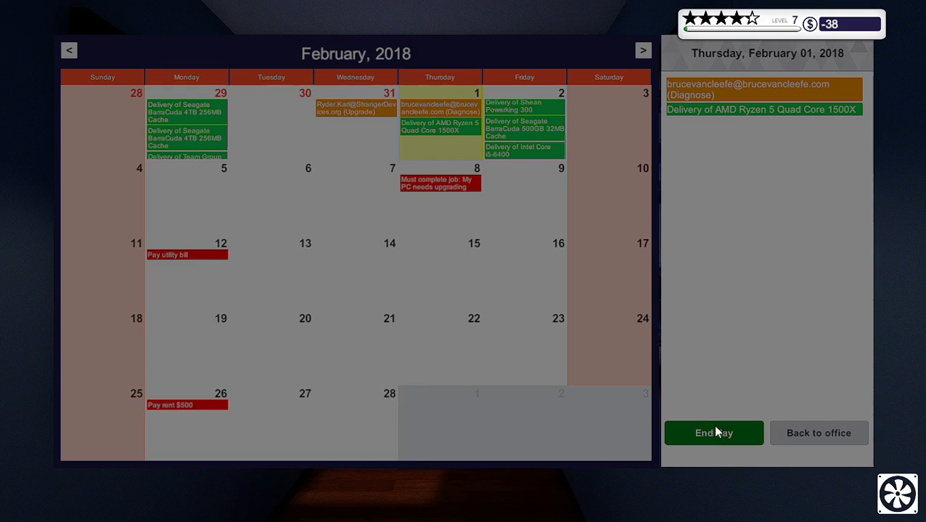
mouse_move(717, 400)
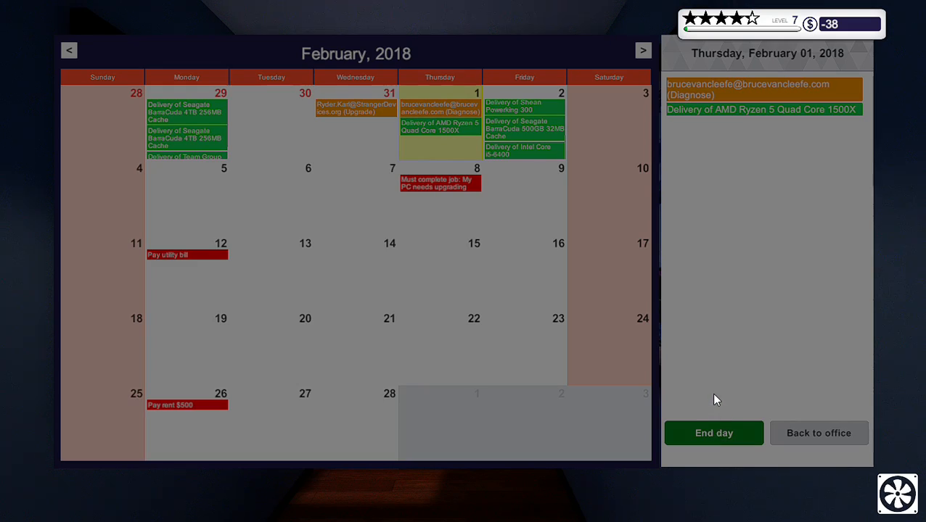
click(713, 432)
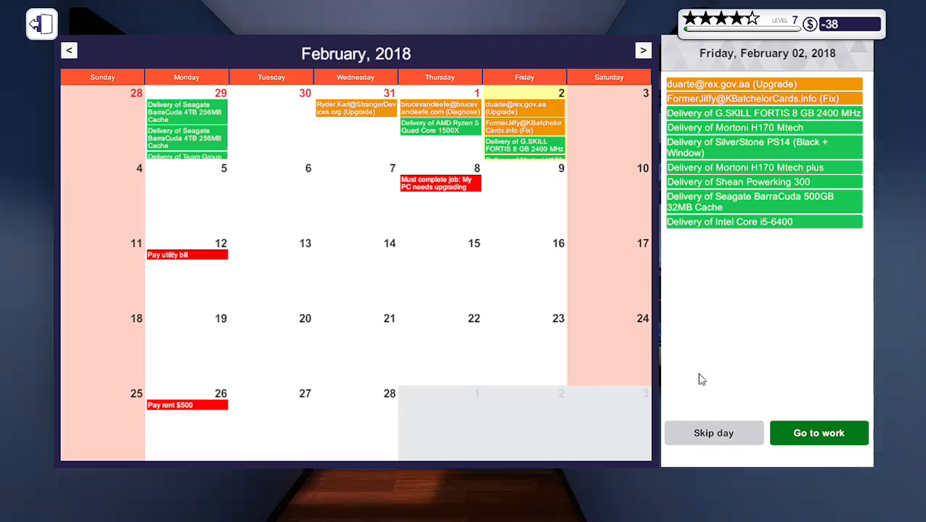
click(818, 433)
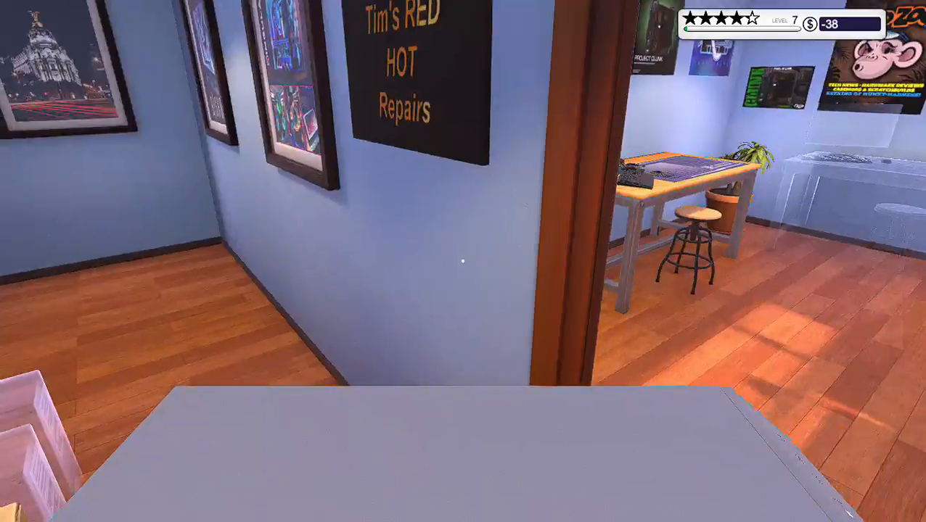
mouse_move(463, 261)
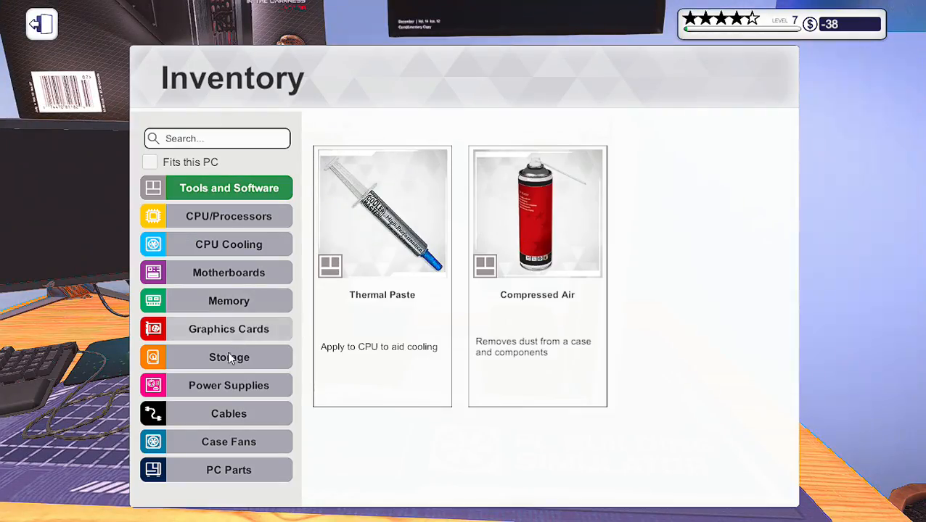
Mount an inventory motherboard in the case and browse Memory and CPU Cooling for parts
click(229, 273)
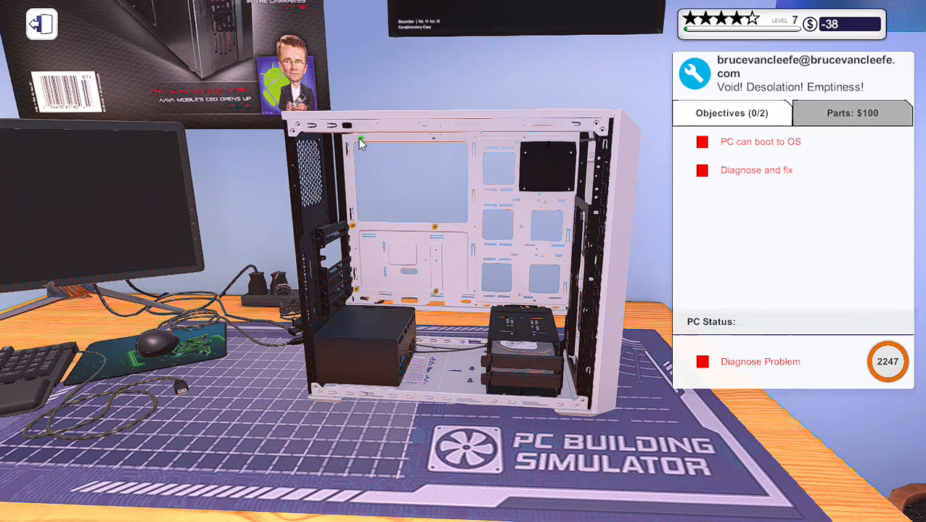
mouse_move(357, 291)
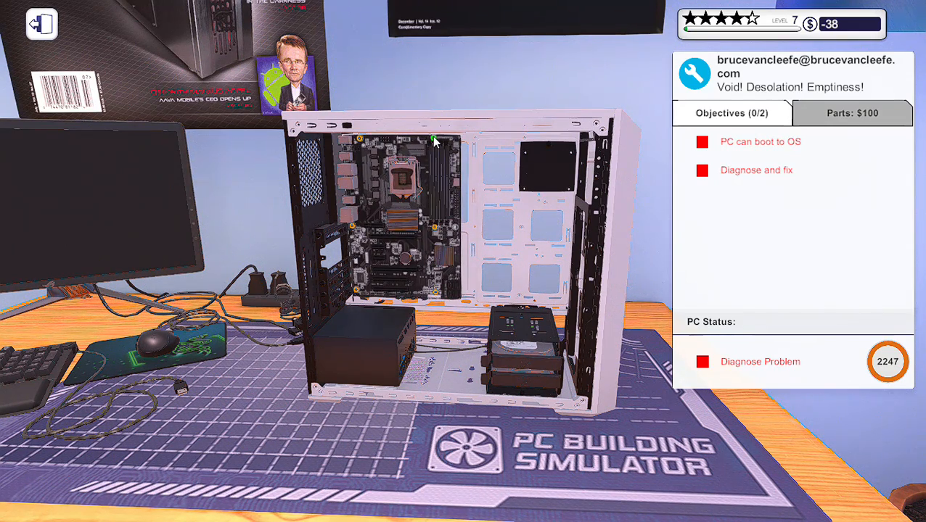
mouse_move(370, 244)
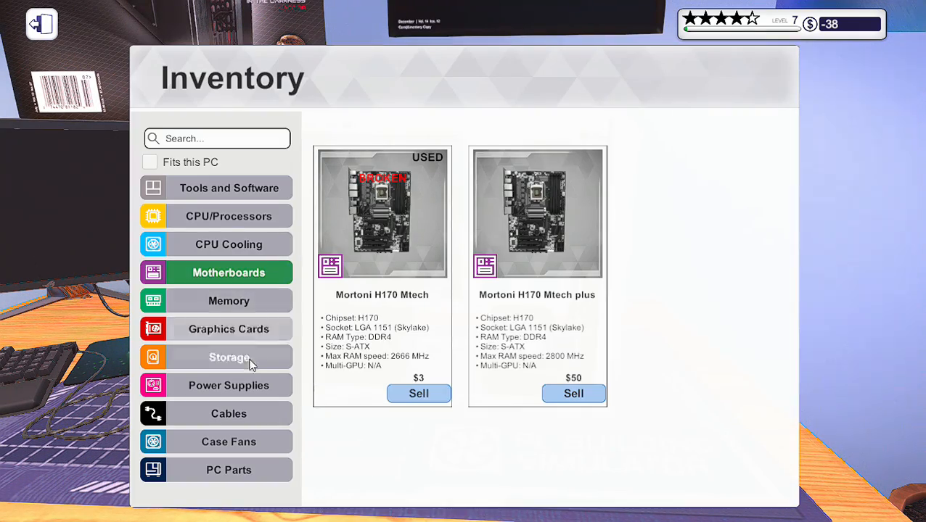
click(229, 301)
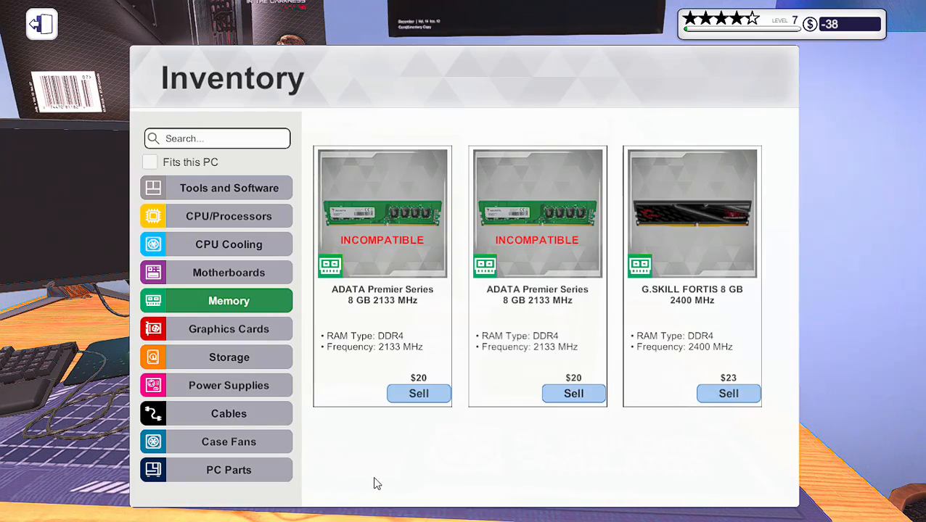
mouse_move(249, 283)
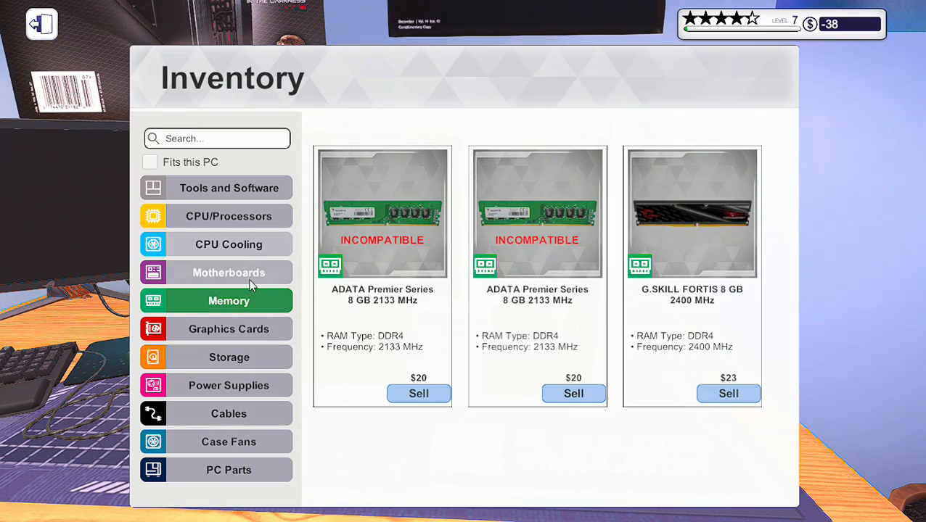
mouse_move(254, 244)
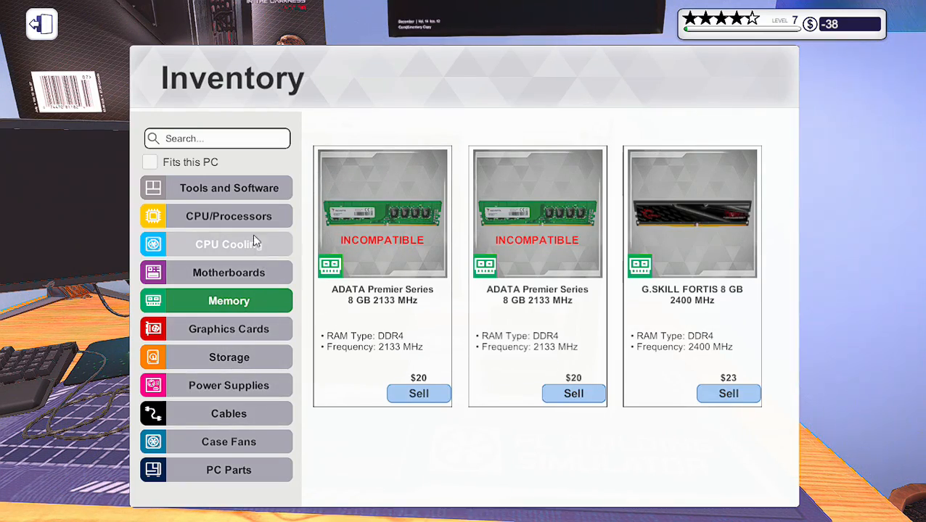
click(228, 214)
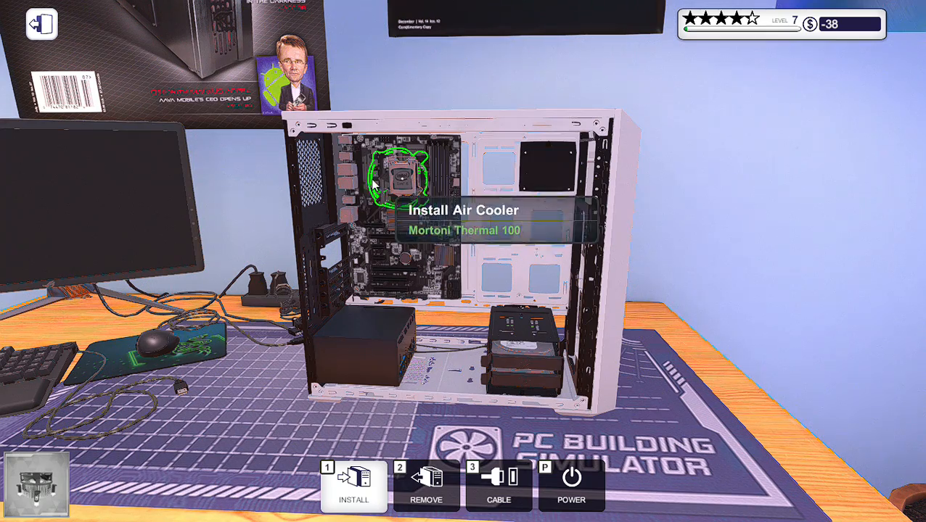
Swap the Mortoni Thermal 100 cooler, connect the Seagate BarraCuda 1TB drive, and pick a graphics card from Inventory
click(426, 486)
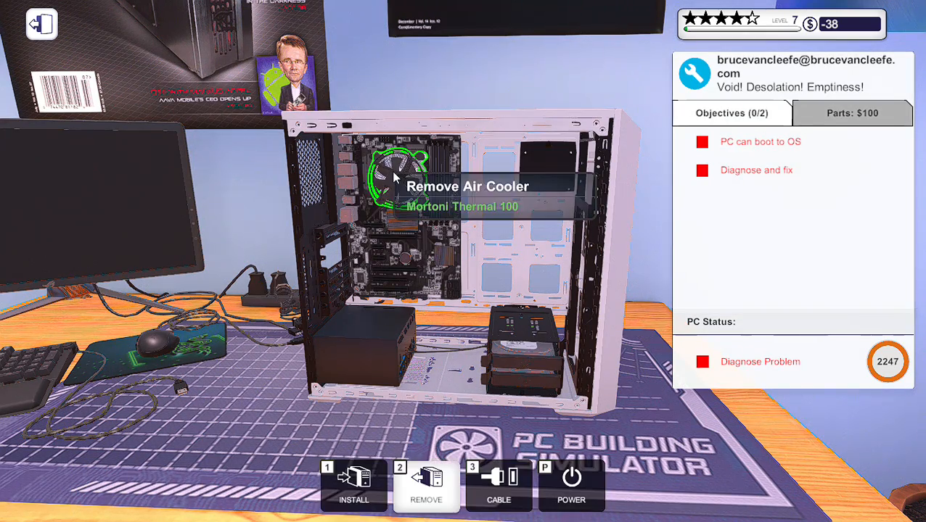
click(398, 177)
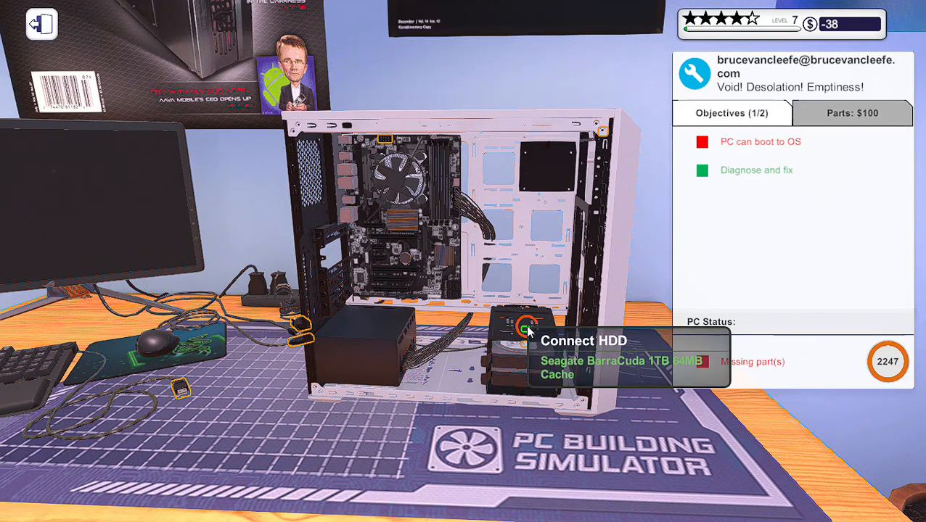
click(524, 328)
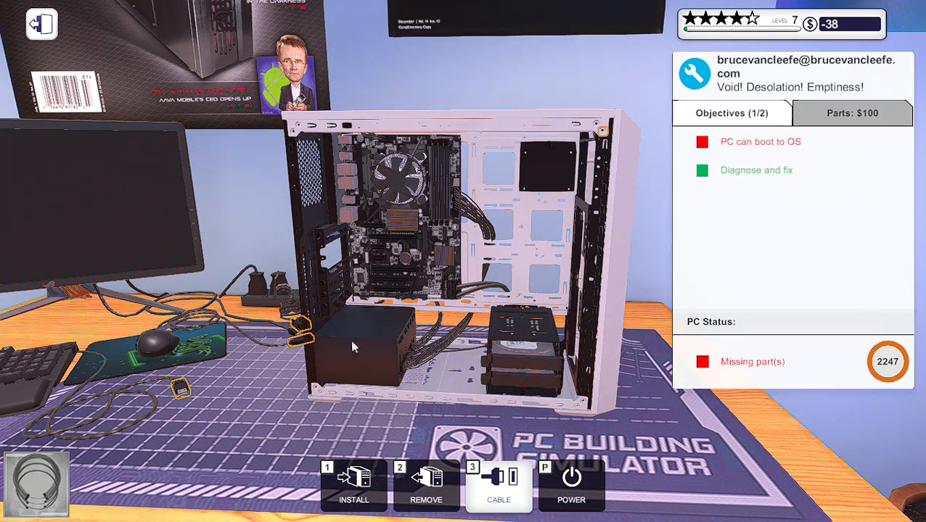
mouse_move(424, 318)
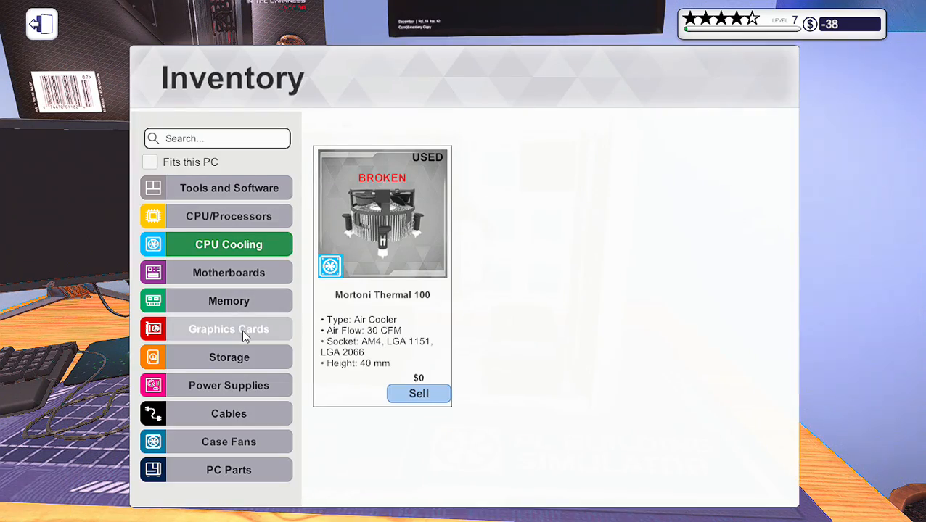
click(230, 328)
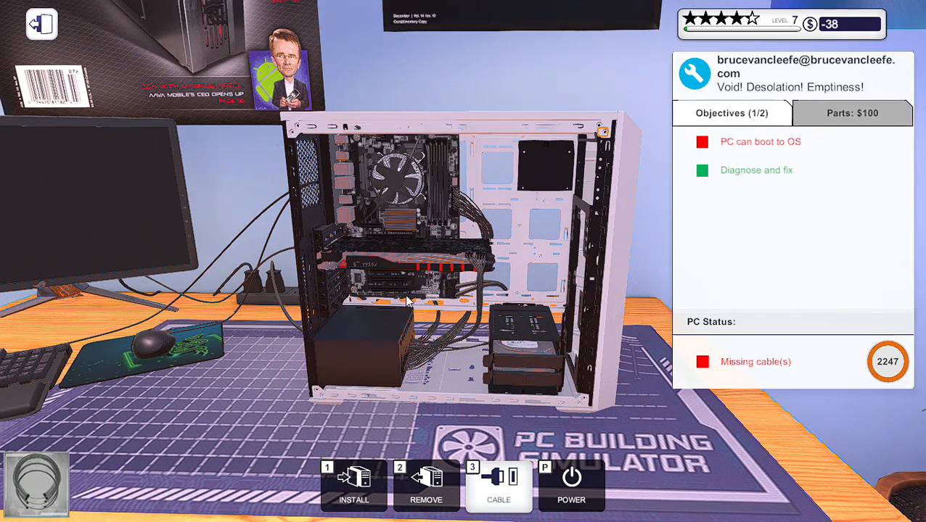
mouse_move(354, 487)
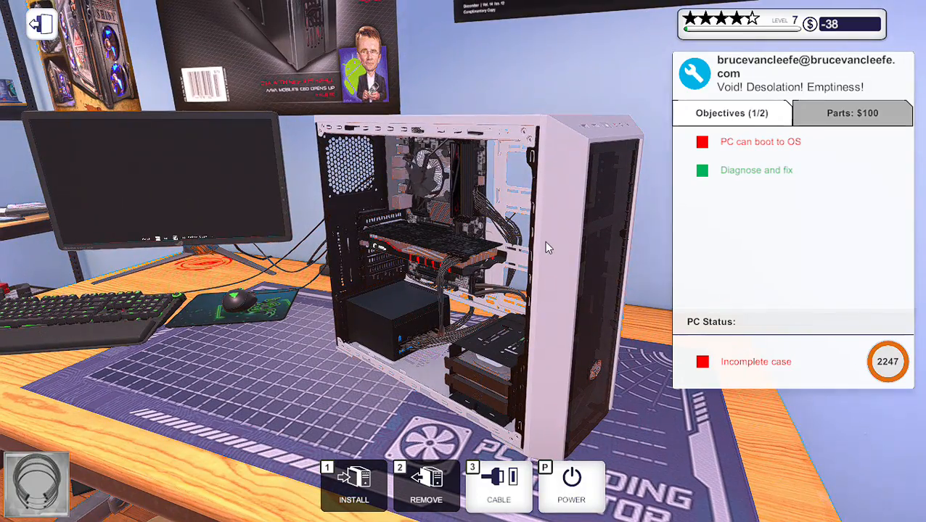
Fit the missing side panel onto the customer's case before heading to the office computer
click(572, 485)
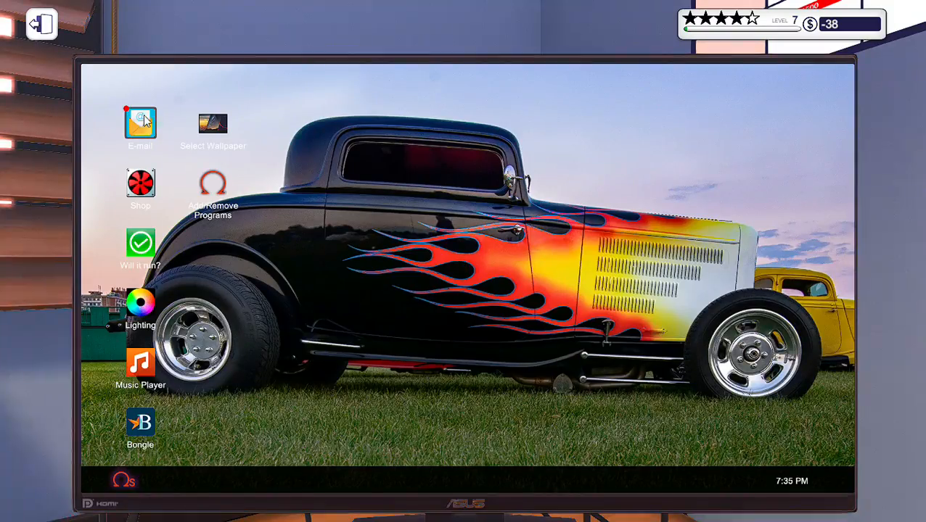
Collect payment for the finished repair job and discard the hands-on session request in the inbox
click(140, 124)
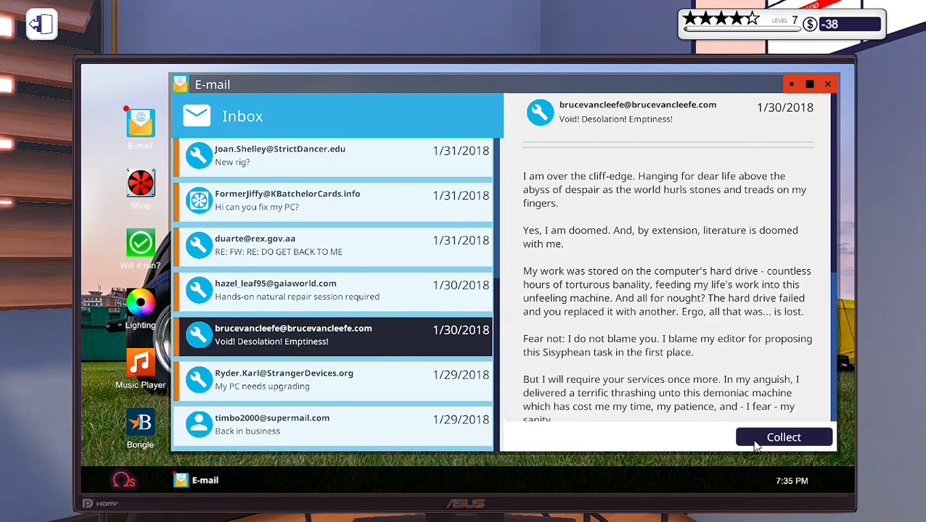
click(783, 437)
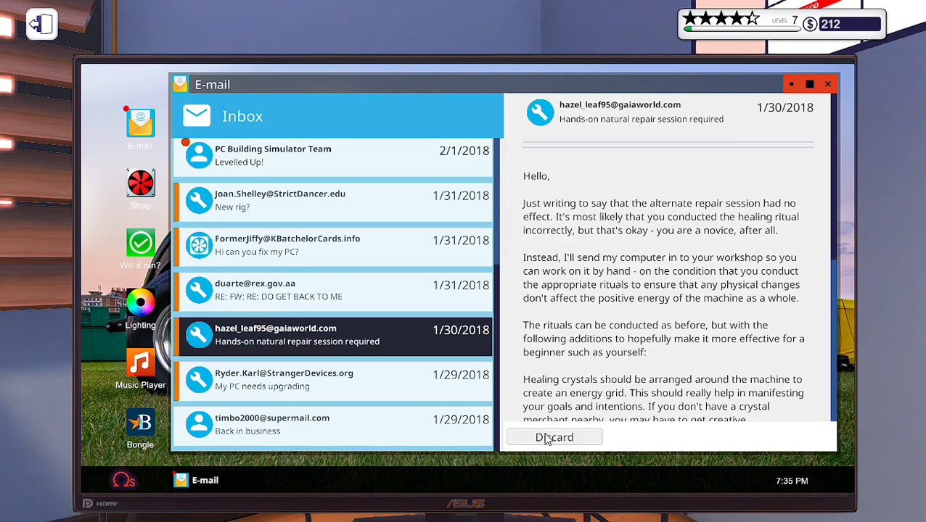
click(555, 437)
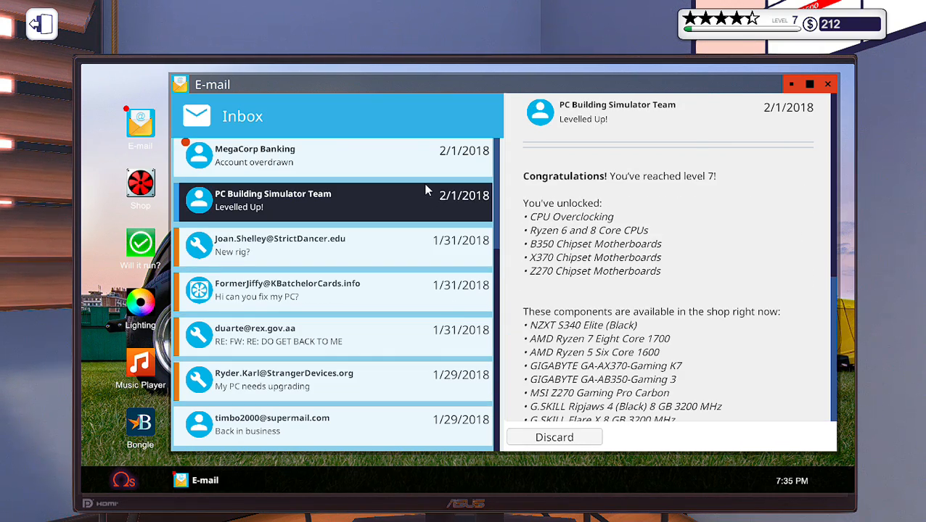
mouse_move(601, 340)
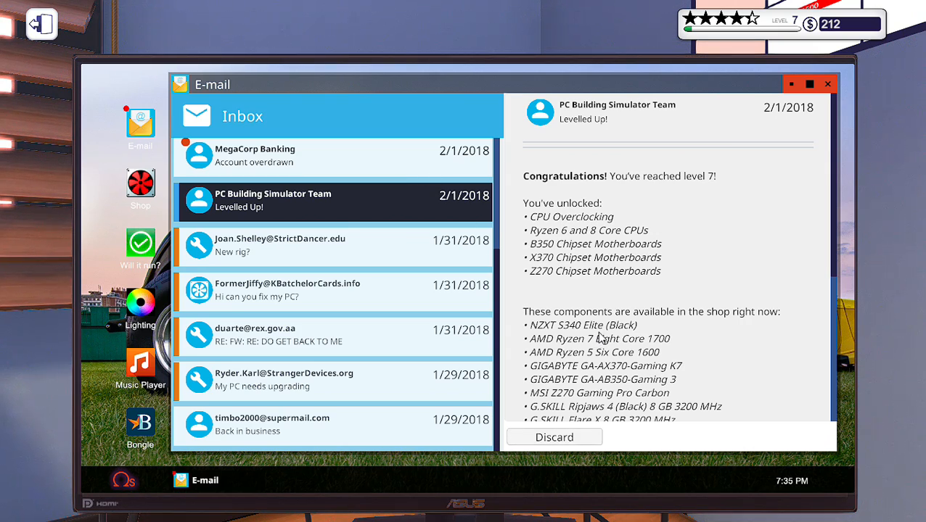
Read through the level 7 Levelled Up email listing the new unlocks
scroll(down, 3)
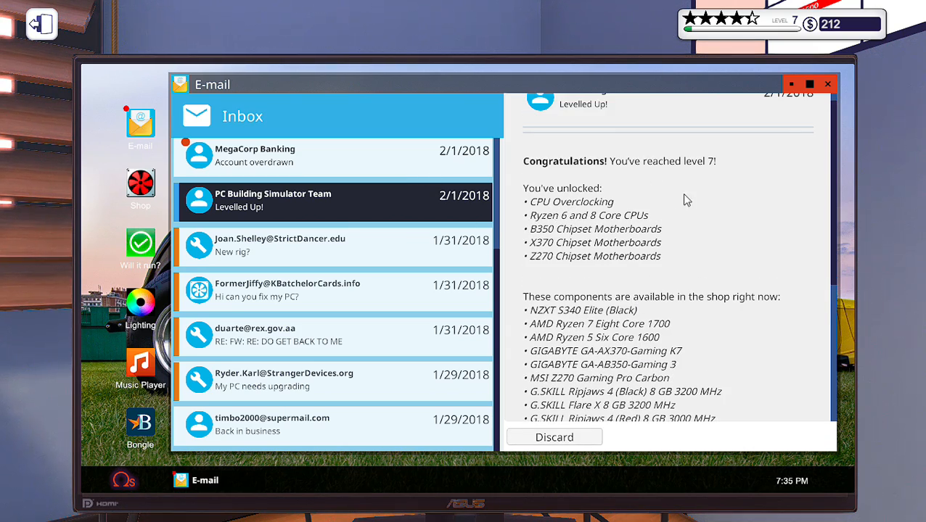
mouse_move(580, 221)
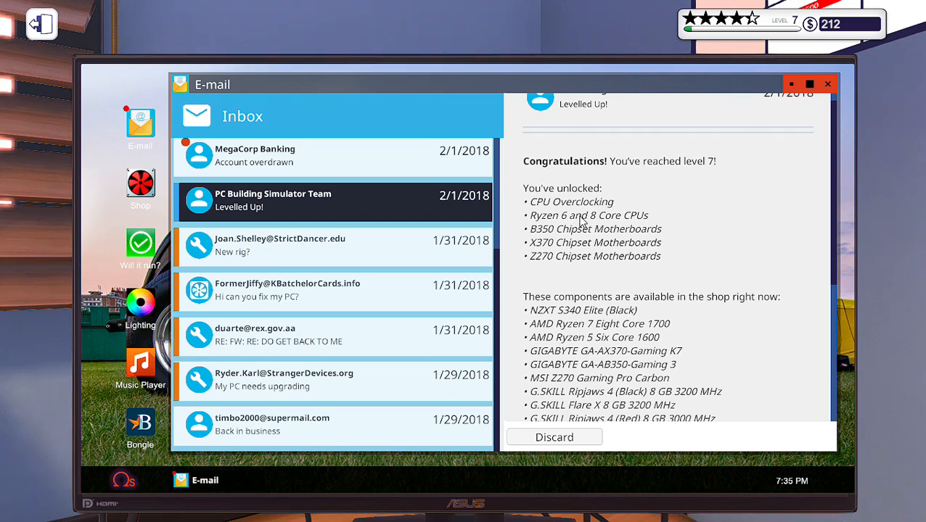
mouse_move(659, 244)
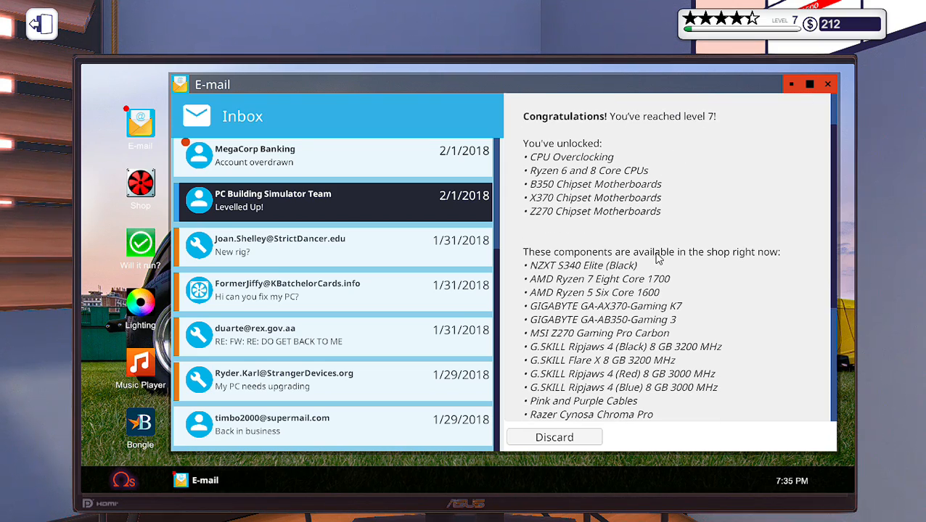
scroll(down, 3)
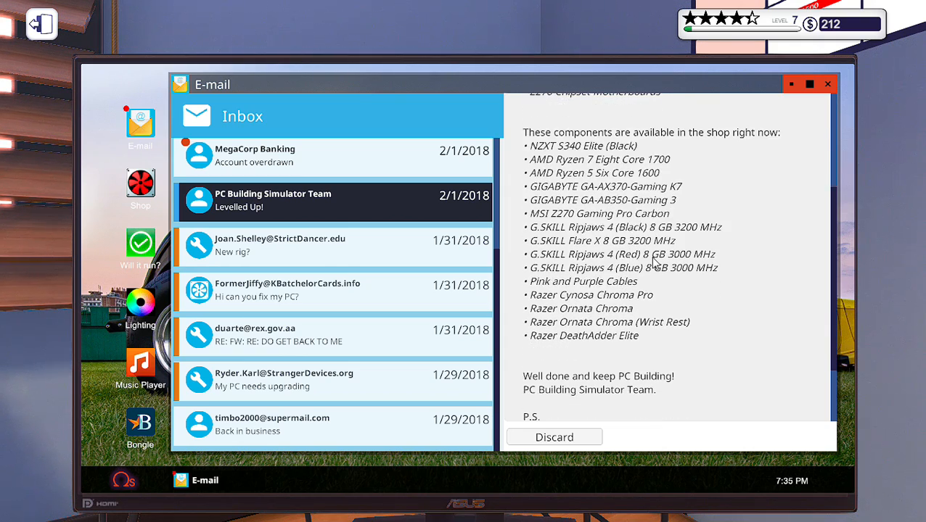
scroll(down, 3)
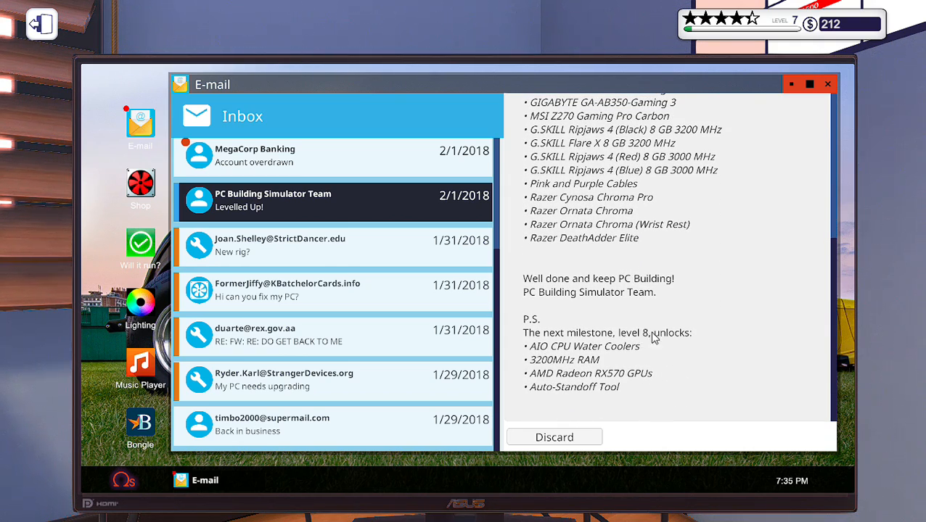
mouse_move(558, 360)
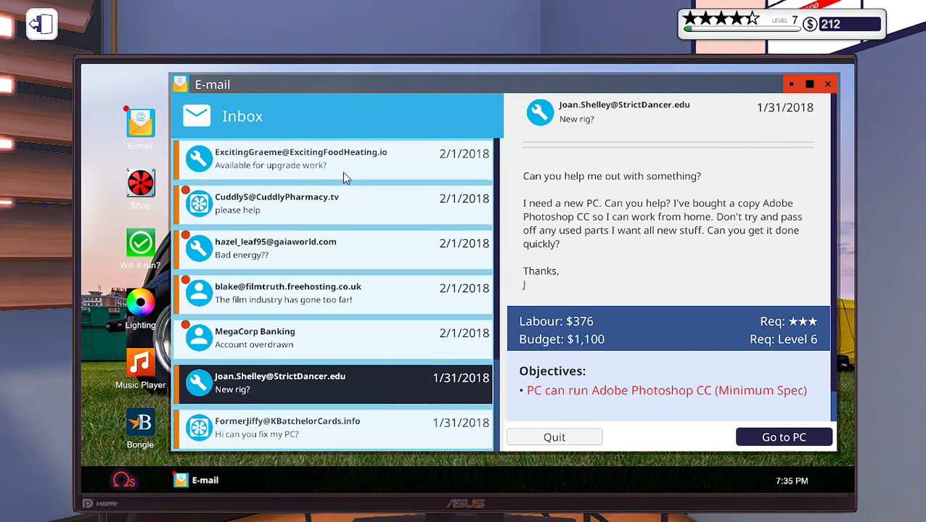
click(301, 159)
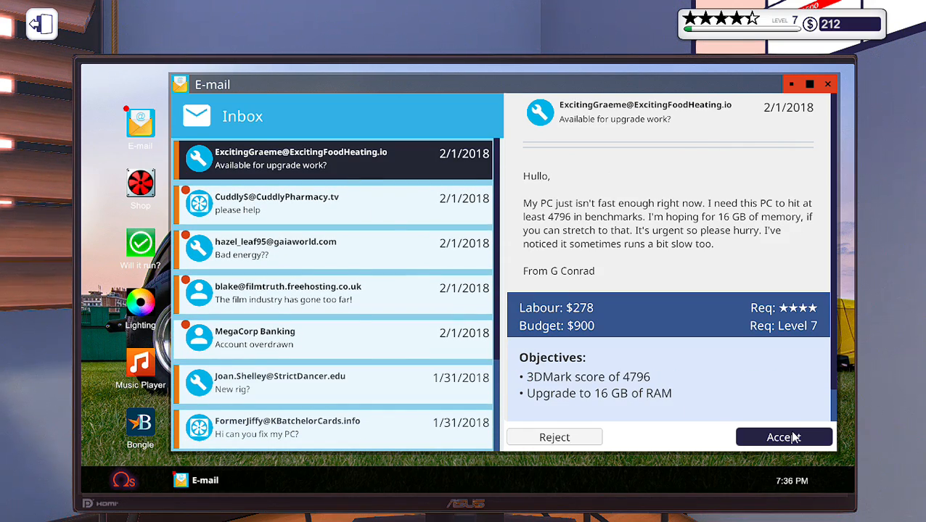
mouse_move(594, 279)
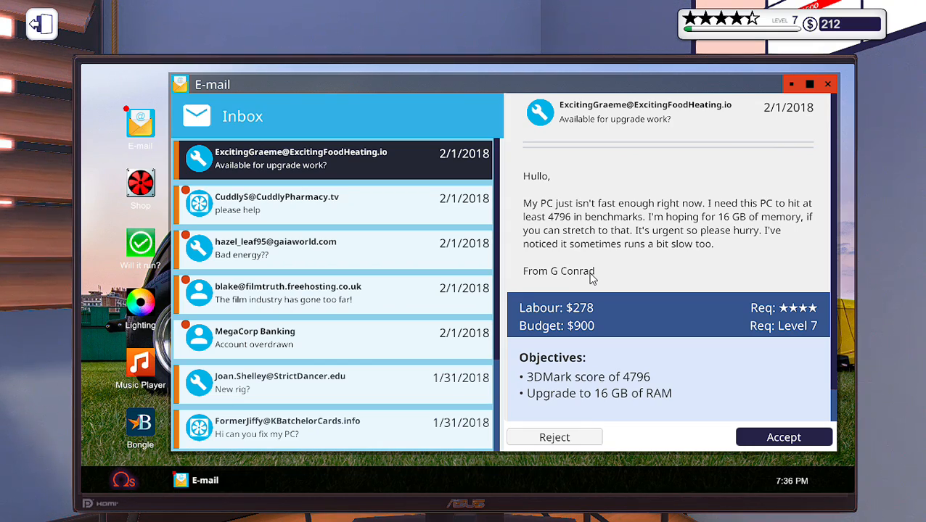
mouse_move(703, 222)
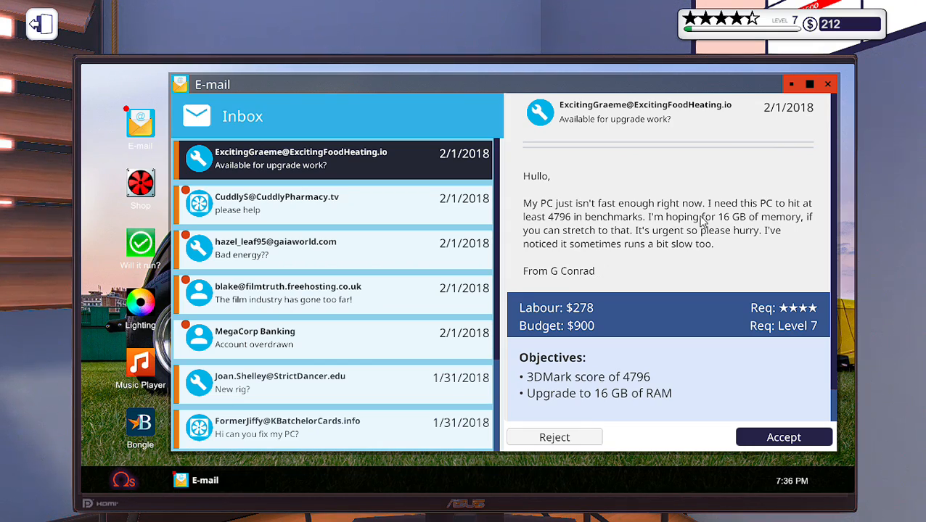
mouse_move(572, 247)
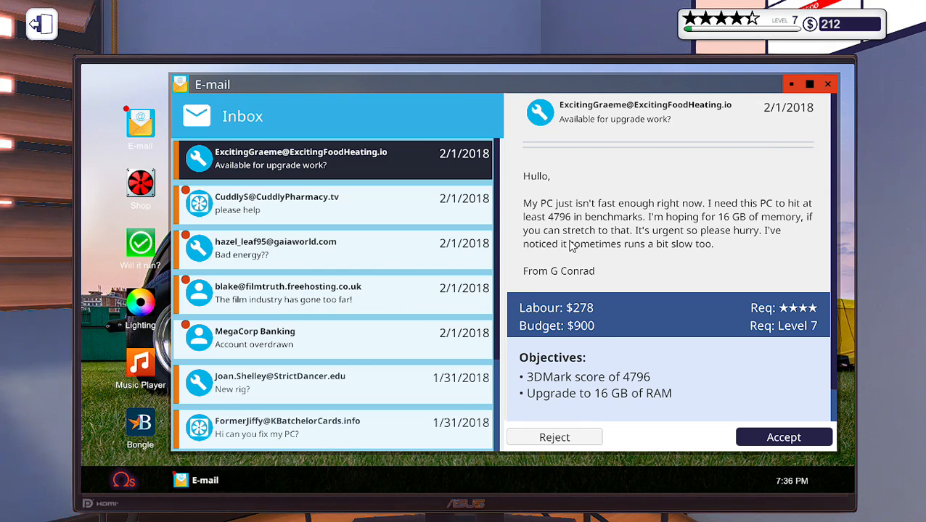
mouse_move(551, 232)
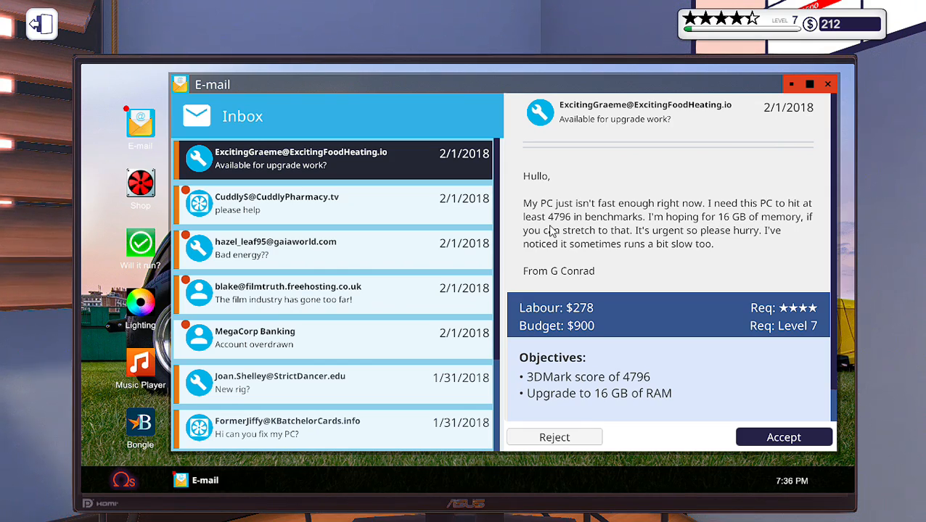
mouse_move(720, 223)
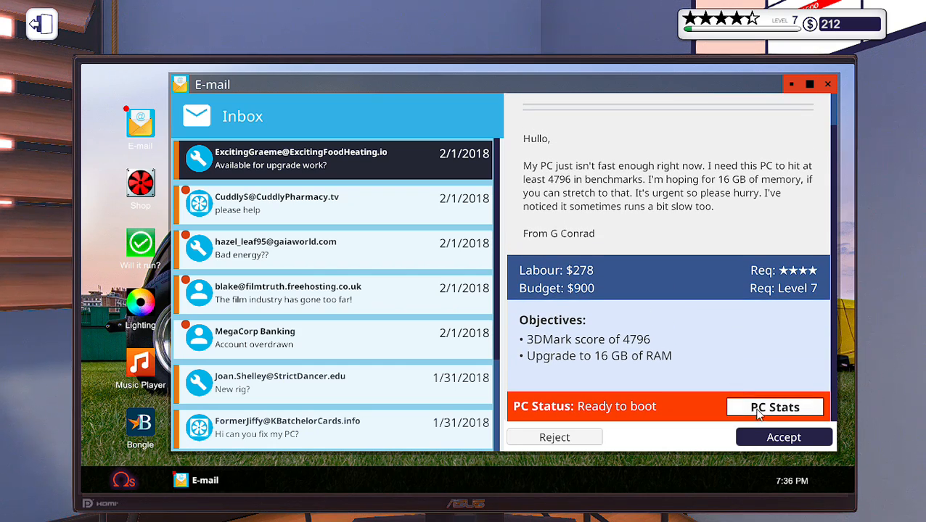
click(775, 407)
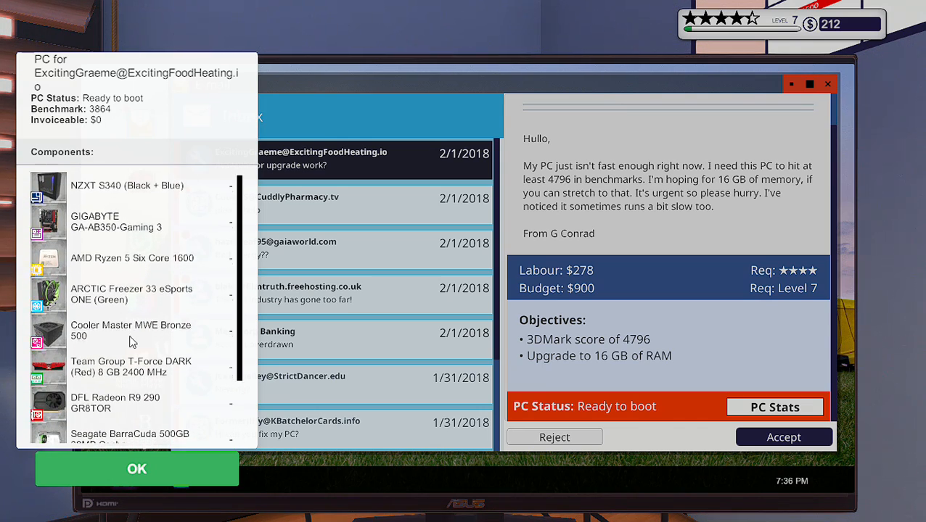
scroll(down, 3)
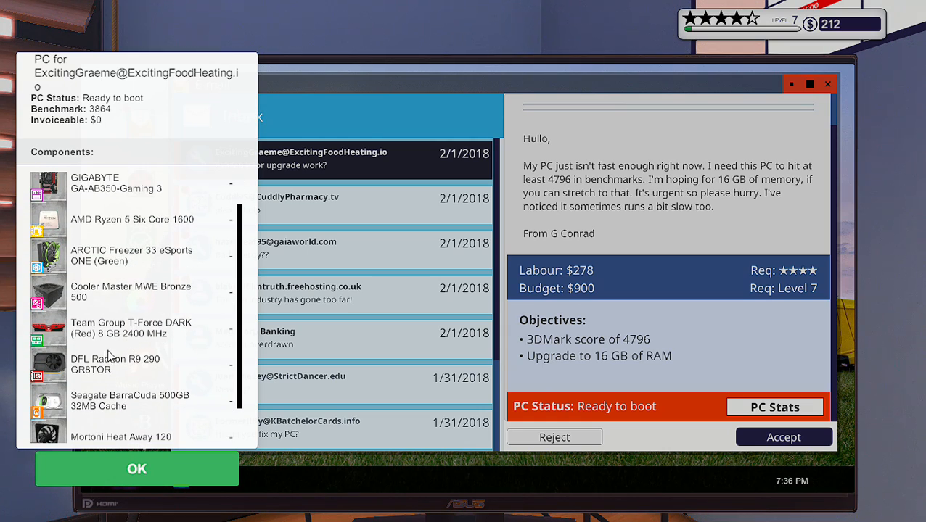
click(136, 469)
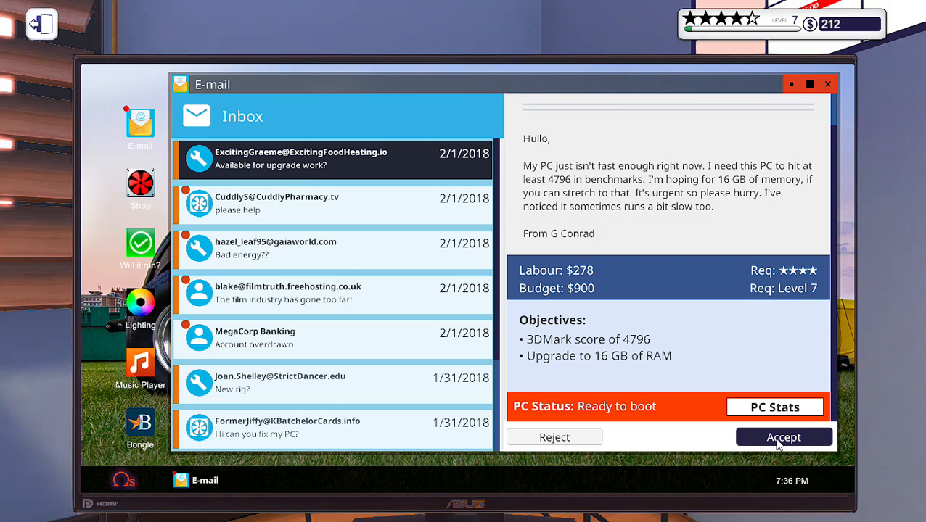
Accept Cuddly5's 'please help' broken-PC repair job, then move to blake's film-industry email
click(333, 205)
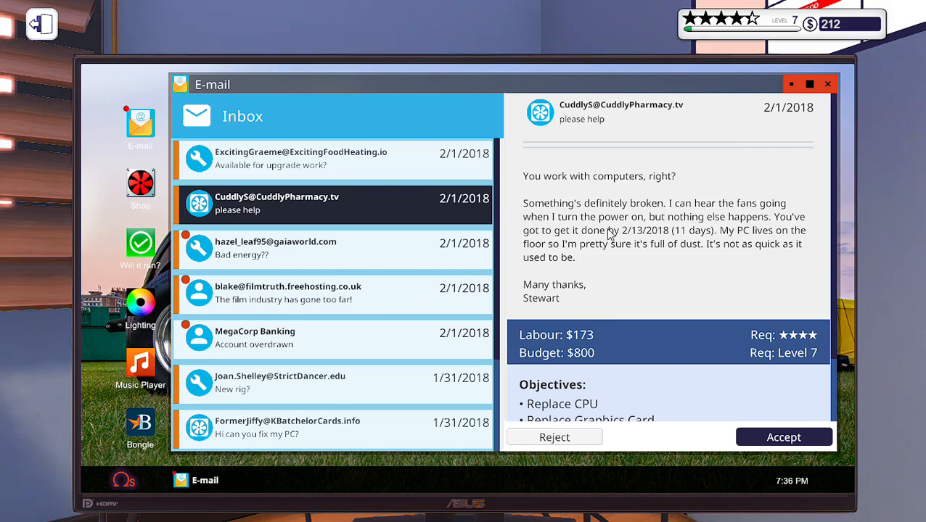
mouse_move(759, 209)
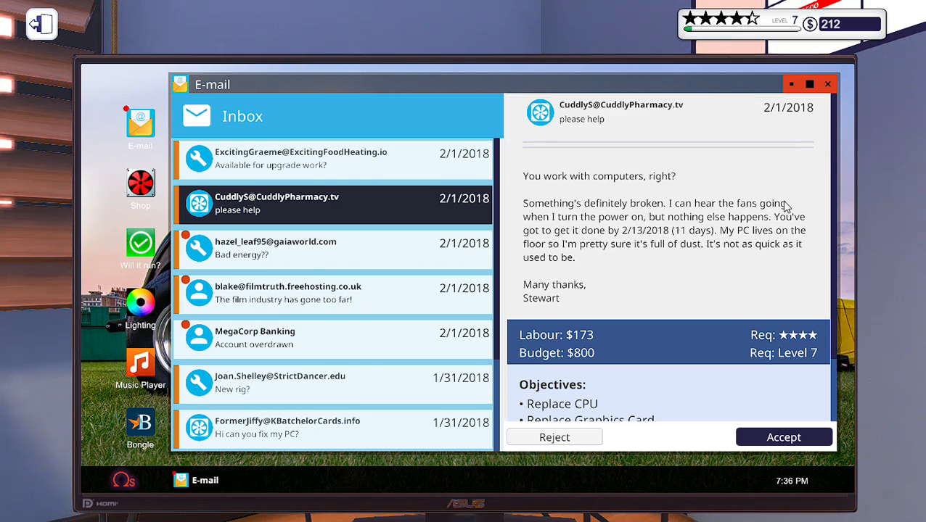
mouse_move(789, 225)
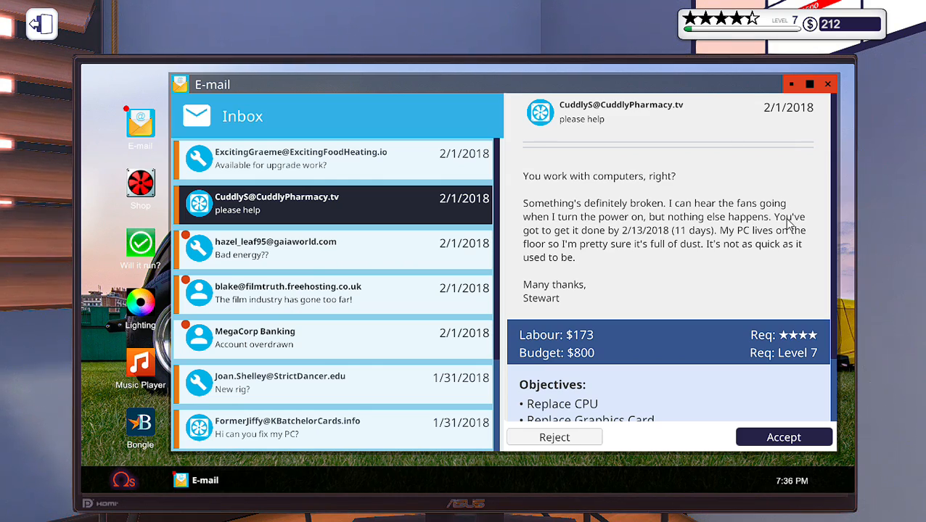
mouse_move(784, 214)
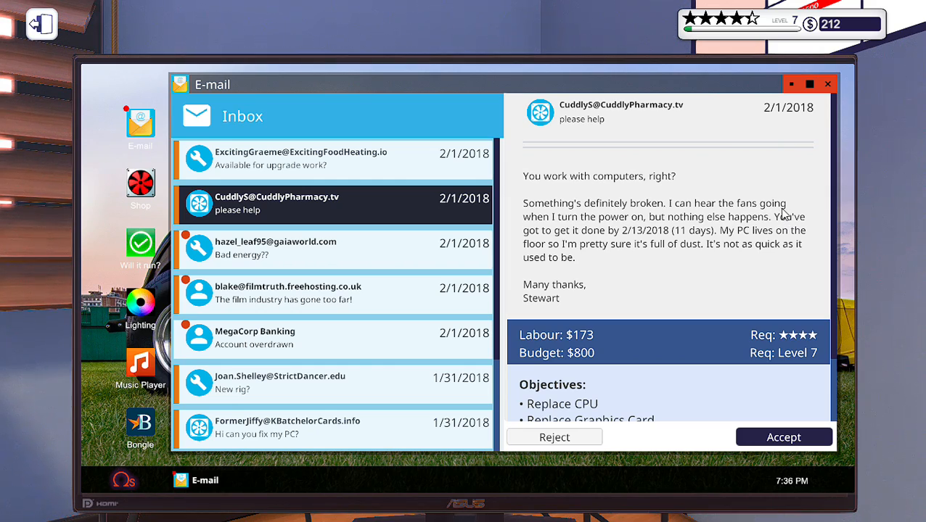
mouse_move(783, 212)
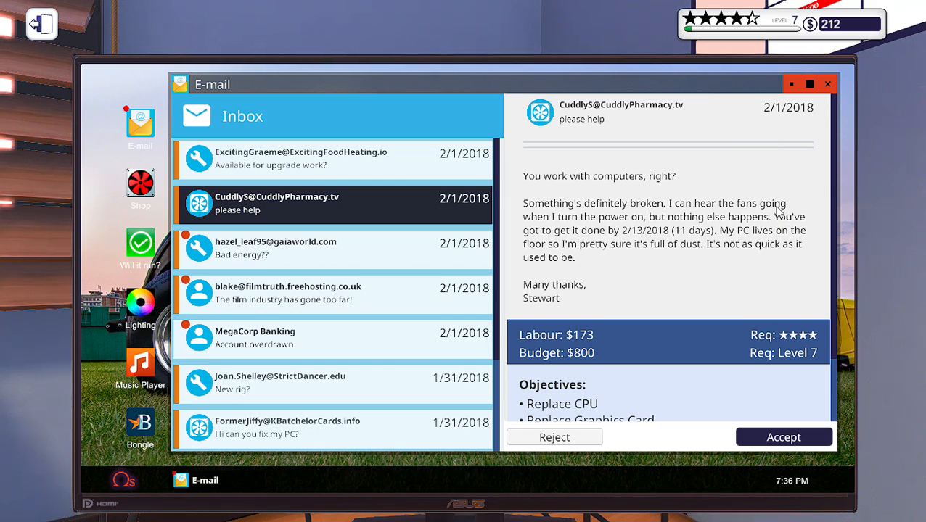
mouse_move(757, 251)
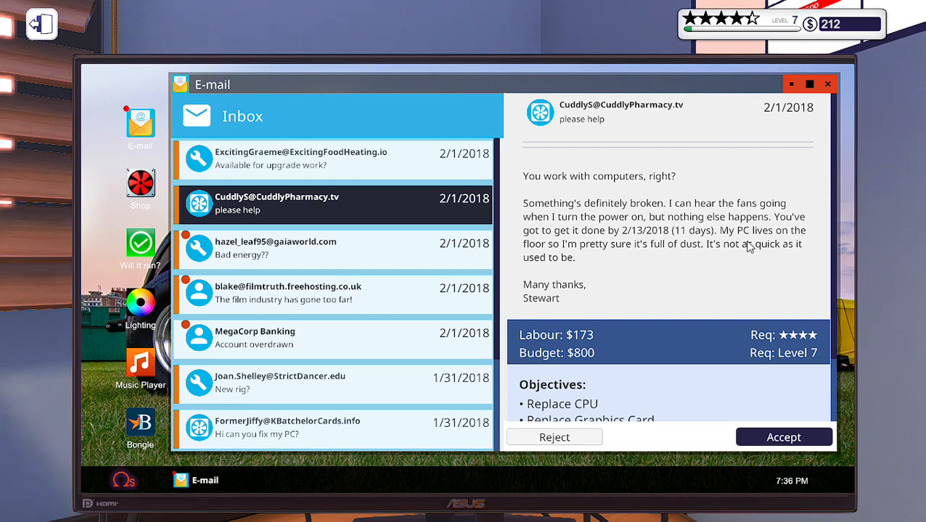
mouse_move(726, 235)
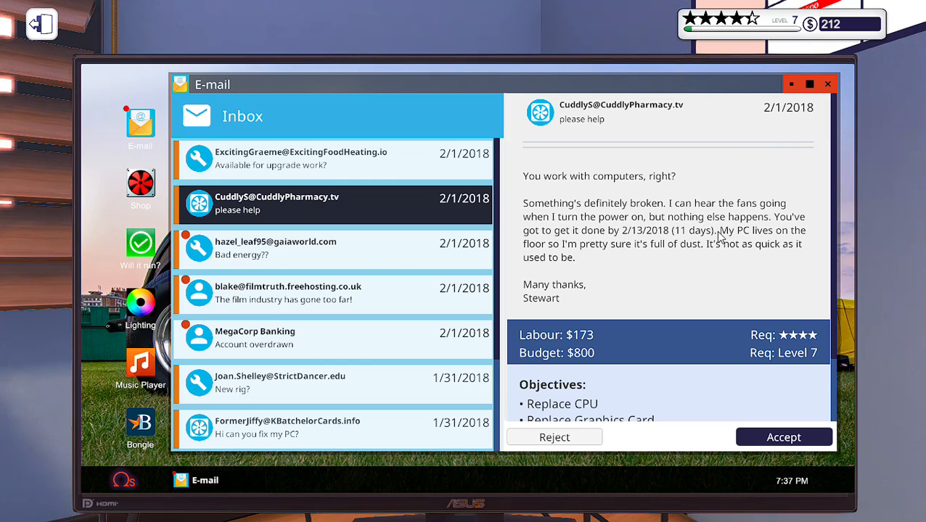
mouse_move(682, 200)
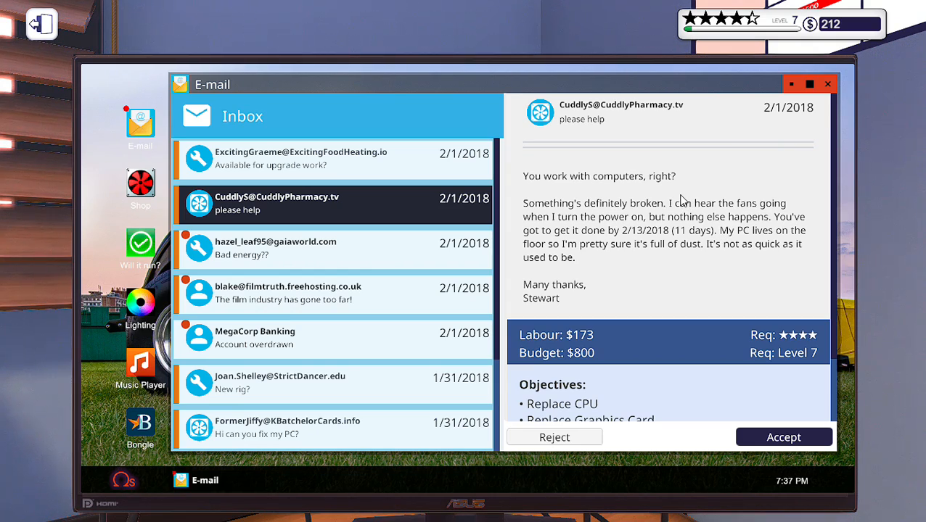
mouse_move(665, 177)
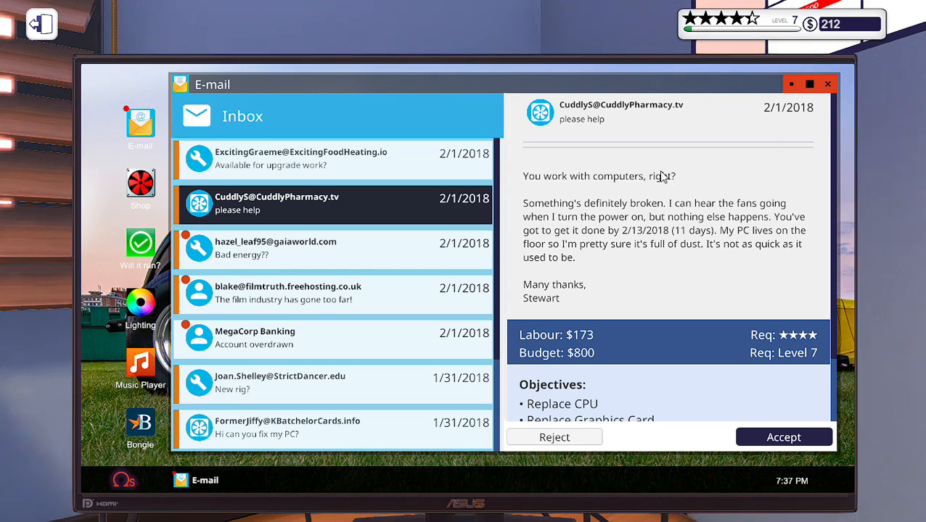
mouse_move(603, 232)
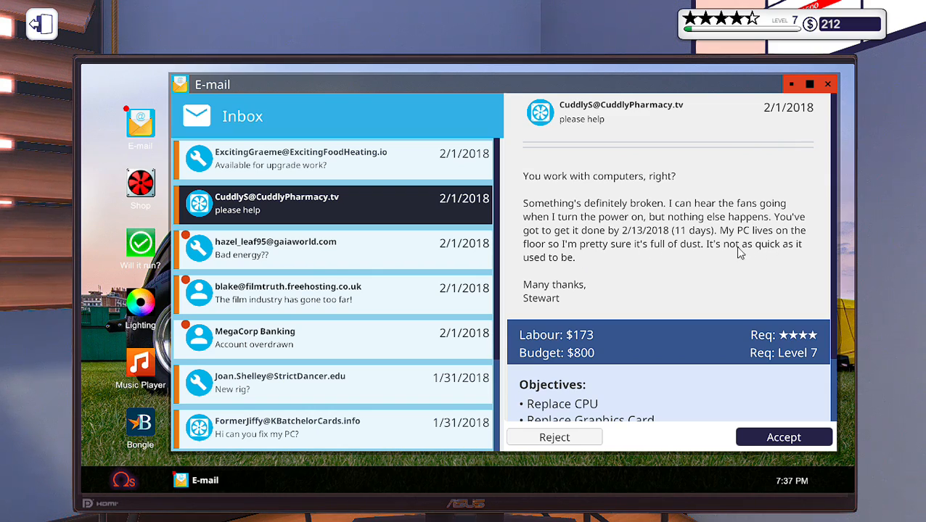
click(784, 437)
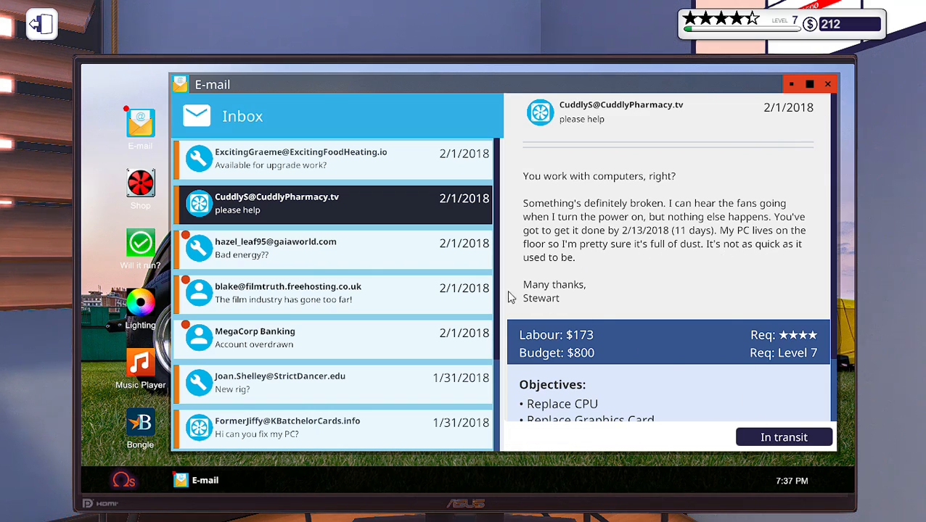
click(276, 247)
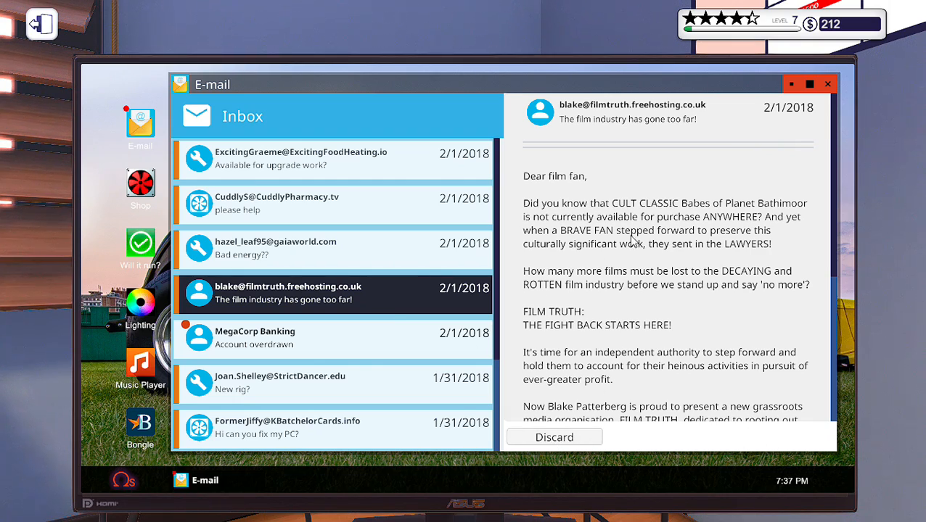
mouse_move(708, 229)
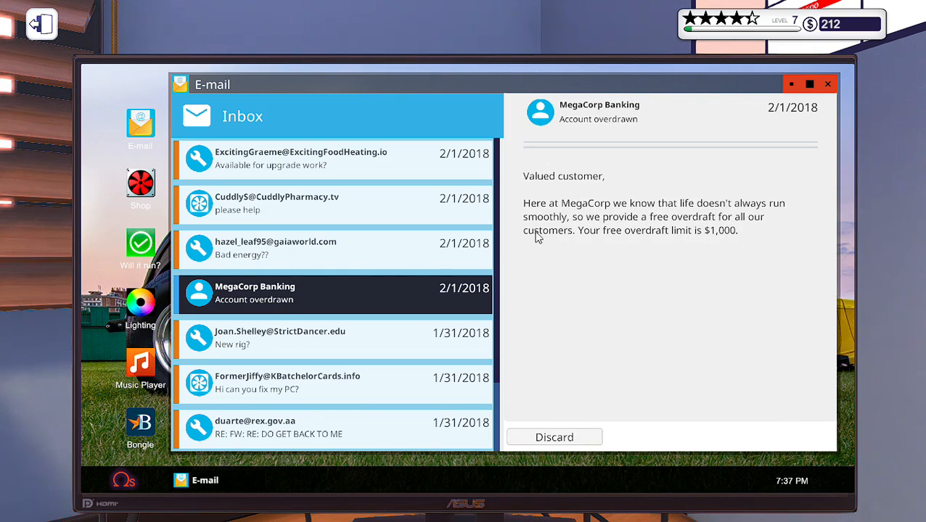
mouse_move(636, 245)
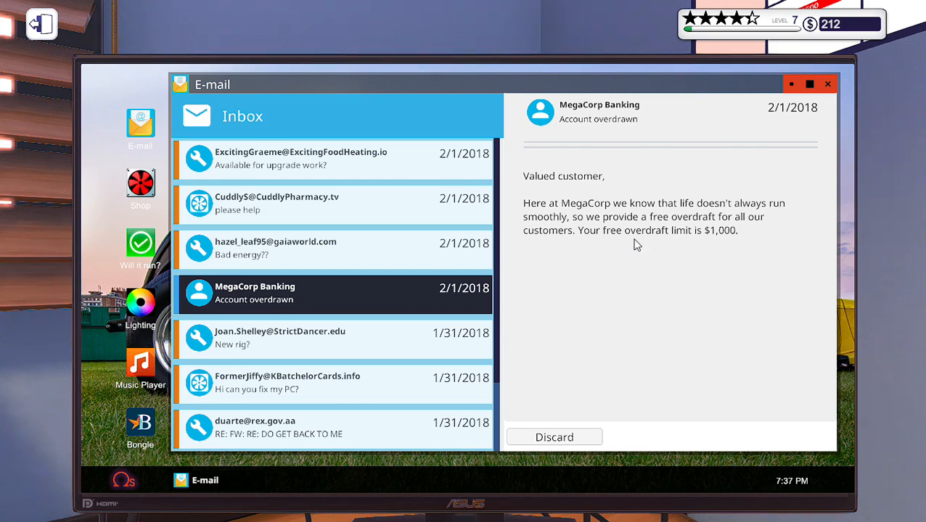
mouse_move(725, 254)
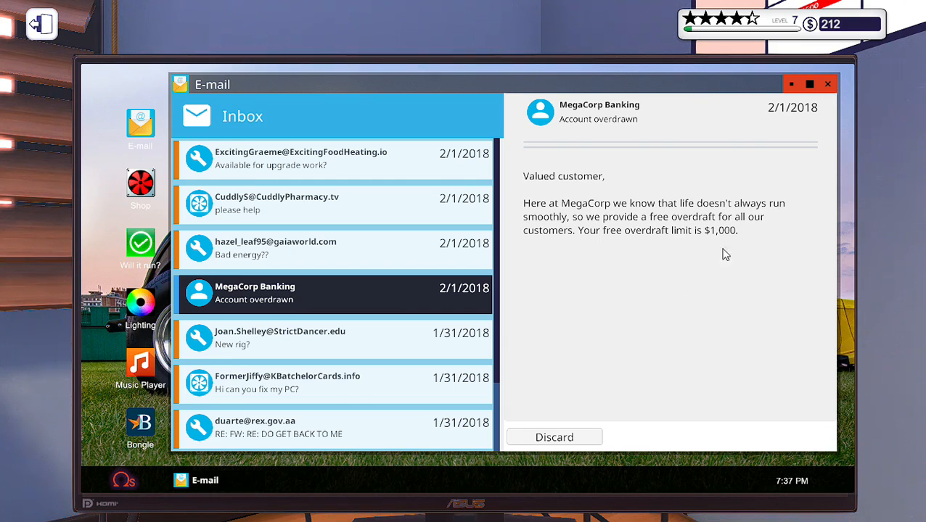
mouse_move(574, 444)
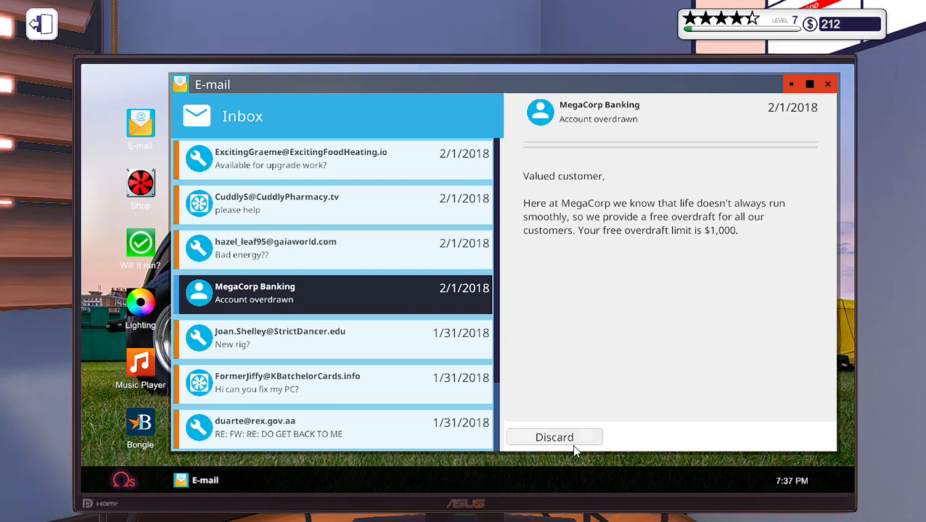
click(555, 436)
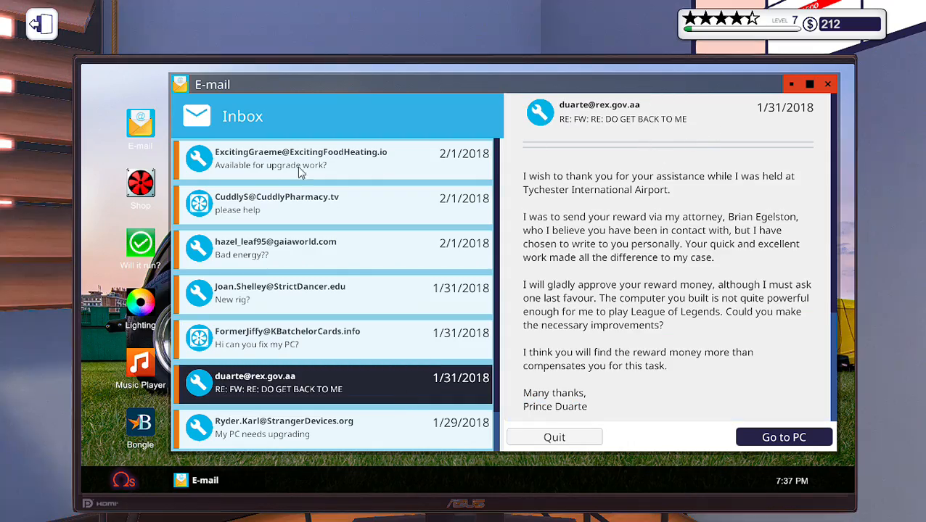
mouse_move(824, 95)
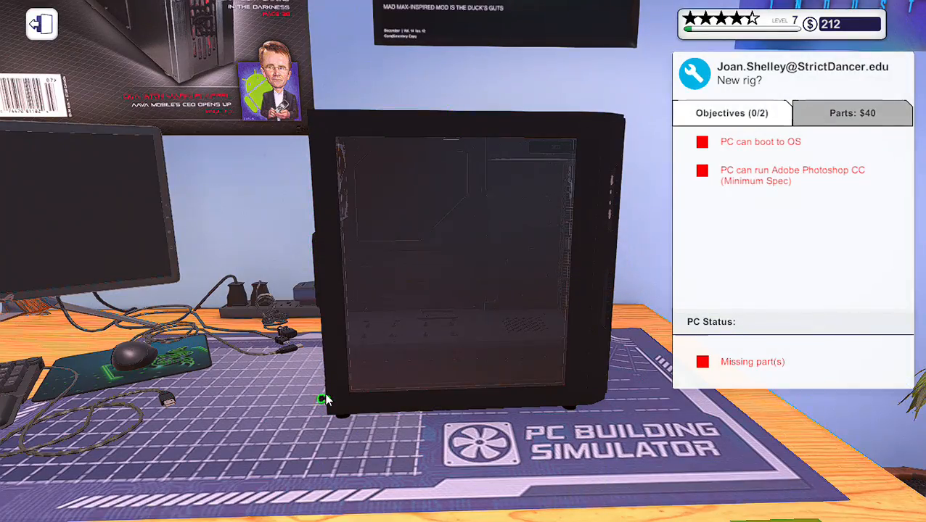
Remove the side panel and install the Mortoni H170 Mtech plus motherboard and power supply in Joan.Shelley's case
click(323, 400)
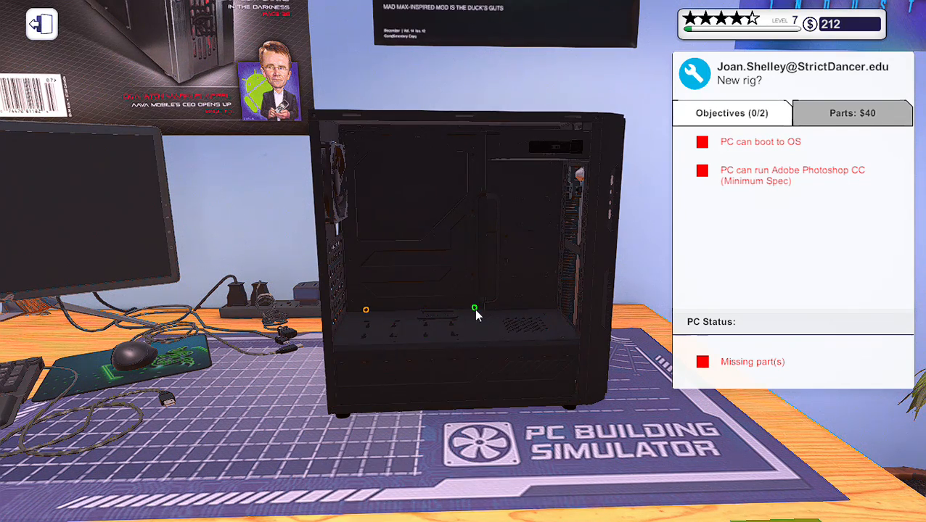
mouse_move(371, 313)
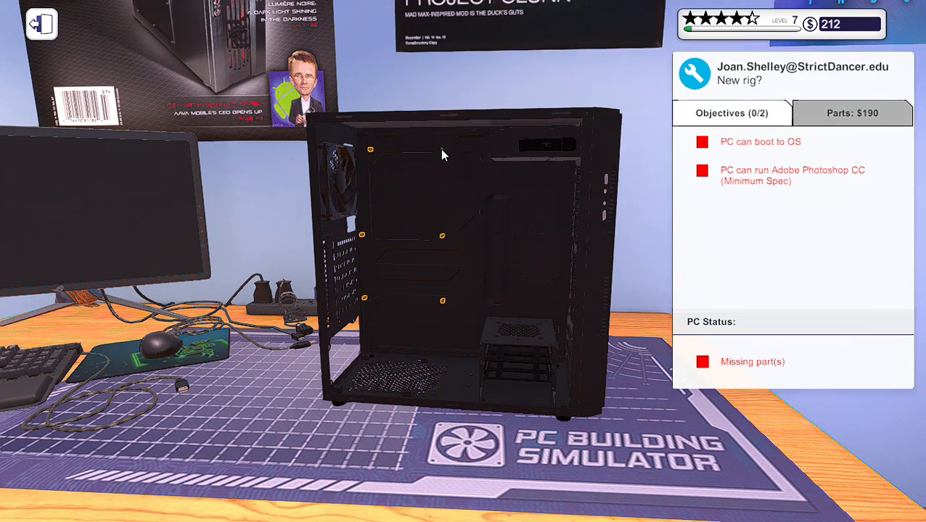
mouse_move(443, 304)
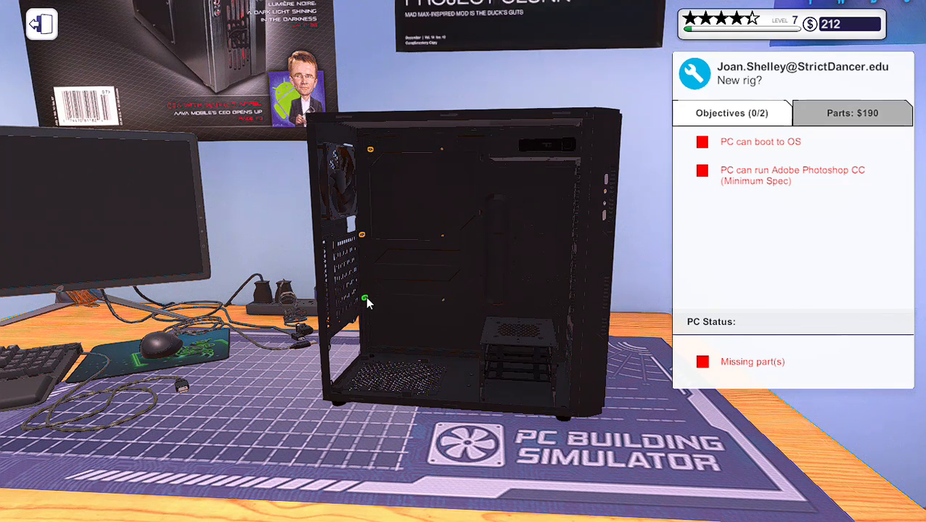
mouse_move(364, 238)
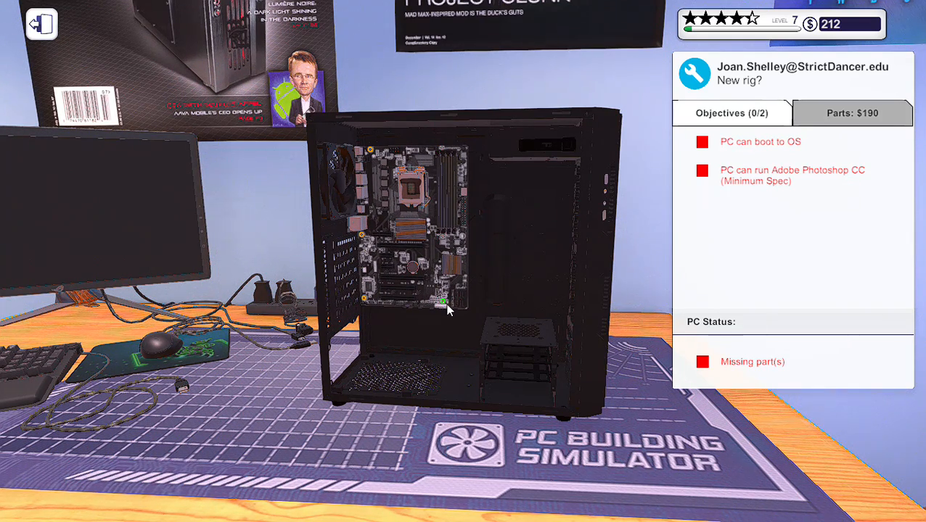
mouse_move(363, 304)
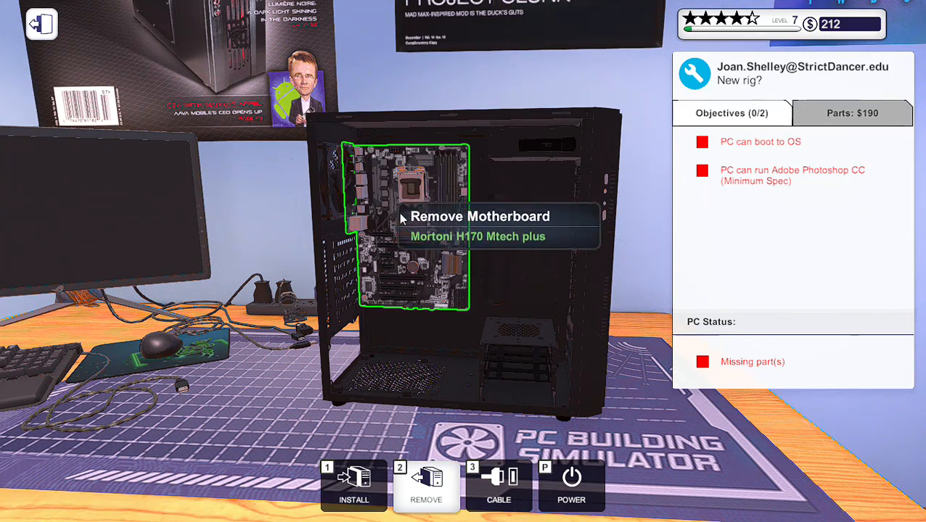
click(426, 485)
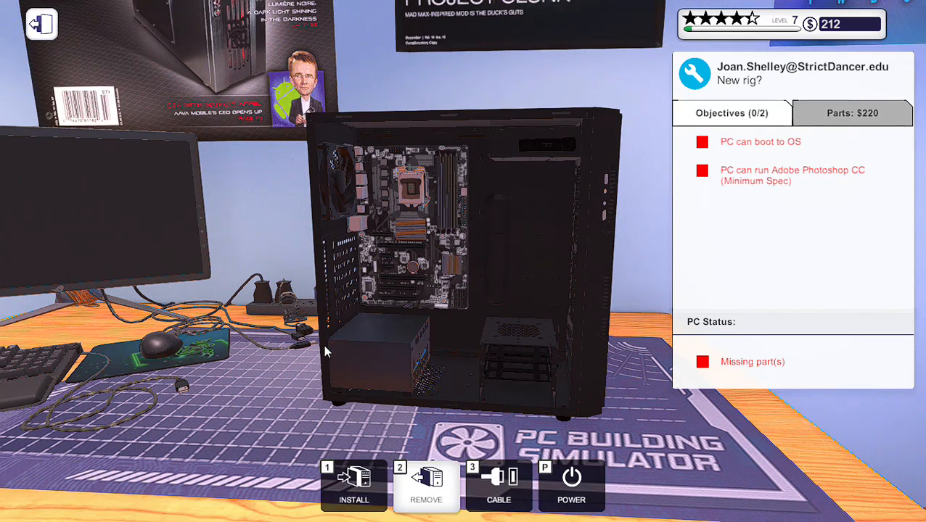
mouse_move(341, 258)
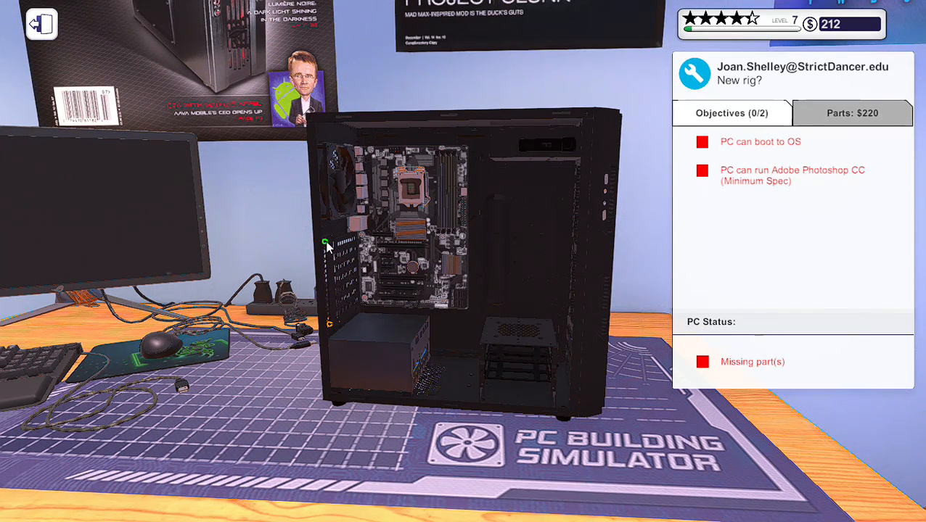
mouse_move(331, 331)
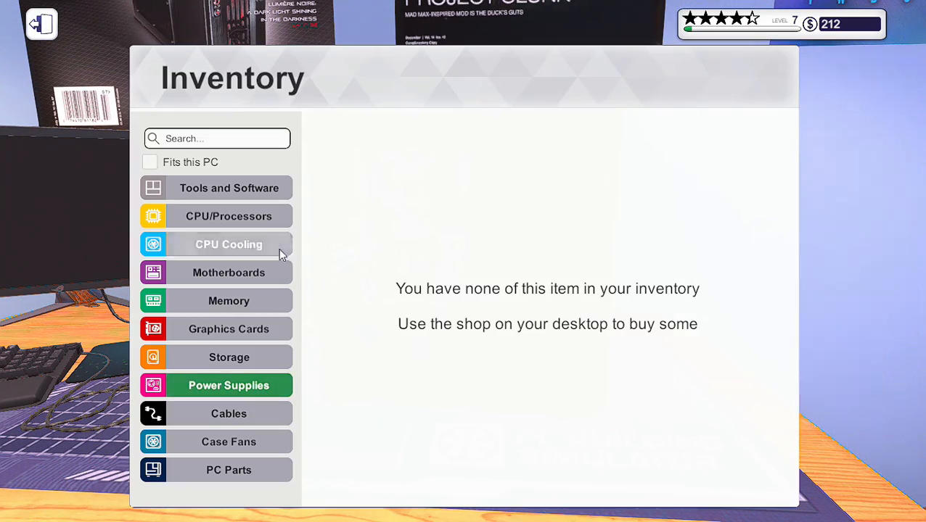
Install the EVGA GeForce GTX 1050 Ti from Inventory and wire it in Cable mode
click(229, 328)
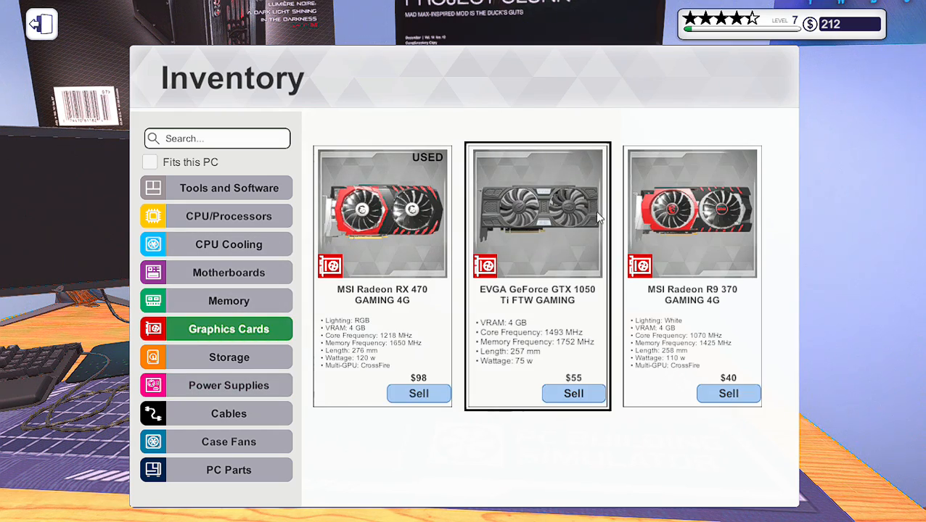
mouse_move(559, 241)
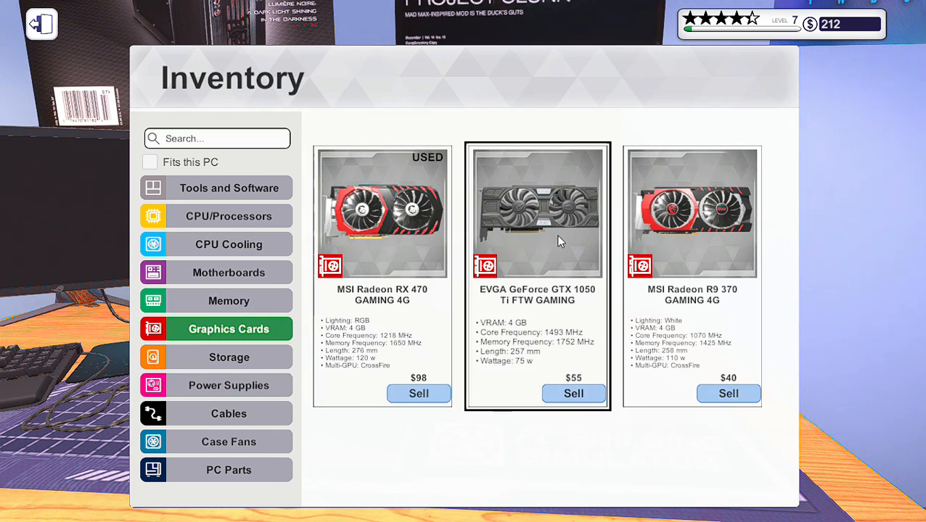
mouse_move(571, 312)
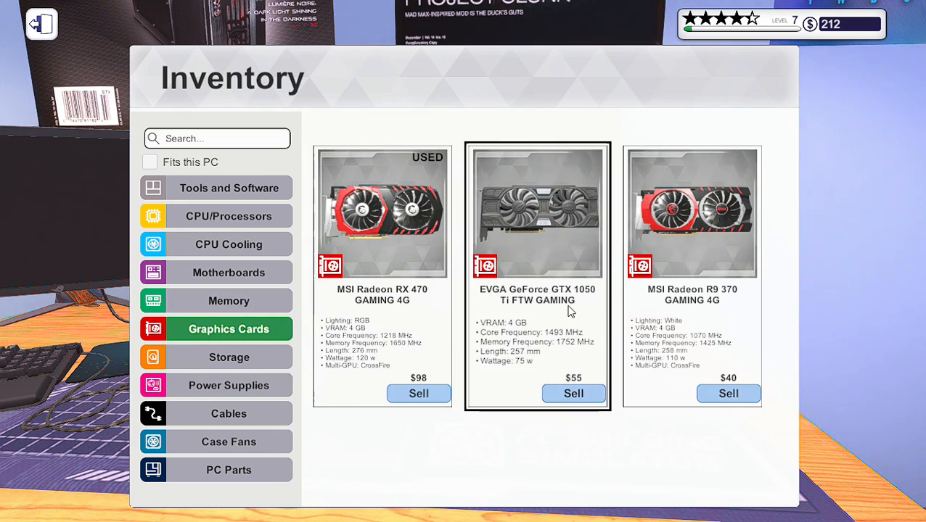
mouse_move(529, 267)
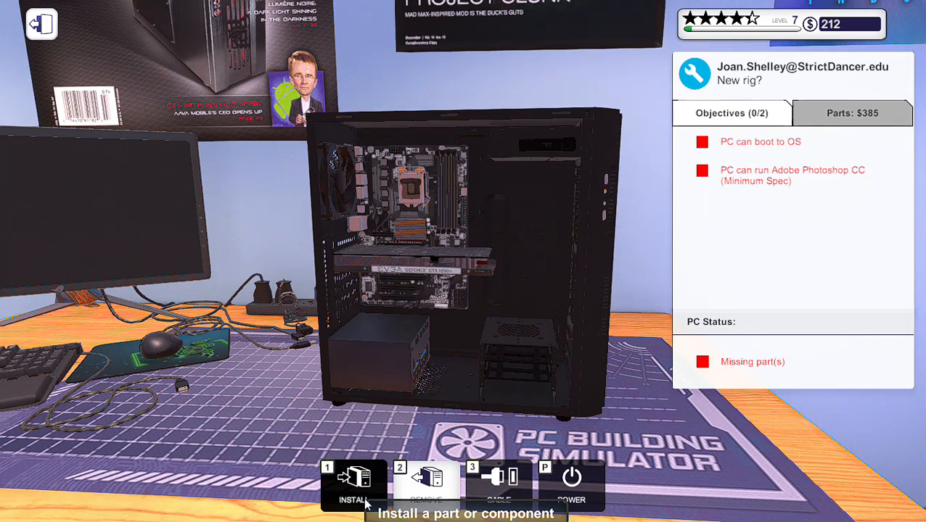
click(498, 482)
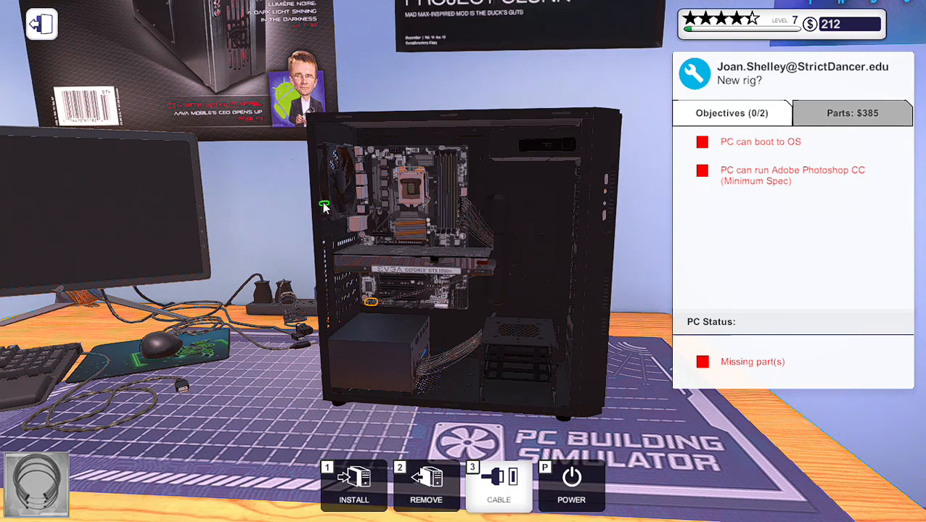
mouse_move(436, 260)
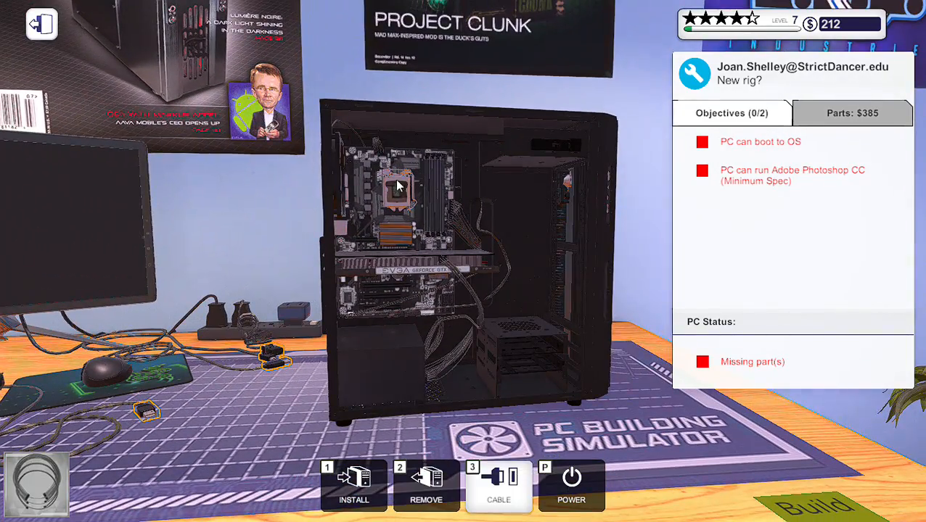
mouse_move(398, 192)
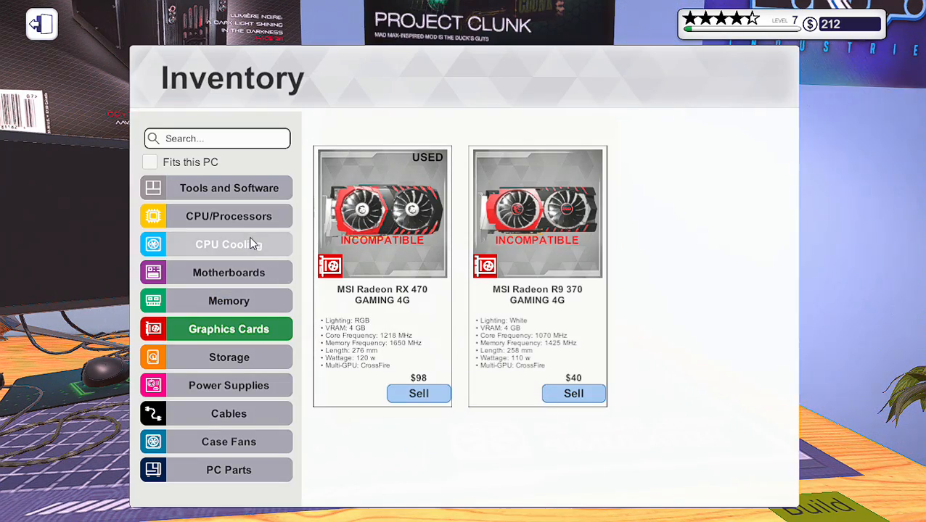
click(230, 215)
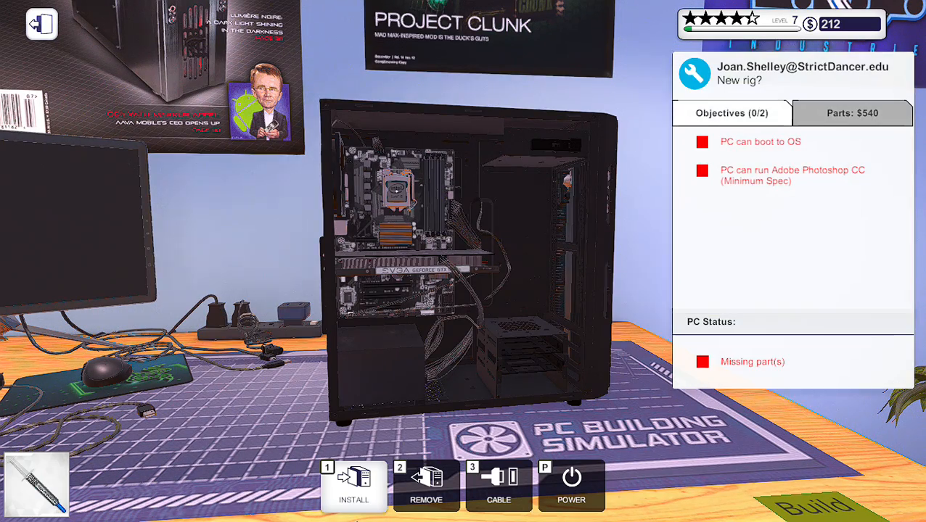
Check the CPU coolers and tools in Inventory, then power the rig on to its desktop
click(354, 486)
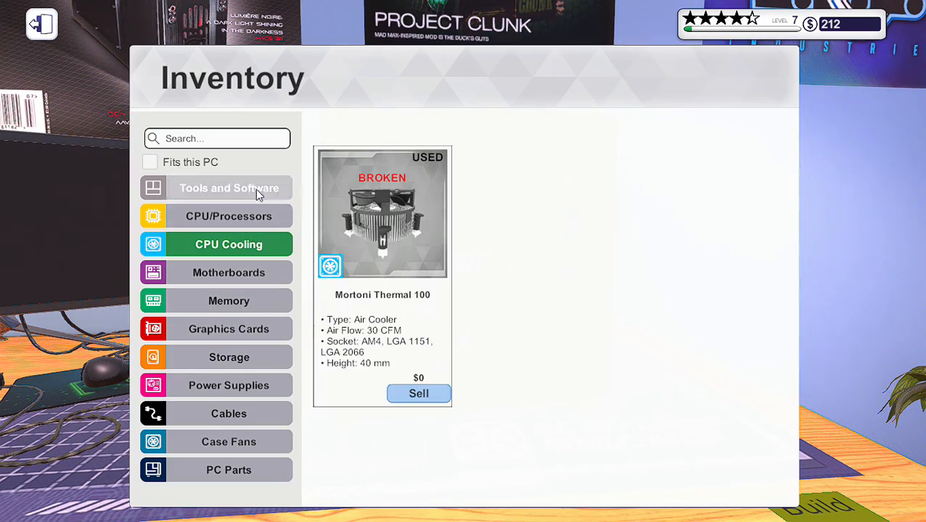
click(418, 393)
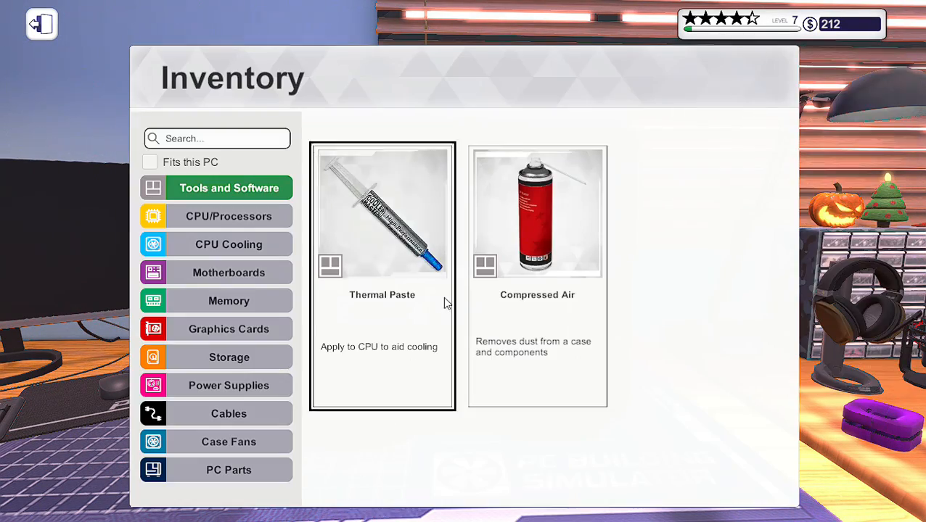
click(230, 300)
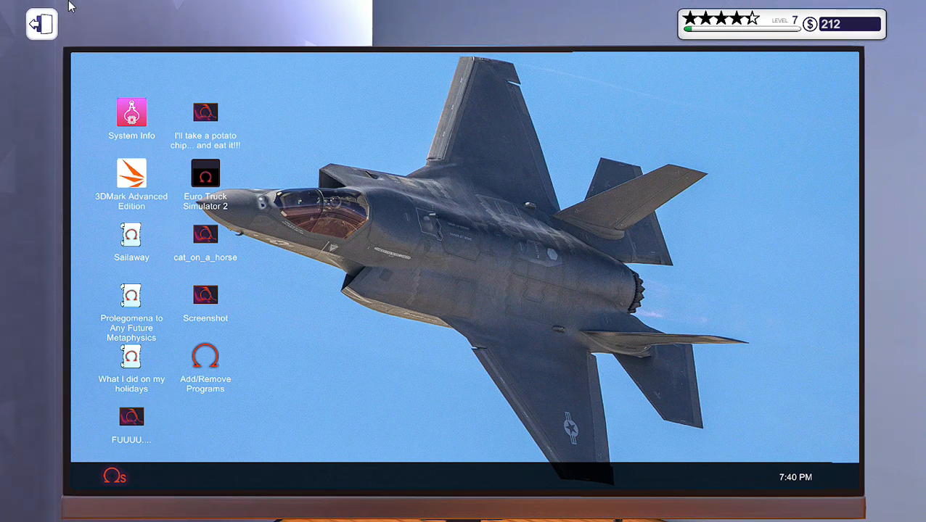
Launch and close 3DMark Advanced Edition, then head to the BITS&PCs shop's CPU Cooling section
double_click(131, 174)
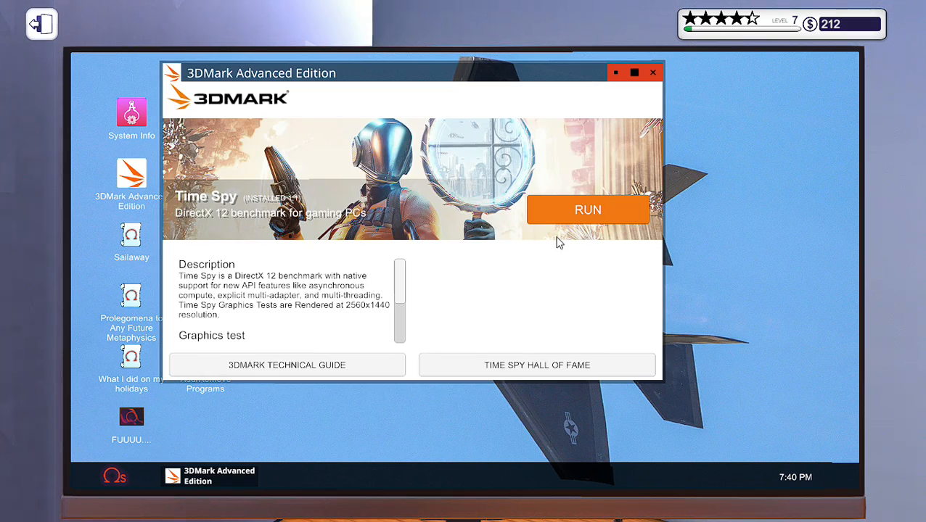
click(587, 209)
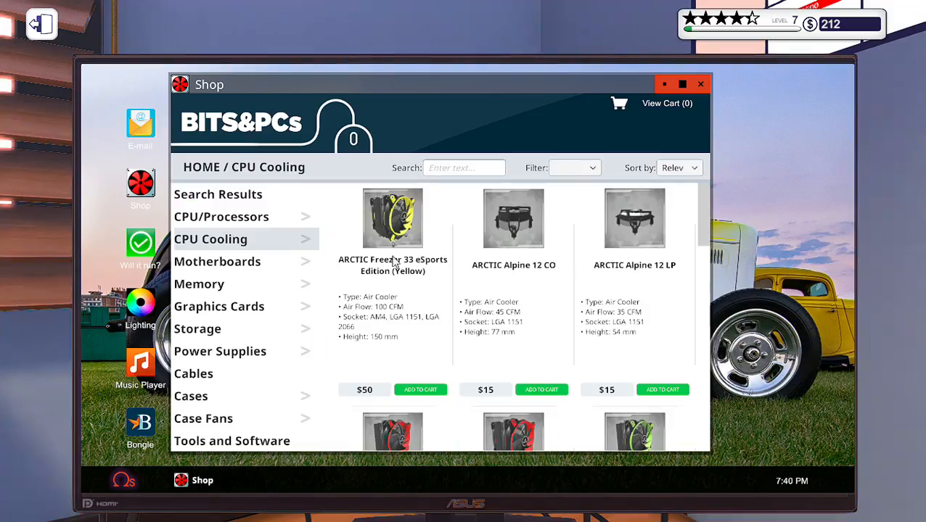
Buy a Mortoni Thermal 100 cooler for $40 with Next Day Delivery
scroll(down, 3)
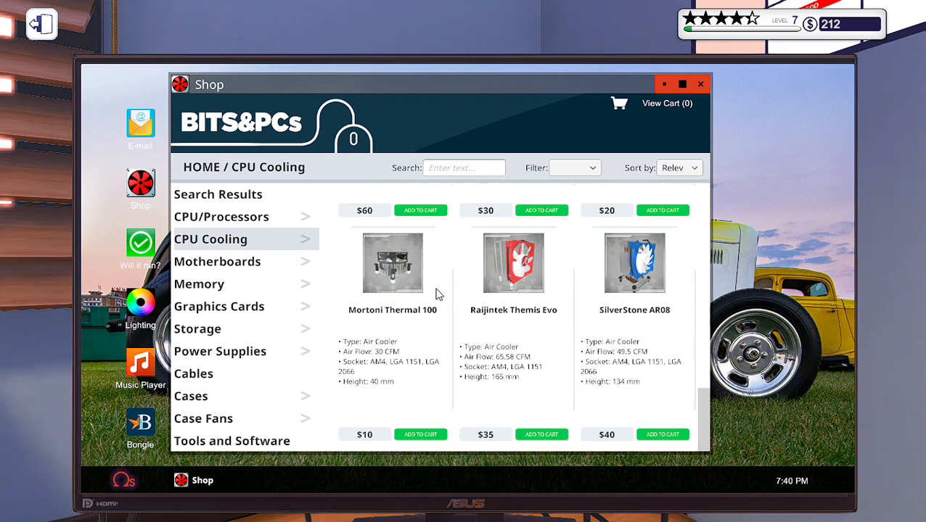
click(661, 434)
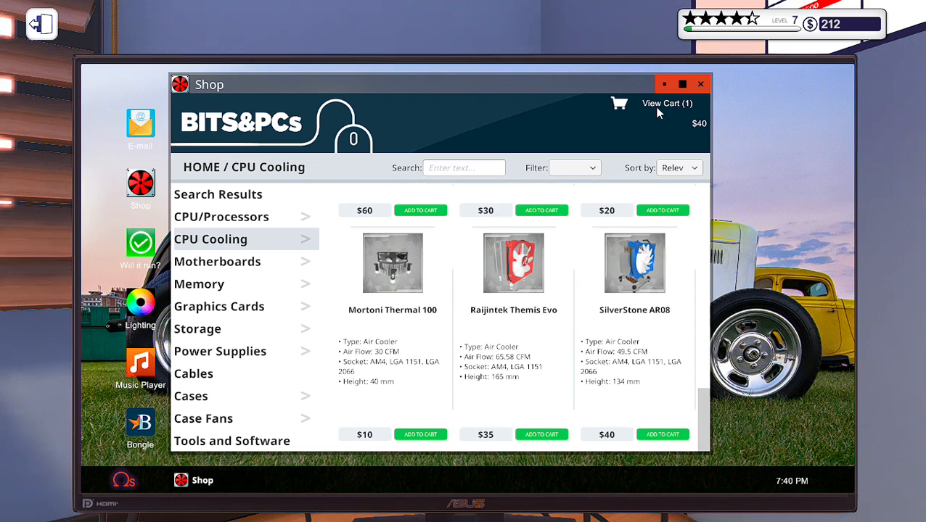
click(666, 103)
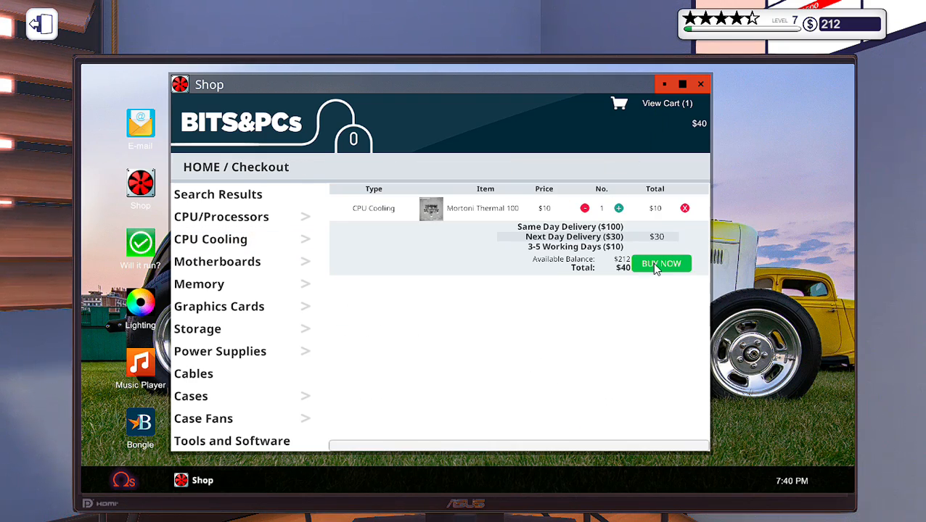
click(660, 264)
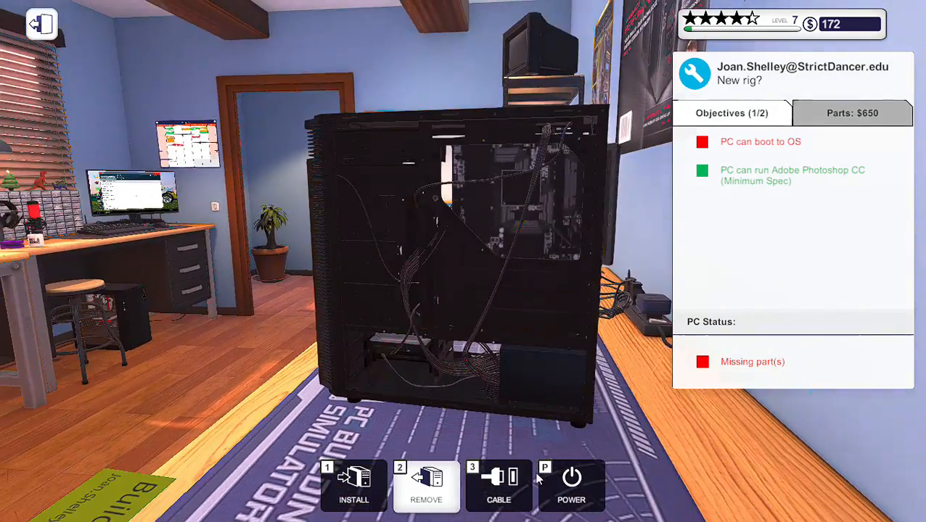
Fit the delivered cooler and close up the case on the workbench rig
click(354, 486)
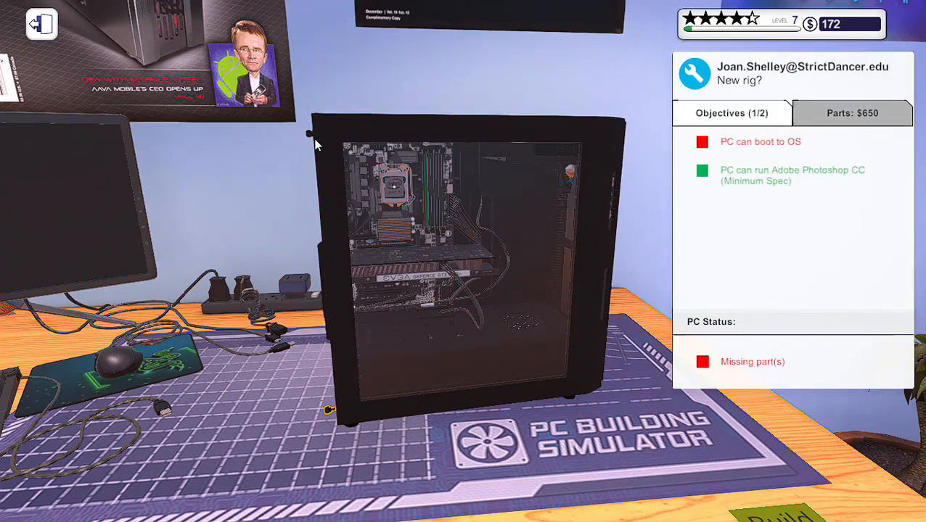
mouse_move(337, 418)
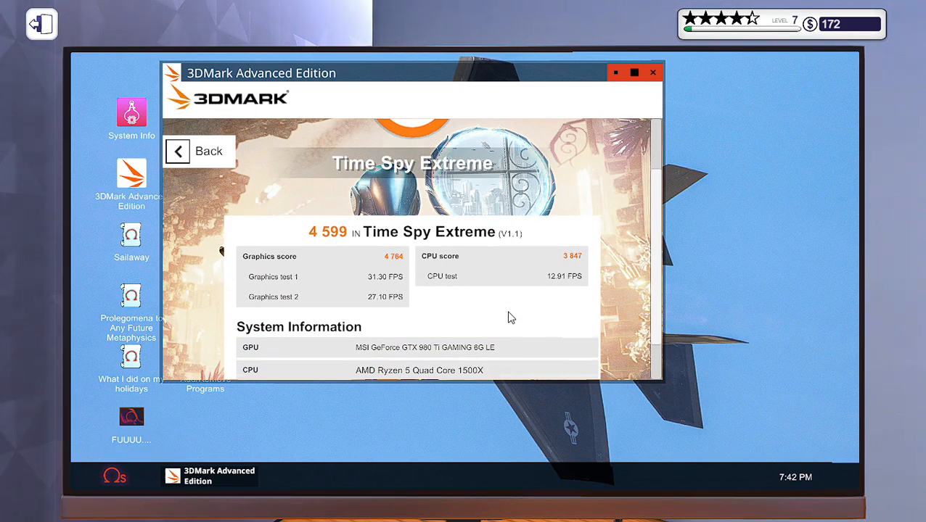
Close 3DMark after the 4599 Time Spy Extreme result, review System Info, then leave the PC
click(198, 151)
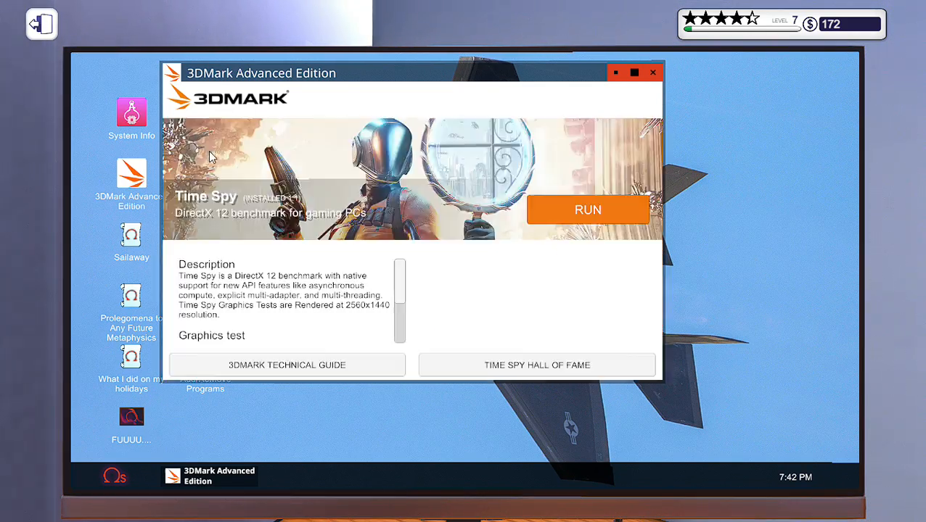
scroll(down, 3)
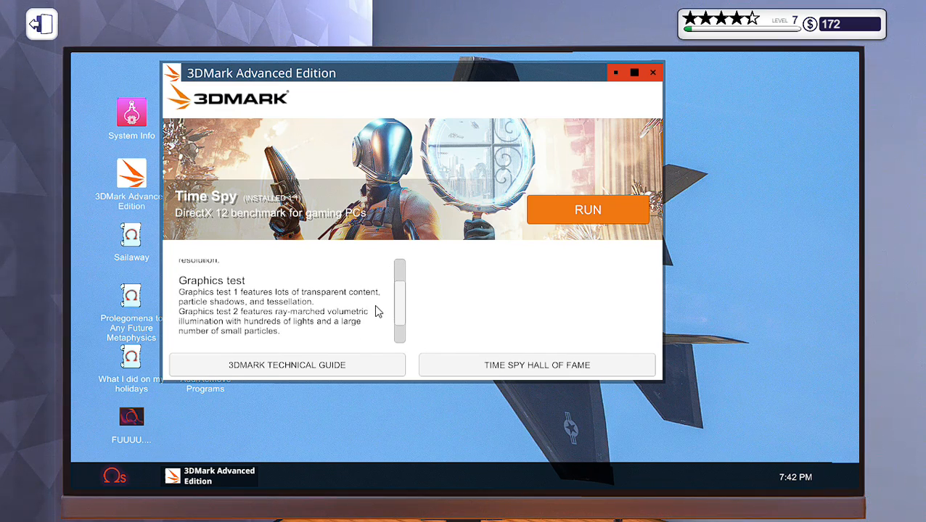
scroll(down, 3)
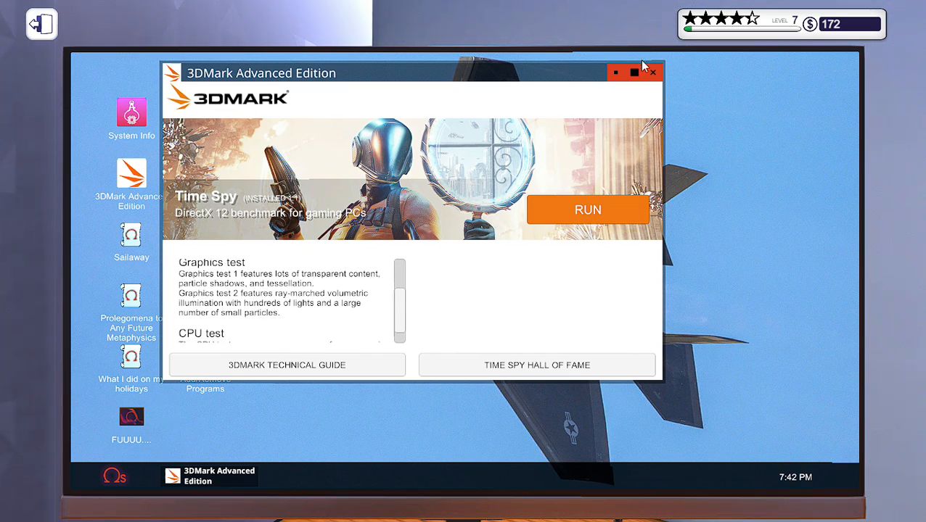
click(650, 73)
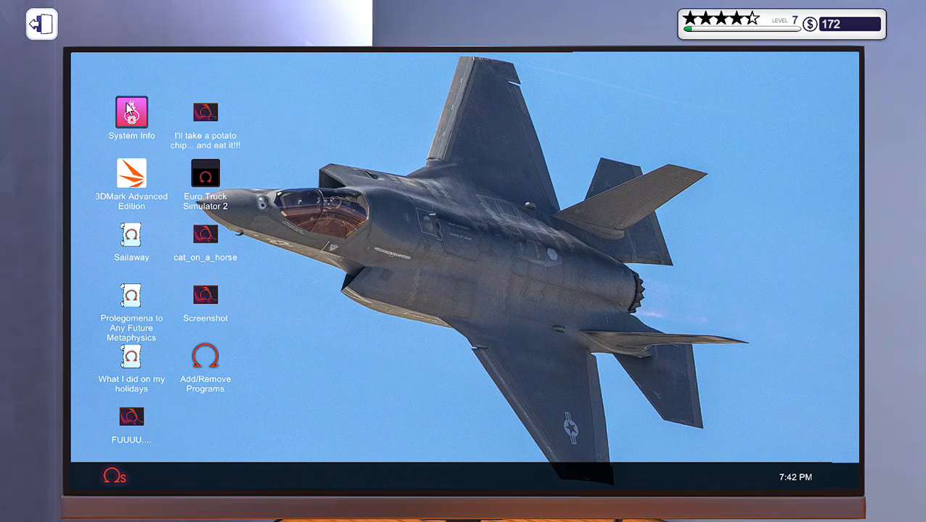
double_click(130, 113)
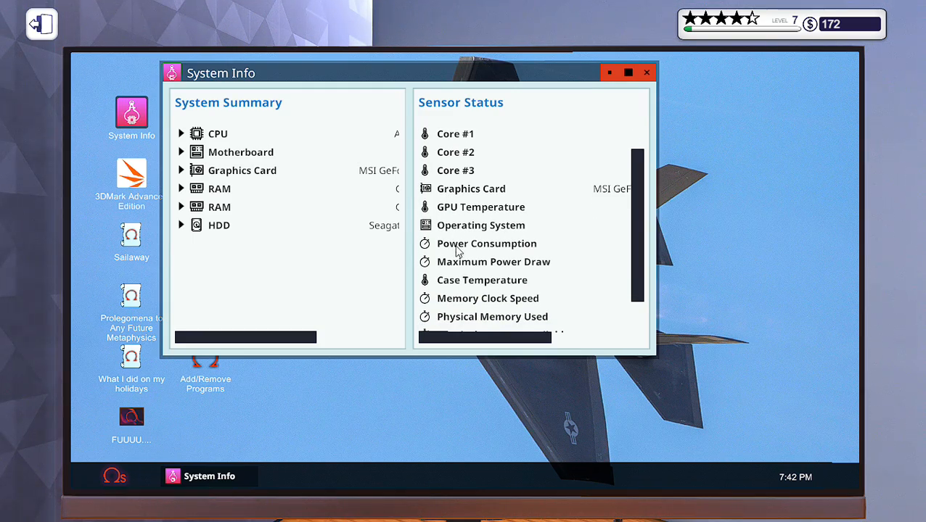
click(627, 72)
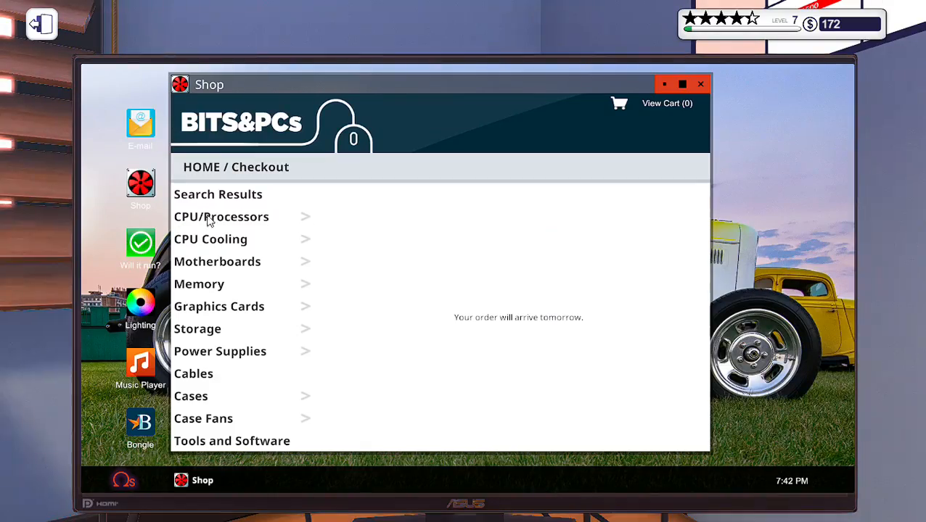
Browse the CPU/Processors listings down to the AMD Ryzen 5 Six Core 1600
click(220, 216)
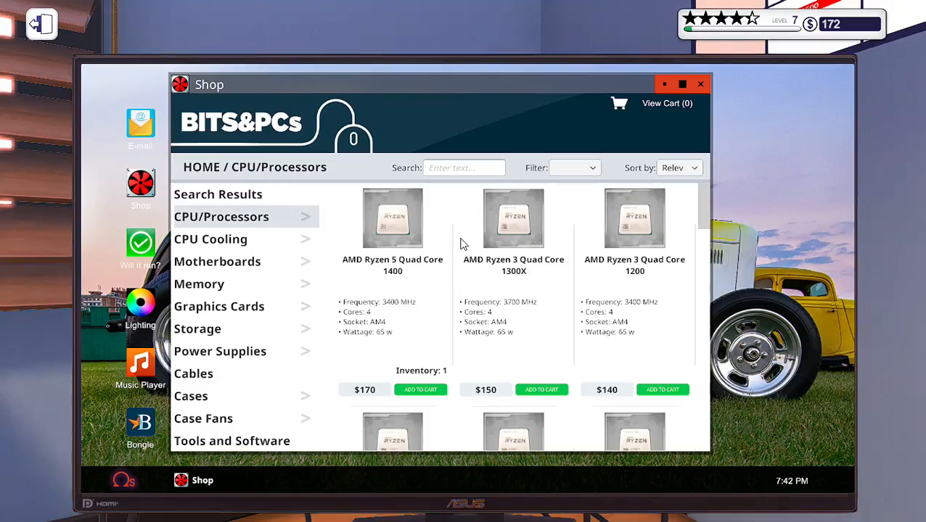
scroll(down, 3)
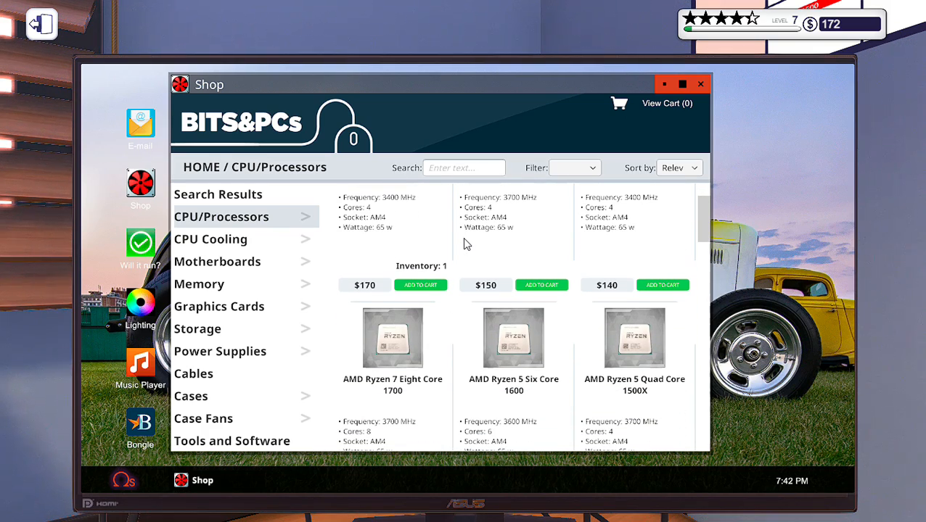
scroll(down, 3)
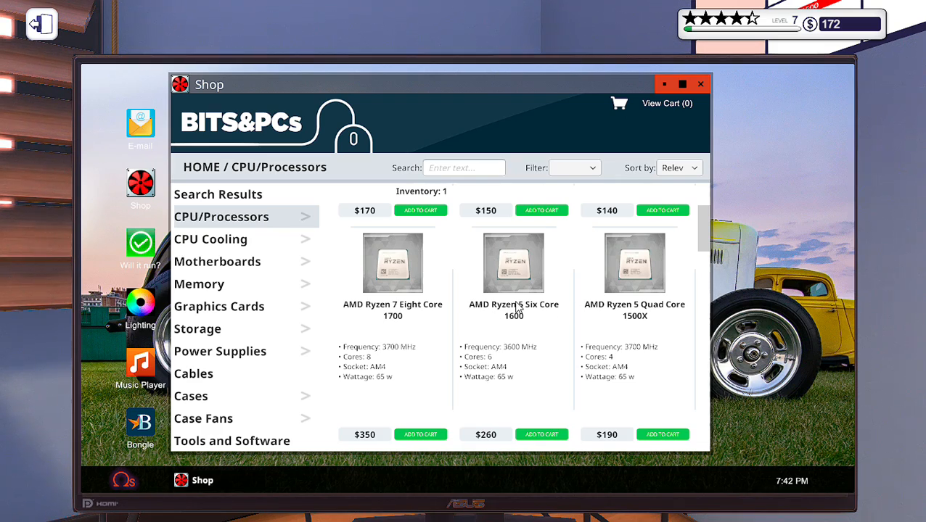
mouse_move(404, 317)
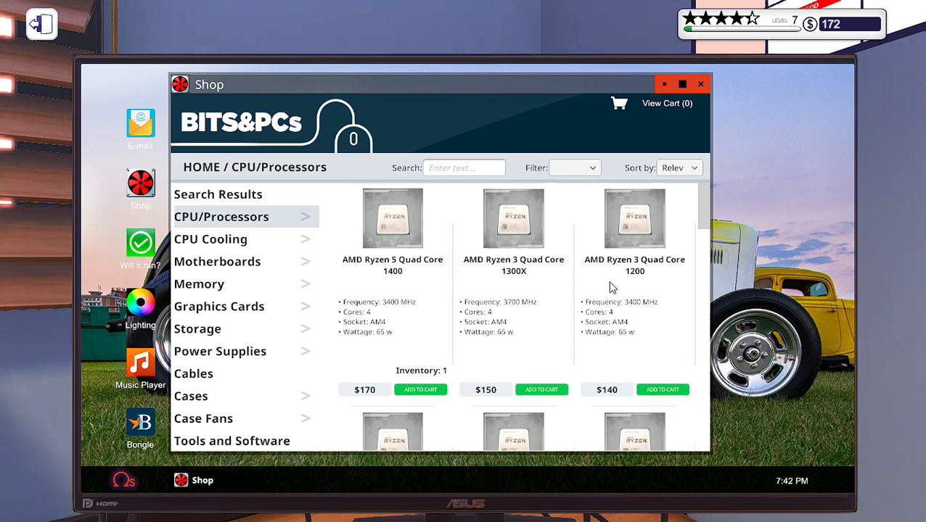
scroll(down, 3)
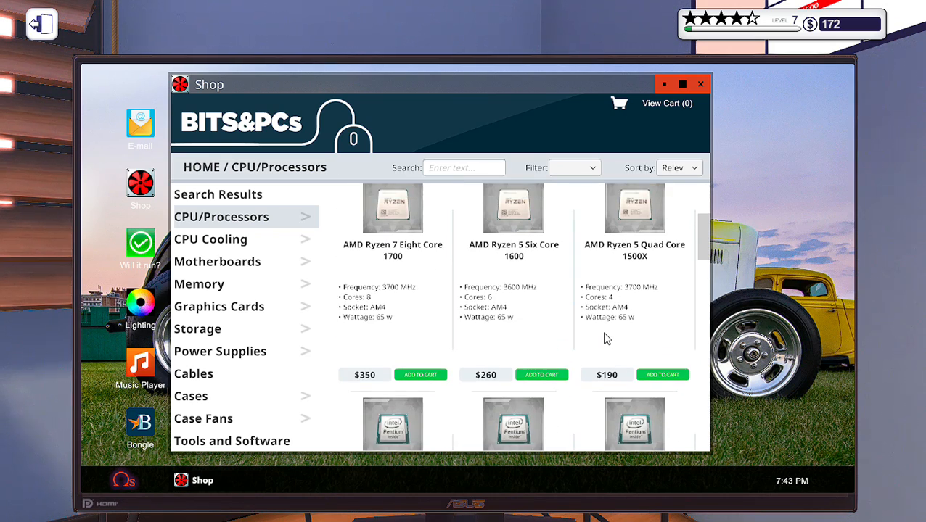
scroll(down, 3)
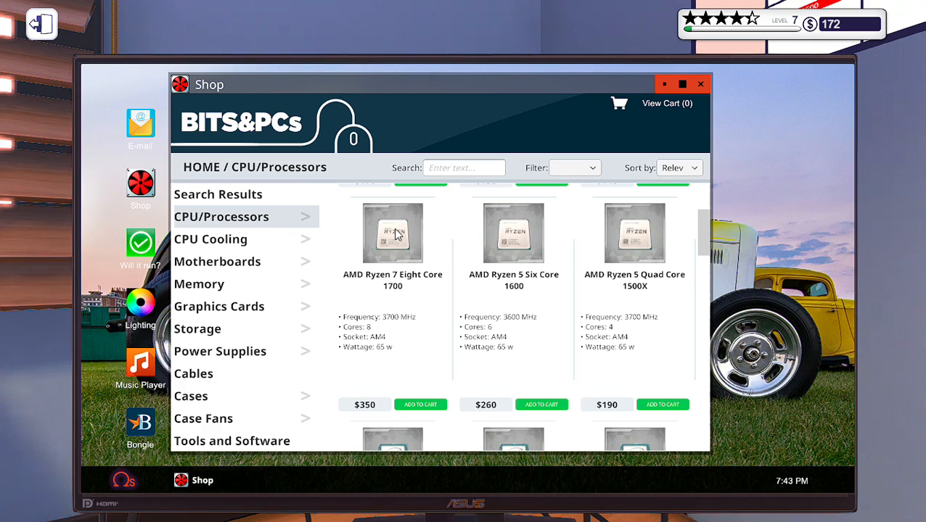
mouse_move(516, 250)
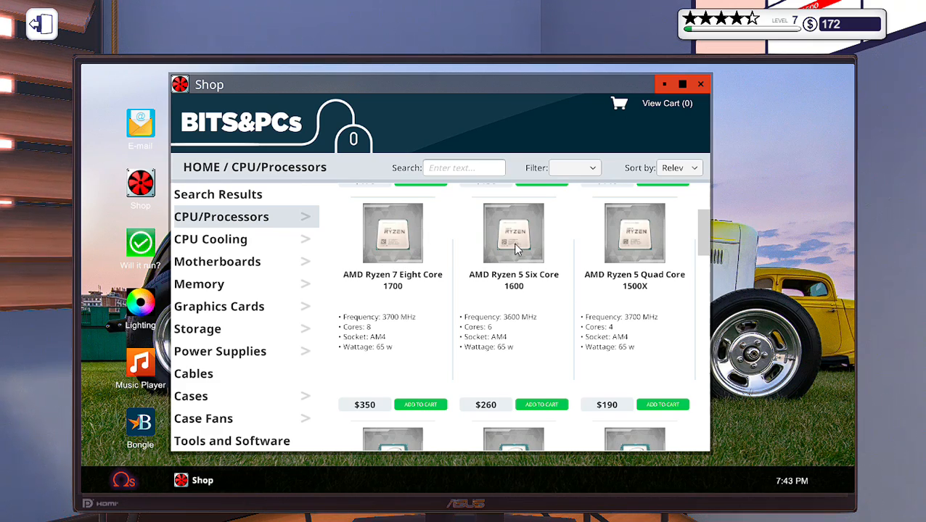
scroll(down, 3)
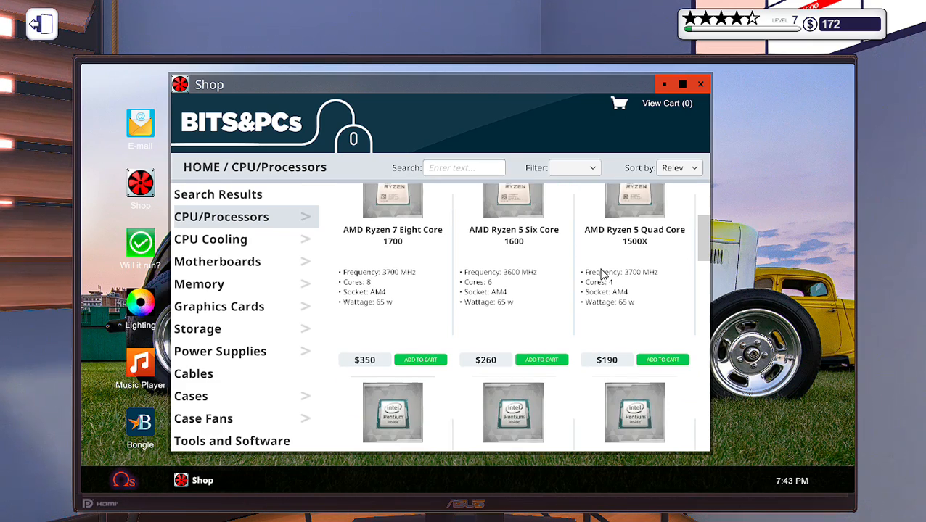
scroll(down, 3)
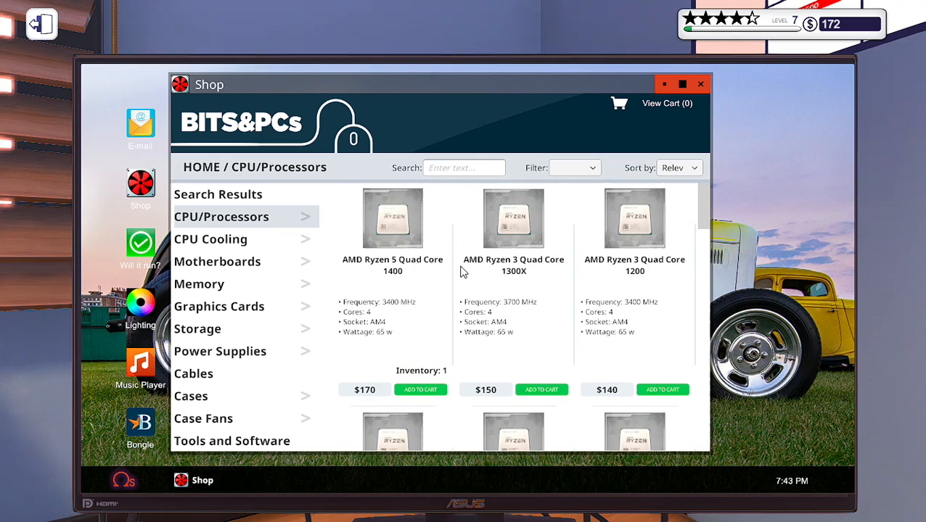
scroll(down, 3)
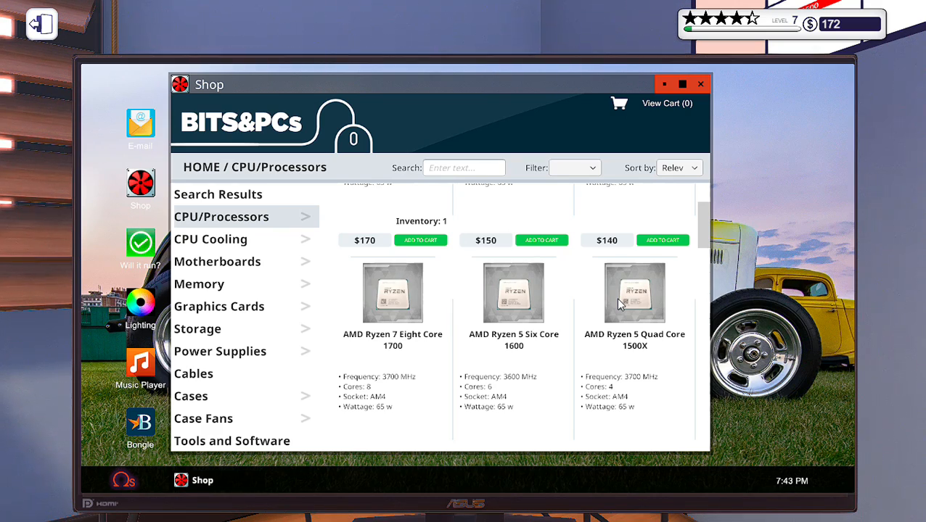
mouse_move(424, 310)
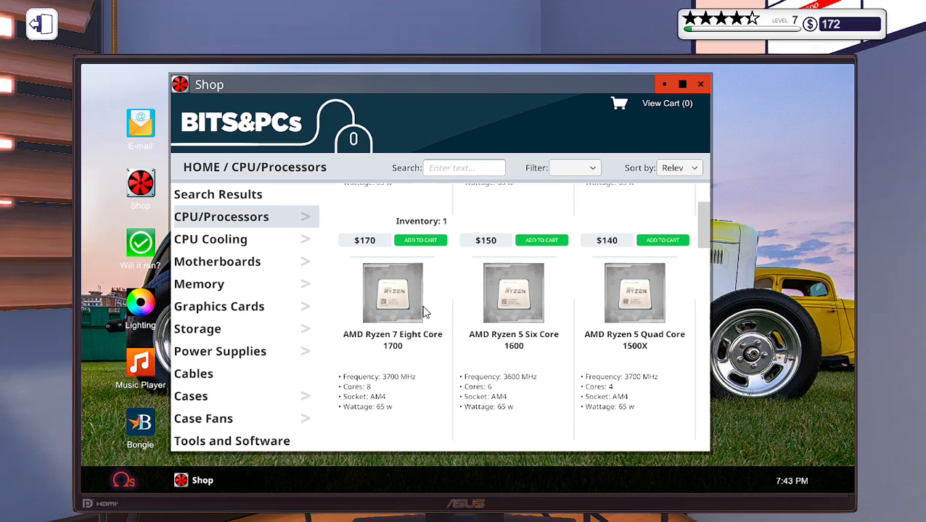
mouse_move(502, 337)
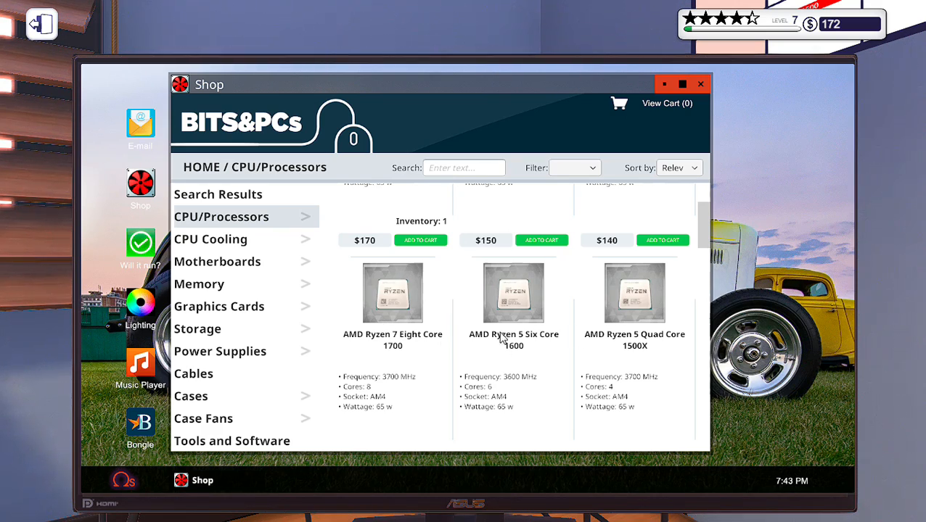
mouse_move(594, 342)
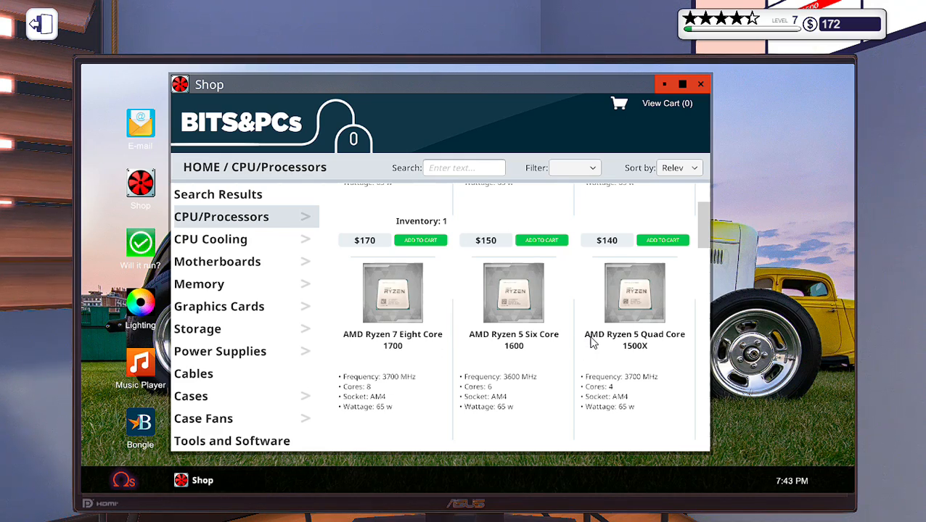
mouse_move(607, 401)
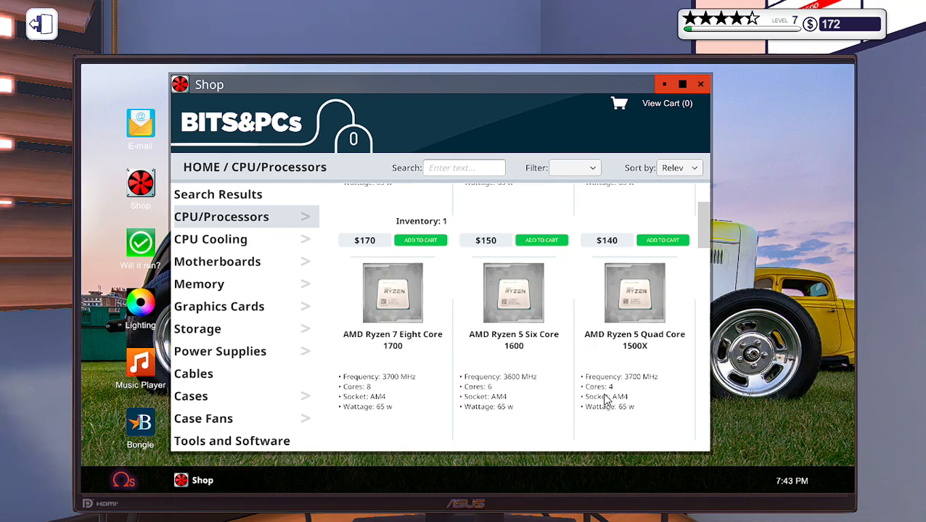
mouse_move(384, 299)
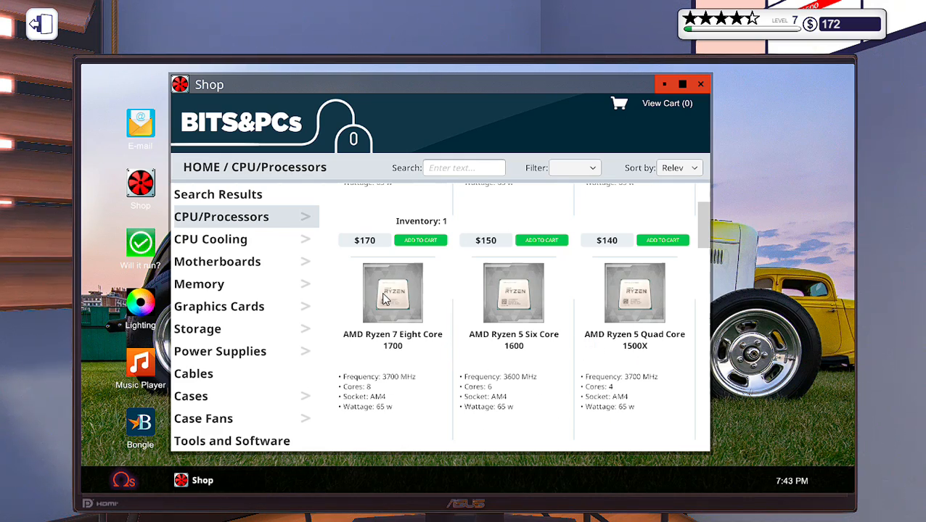
mouse_move(409, 308)
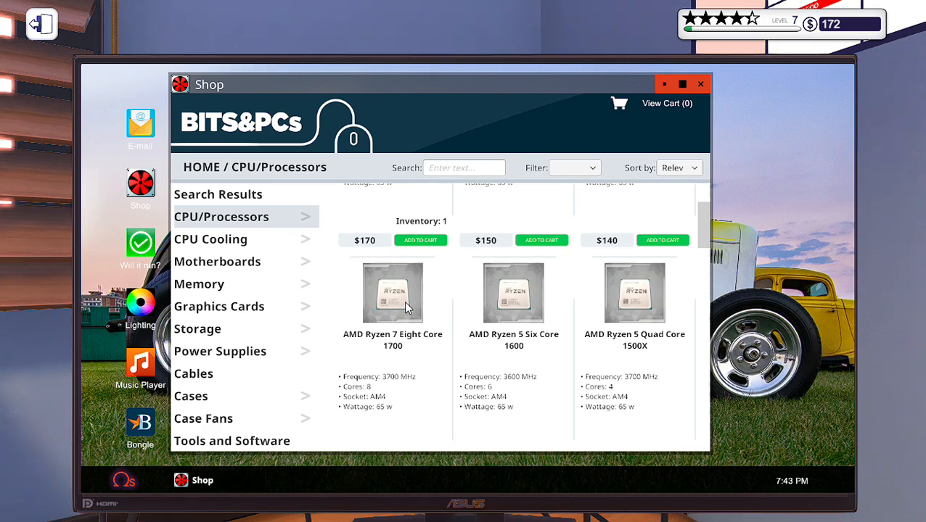
mouse_move(639, 299)
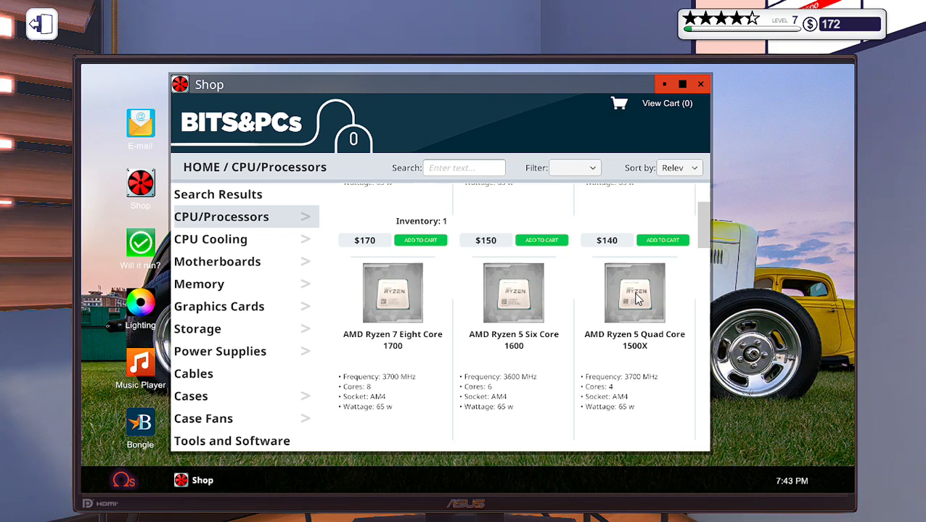
mouse_move(650, 322)
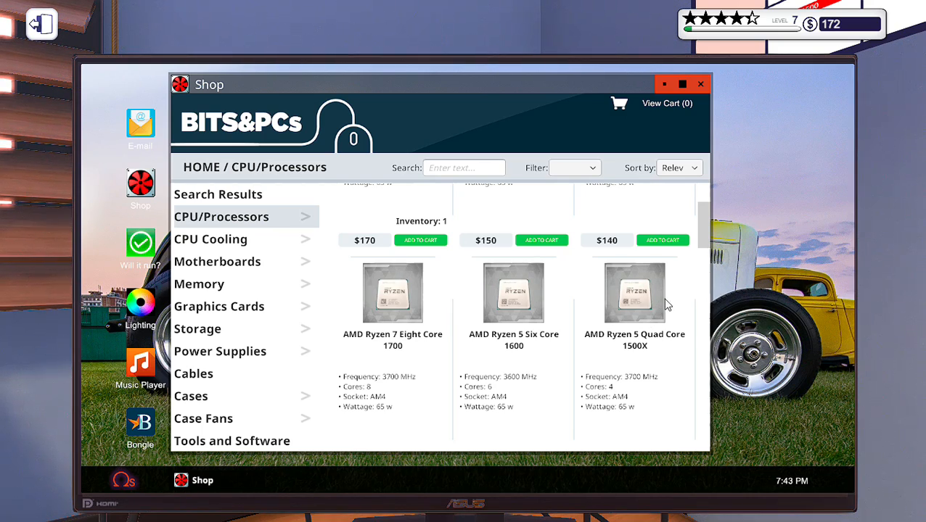
mouse_move(406, 305)
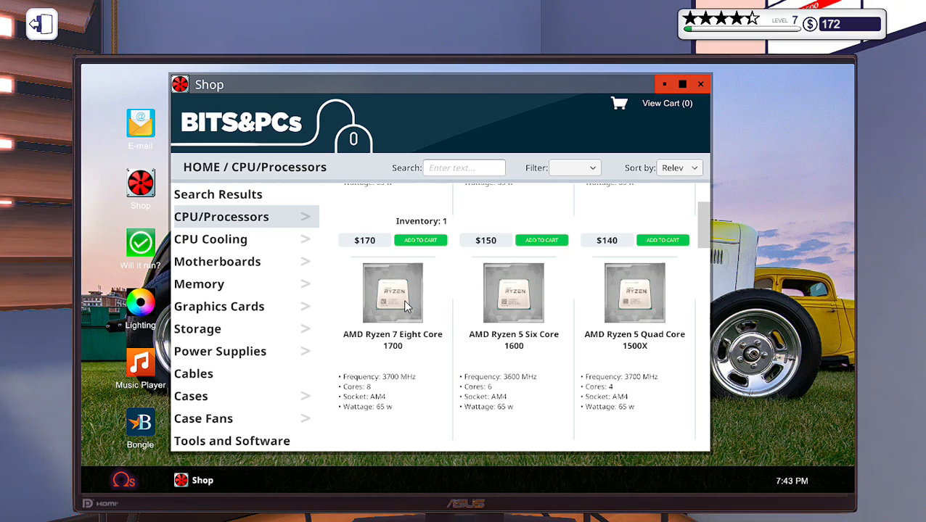
scroll(down, 3)
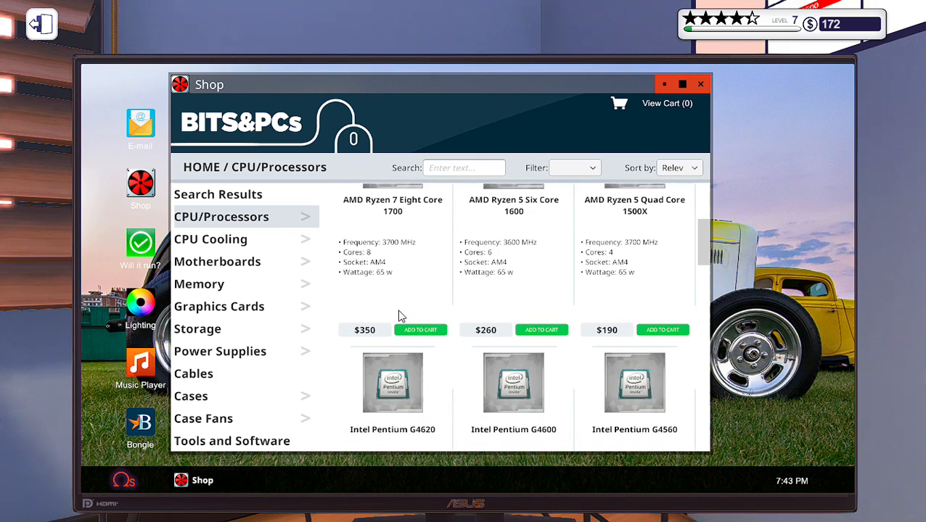
scroll(down, 3)
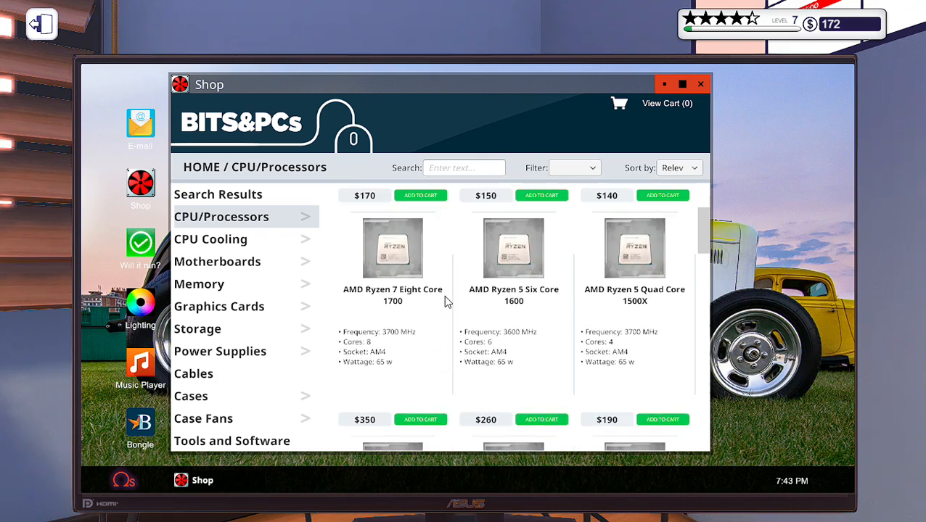
mouse_move(537, 389)
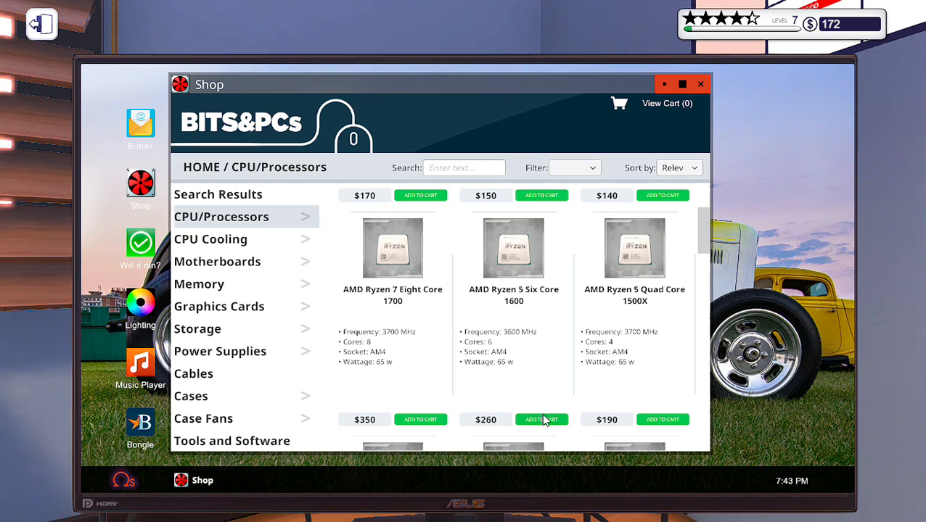
Buy the Ryzen 5 1600 for $290 with next-day delivery, leaving the balance at -$118
click(541, 419)
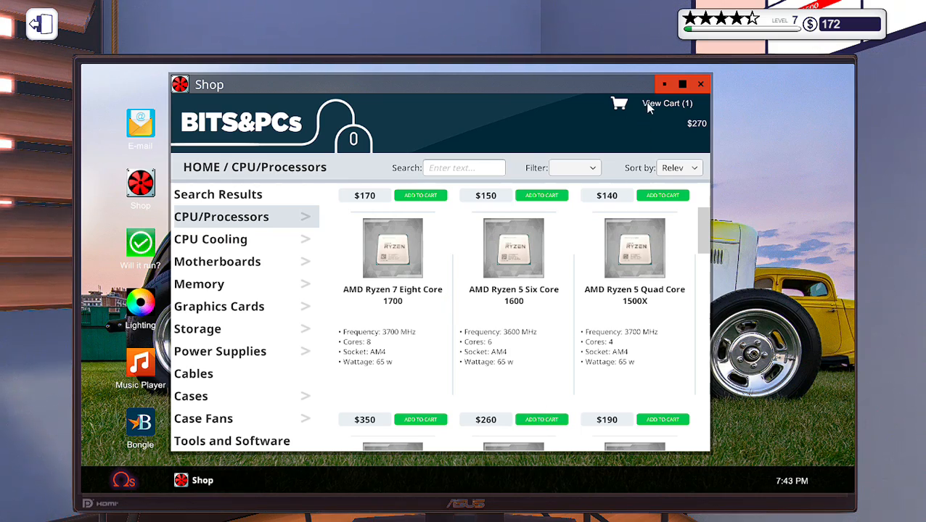
click(664, 103)
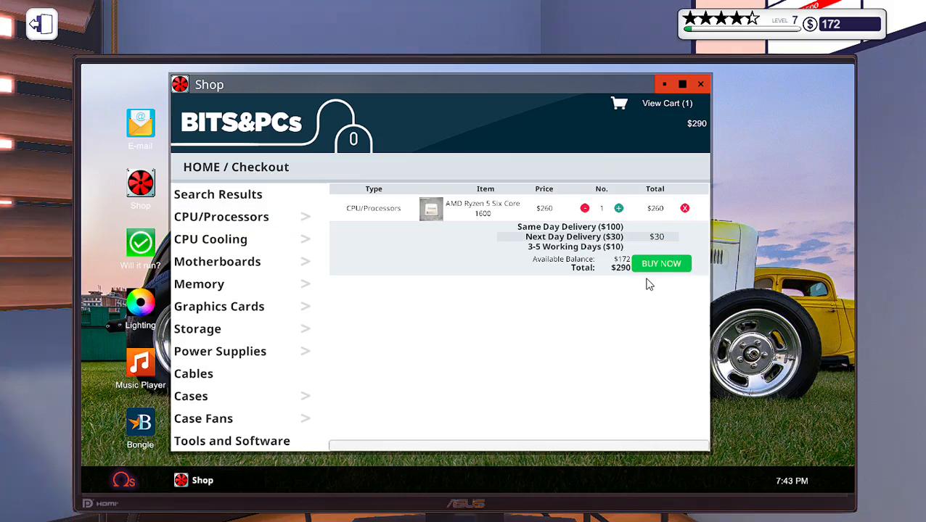
click(660, 264)
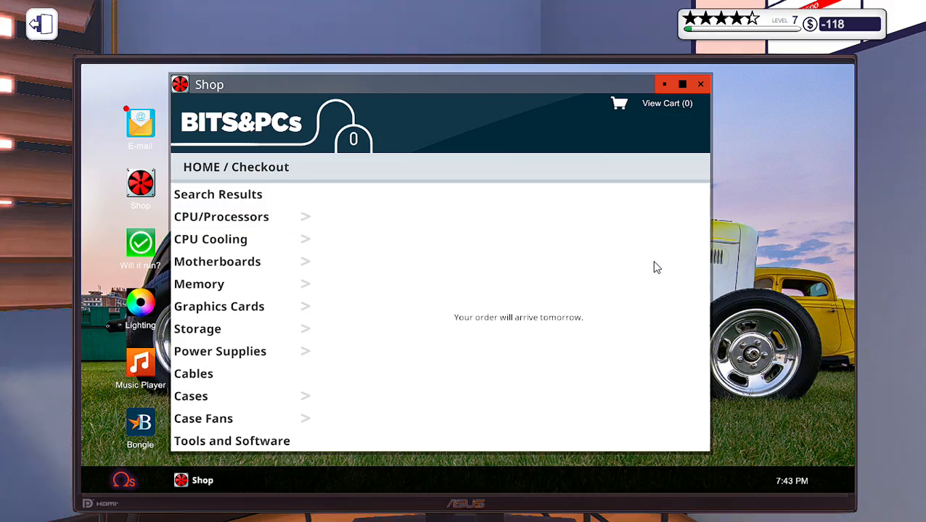
click(700, 83)
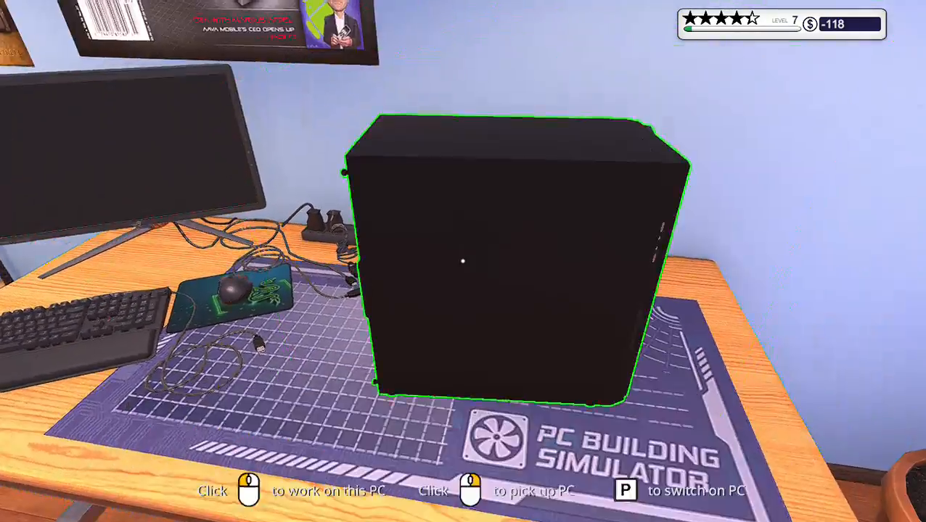
Start working on the black-cased customer PC sitting on the desk
click(464, 261)
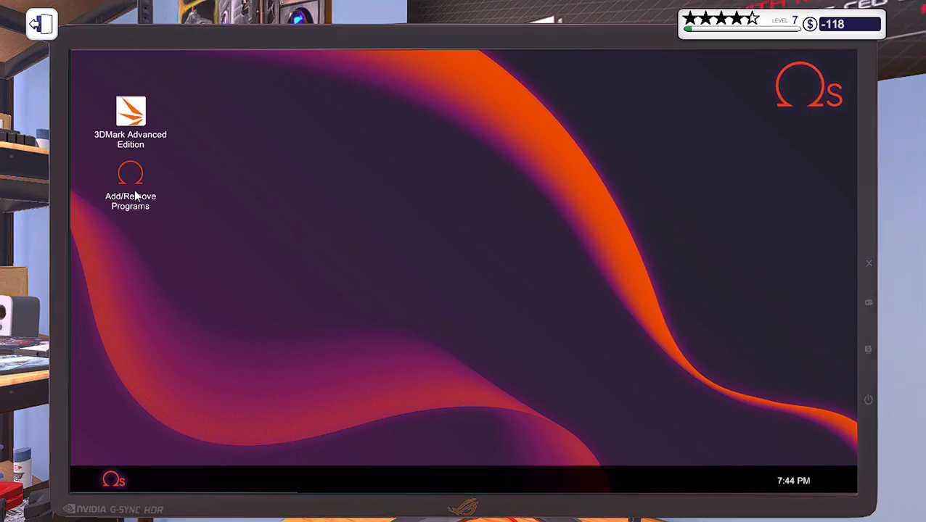
Install Will it run? through Add/Remove Programs on the customer's PC
double_click(130, 180)
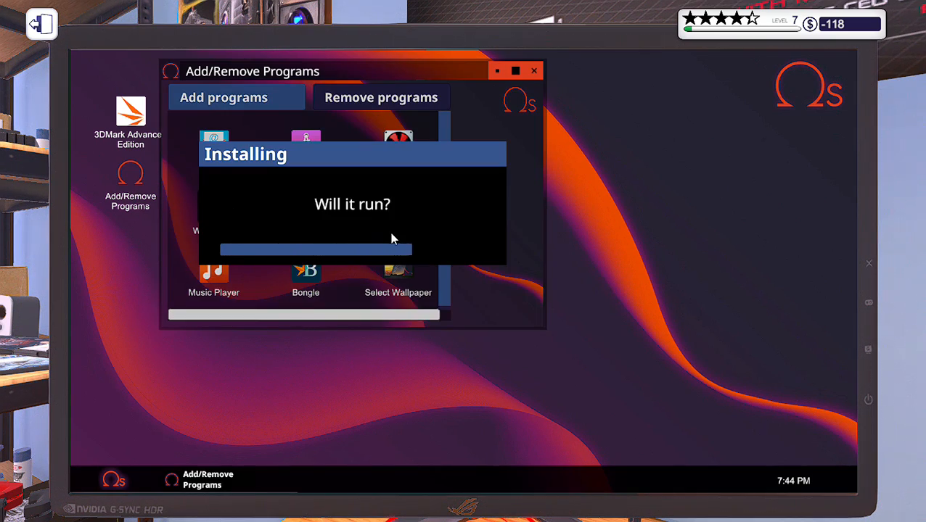
mouse_move(575, 209)
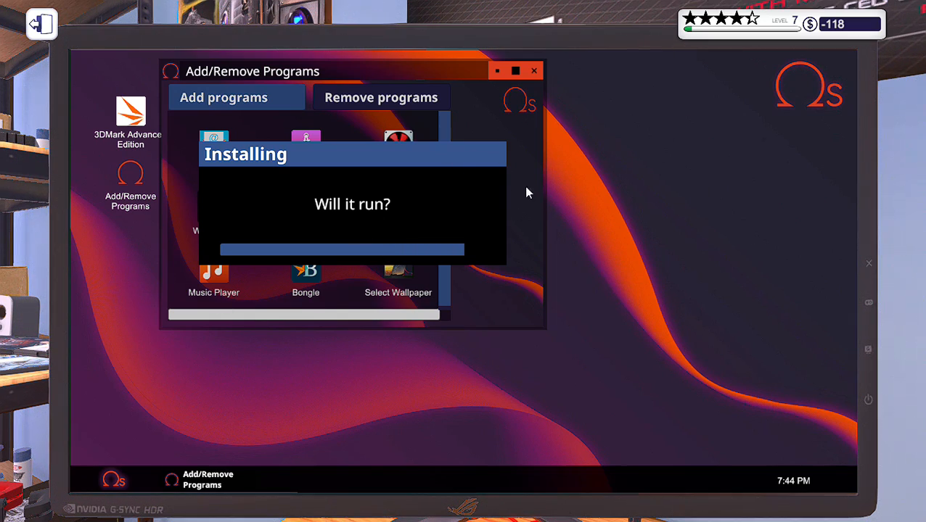
mouse_move(254, 342)
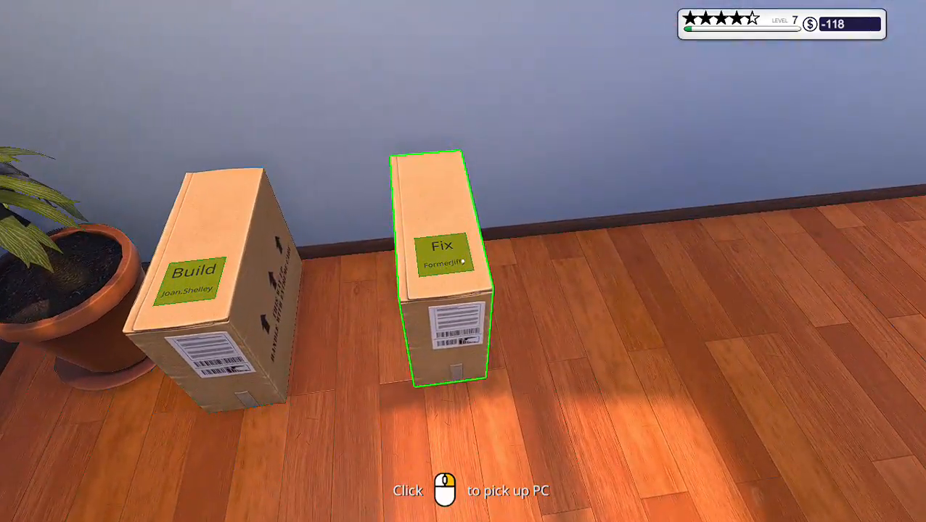
Pick up the boxed PC marked Fix from the workshop floor
click(444, 261)
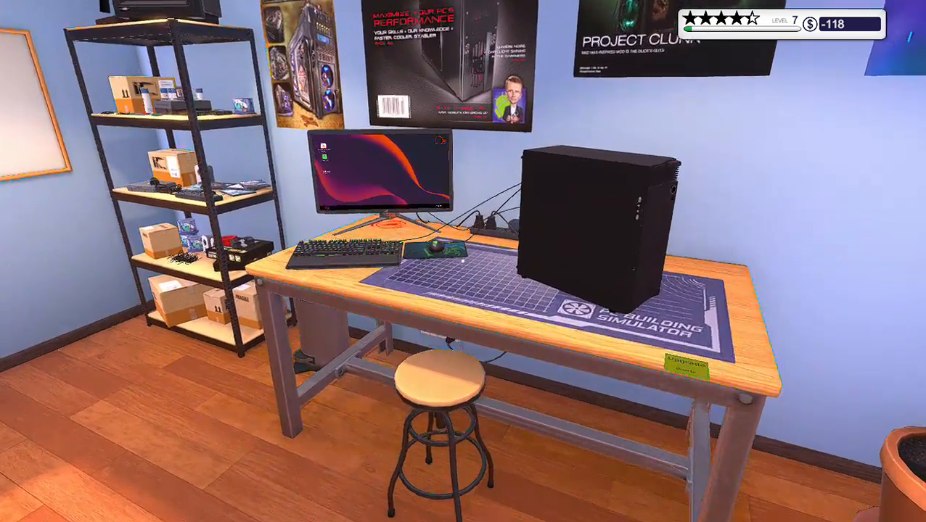
Check League of Legends in Will it run?, showing the i5-6600K below the recommended CPU
click(380, 172)
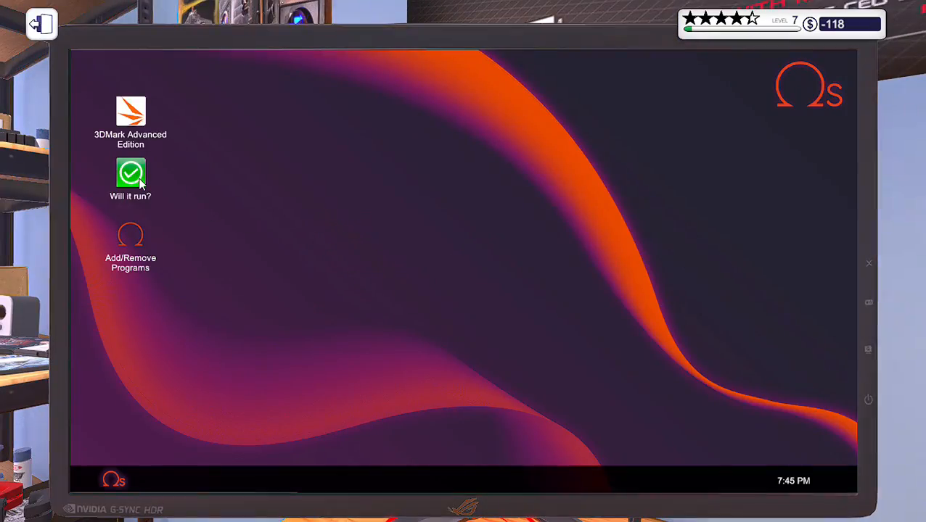
double_click(131, 174)
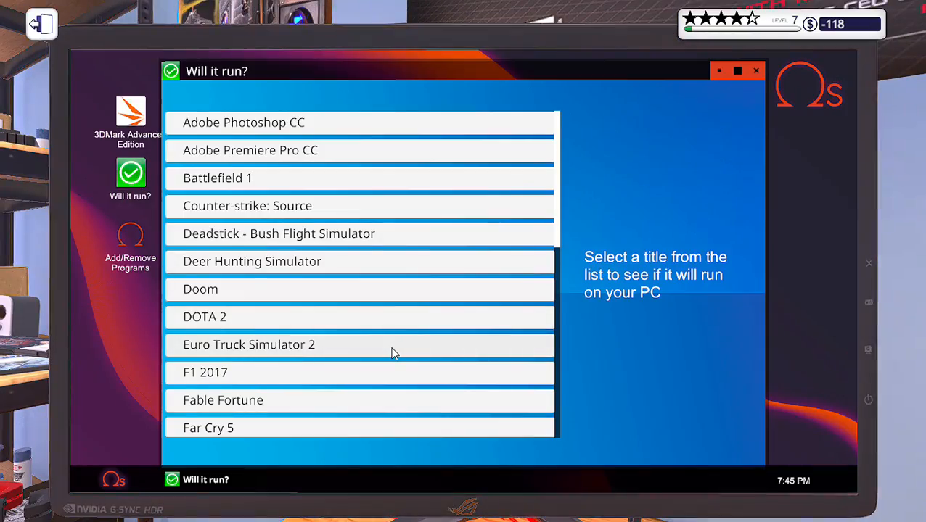
scroll(down, 3)
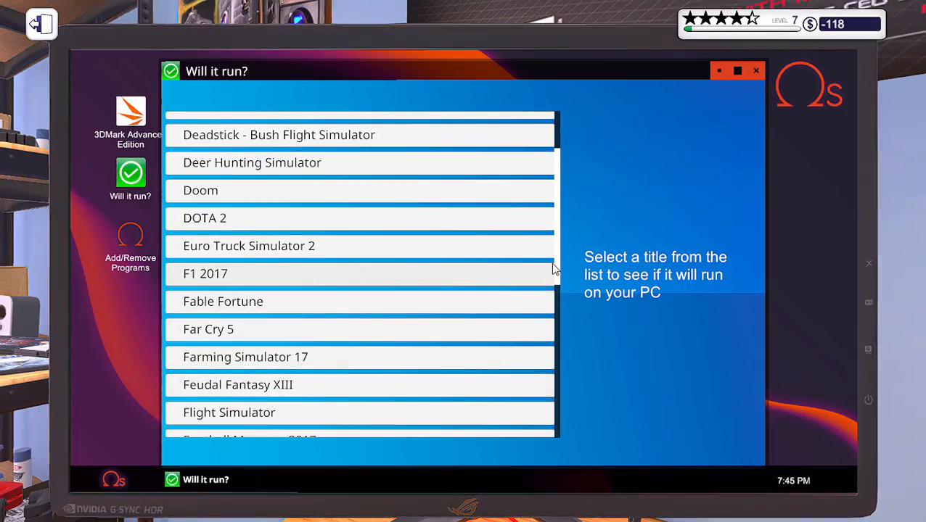
scroll(down, 3)
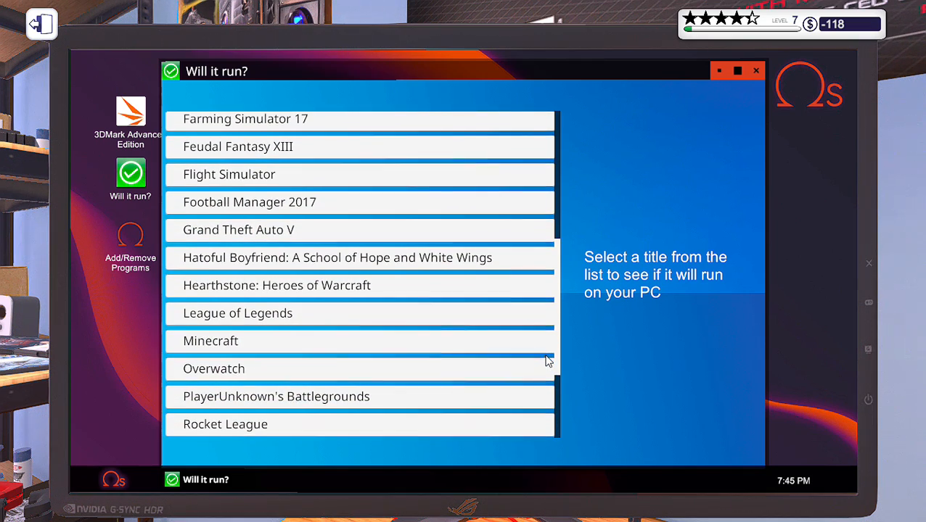
click(237, 314)
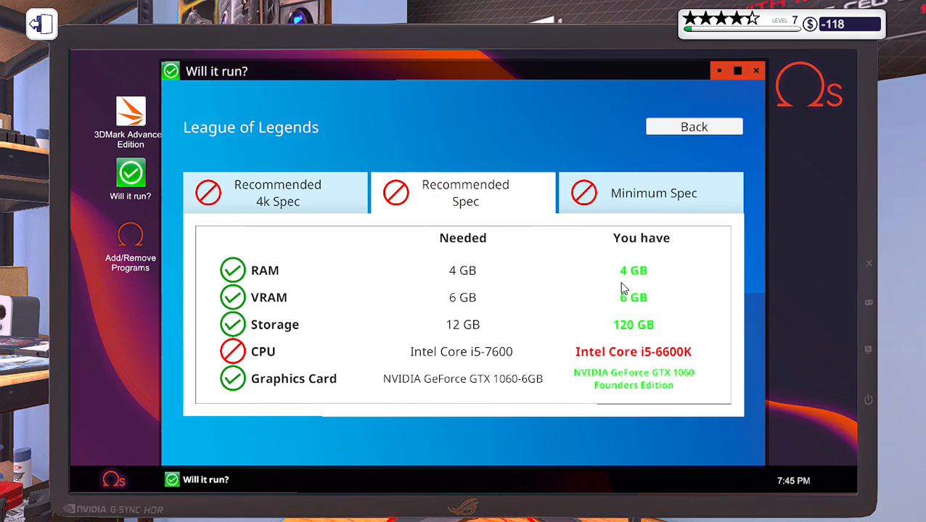
mouse_move(634, 363)
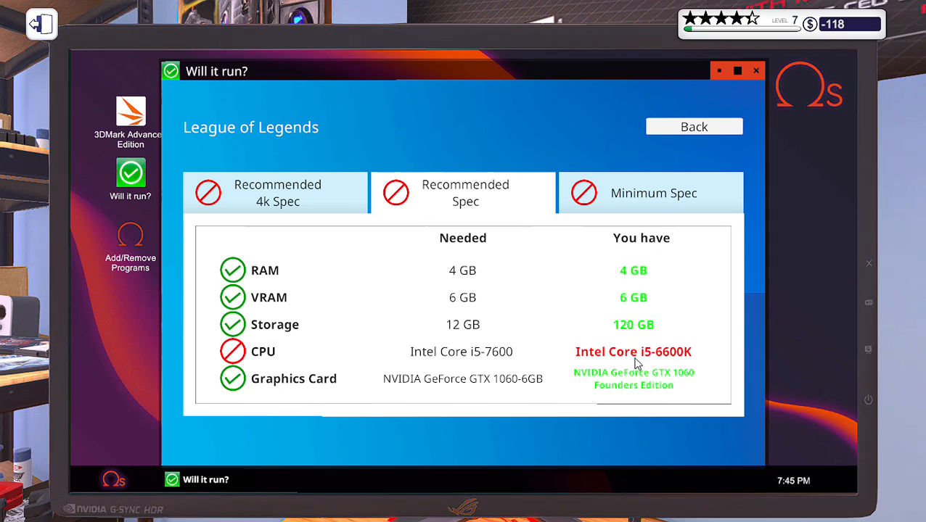
mouse_move(431, 348)
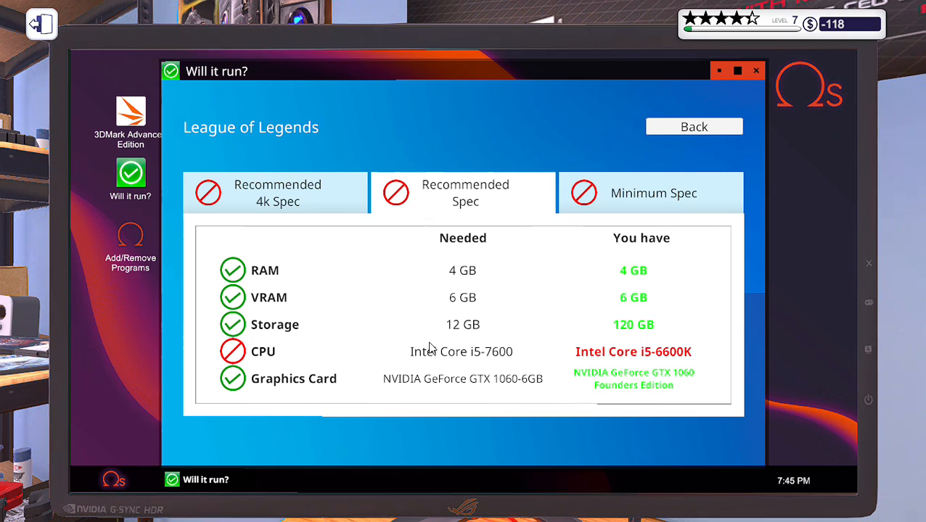
mouse_move(498, 360)
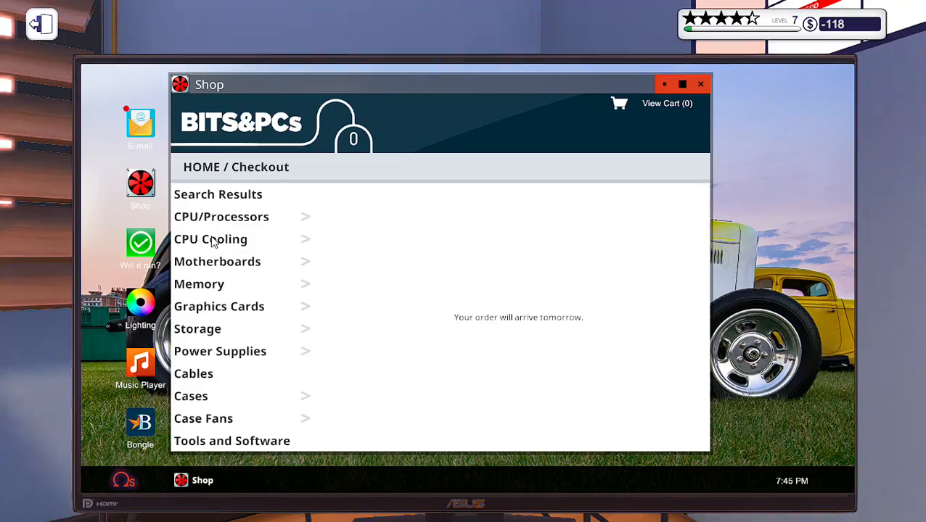
Scroll through the shop's CPU/Processors listings looking for an i5-7600-class processor
click(221, 217)
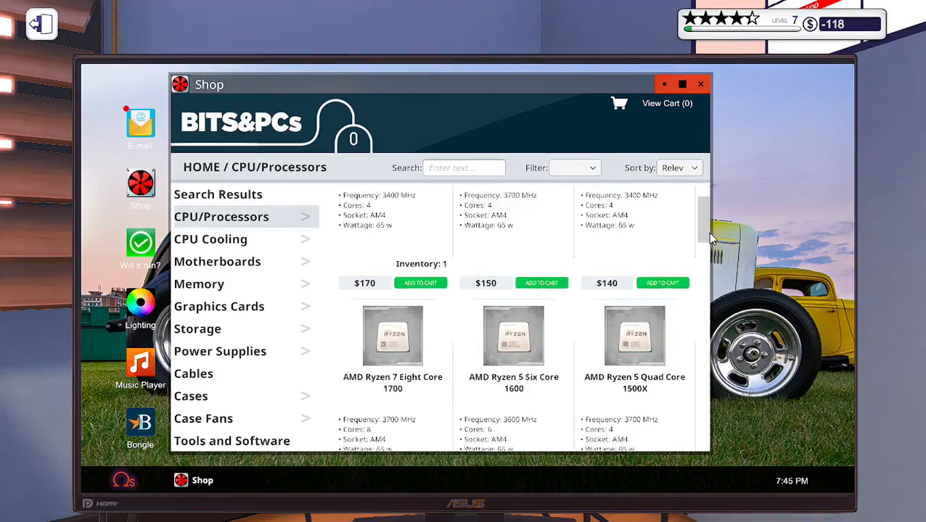
scroll(down, 3)
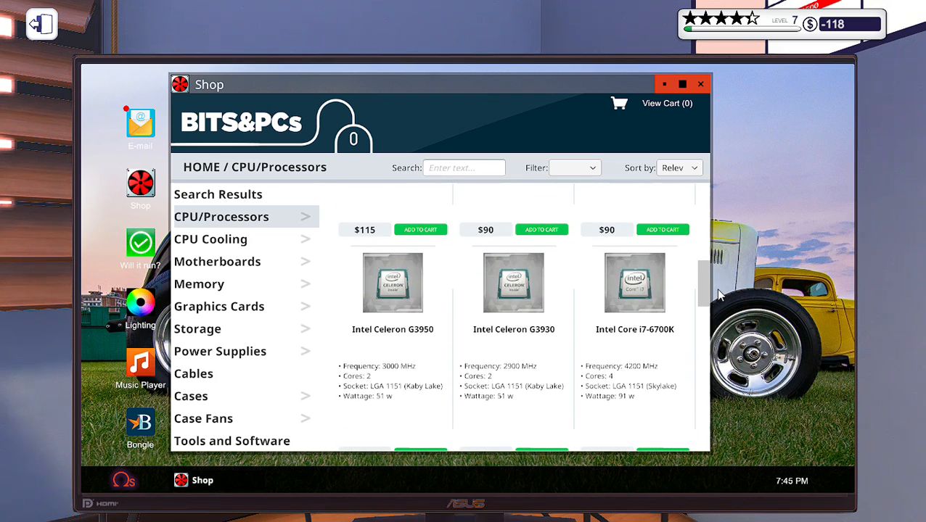
scroll(down, 3)
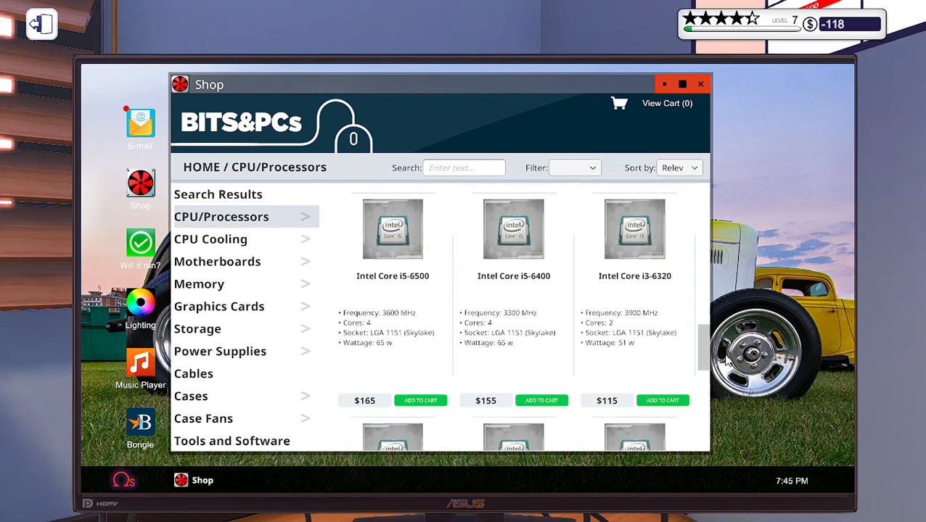
scroll(down, 3)
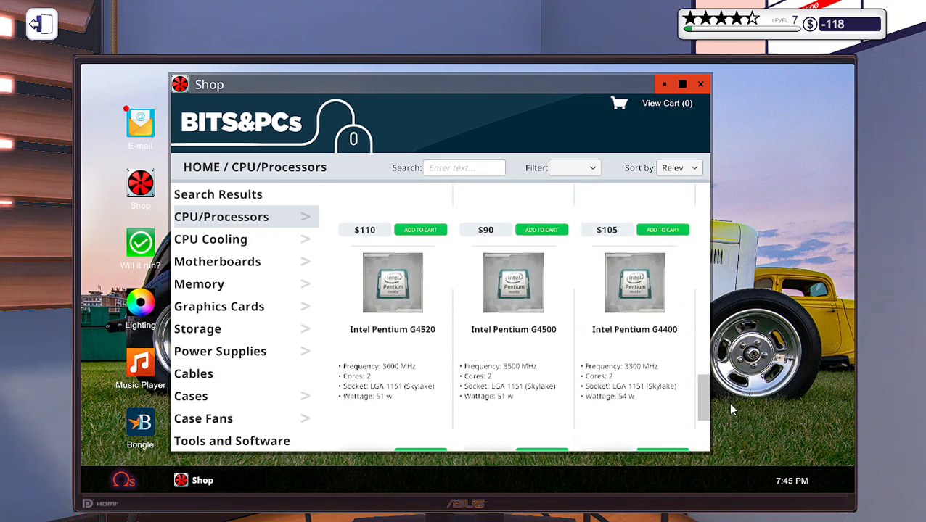
scroll(down, 3)
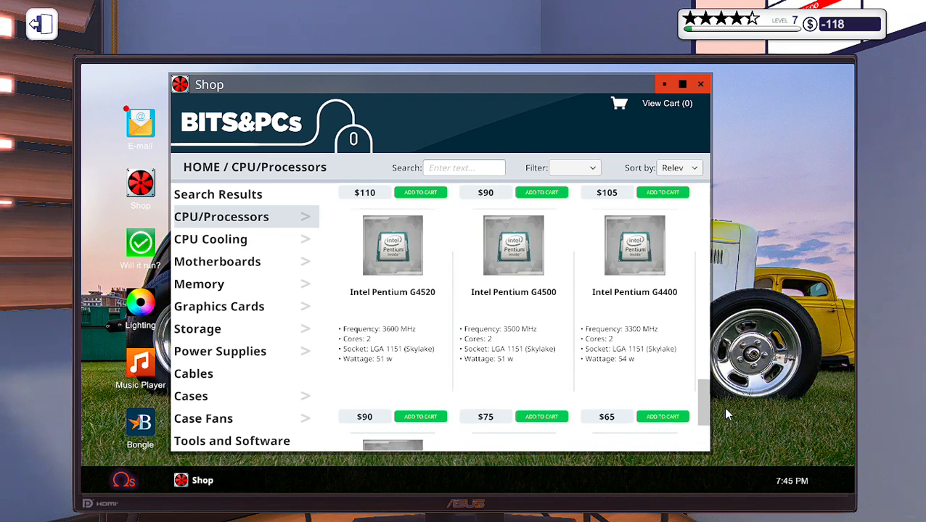
scroll(down, 3)
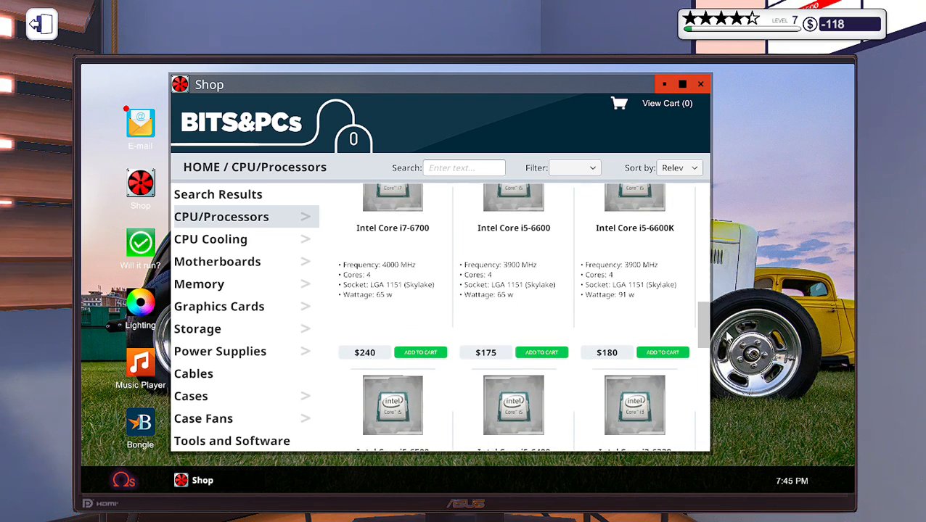
scroll(down, 3)
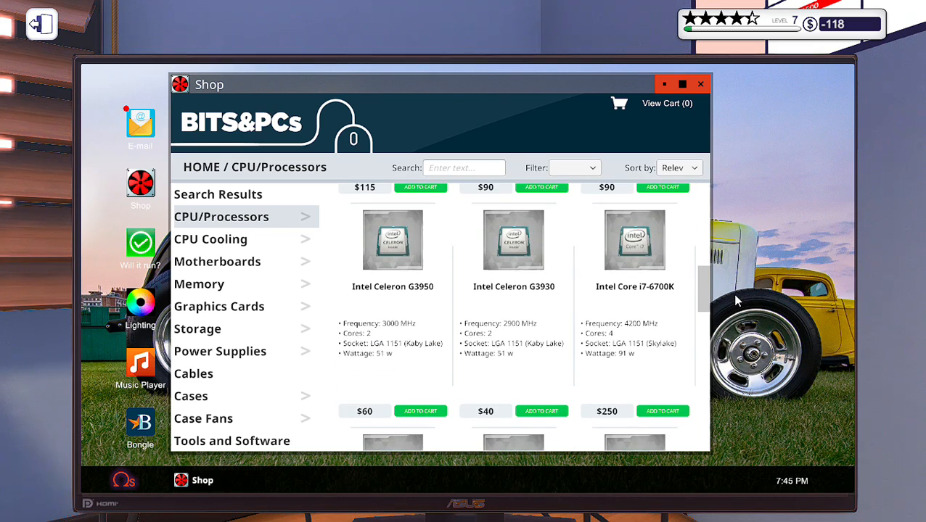
scroll(down, 3)
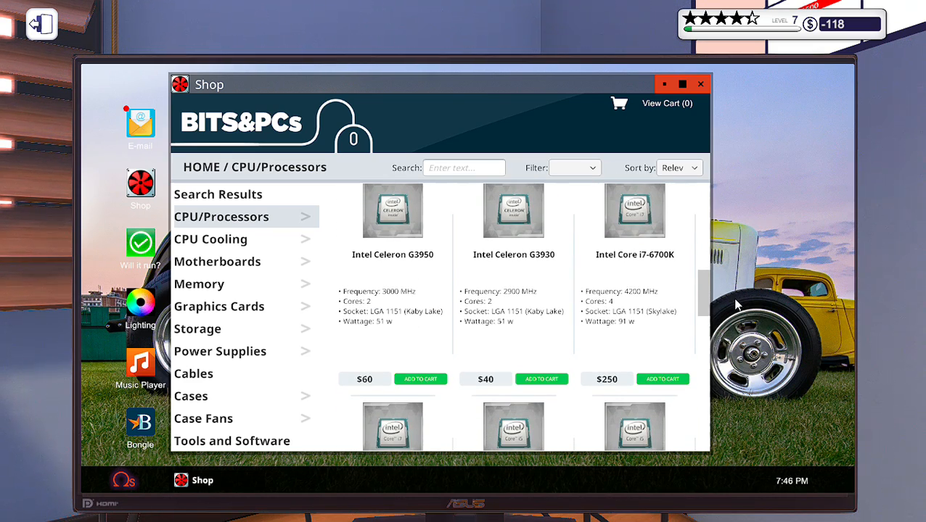
scroll(down, 3)
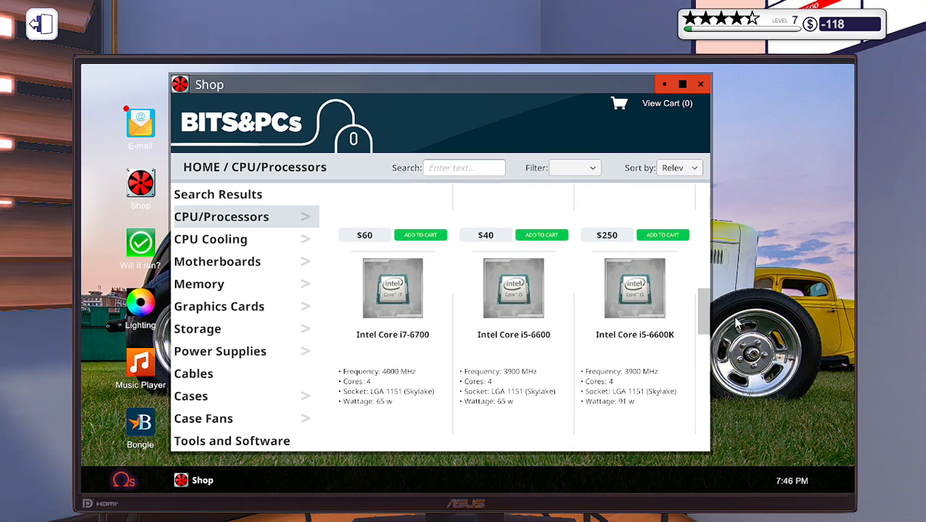
scroll(down, 3)
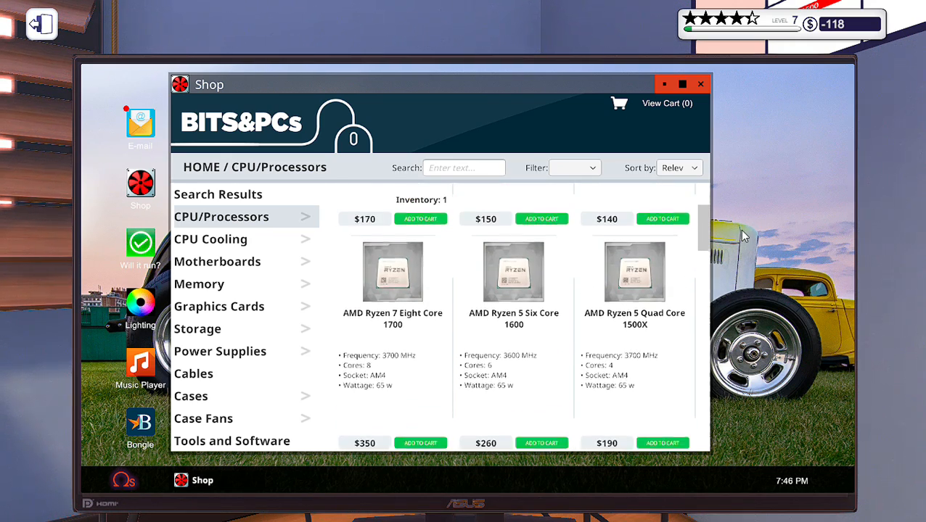
scroll(down, 3)
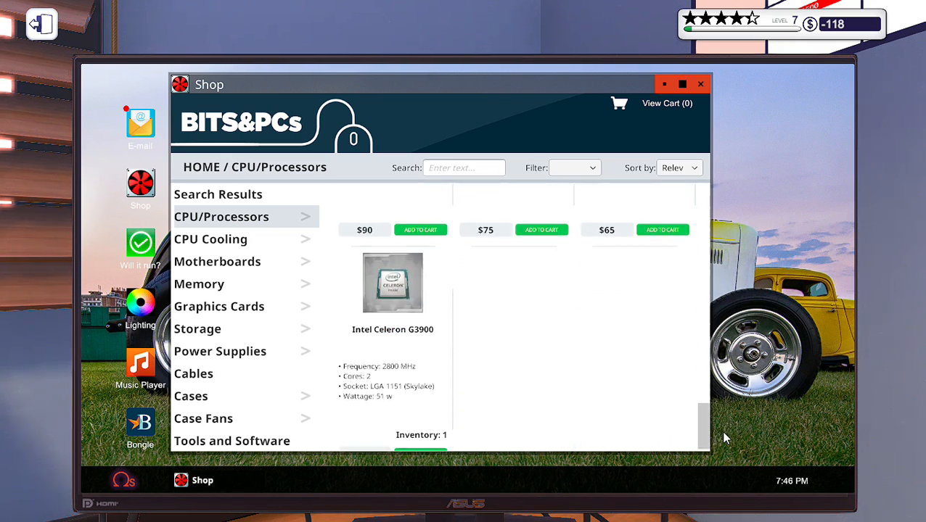
scroll(down, 3)
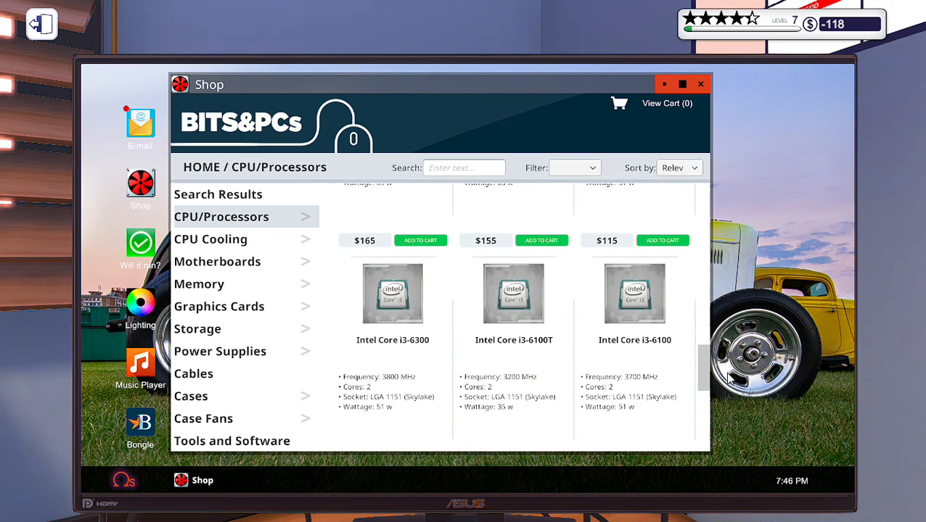
scroll(down, 3)
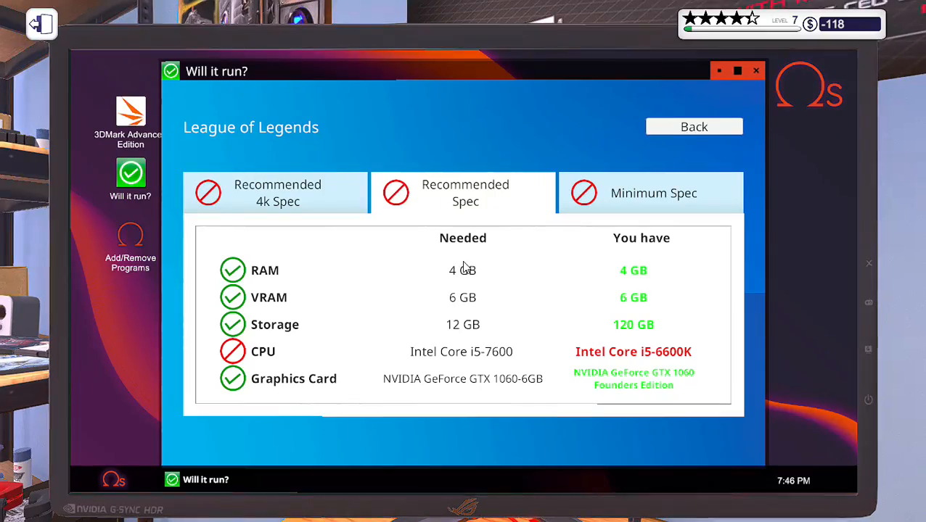
mouse_move(493, 357)
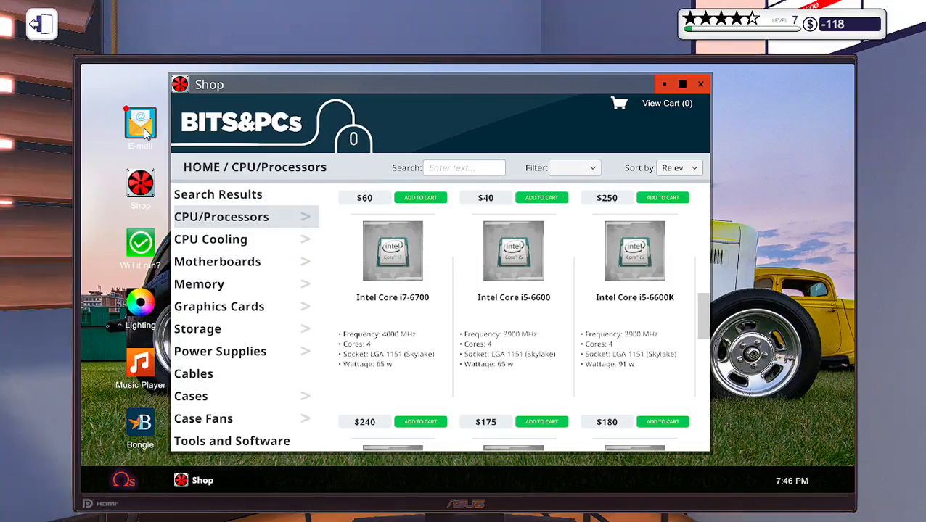
Quit the 'my PC needs upgrading' e-mail job, confirming the PC is returned in its current state
click(141, 124)
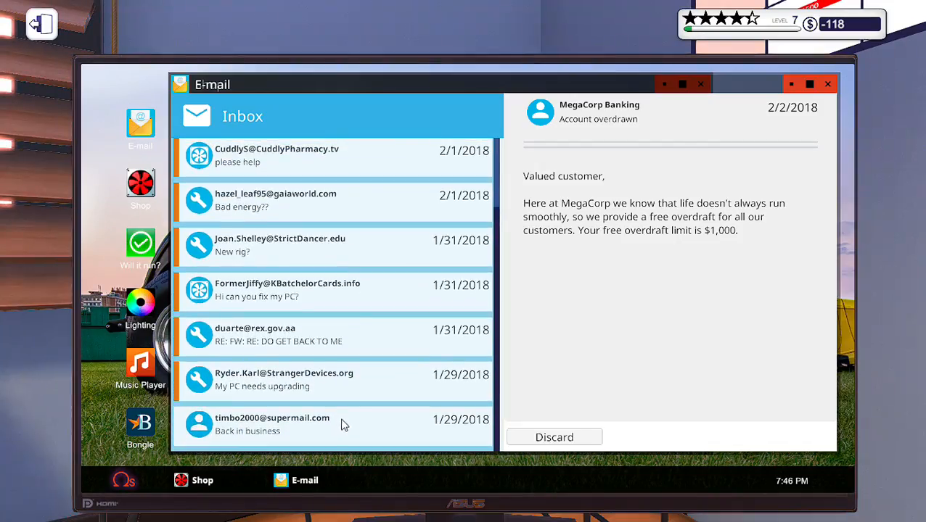
click(285, 381)
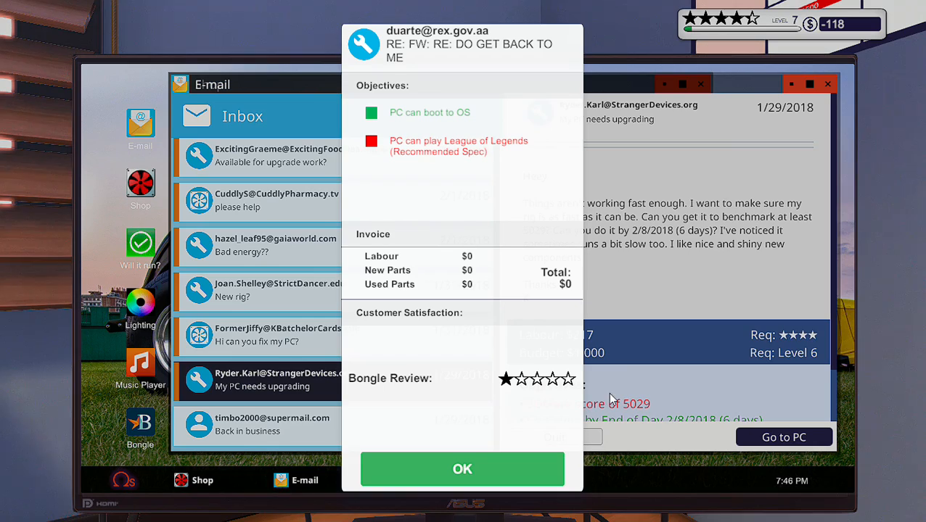
click(461, 469)
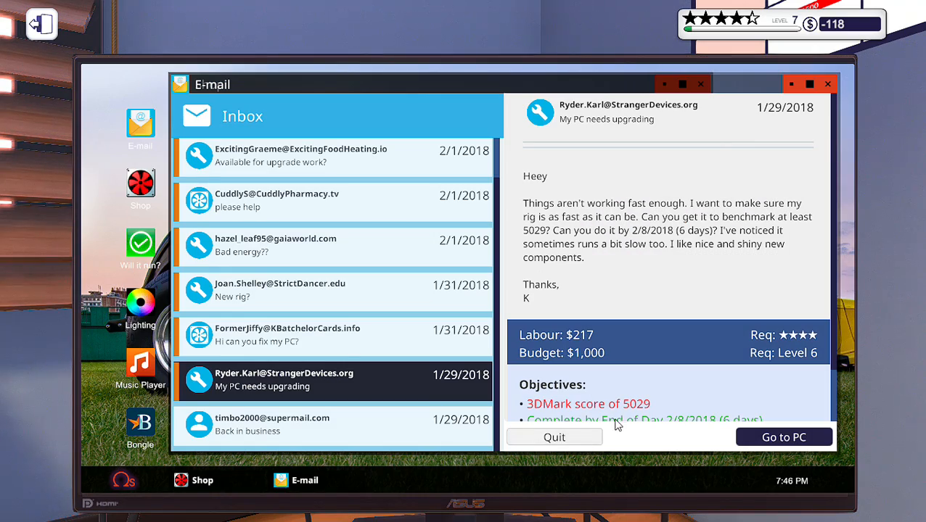
mouse_move(546, 442)
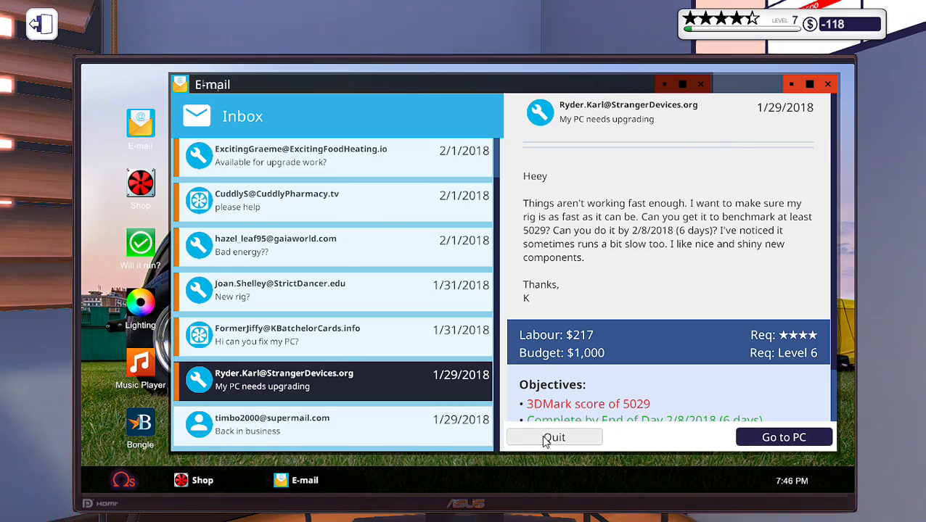
click(554, 437)
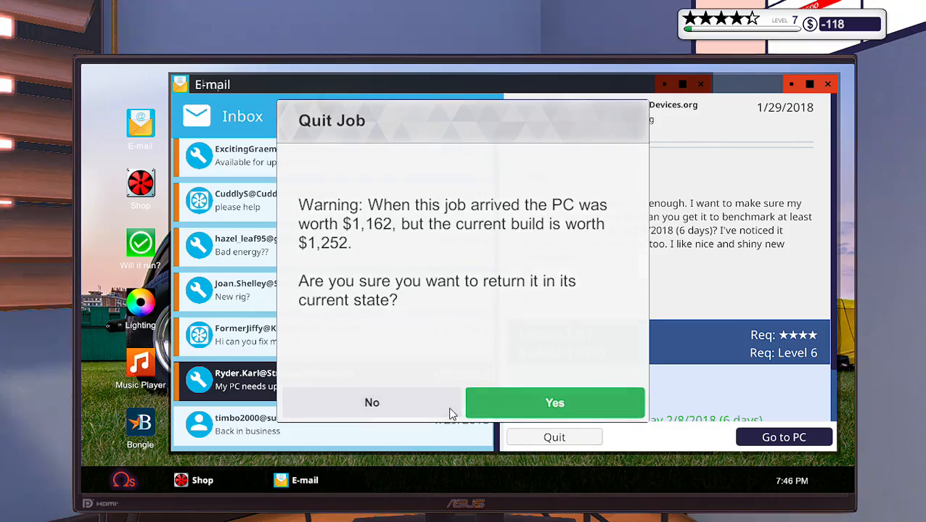
click(372, 403)
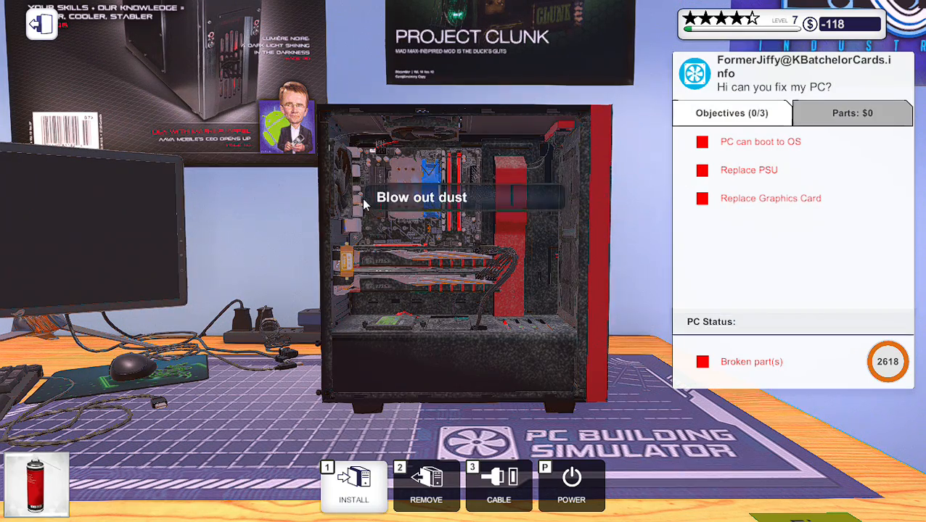
mouse_move(527, 262)
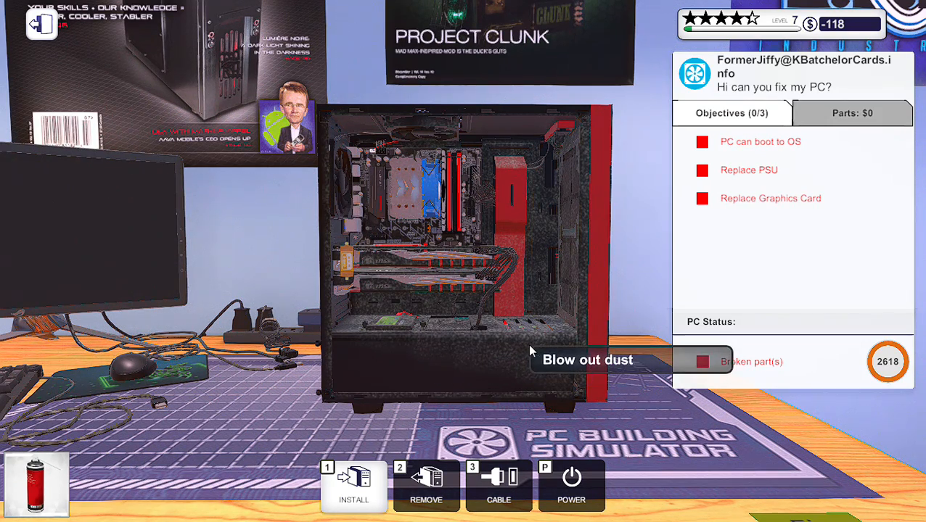
mouse_move(477, 383)
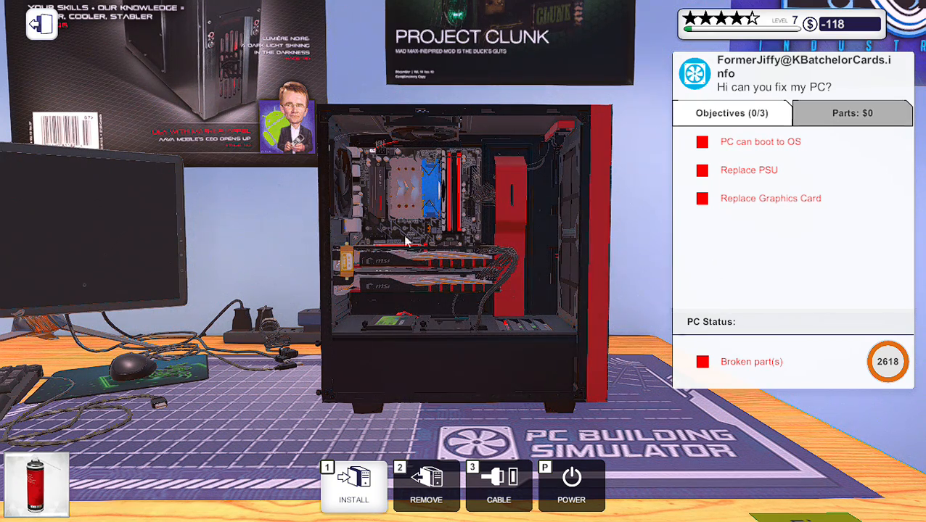
mouse_move(559, 277)
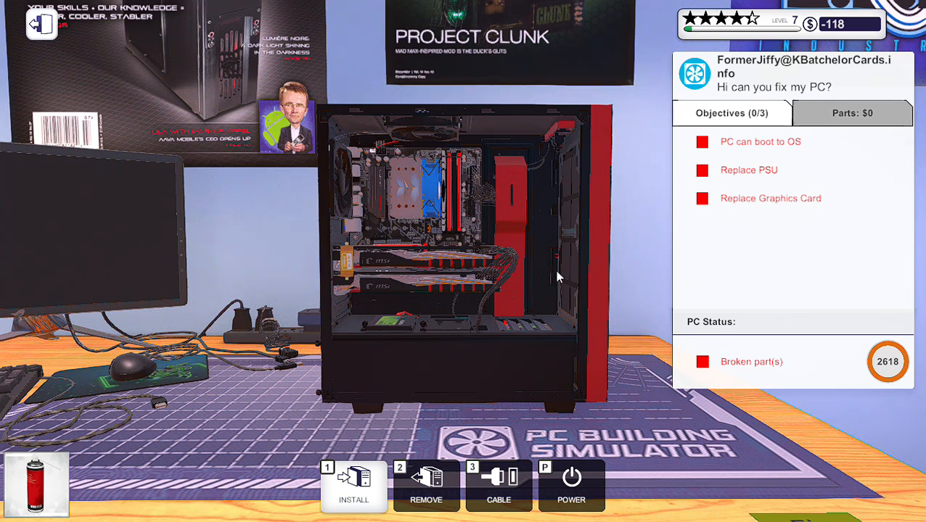
mouse_move(749, 223)
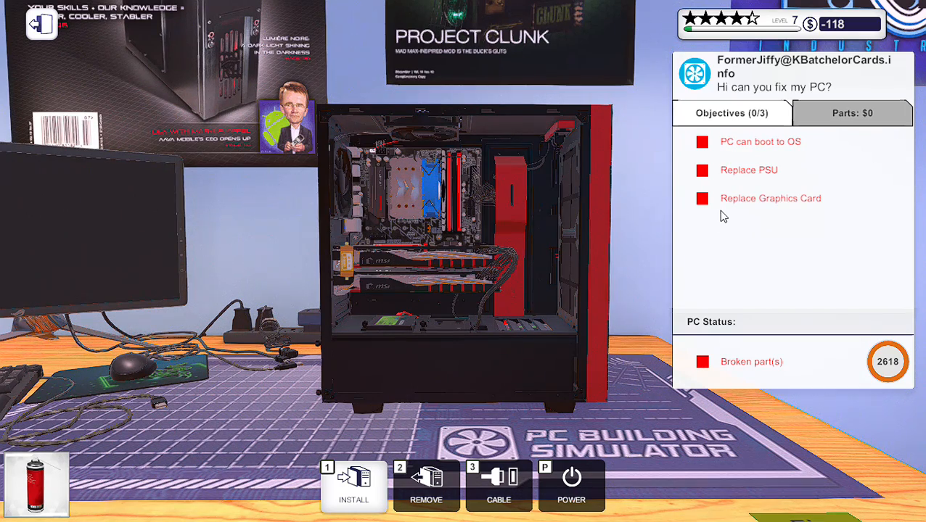
mouse_move(752, 186)
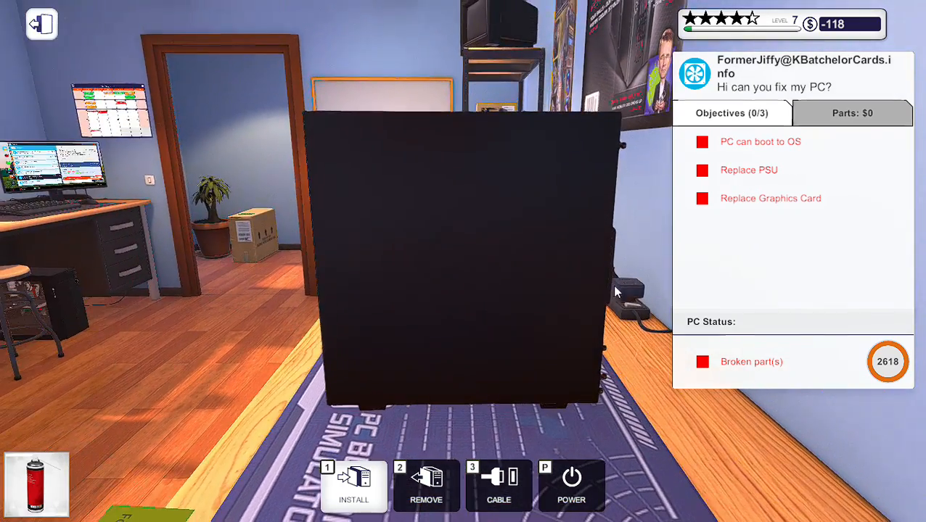
mouse_move(457, 296)
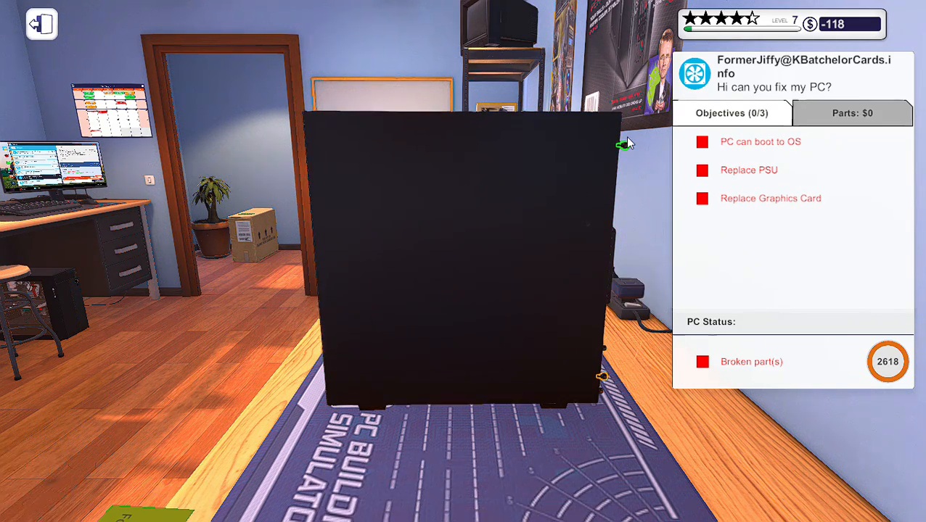
mouse_move(606, 377)
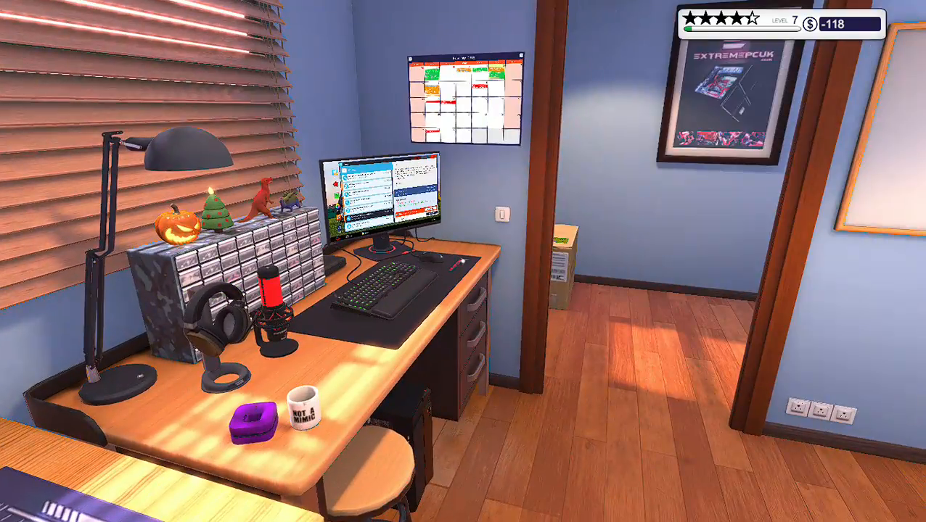
mouse_move(463, 261)
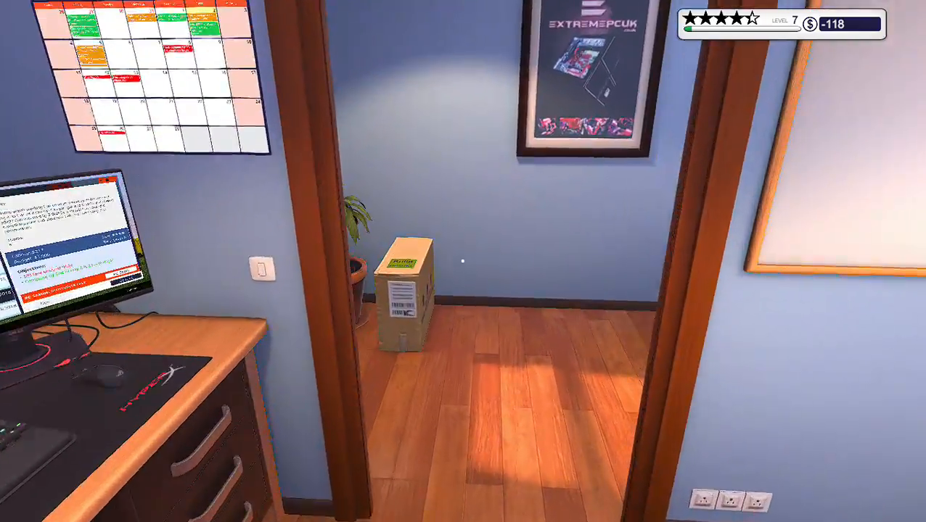
mouse_move(463, 261)
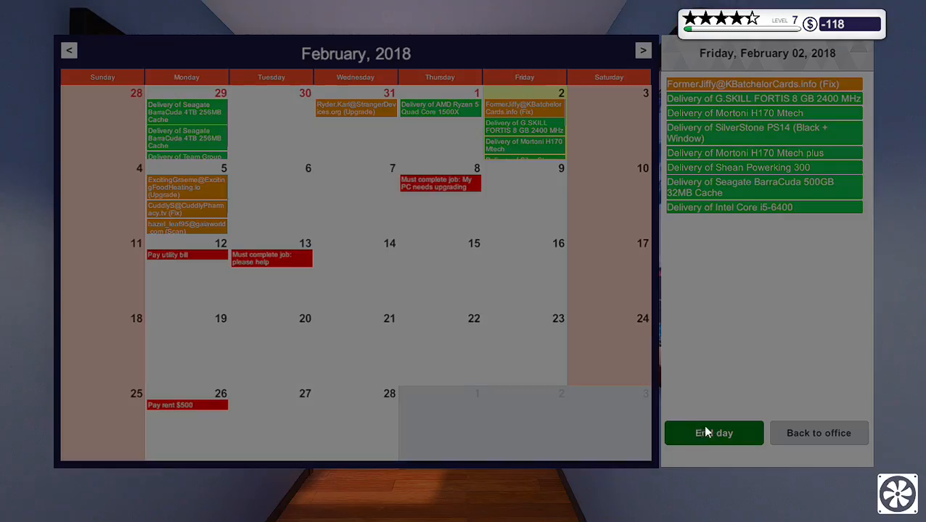
mouse_move(740, 412)
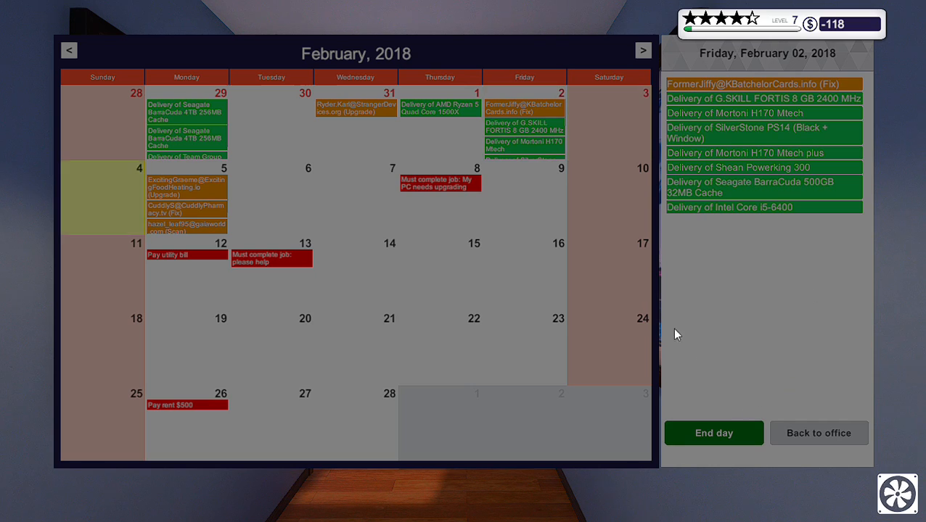
End Friday at the wall calendar and go to work on Monday, February 5, 2018
click(714, 432)
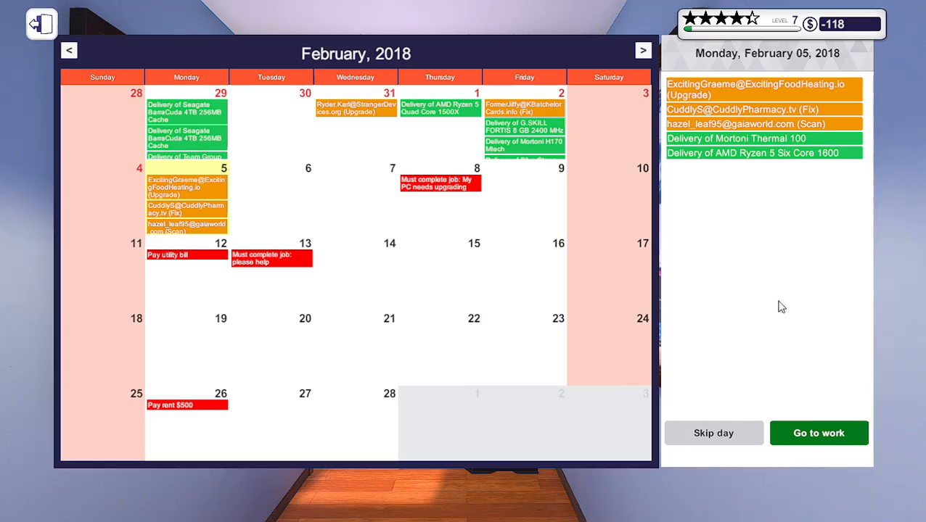
click(819, 433)
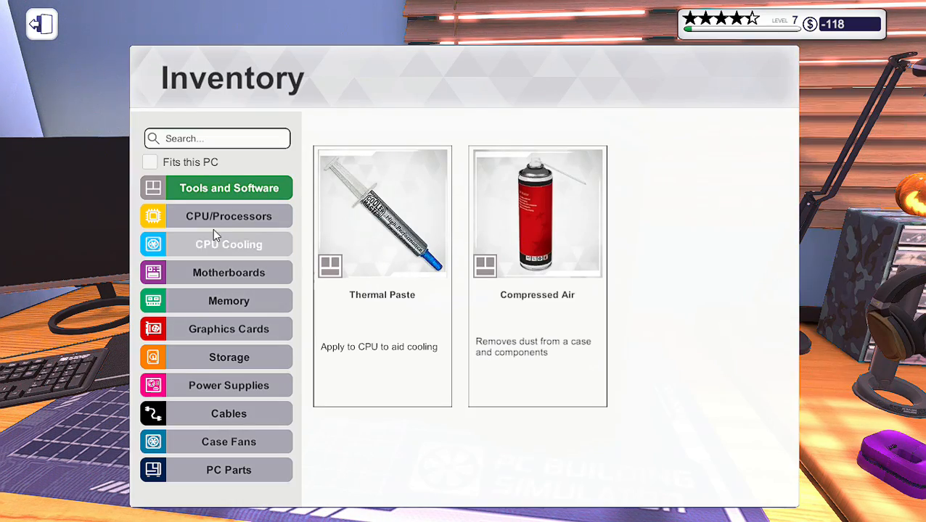
Install the used SilverStone AR08 cooler from the CPU Cooling inventory onto the processor
click(229, 214)
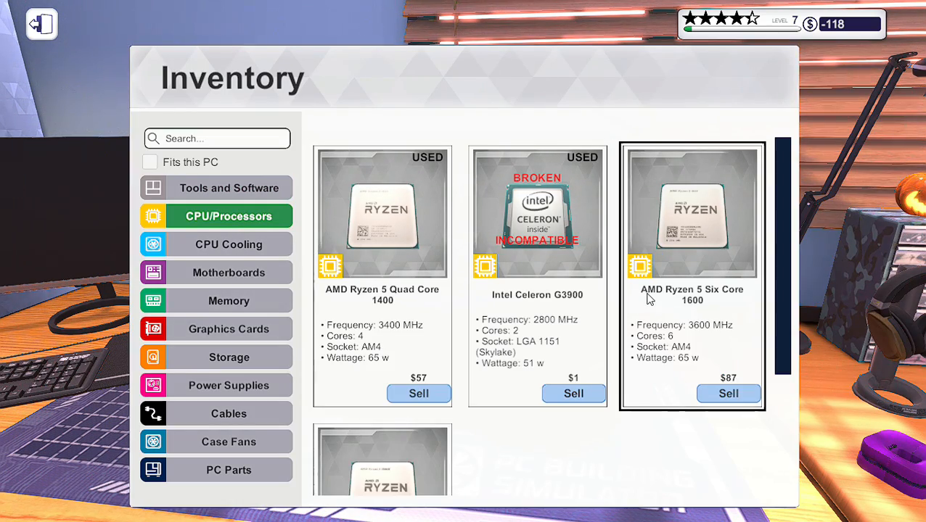
mouse_move(708, 318)
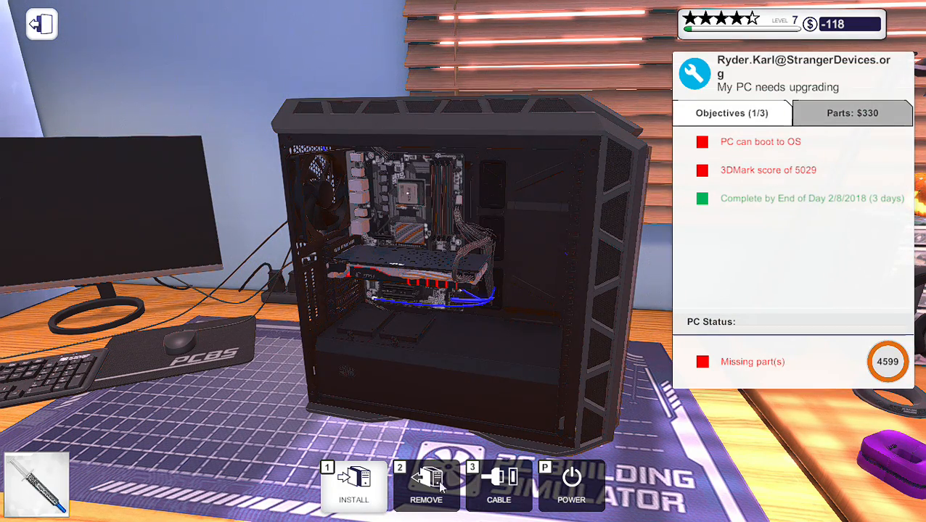
click(354, 487)
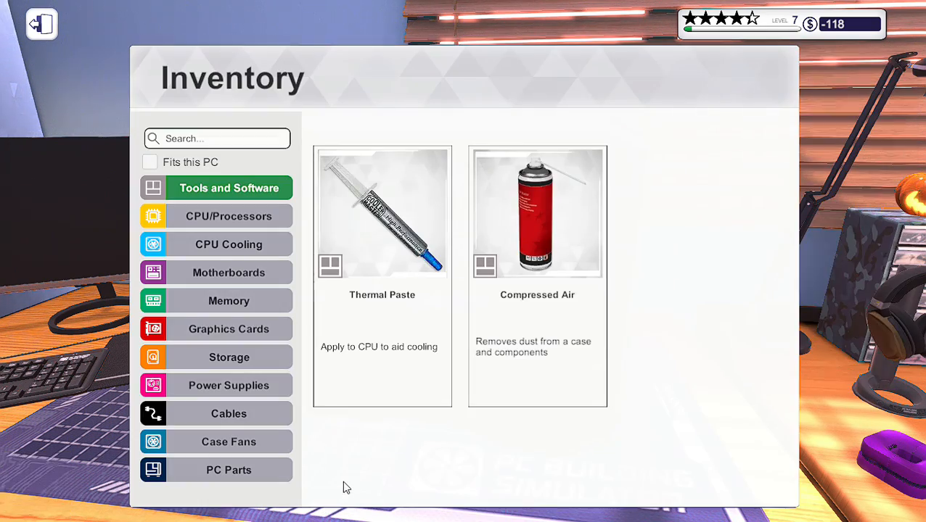
click(229, 243)
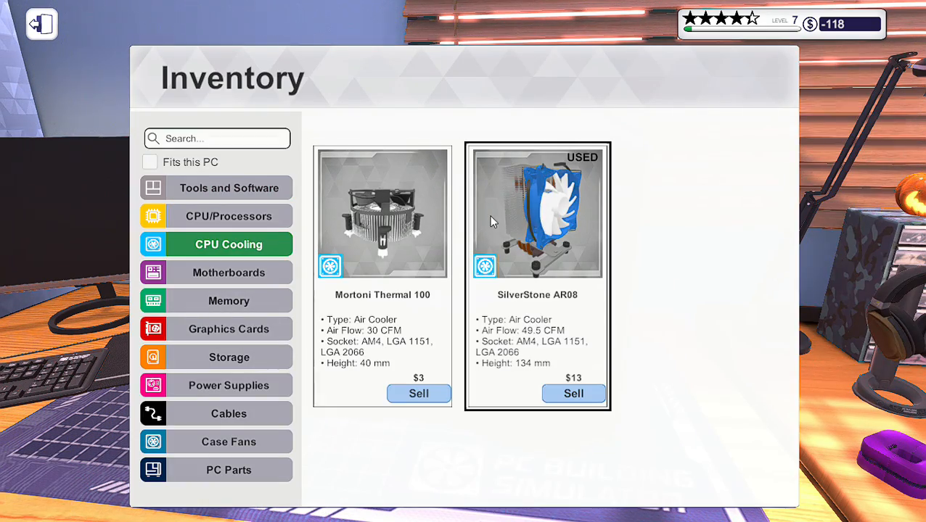
click(41, 24)
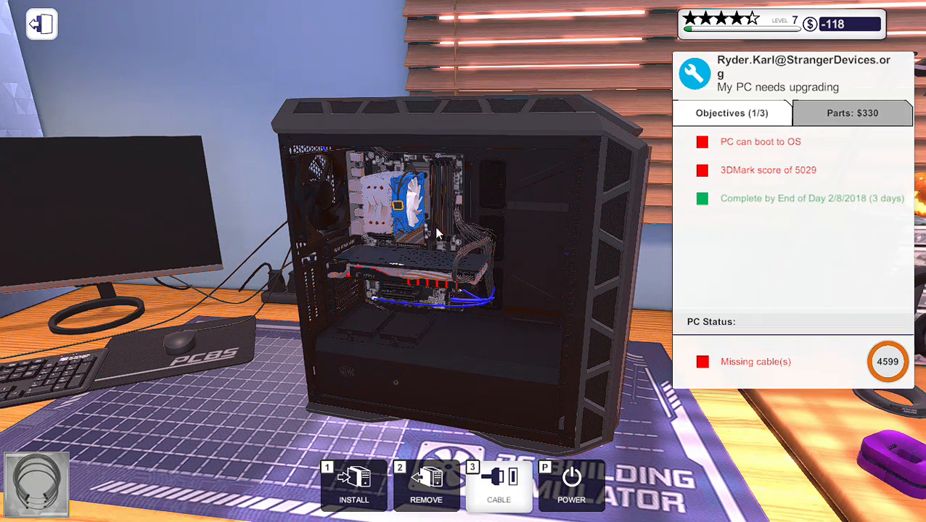
mouse_move(427, 160)
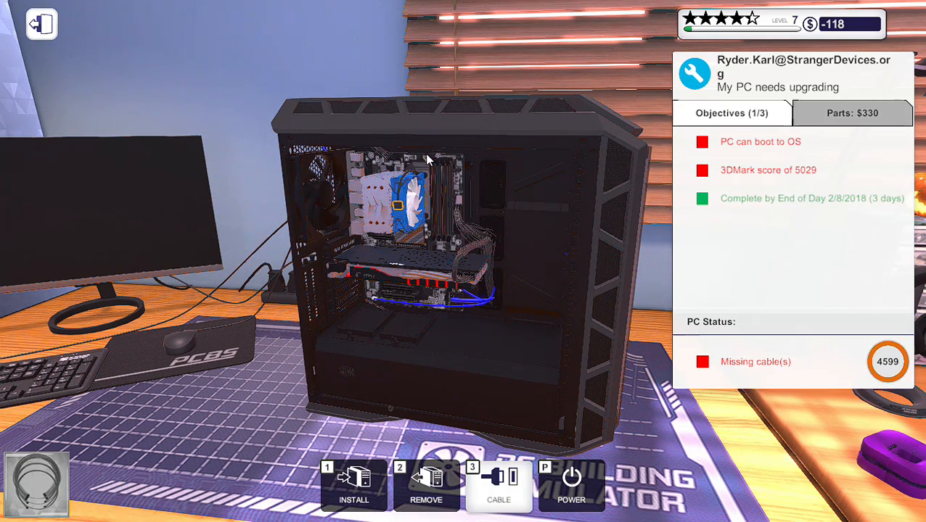
mouse_move(429, 158)
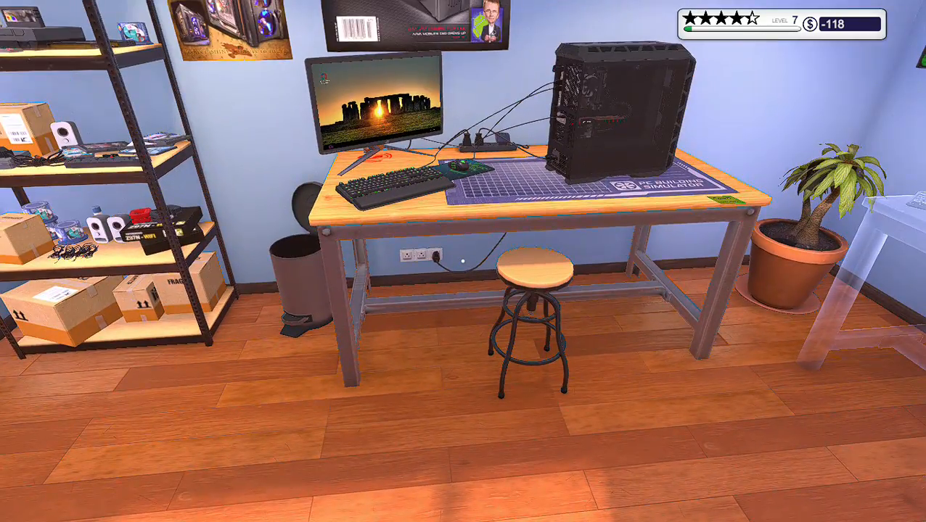
Add the Virus Scanner program via Add/Remove Programs, then head to the boxed Fix-job PC
click(370, 109)
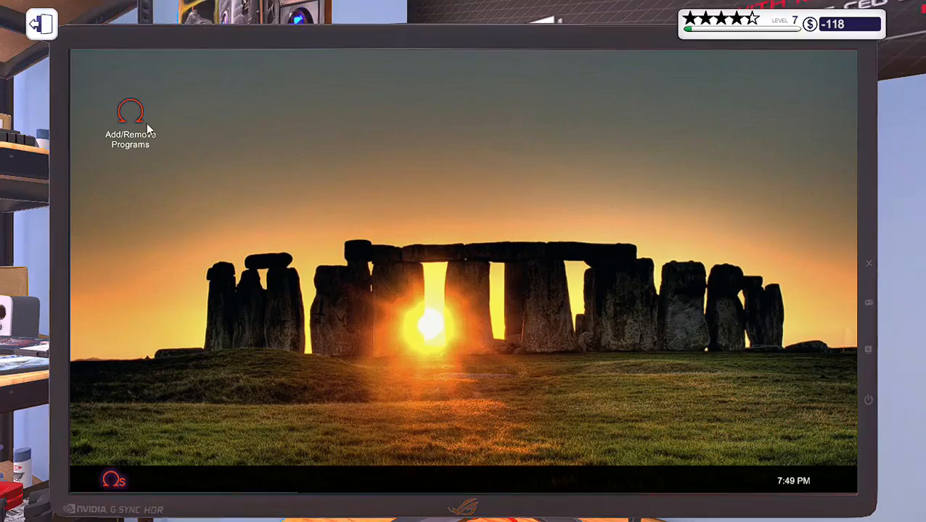
double_click(131, 114)
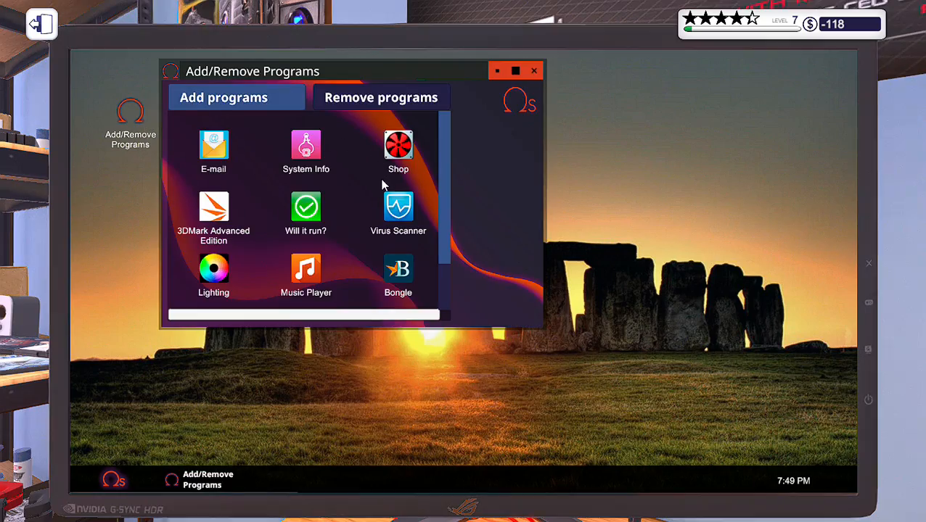
click(397, 210)
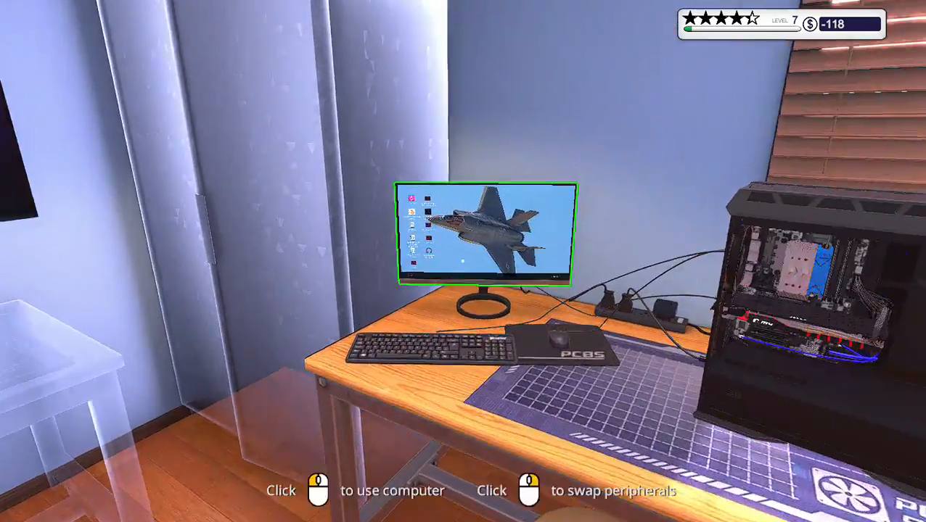
click(486, 232)
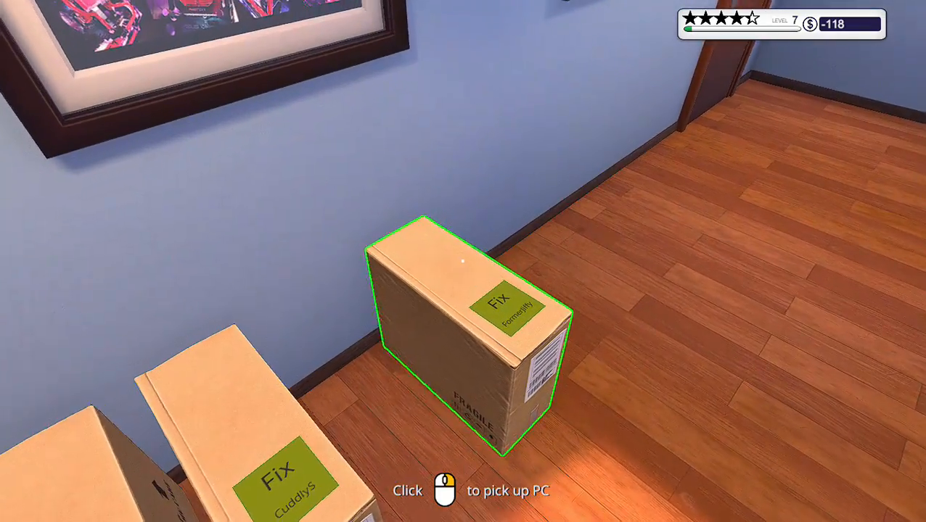
Restart the bench PC to finish installing Virus Scanner and bring up its window
click(464, 334)
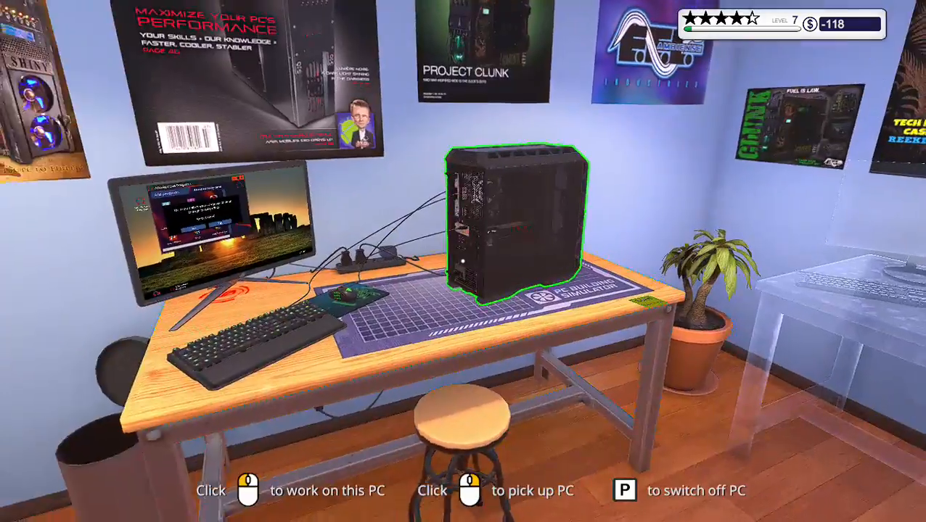
click(515, 225)
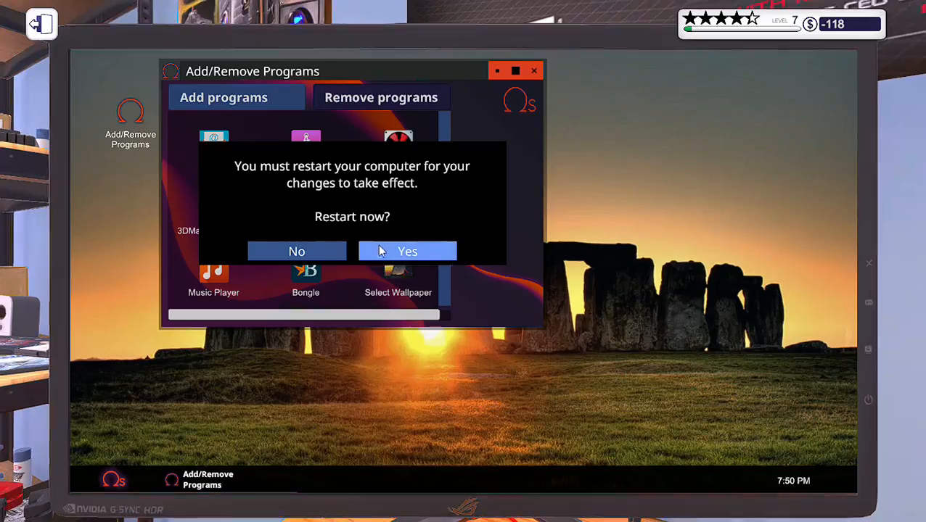
click(406, 251)
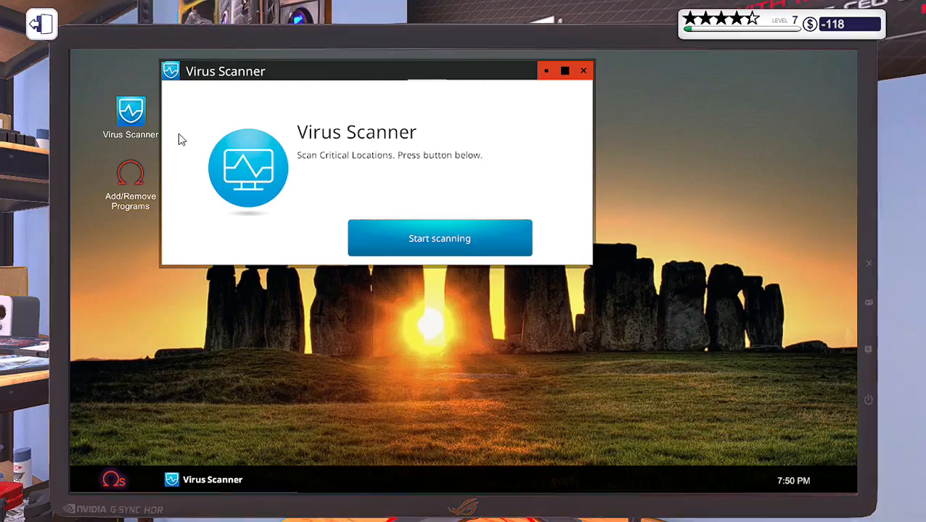
Scan the PC and clean the 265 infected files, then close the scanner
click(440, 238)
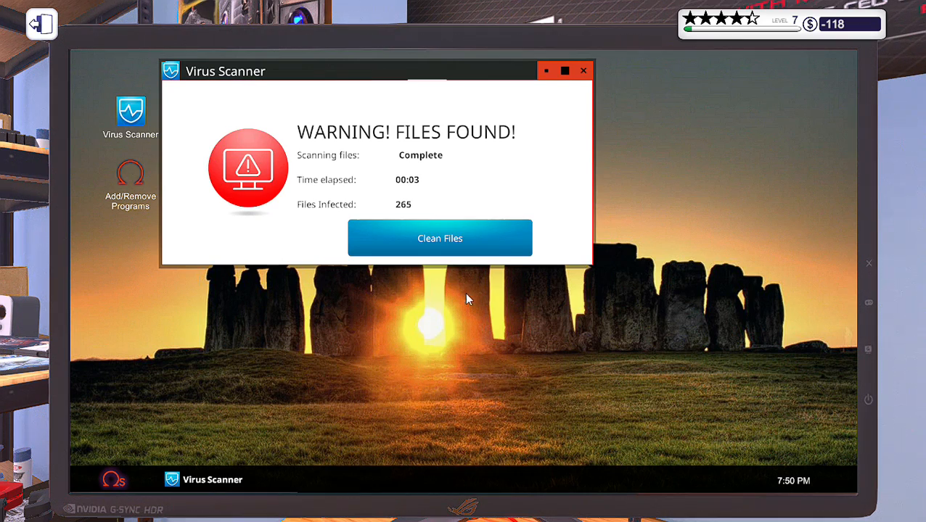
click(440, 238)
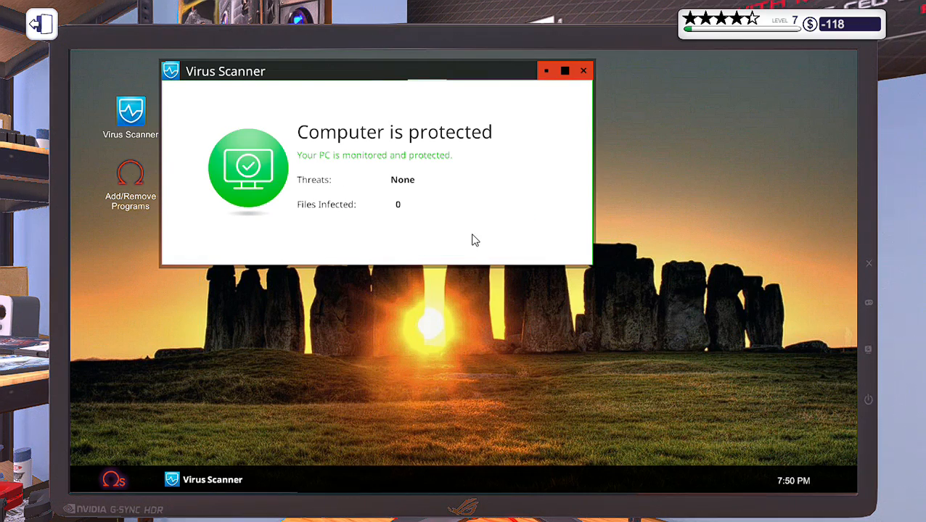
click(583, 70)
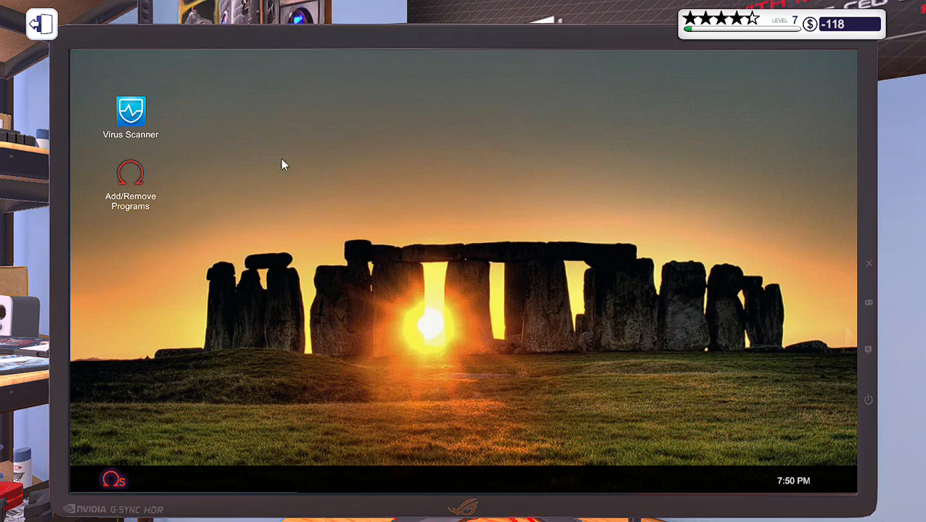
Uninstall Virus Scanner through Add/Remove Programs and restart to apply it
double_click(131, 172)
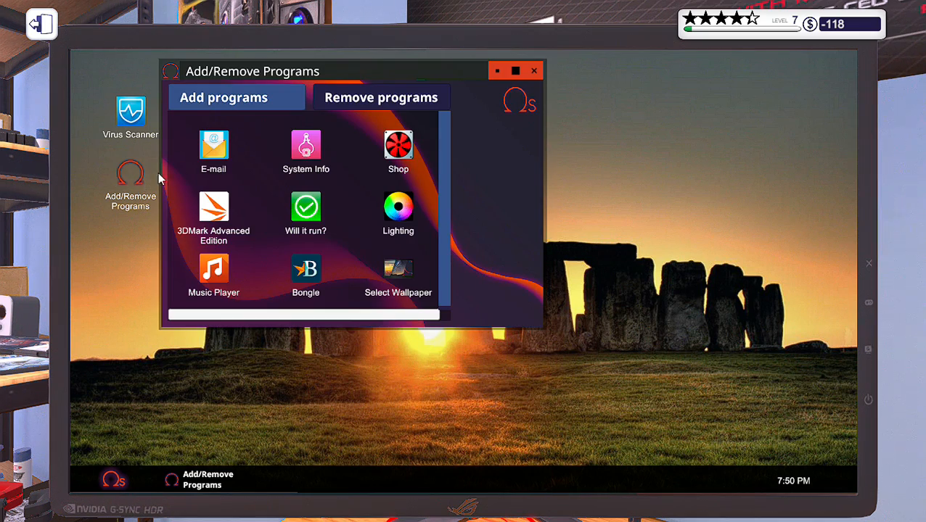
click(381, 97)
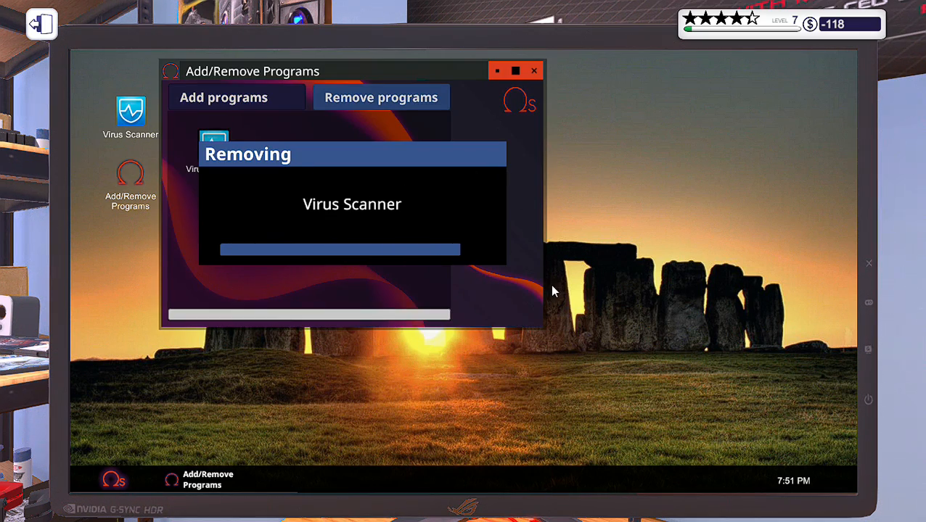
mouse_move(508, 295)
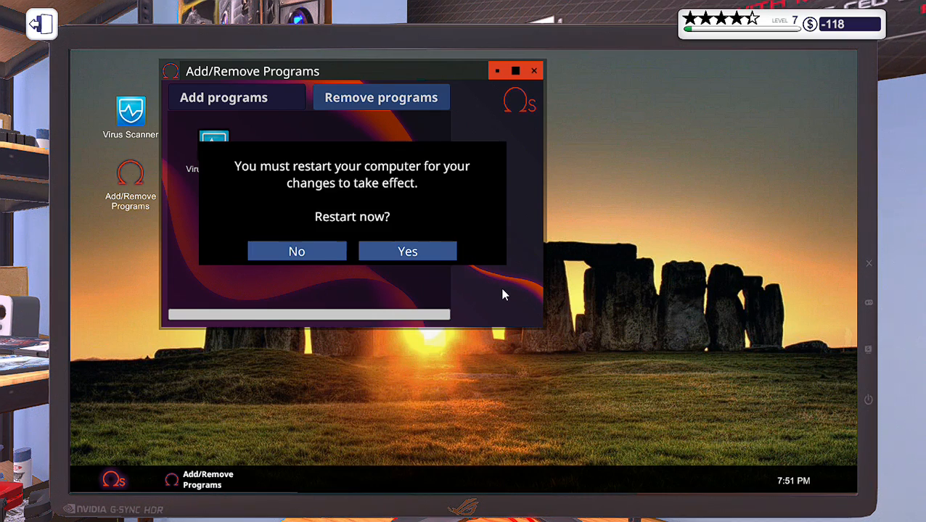
click(406, 251)
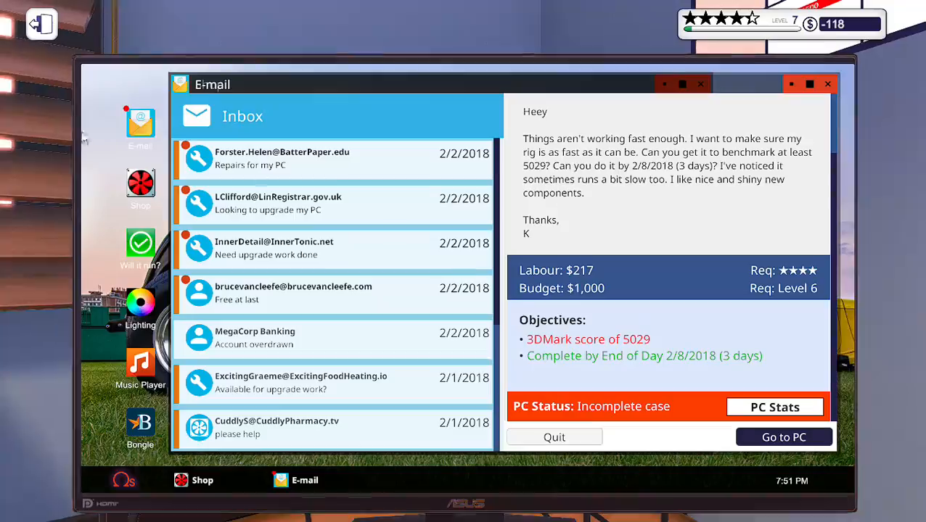
Collect the $110 payment for hazel_leaf95's finished Bad energy?? repair job
scroll(down, 3)
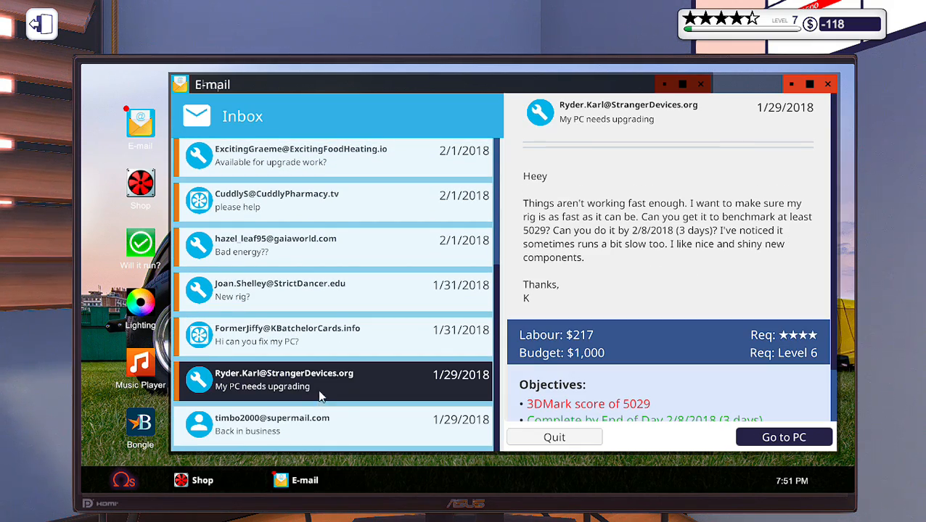
click(291, 290)
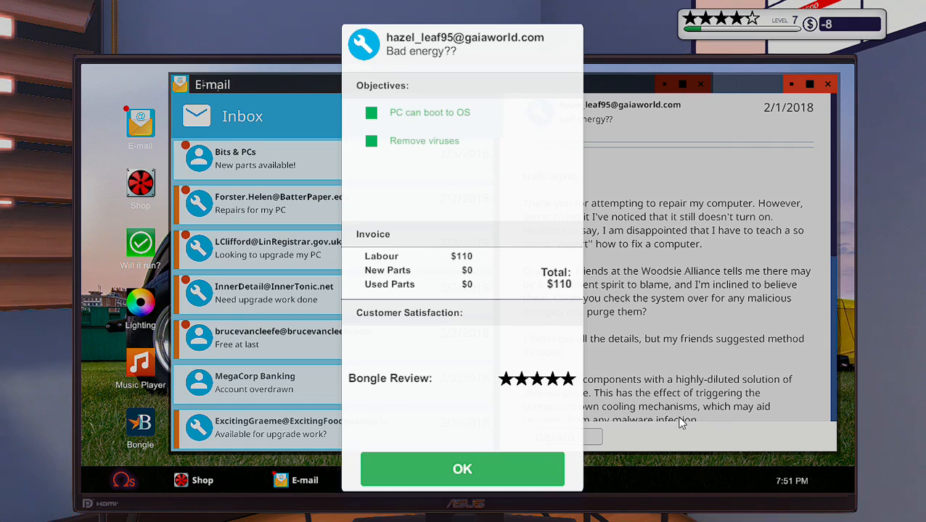
click(461, 469)
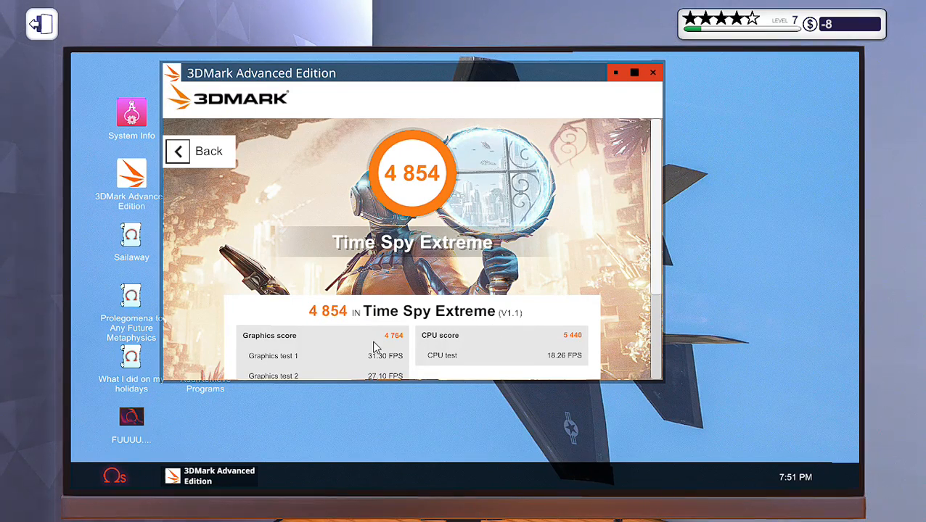
scroll(down, 3)
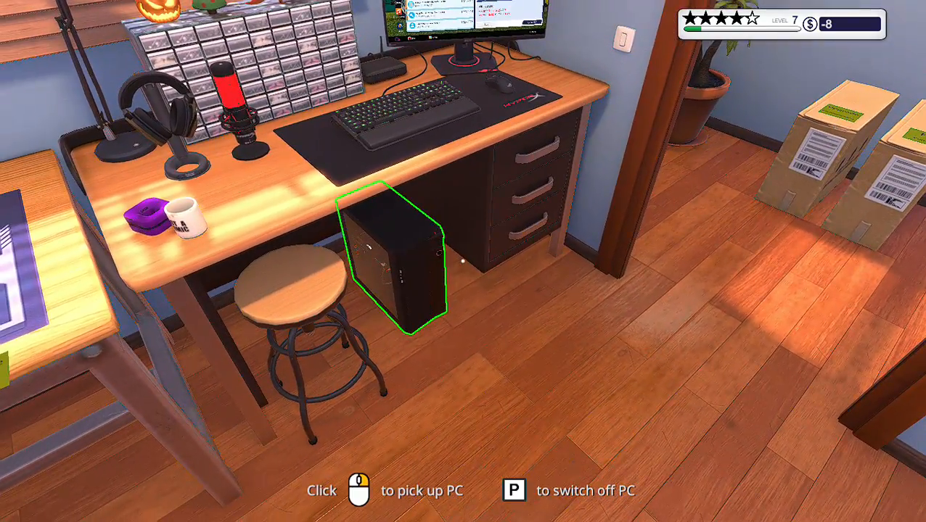
Move the under-desk PC onto the workbench
click(392, 261)
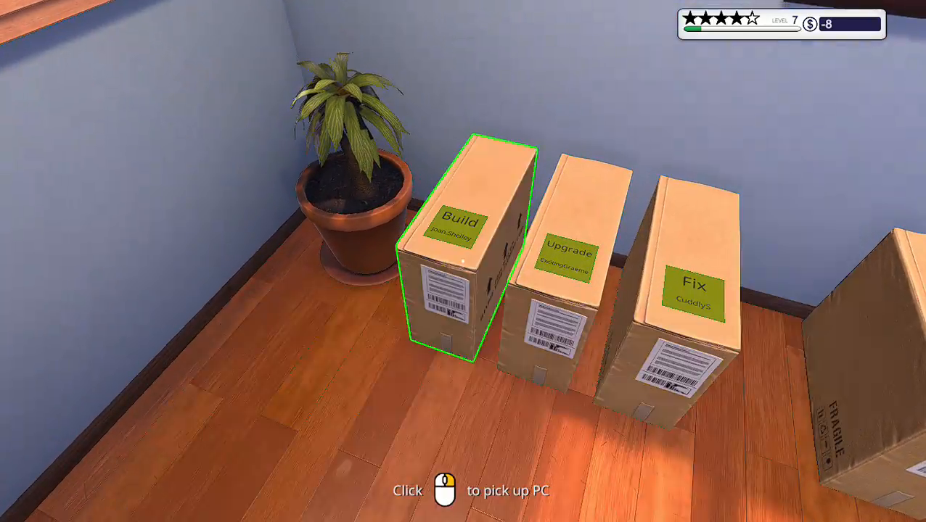
click(461, 261)
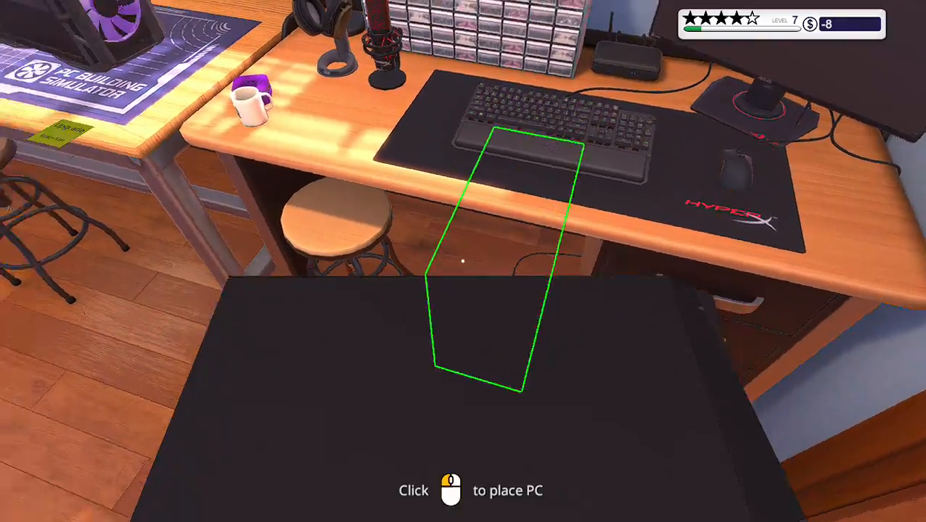
click(463, 261)
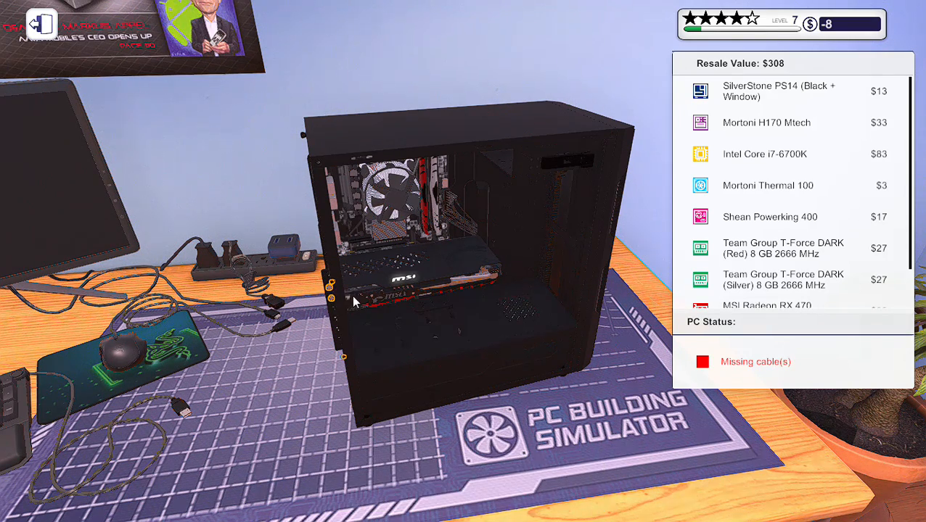
mouse_move(331, 293)
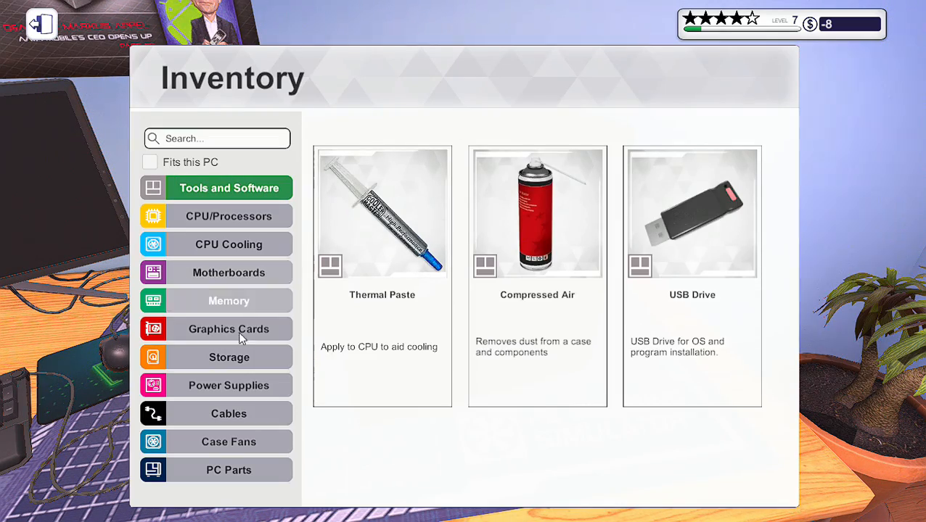
Swap its Radeon RX 470 for an R9 370 from inventory and reconnect the card's cable
click(229, 328)
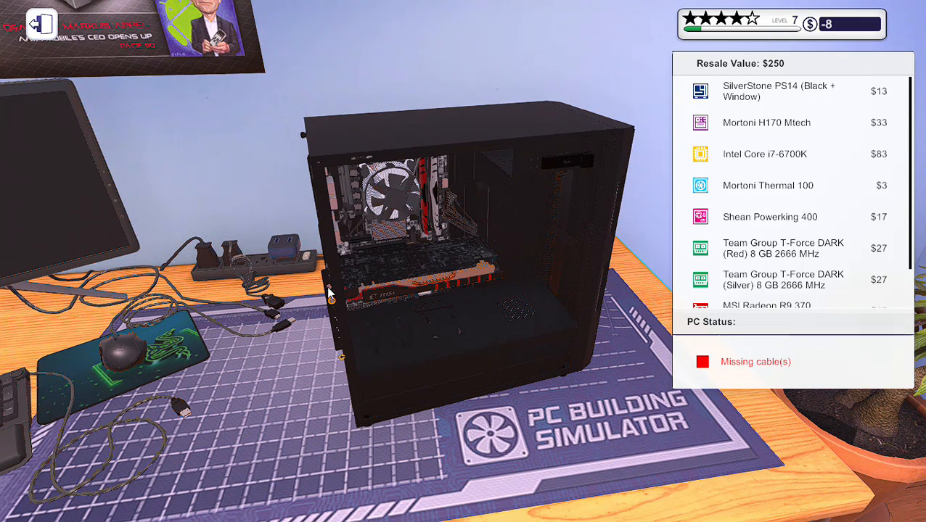
mouse_move(348, 363)
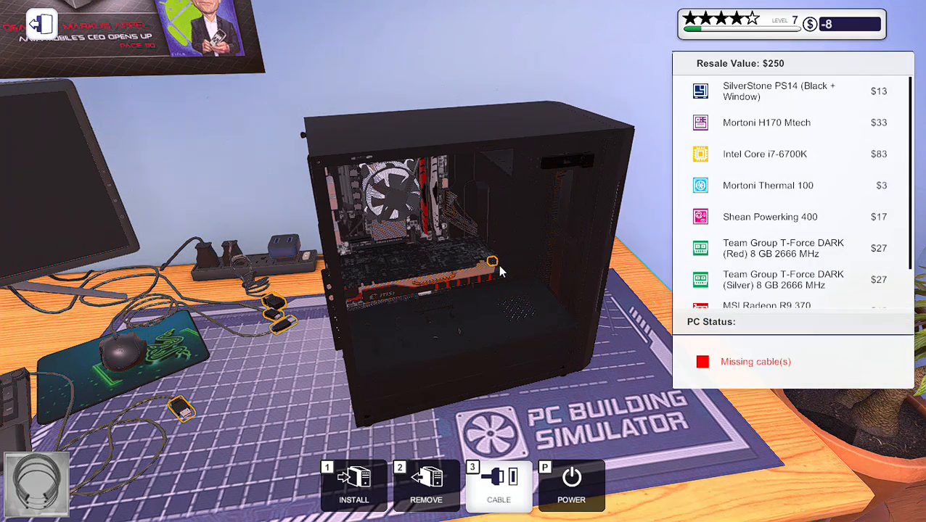
click(492, 261)
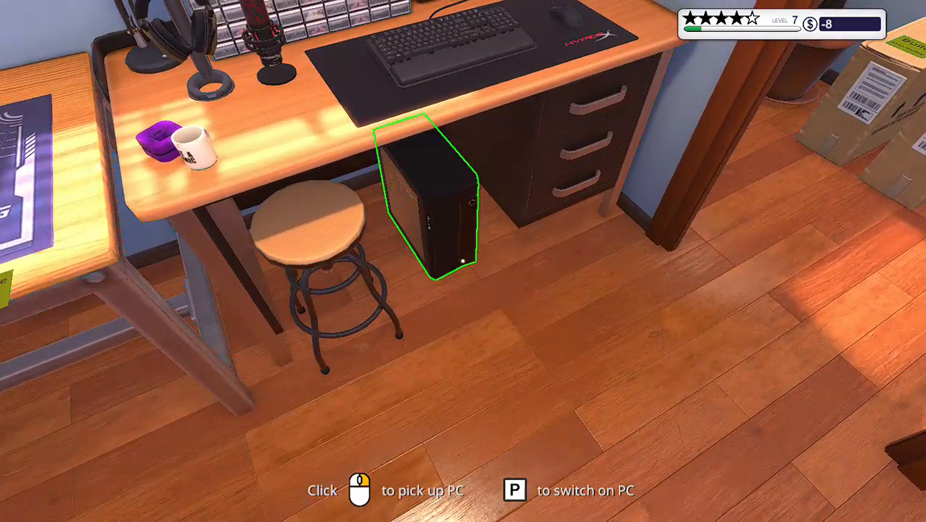
click(432, 196)
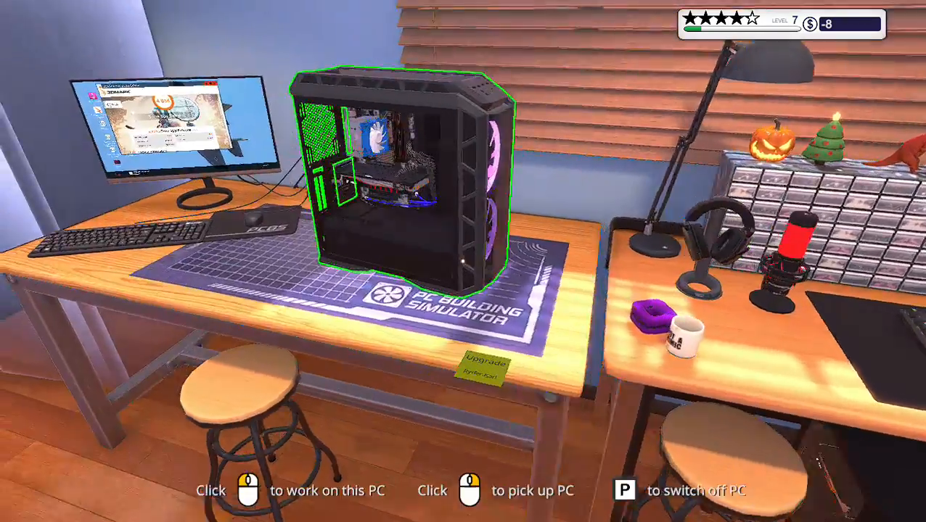
click(407, 175)
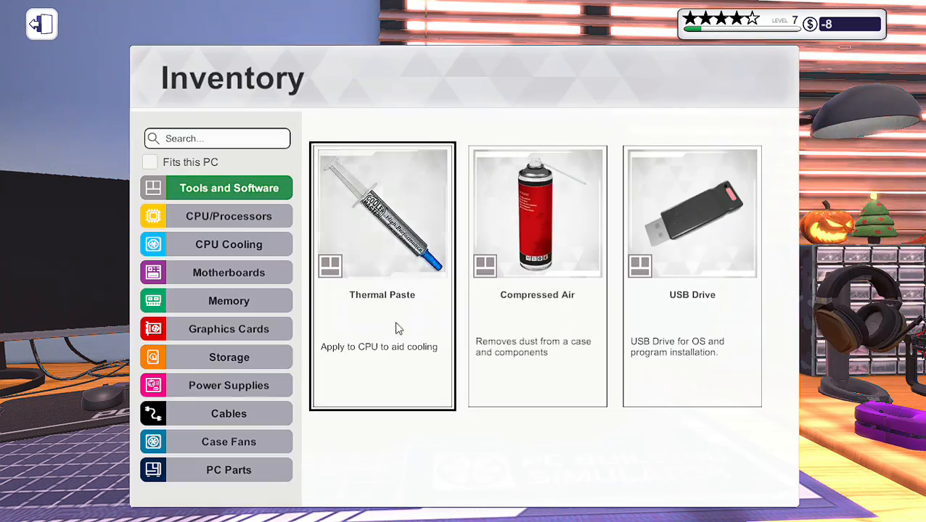
click(229, 328)
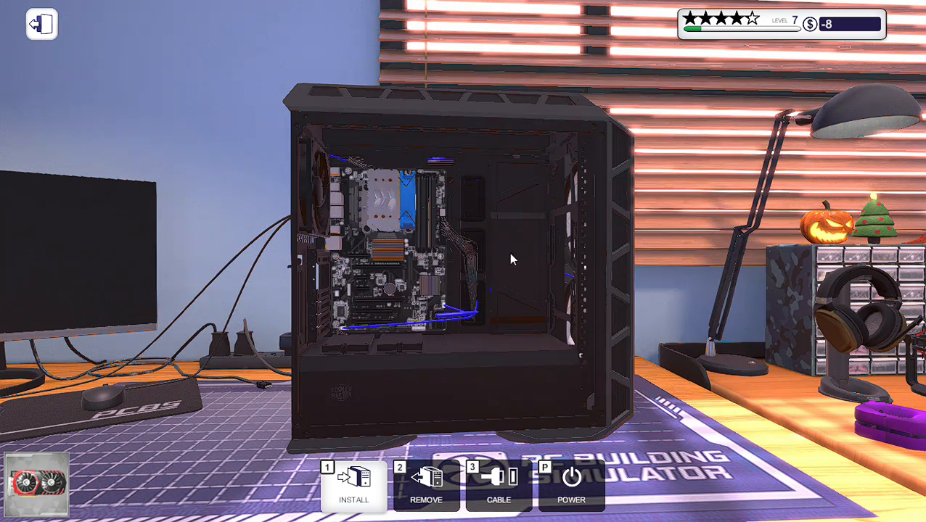
mouse_move(388, 274)
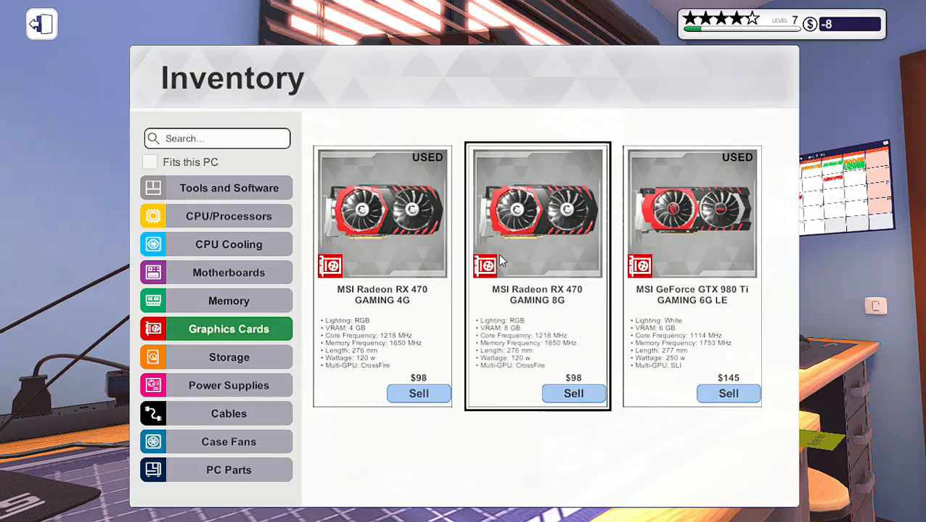
click(41, 23)
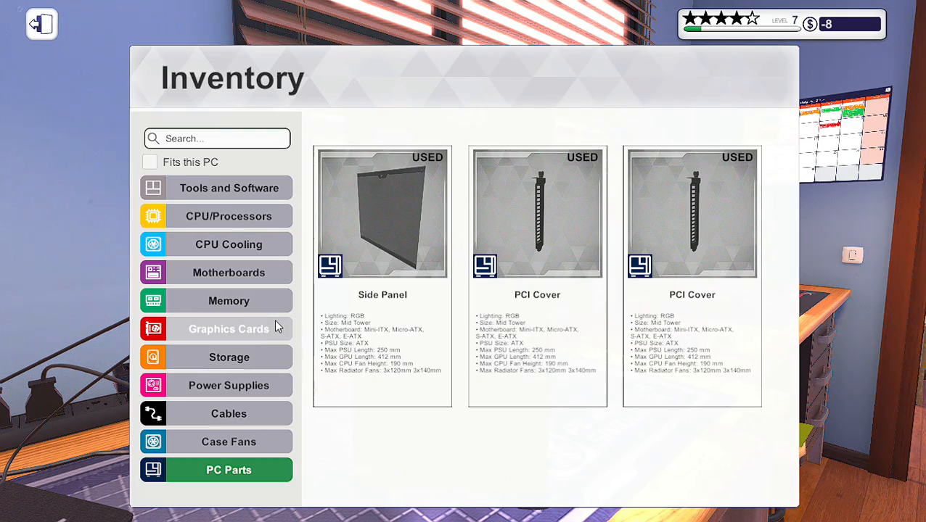
click(229, 327)
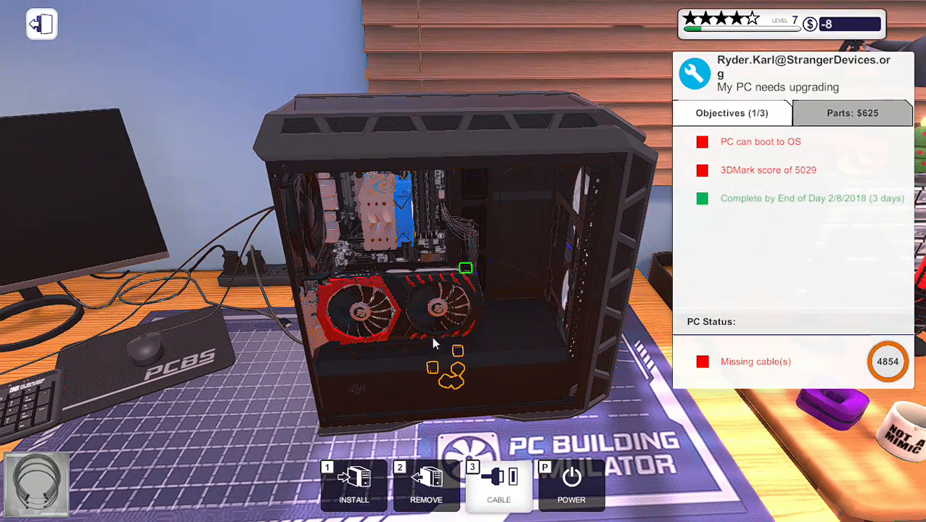
mouse_move(459, 370)
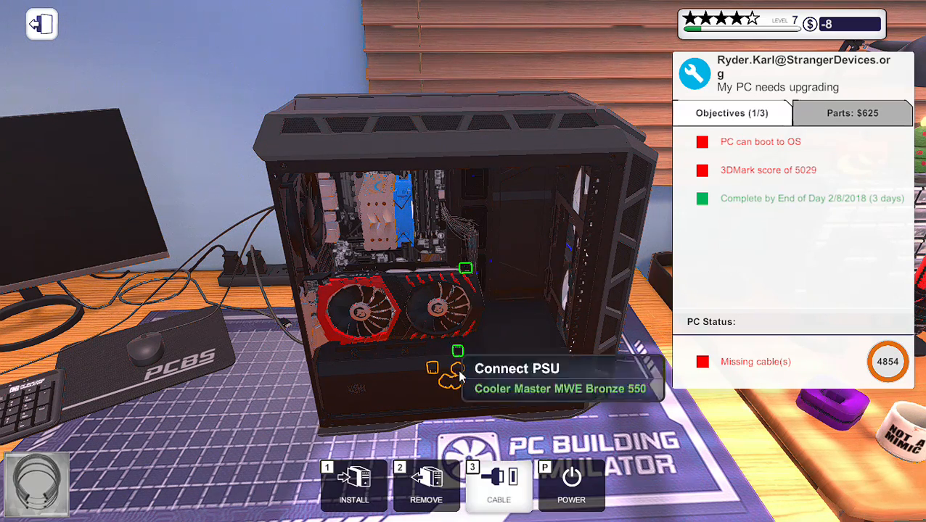
mouse_move(476, 334)
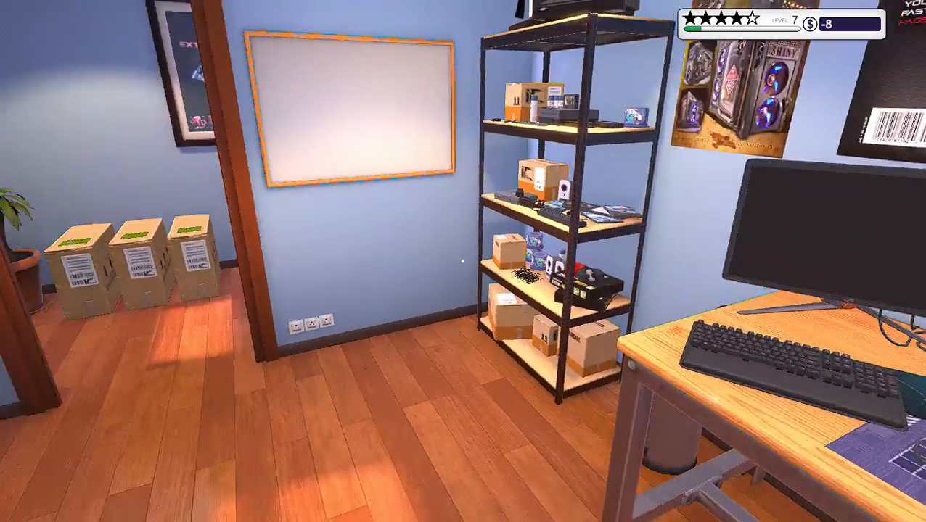
mouse_move(463, 262)
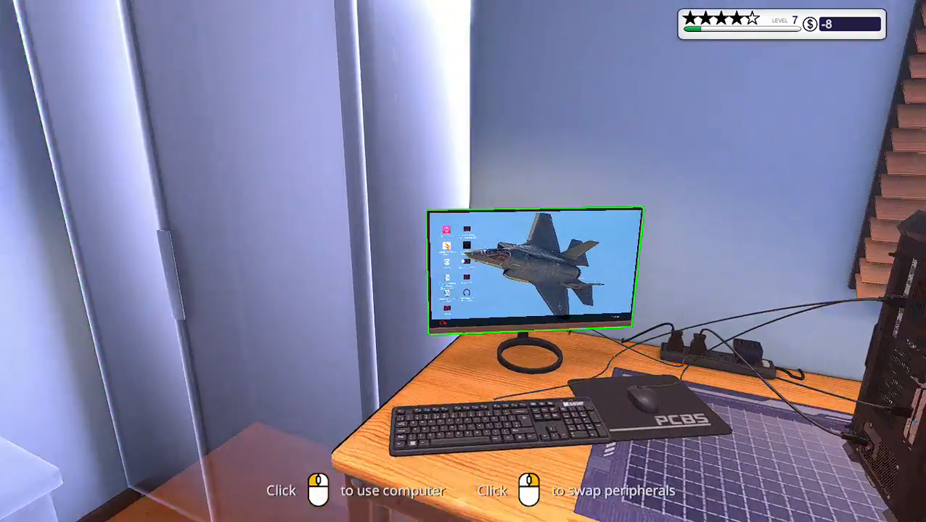
Pull the GTX 1050 Ti graphics card out of the PC, then approach the office desk monitor
click(534, 268)
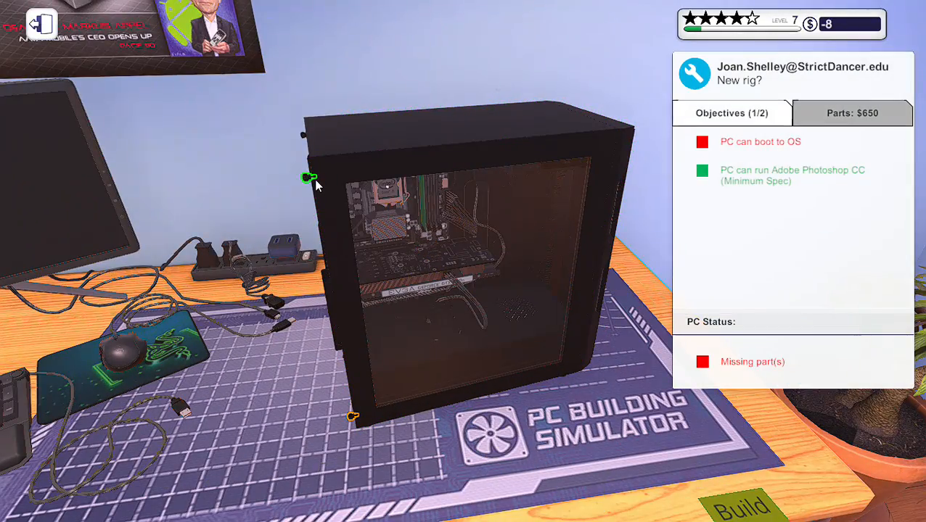
mouse_move(355, 424)
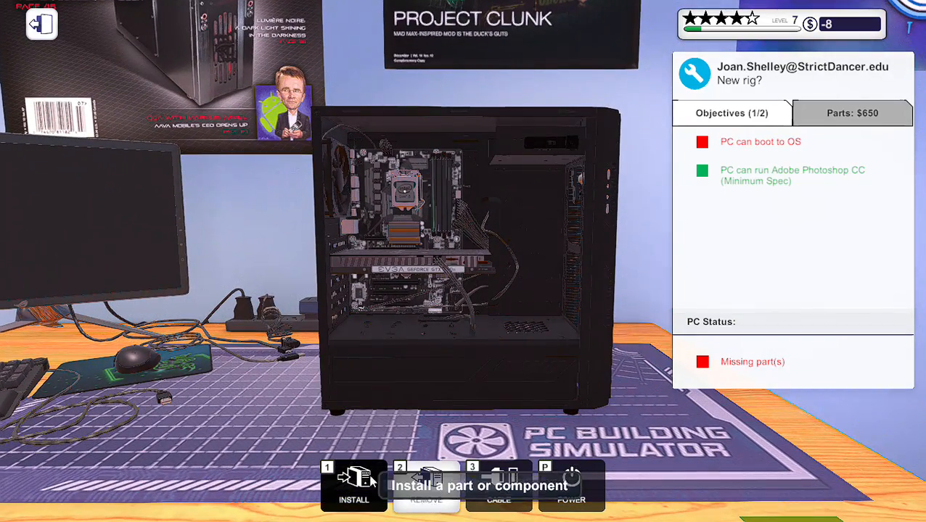
click(354, 487)
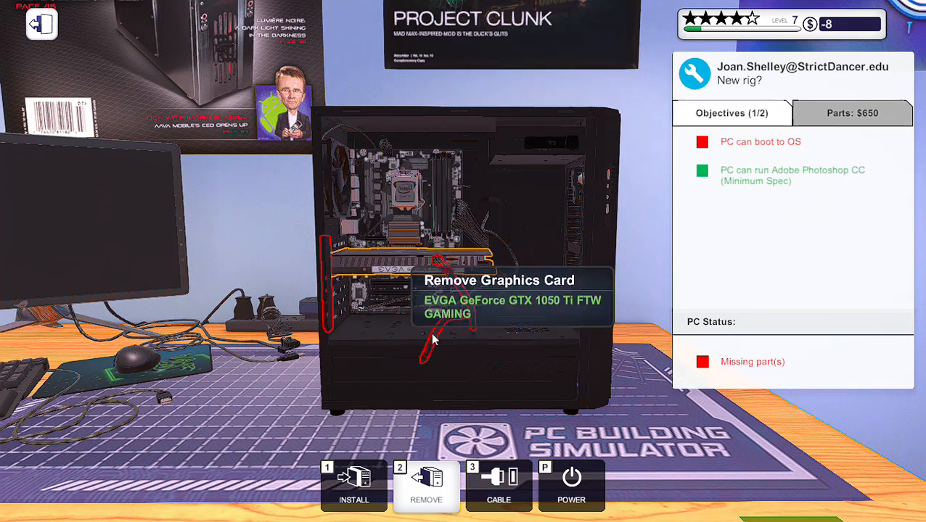
click(464, 283)
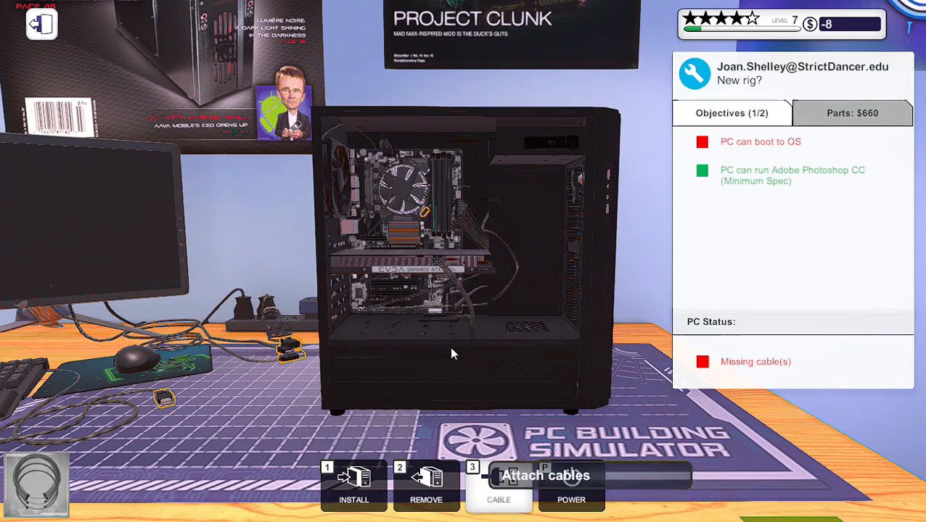
mouse_move(424, 215)
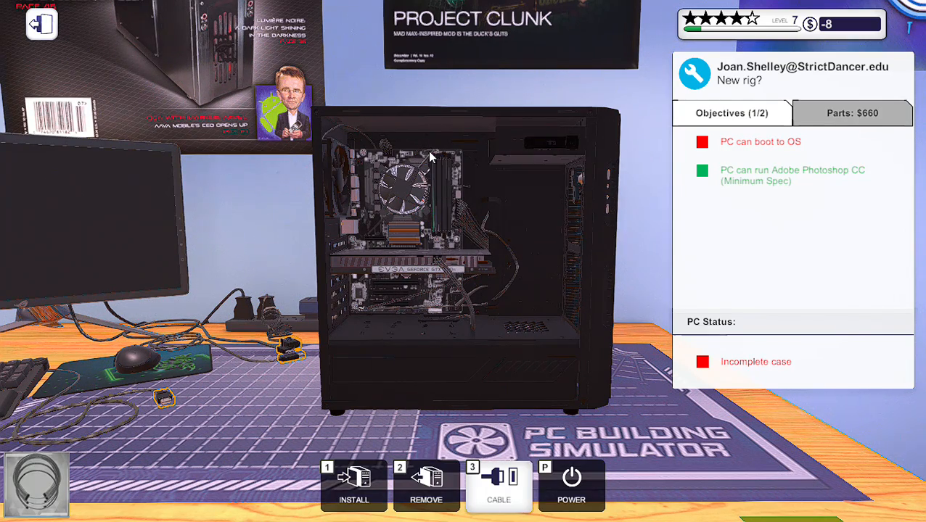
mouse_move(415, 284)
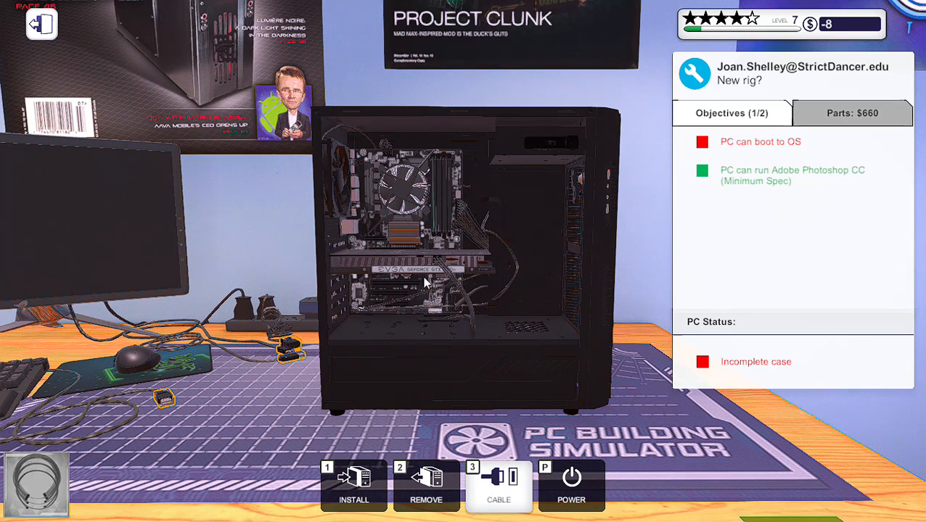
mouse_move(572, 482)
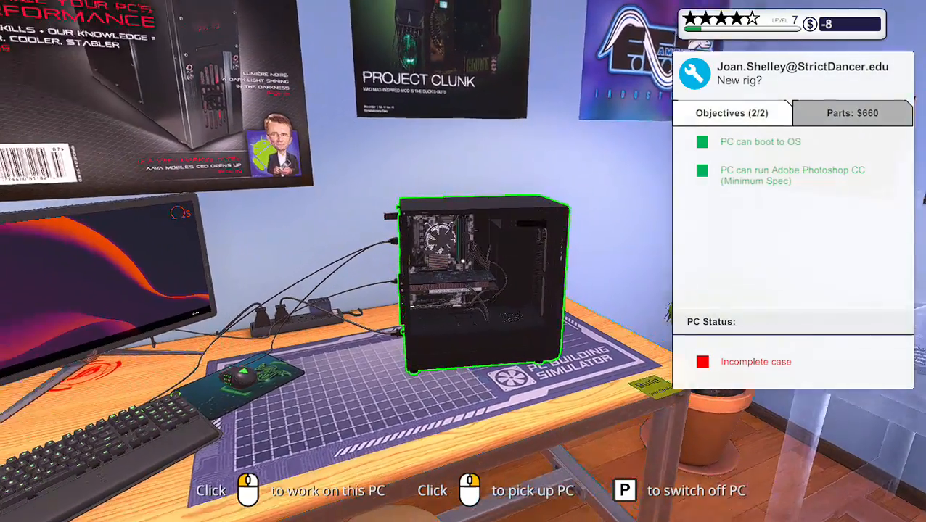
click(481, 288)
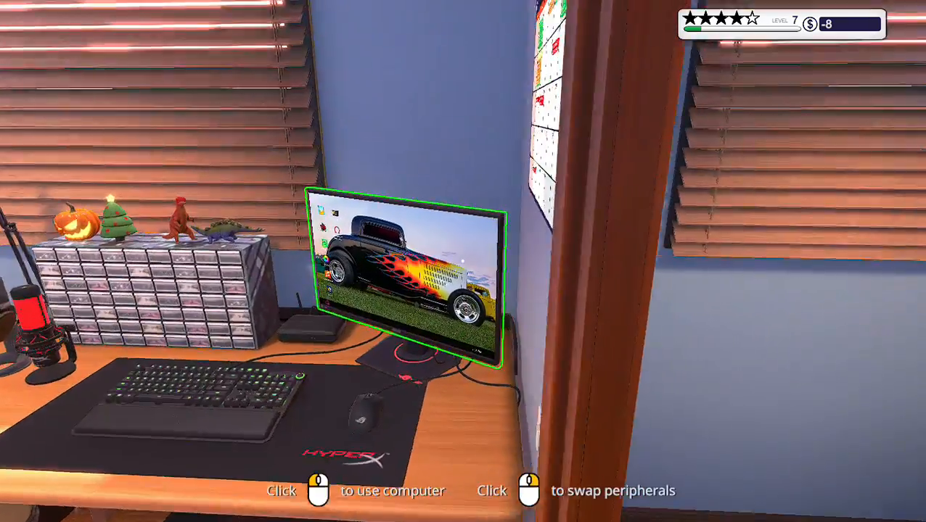
click(403, 279)
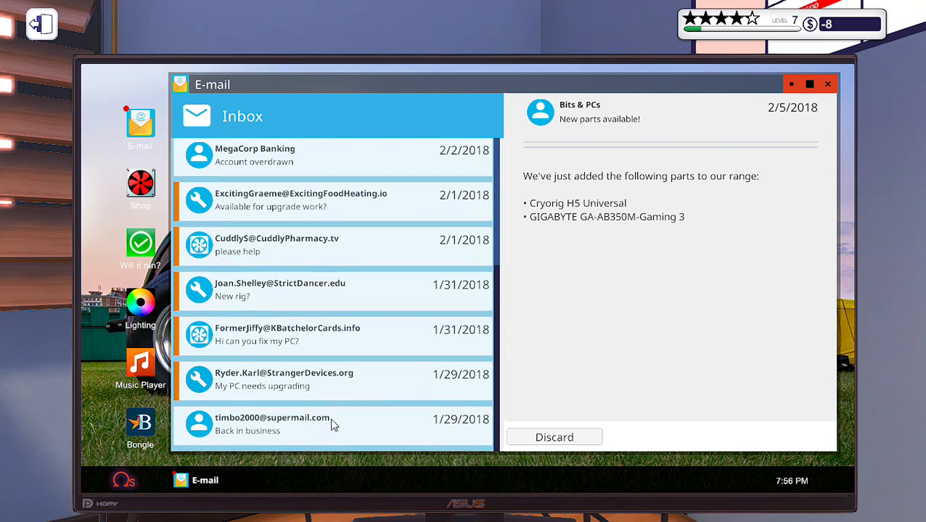
click(283, 379)
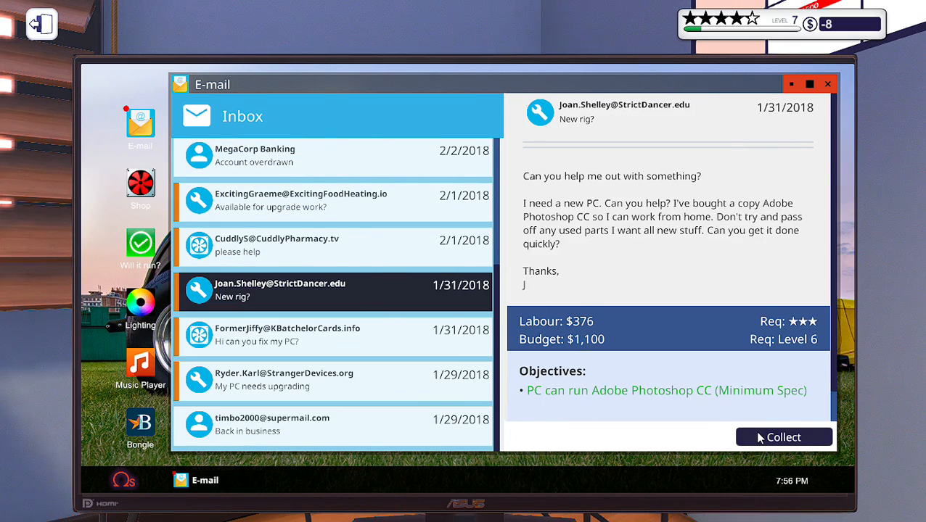
click(784, 437)
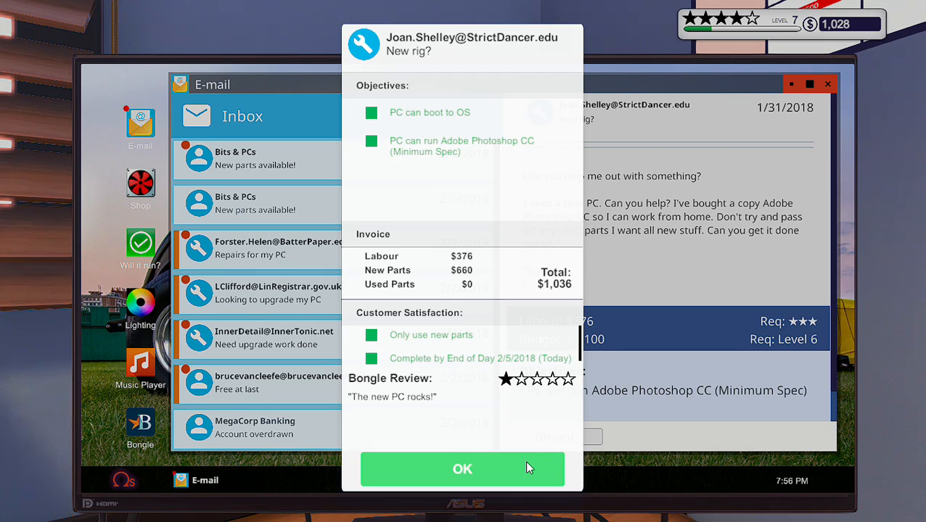
click(461, 469)
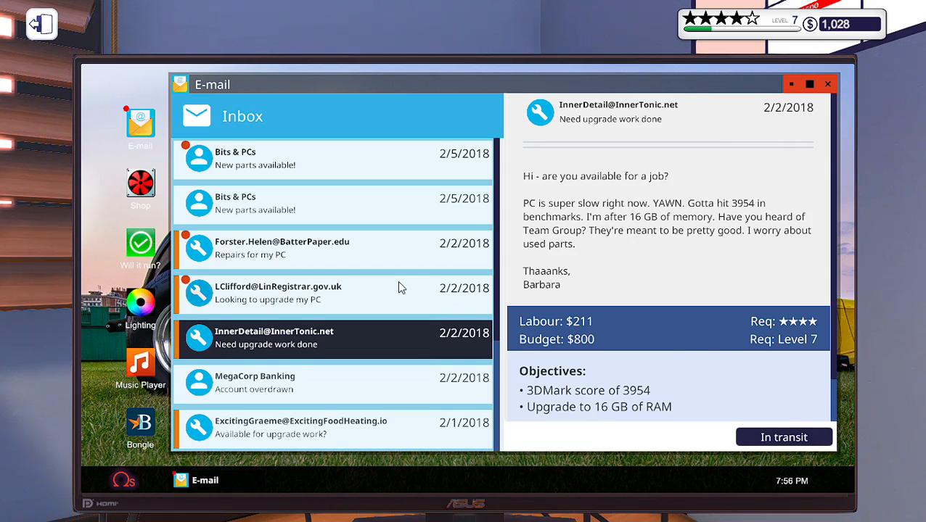
Discard the Bits & PCs new-parts announcement and view the account overdrawn notice
click(282, 248)
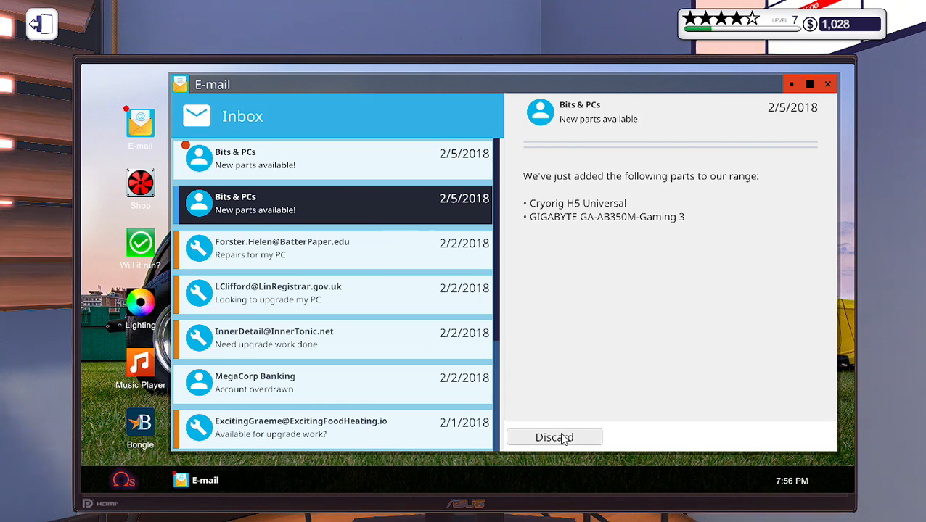
click(554, 436)
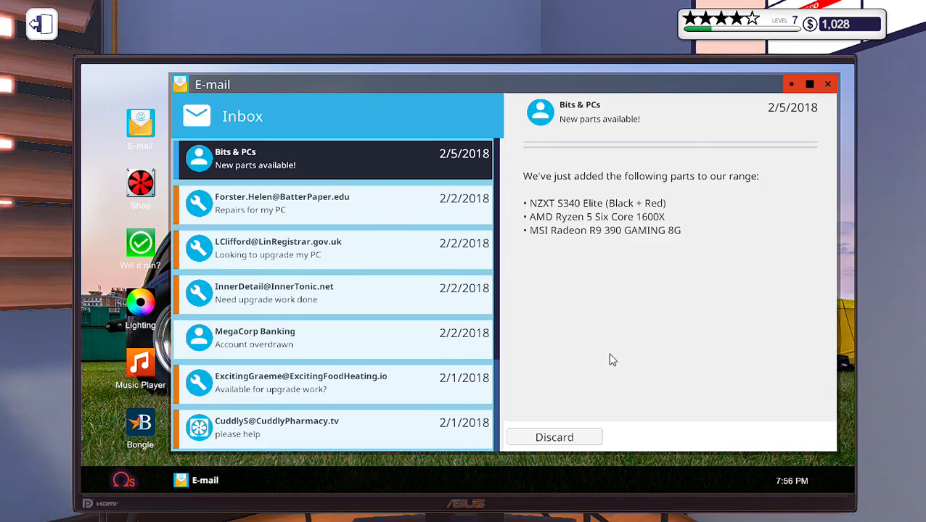
mouse_move(610, 264)
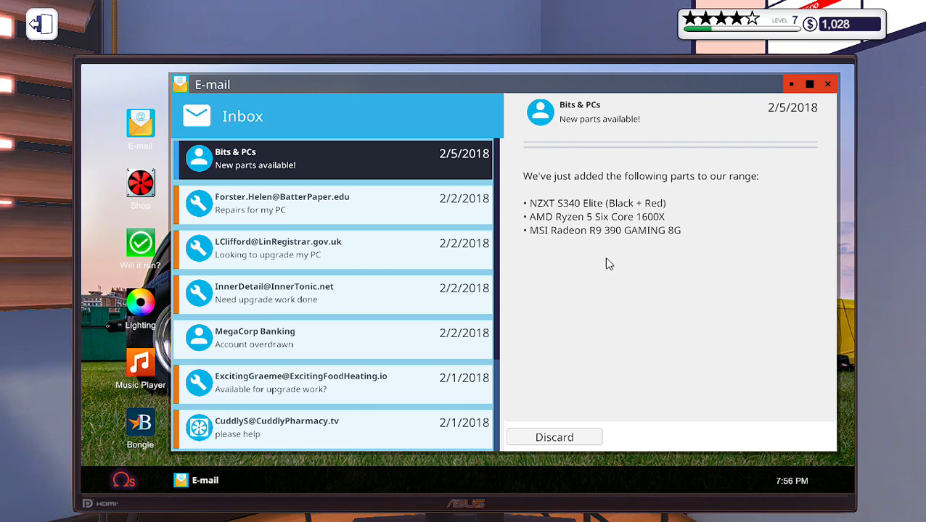
mouse_move(535, 221)
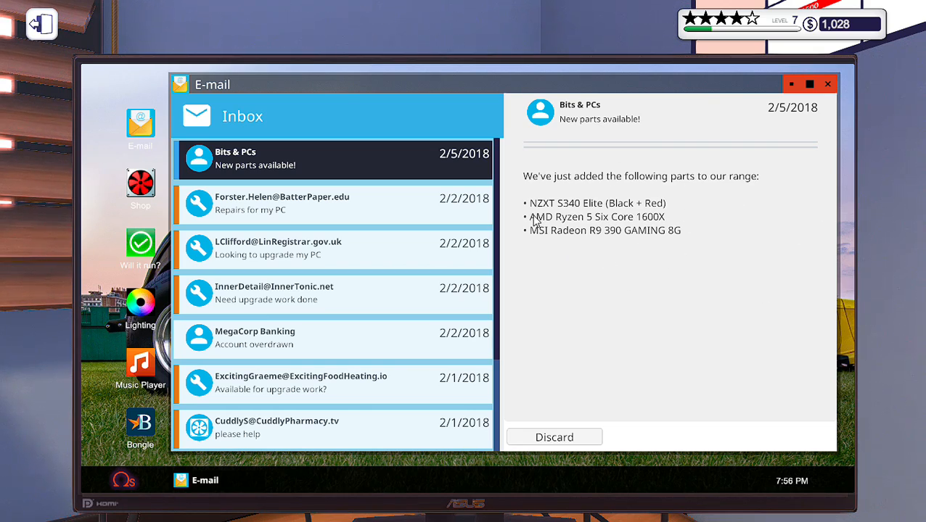
mouse_move(575, 259)
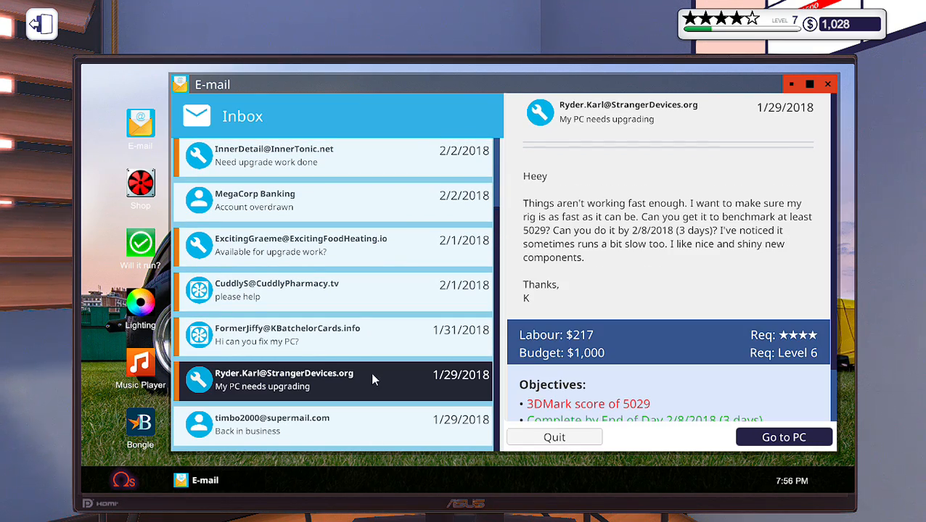
click(332, 200)
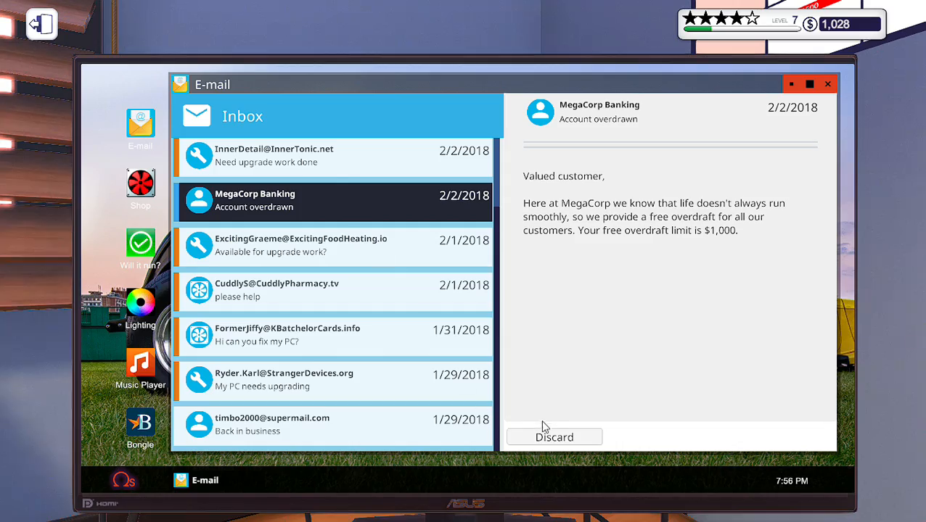
mouse_move(768, 212)
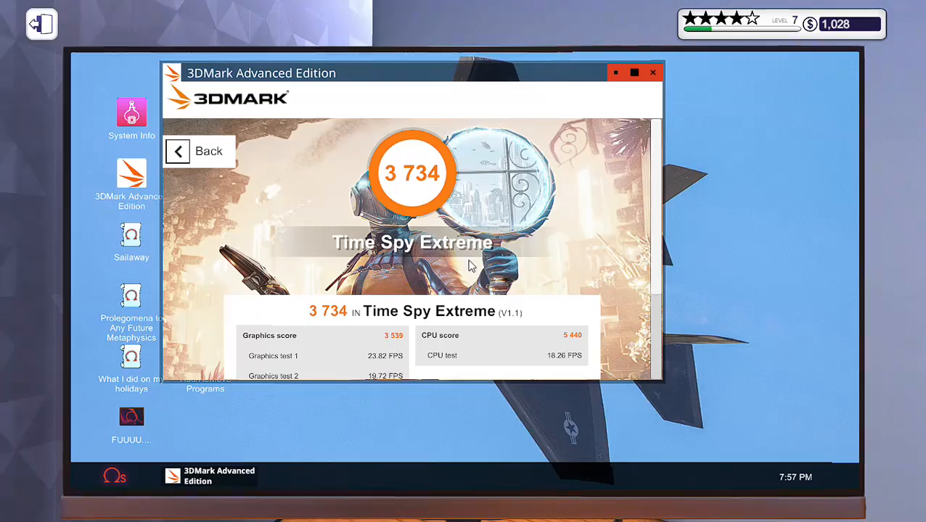
mouse_move(409, 270)
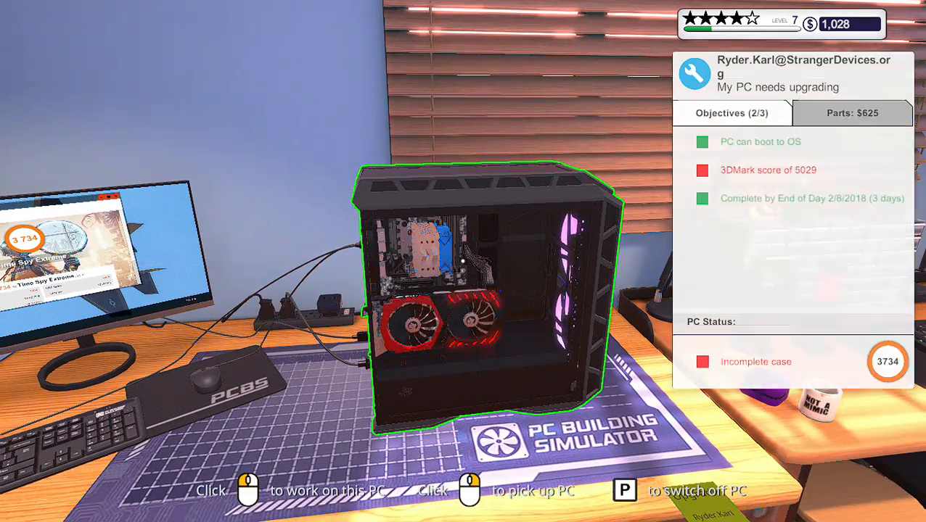
click(486, 290)
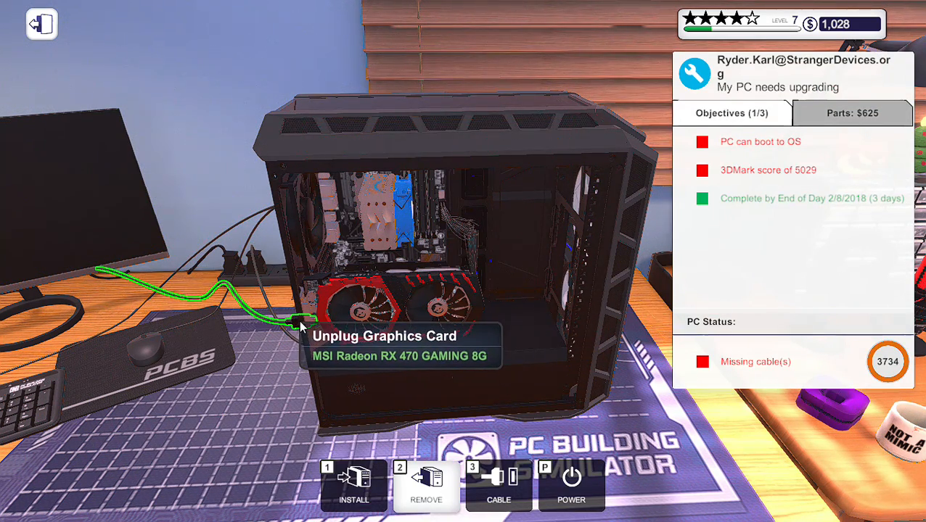
click(302, 325)
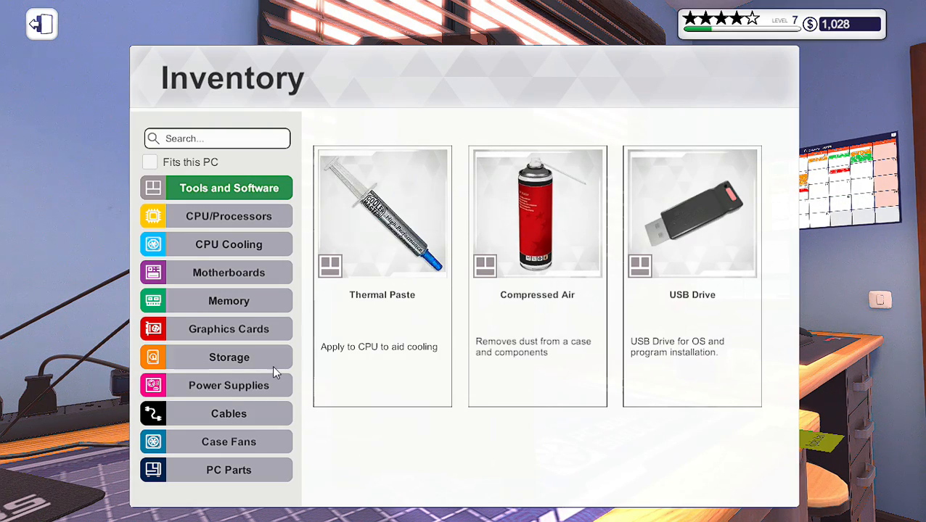
Leave the Inventory window so the office computer can be used for the shop
click(41, 23)
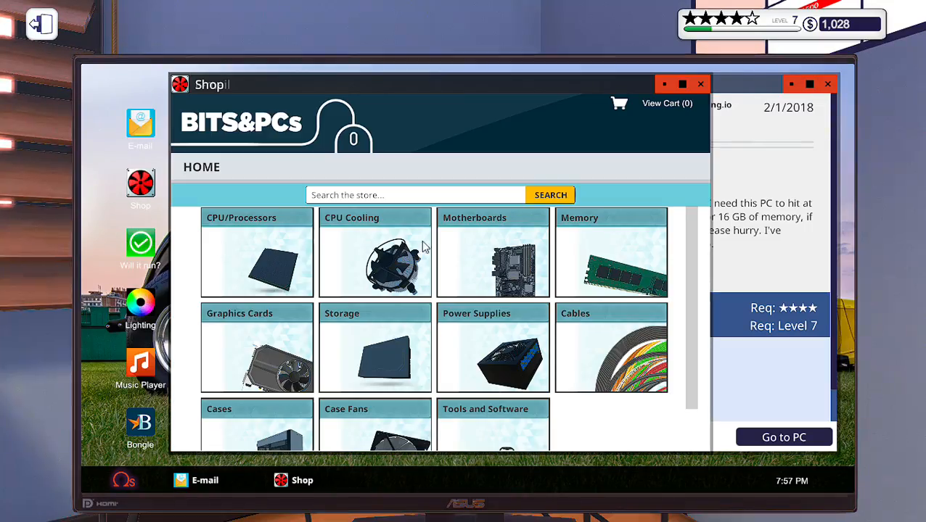
scroll(down, 3)
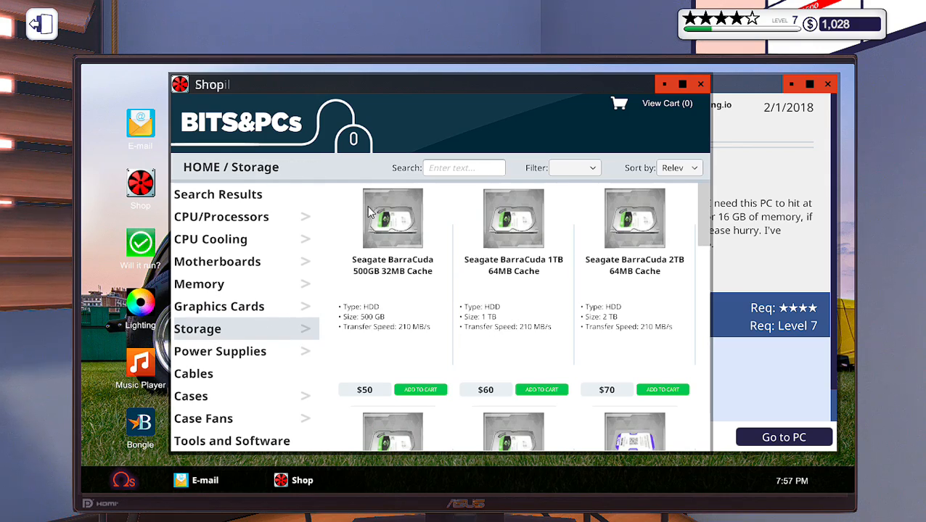
click(217, 306)
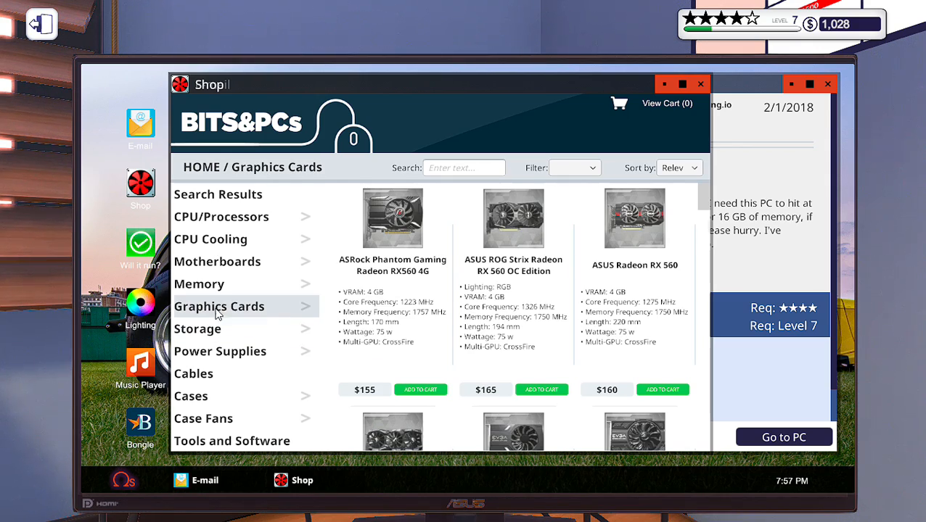
mouse_move(550, 305)
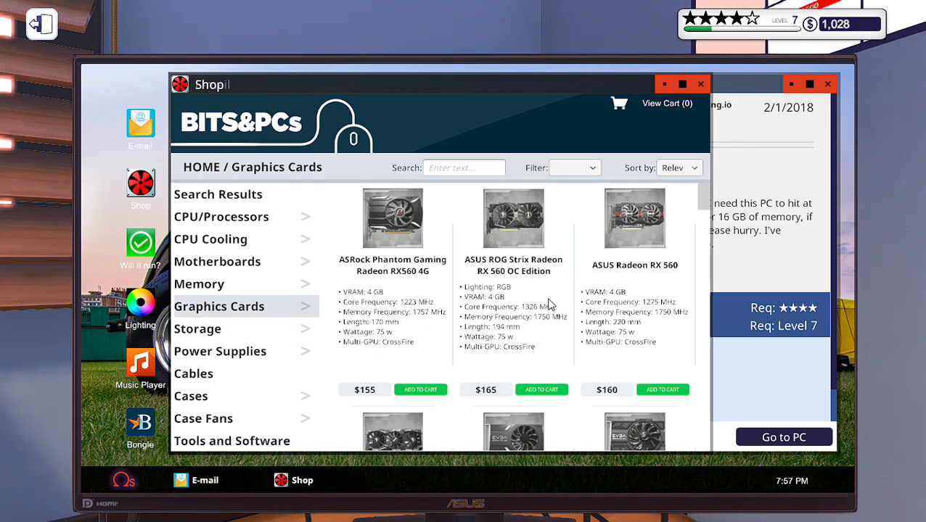
scroll(down, 3)
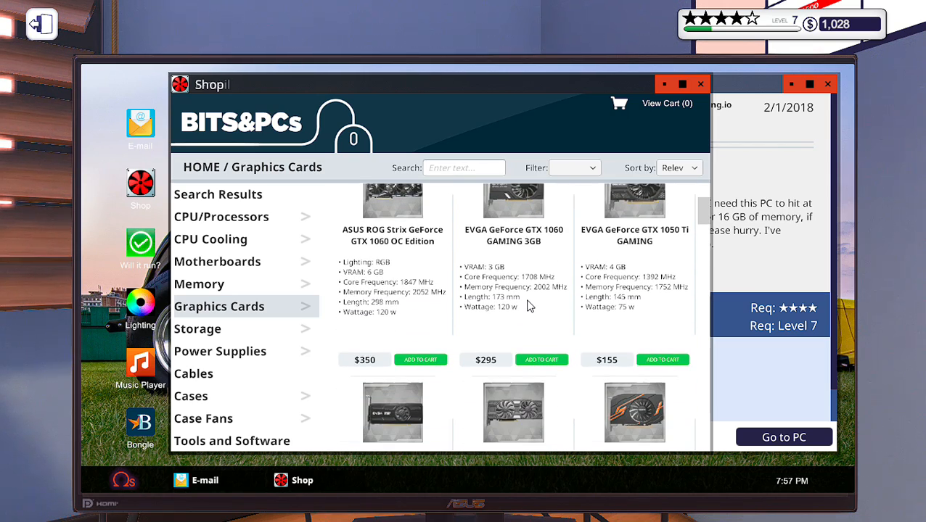
scroll(down, 3)
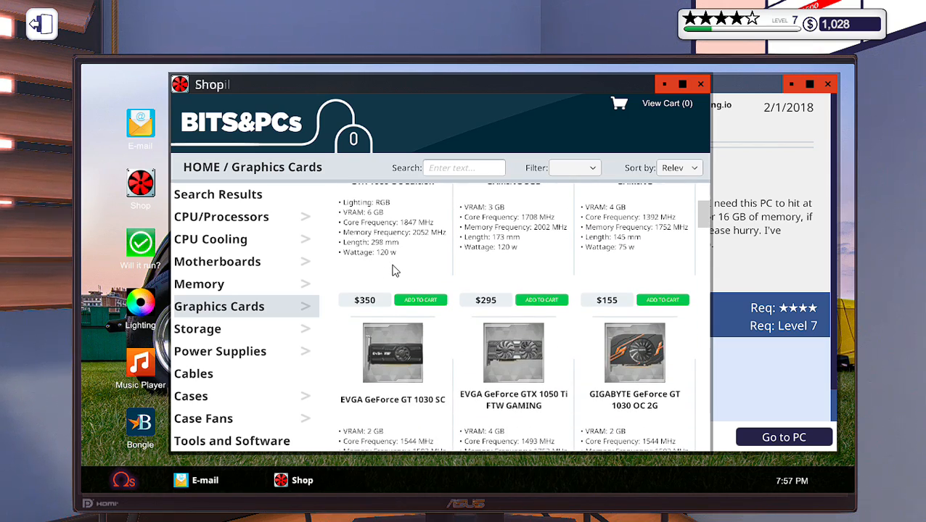
scroll(down, 3)
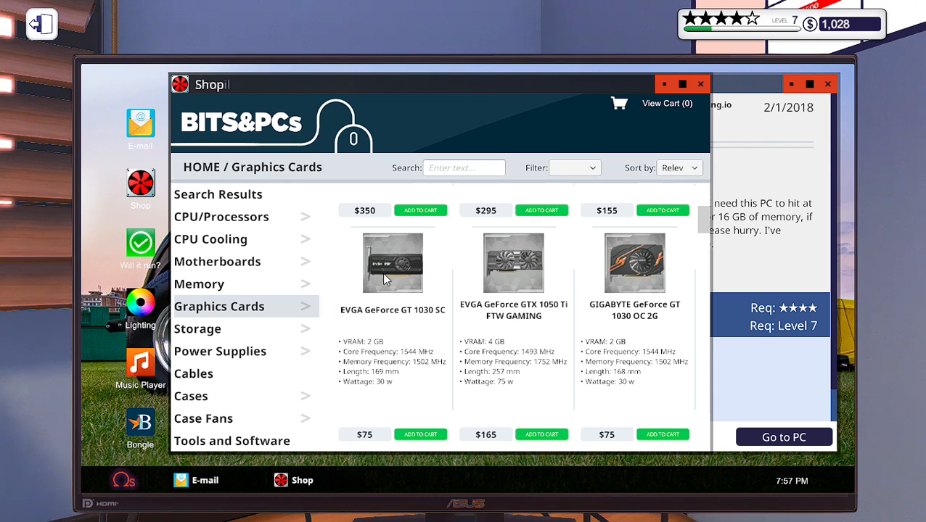
scroll(down, 3)
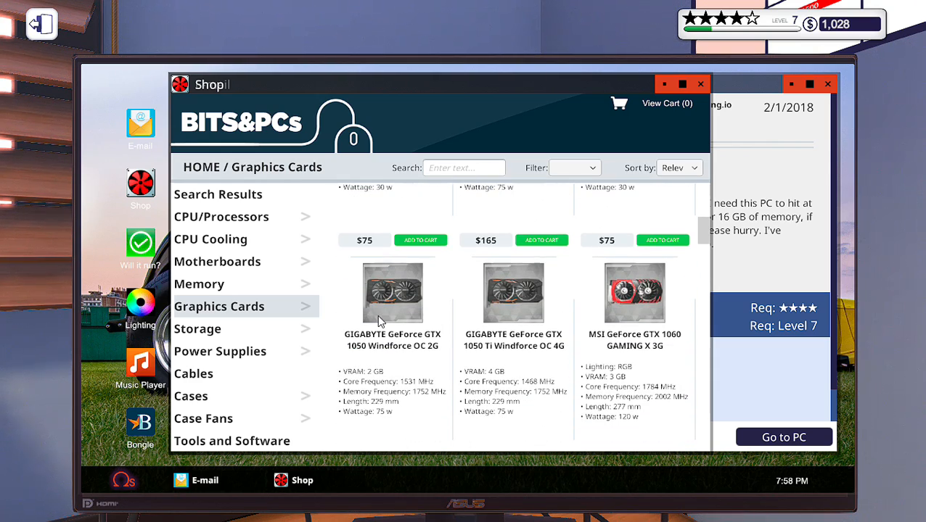
scroll(down, 3)
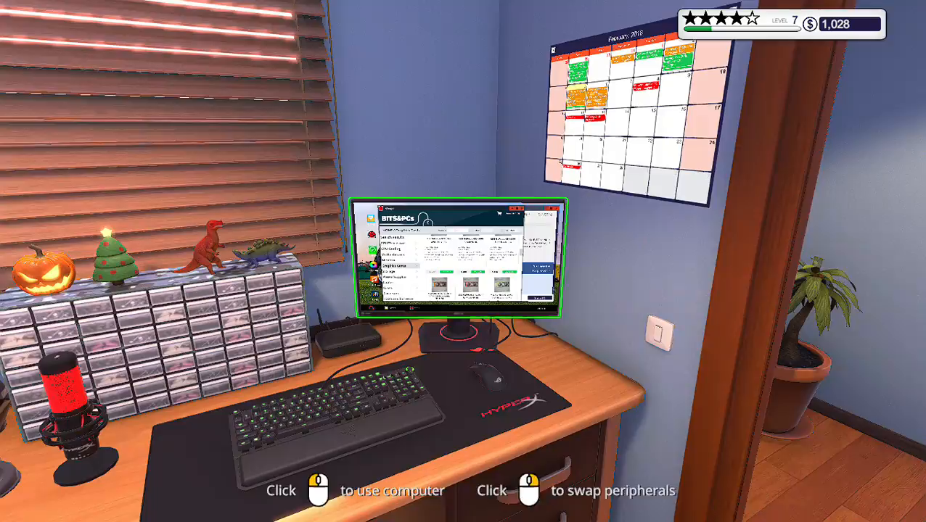
click(471, 261)
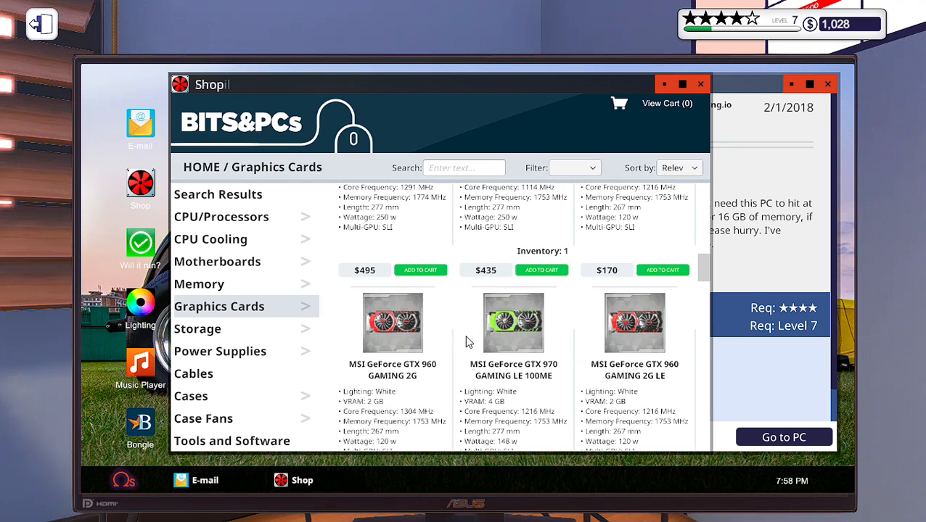
scroll(down, 3)
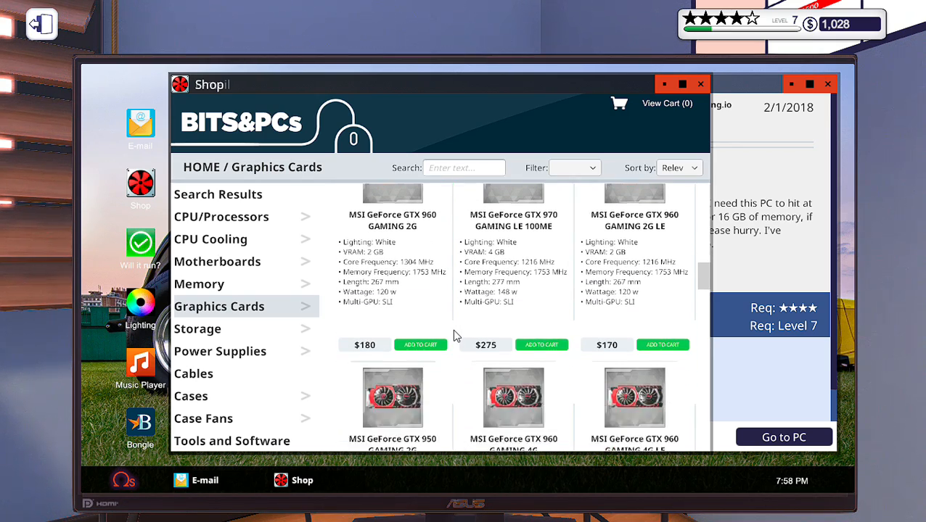
scroll(down, 3)
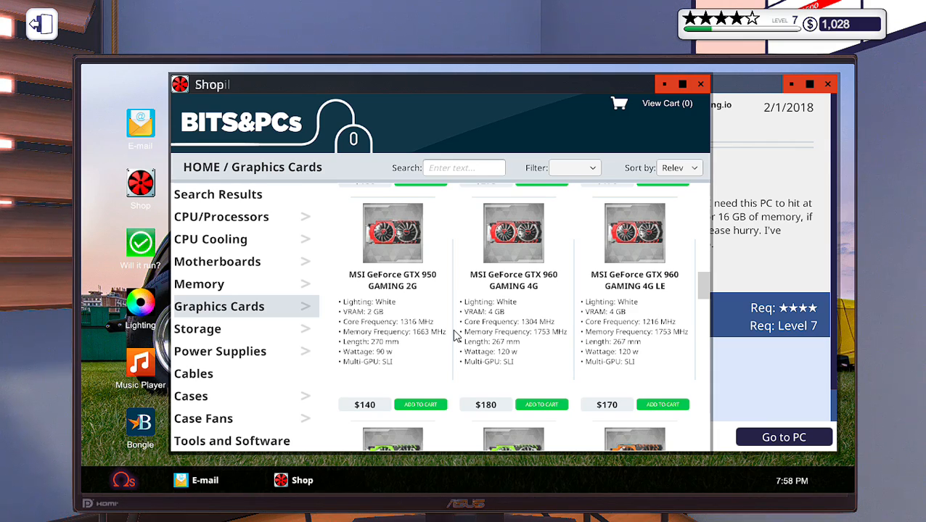
mouse_move(456, 328)
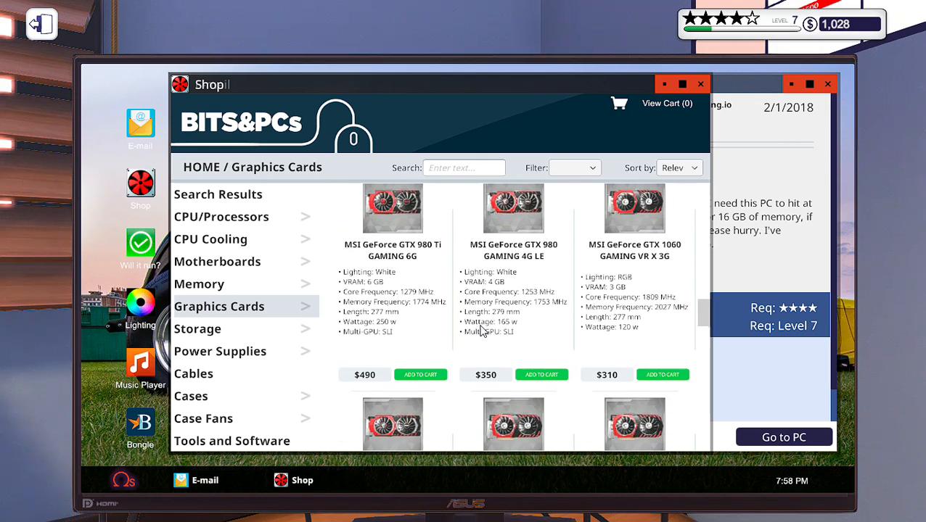
scroll(down, 3)
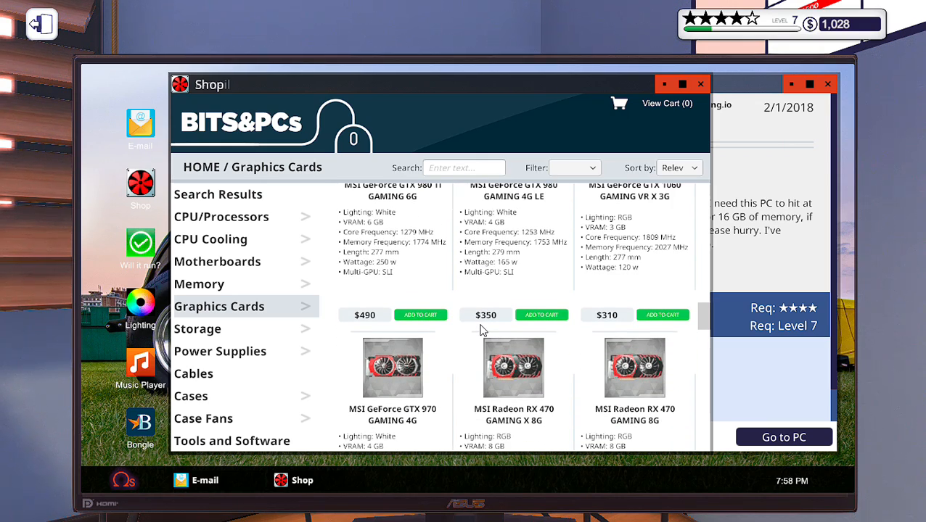
scroll(down, 3)
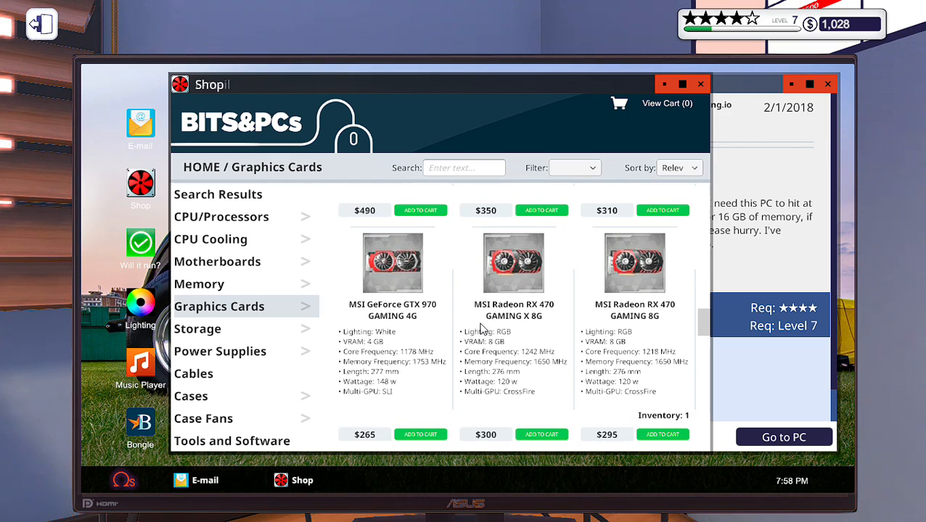
scroll(down, 3)
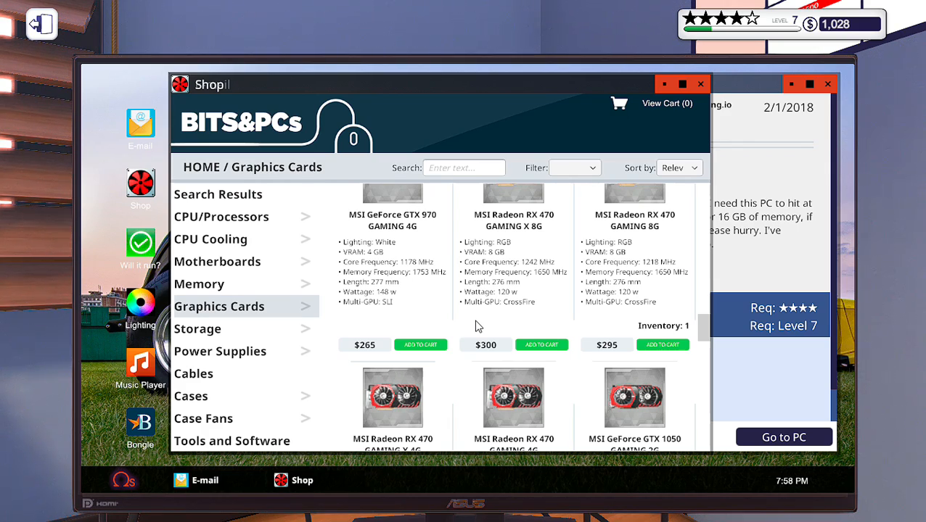
scroll(down, 3)
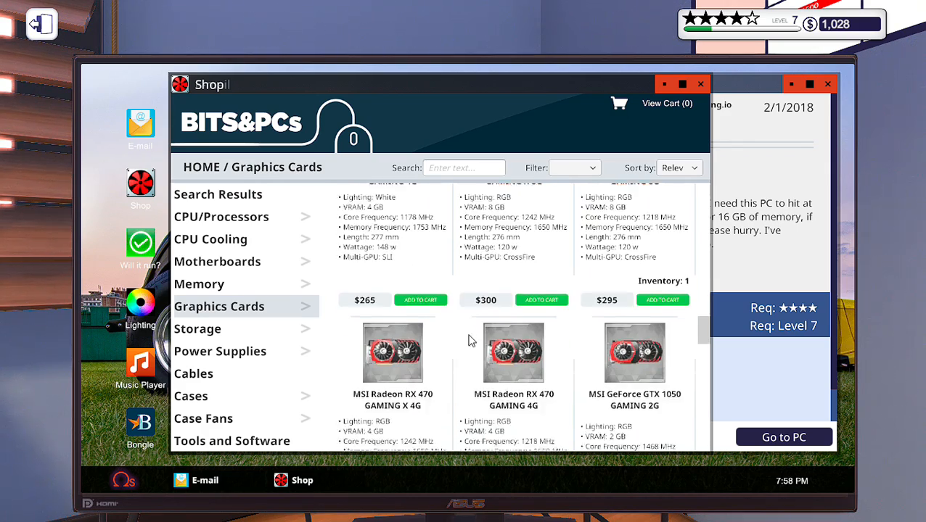
scroll(down, 3)
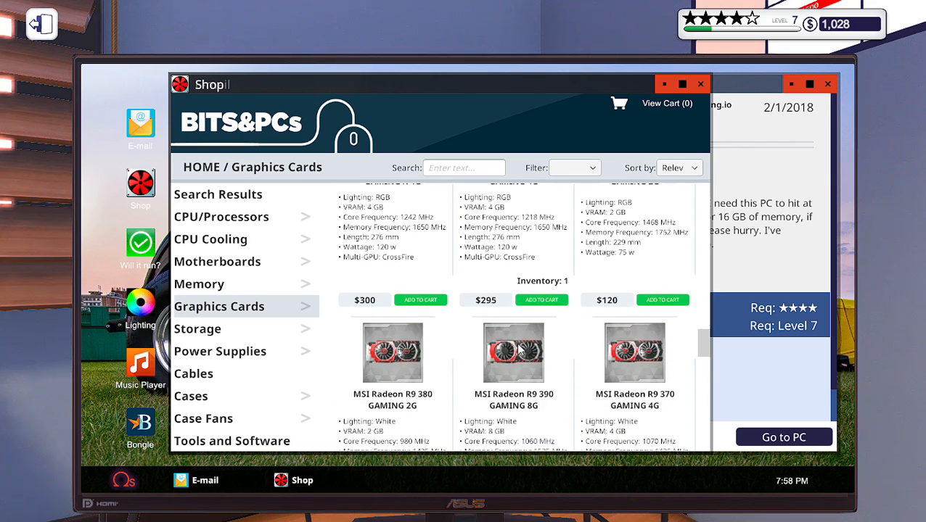
scroll(down, 3)
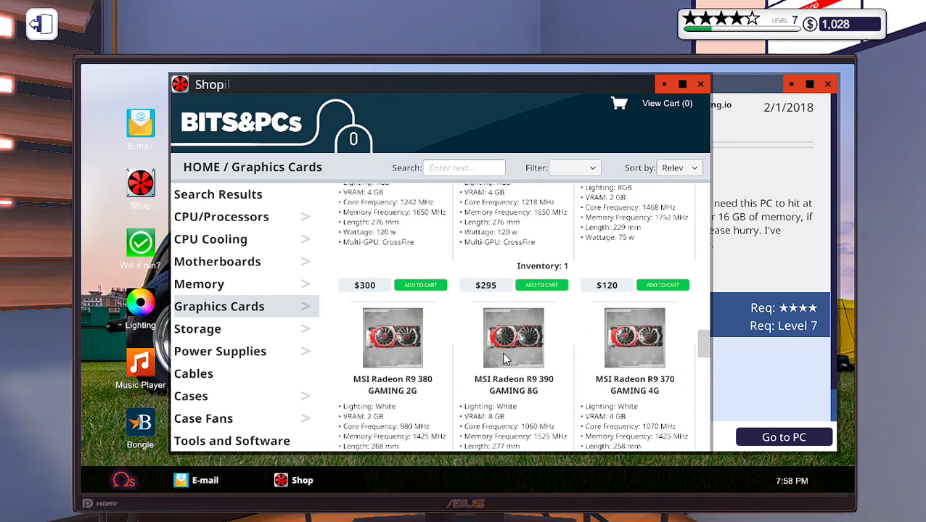
scroll(down, 3)
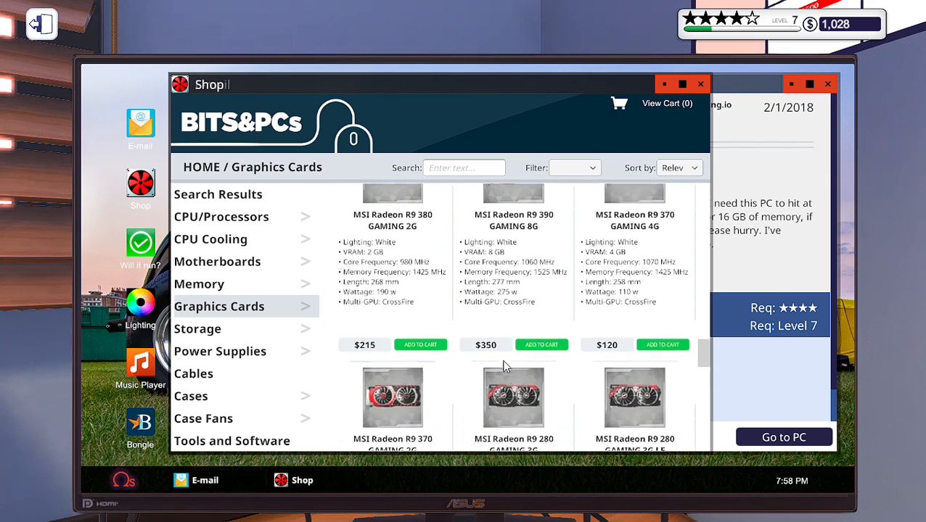
scroll(down, 3)
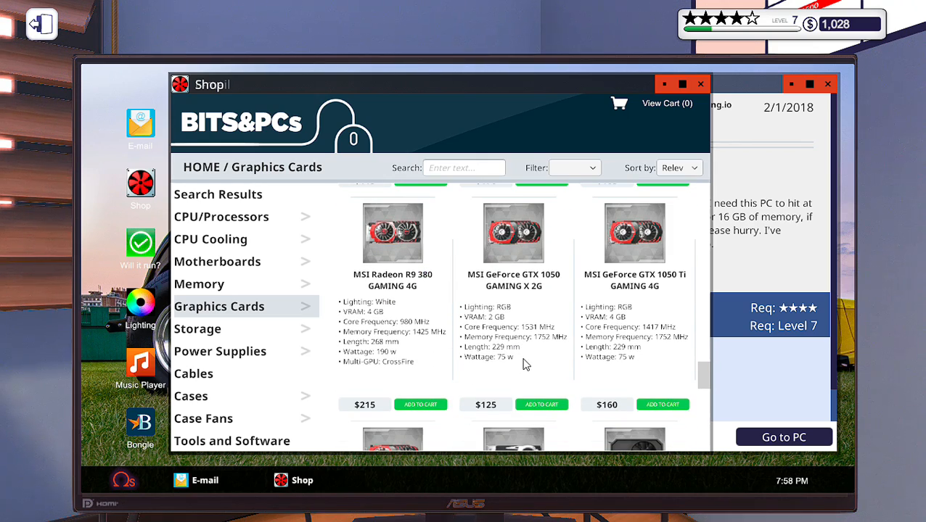
scroll(down, 3)
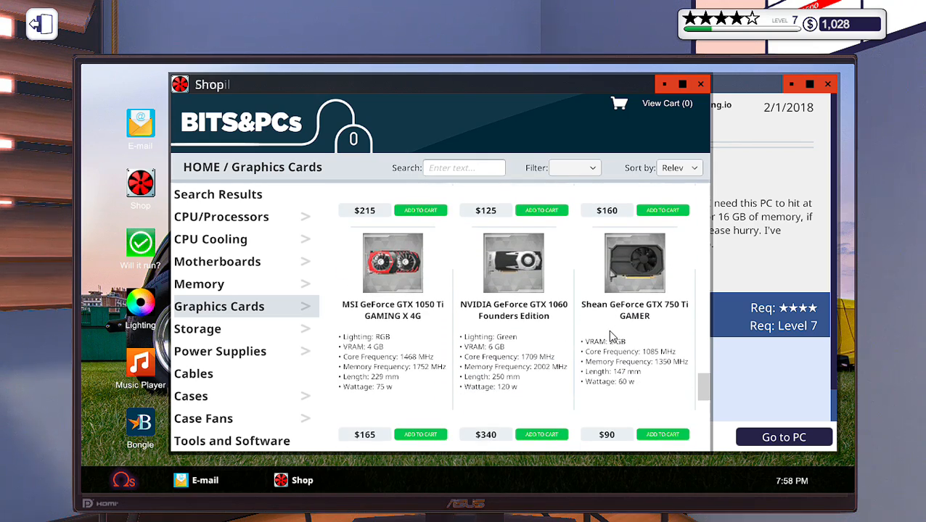
scroll(down, 3)
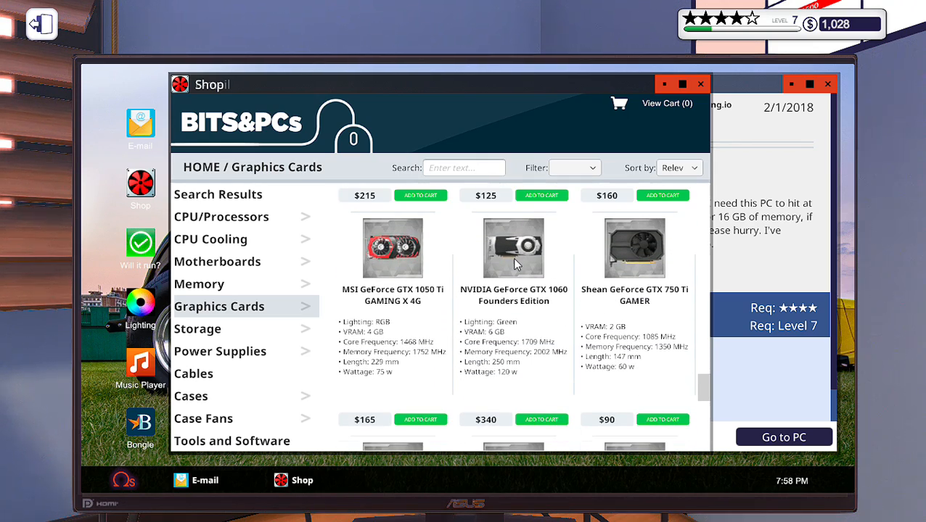
scroll(down, 3)
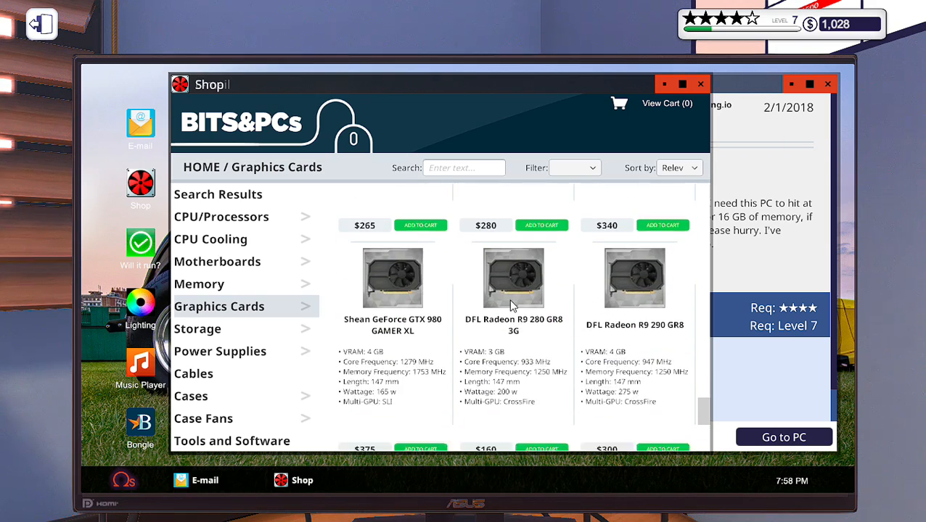
scroll(down, 3)
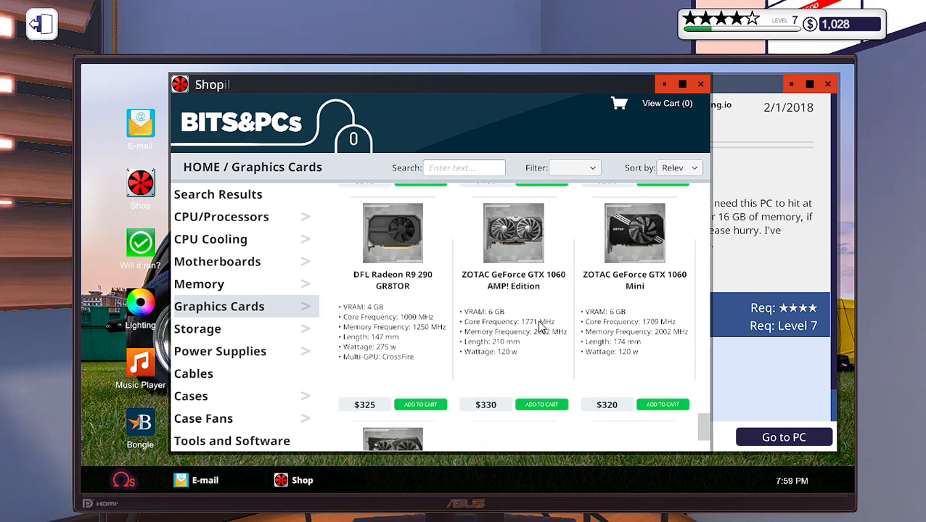
scroll(down, 3)
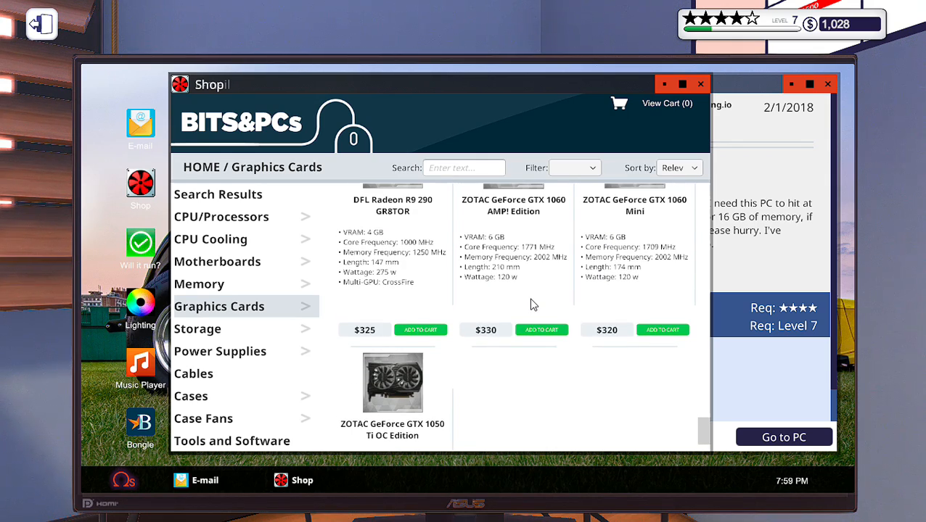
scroll(down, 3)
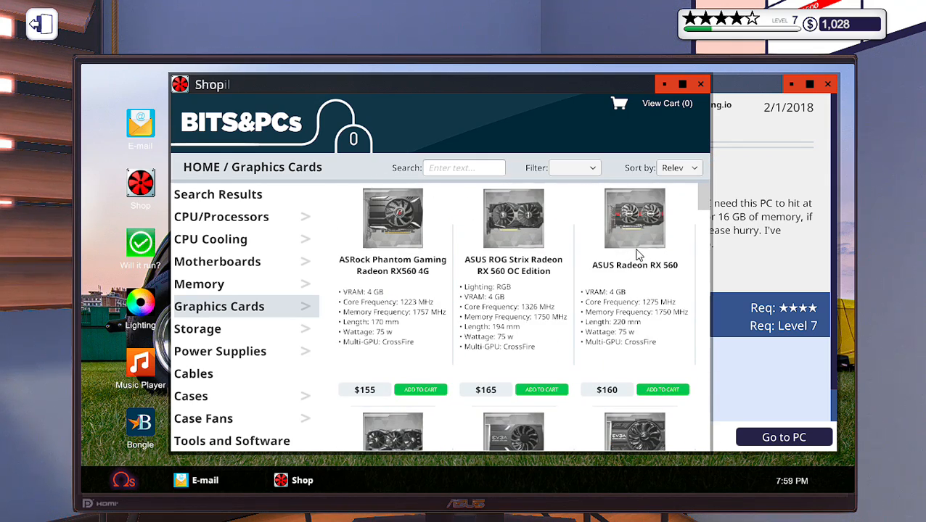
scroll(down, 3)
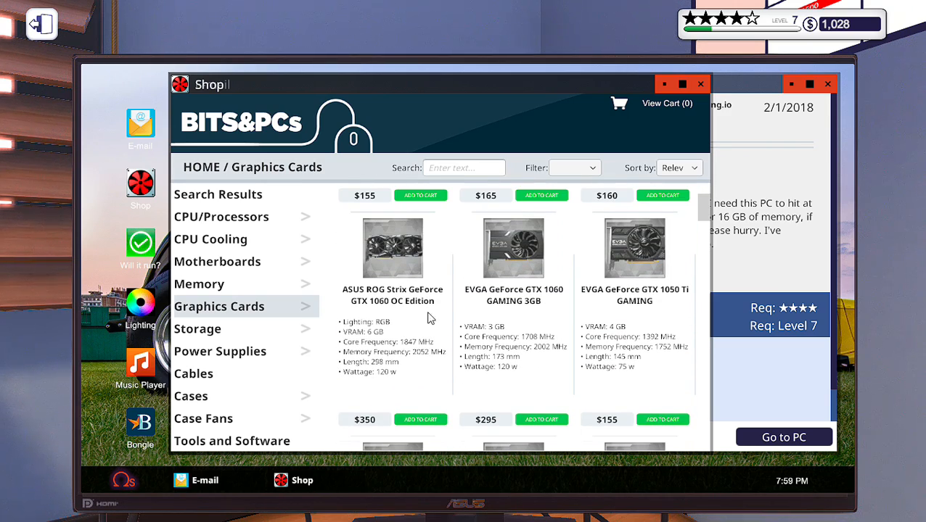
scroll(down, 3)
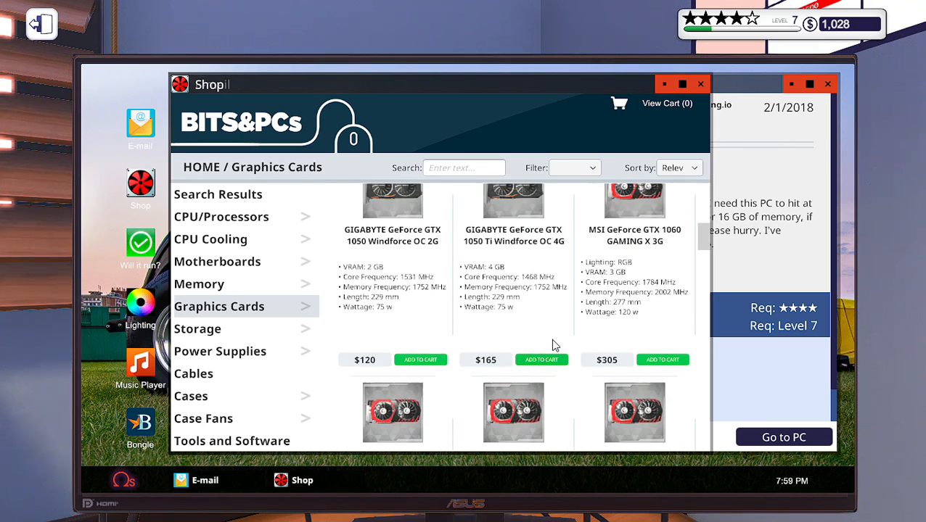
scroll(down, 3)
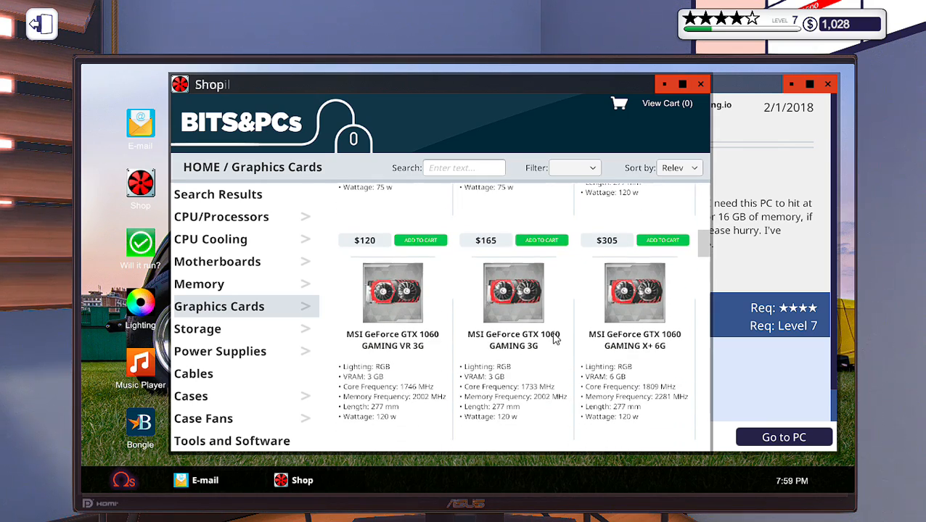
scroll(down, 3)
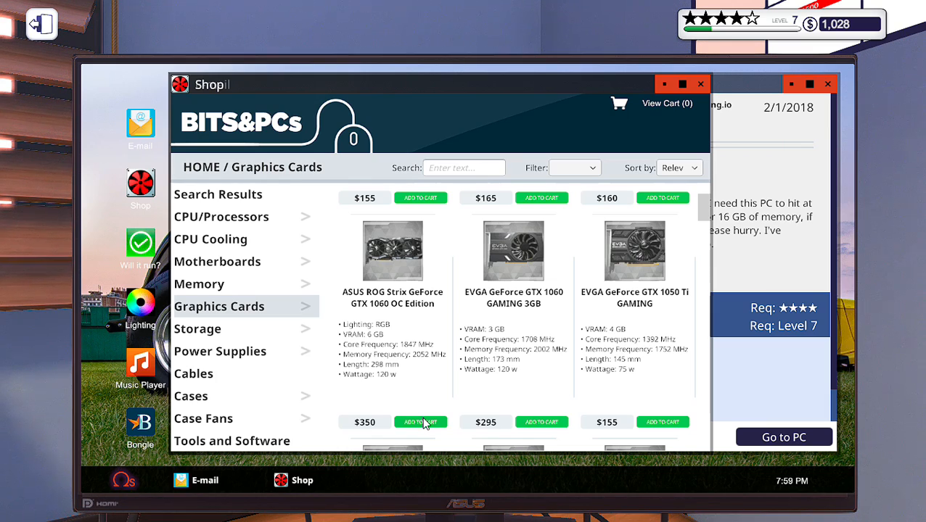
Order the ASUS ROG Strix GTX 1060 OC Edition for $450 with same-day delivery, leaving $578
click(421, 421)
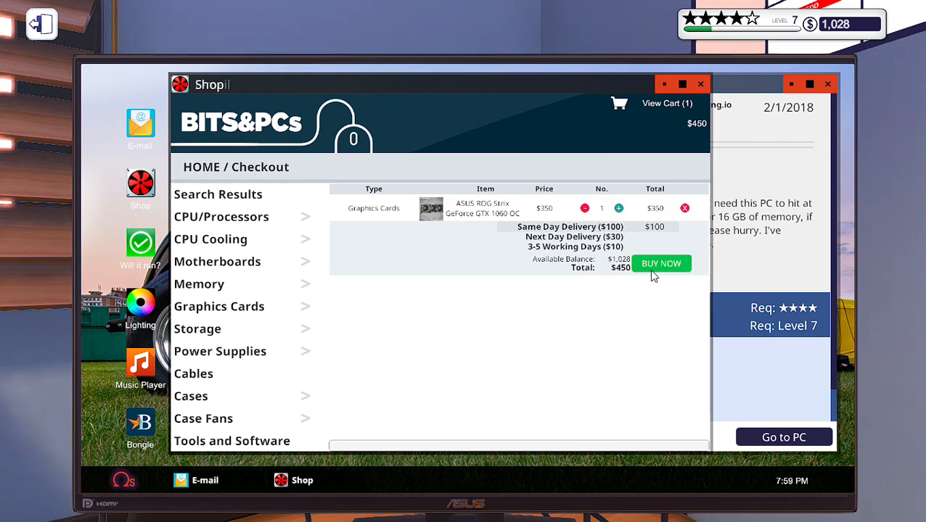
click(660, 264)
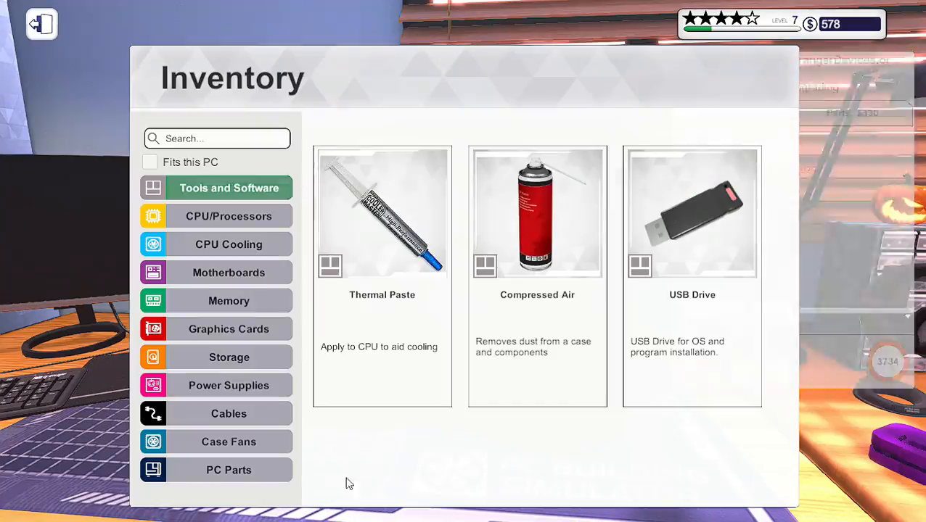
click(229, 328)
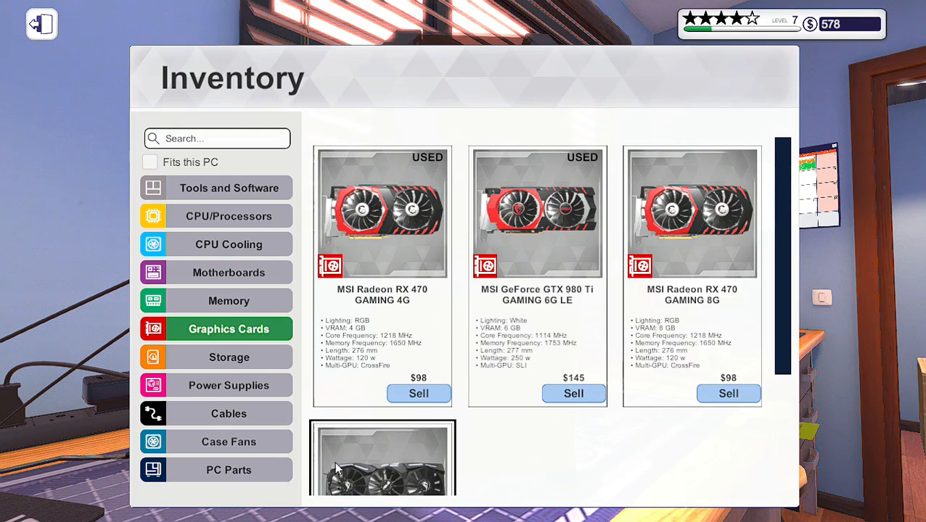
click(41, 23)
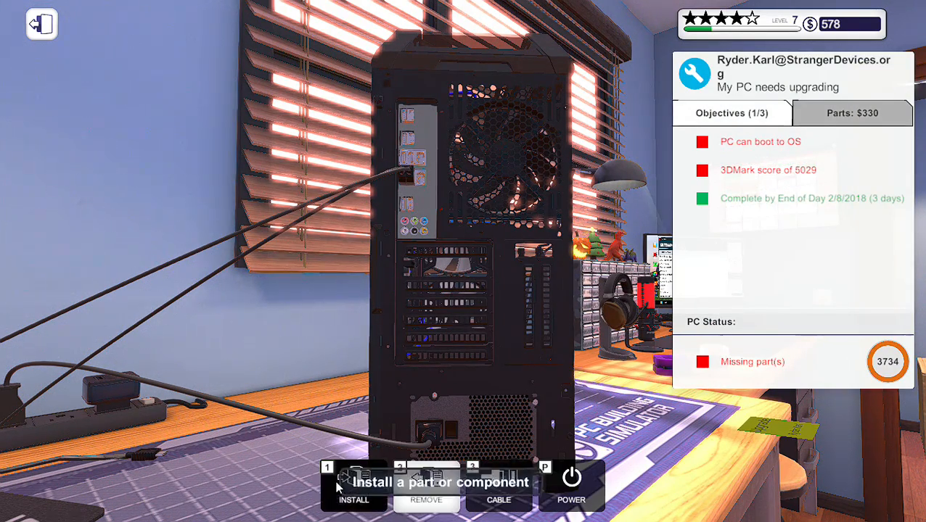
click(354, 486)
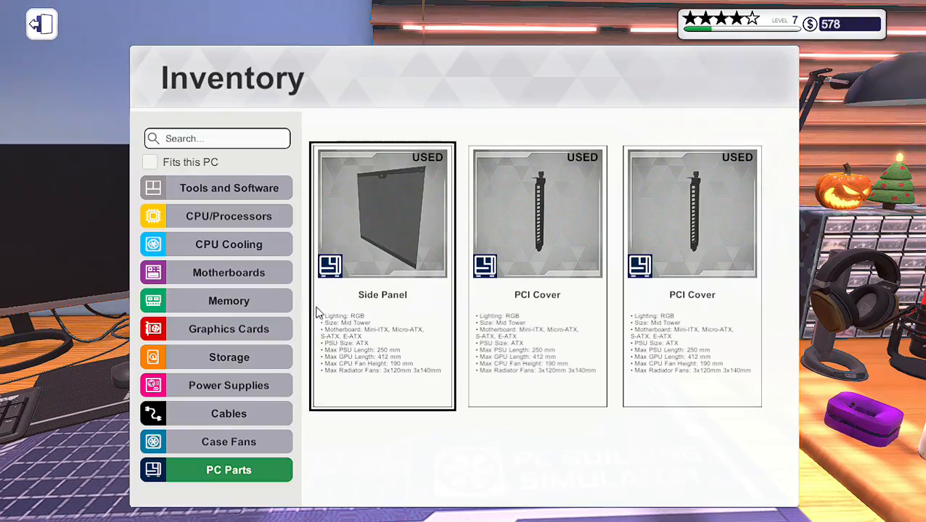
click(229, 328)
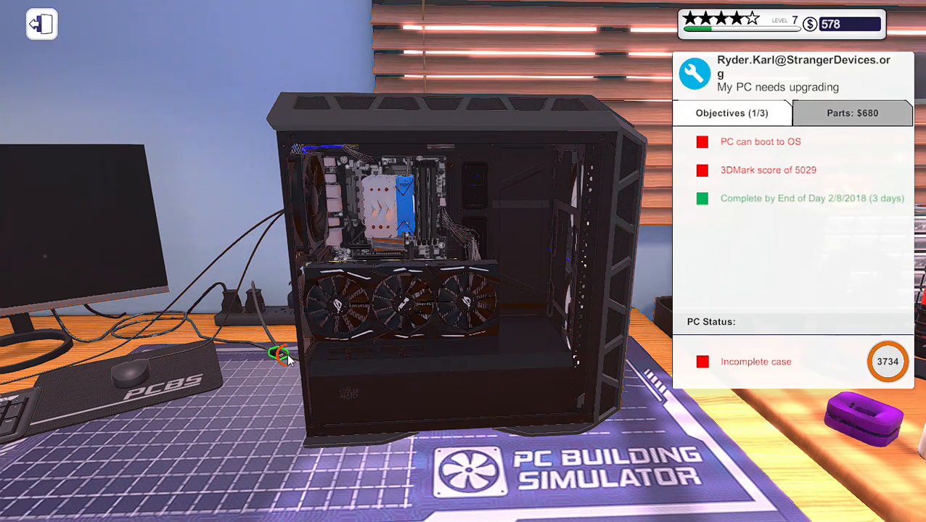
click(282, 355)
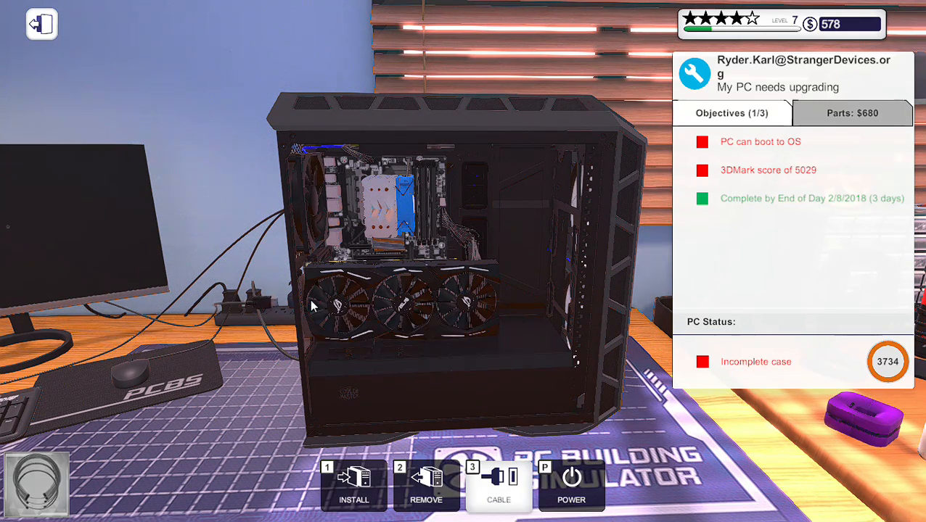
click(572, 486)
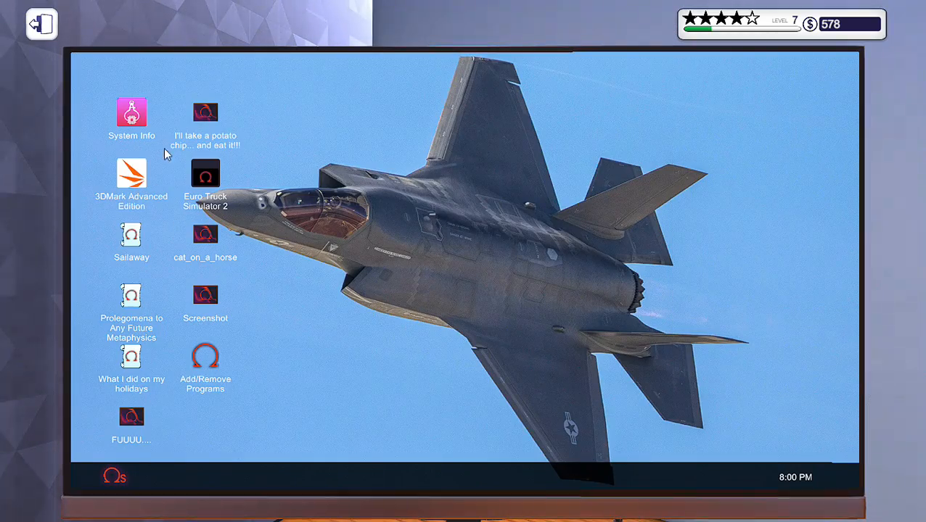
double_click(130, 174)
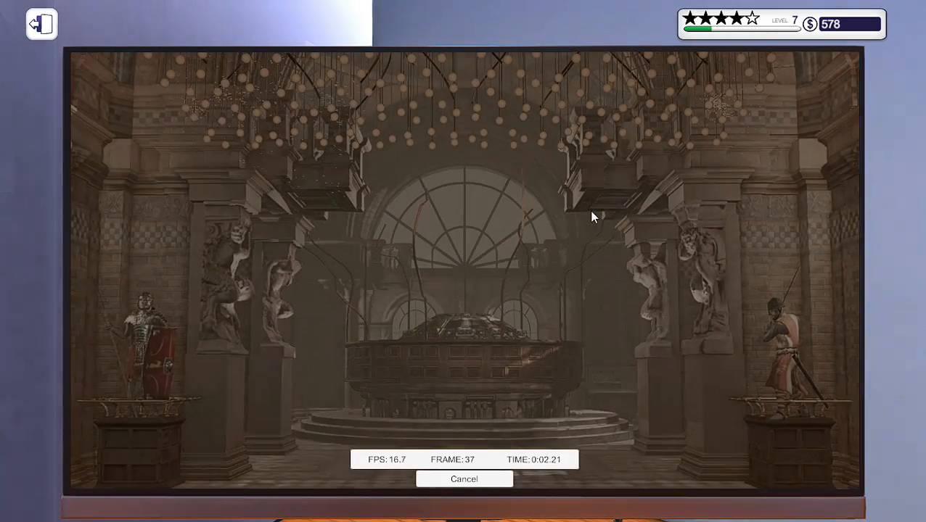
click(464, 479)
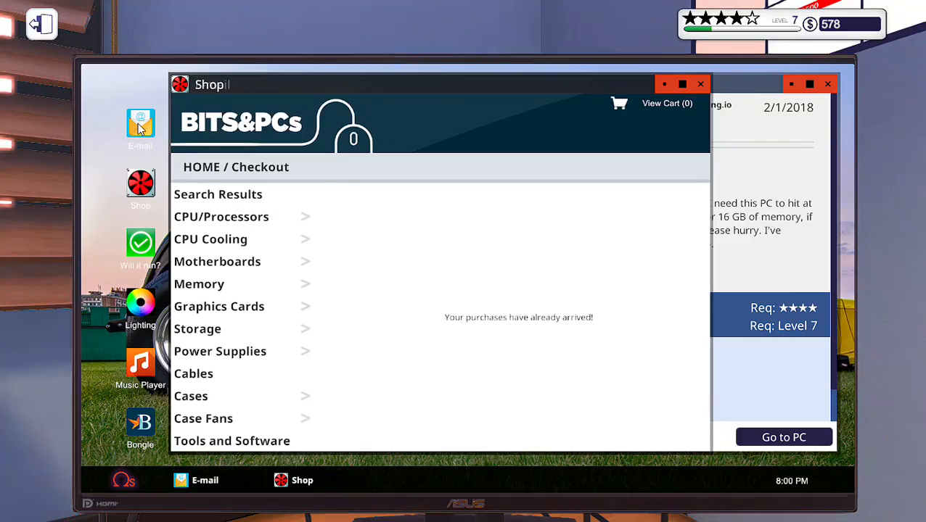
Check the February 2018 calendar on the office computer while 3DMark finishes its run
click(141, 123)
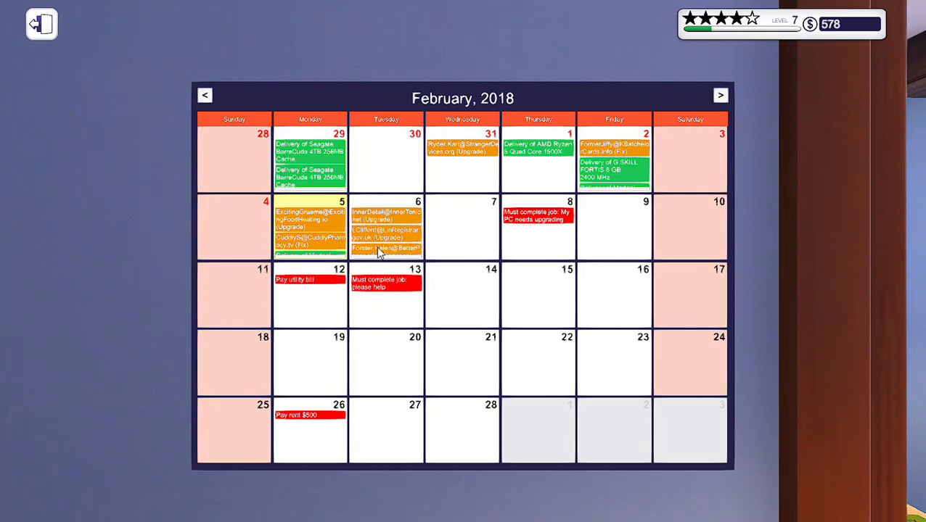
mouse_move(384, 300)
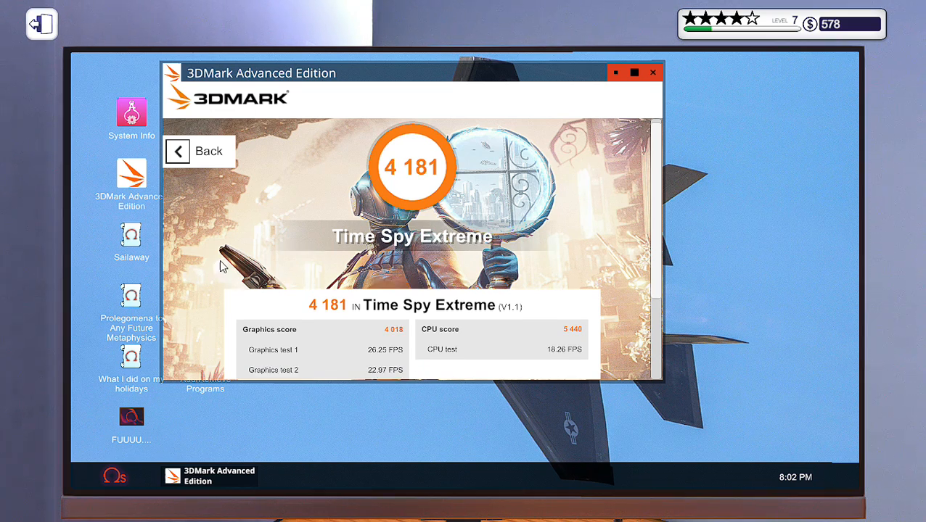
Scroll the 3DMark results down past the 4,181 Time Spy Extreme score to System Information
scroll(down, 3)
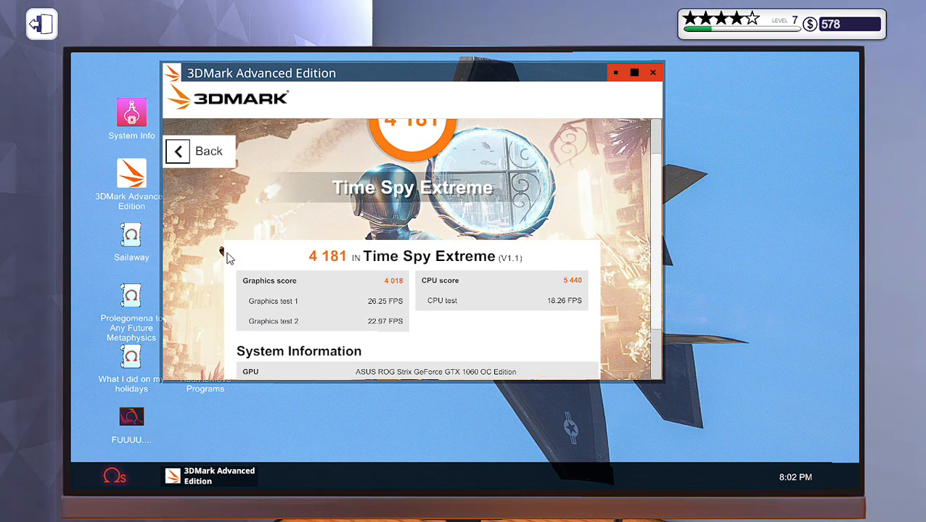
scroll(down, 3)
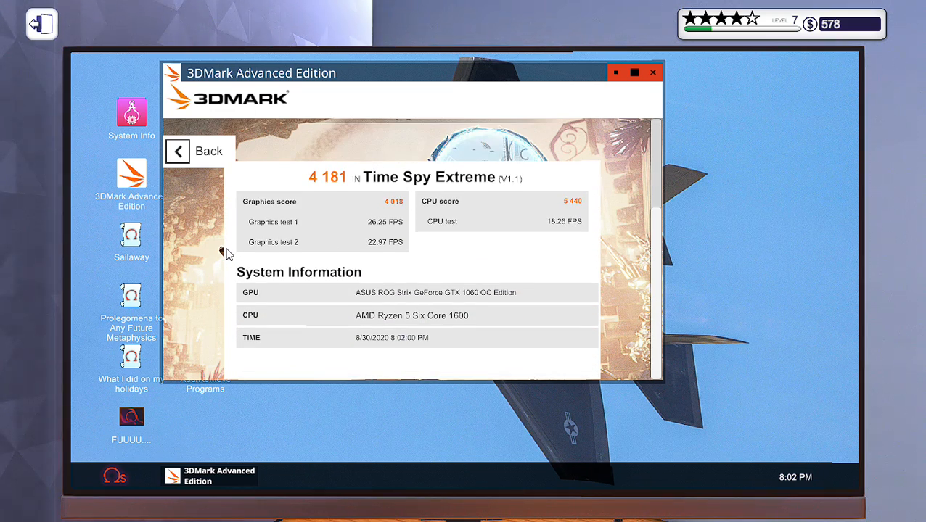
mouse_move(226, 243)
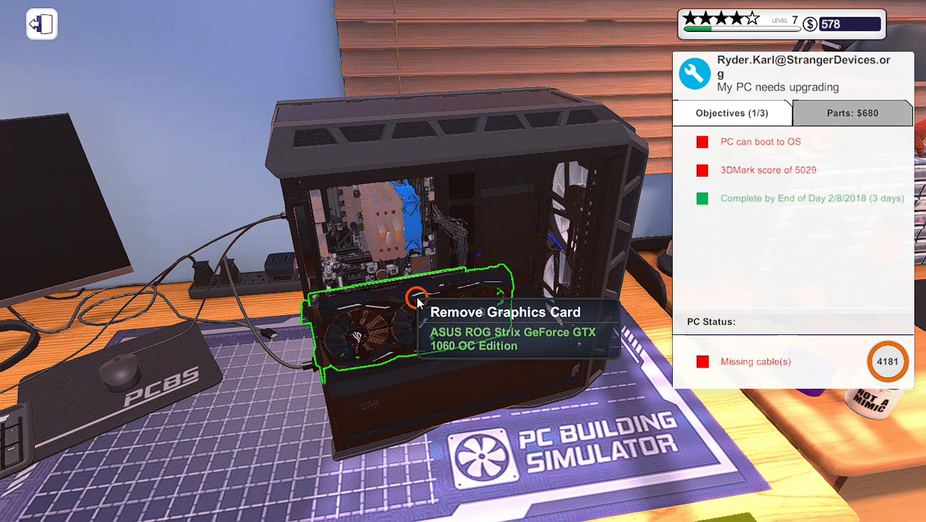
Swap the GTX 1060 out for the original MSI GeForce GTX 980 Ti in the PCIe slot
click(418, 301)
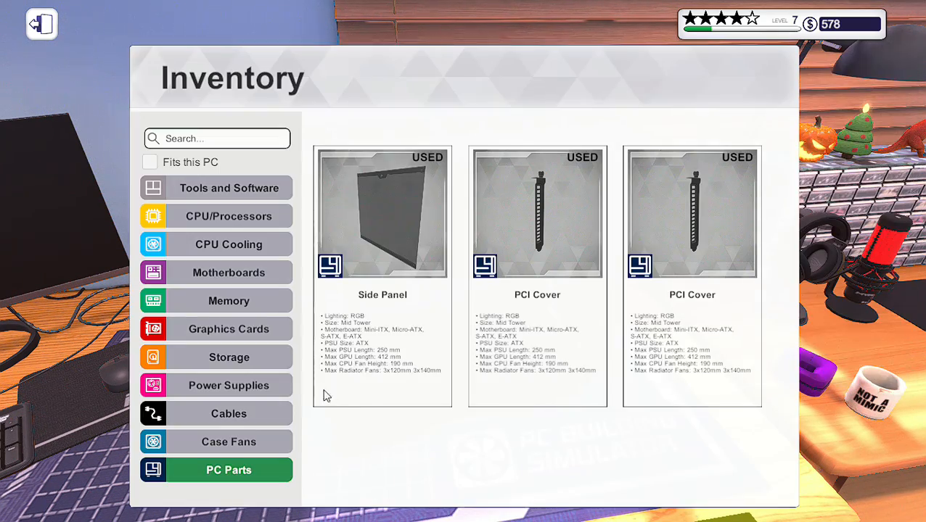
click(230, 328)
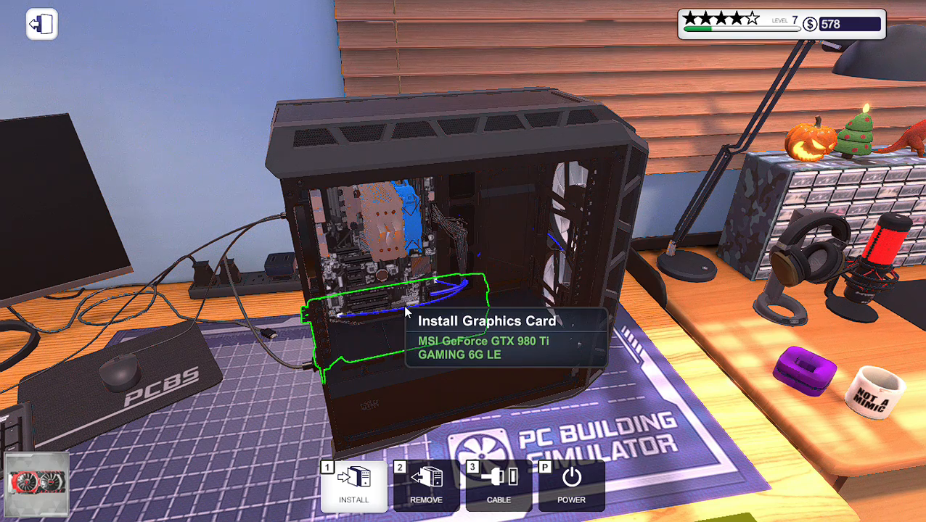
click(353, 486)
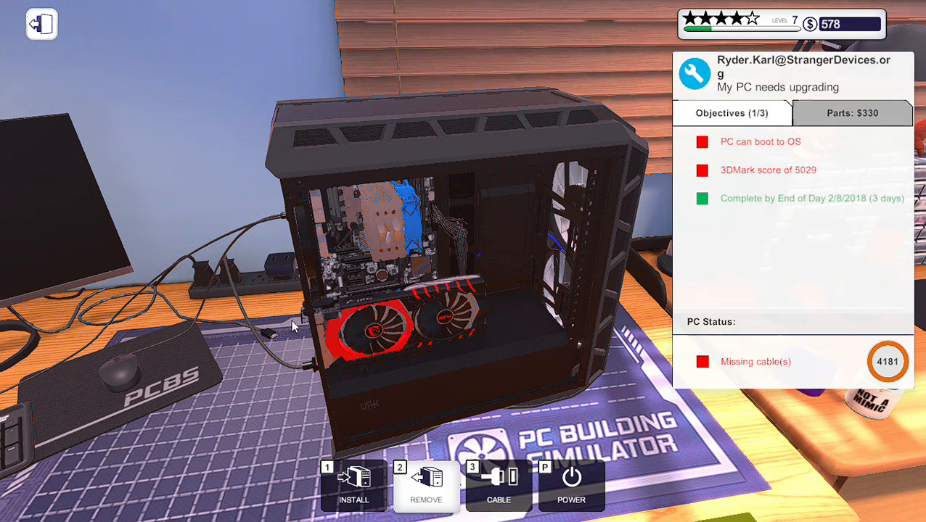
mouse_move(354, 486)
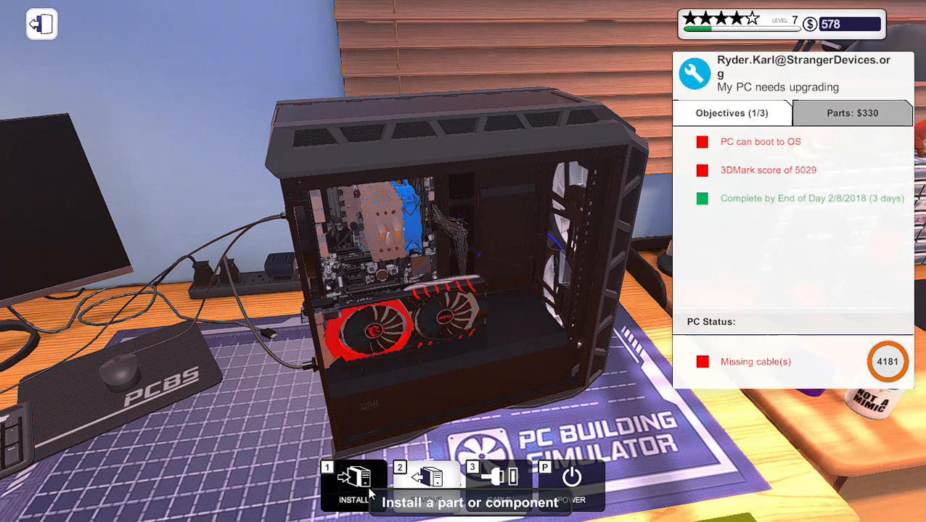
click(354, 486)
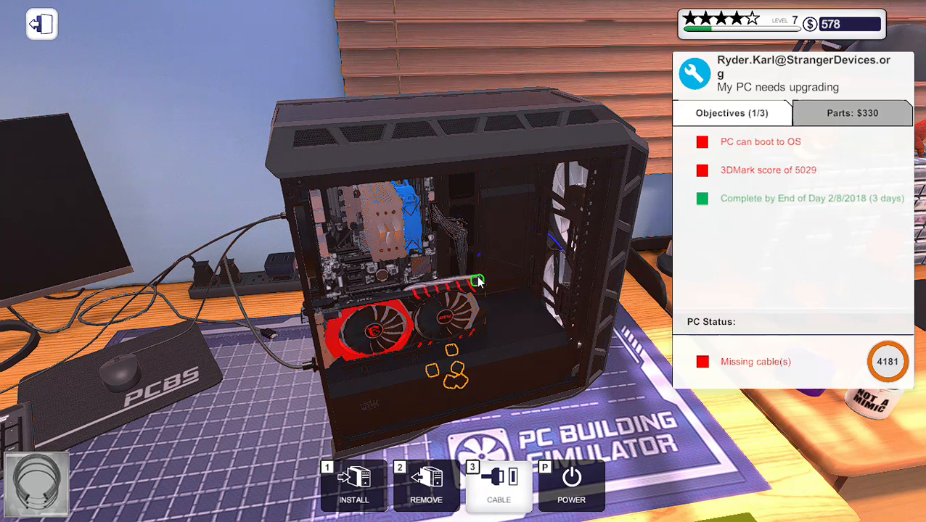
mouse_move(472, 282)
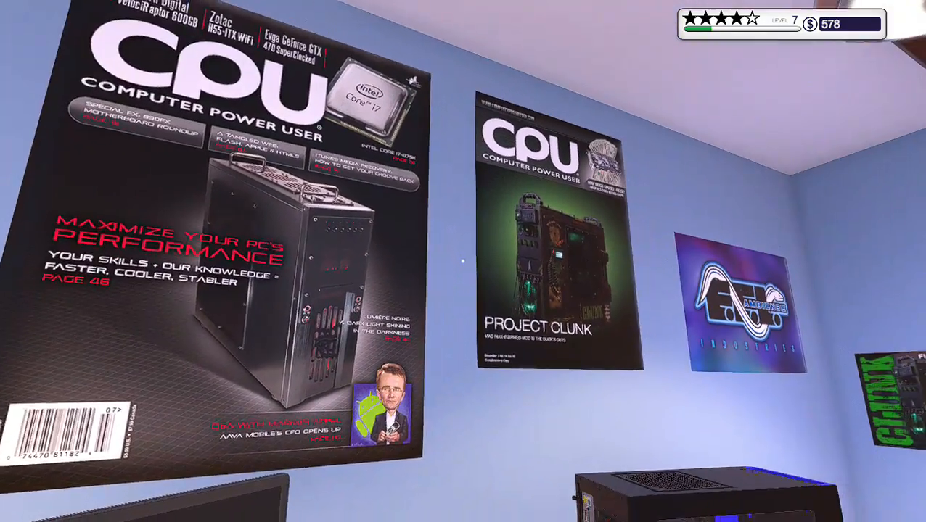
mouse_move(463, 261)
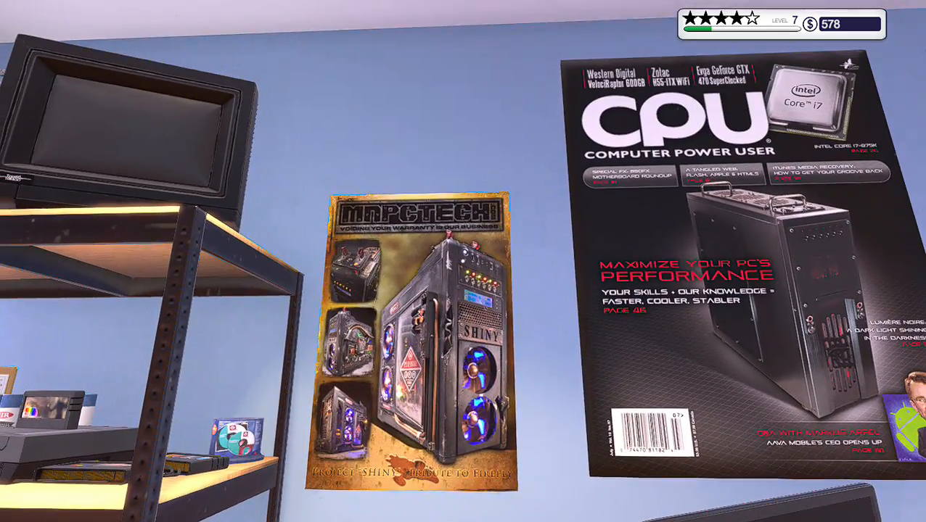
mouse_move(463, 262)
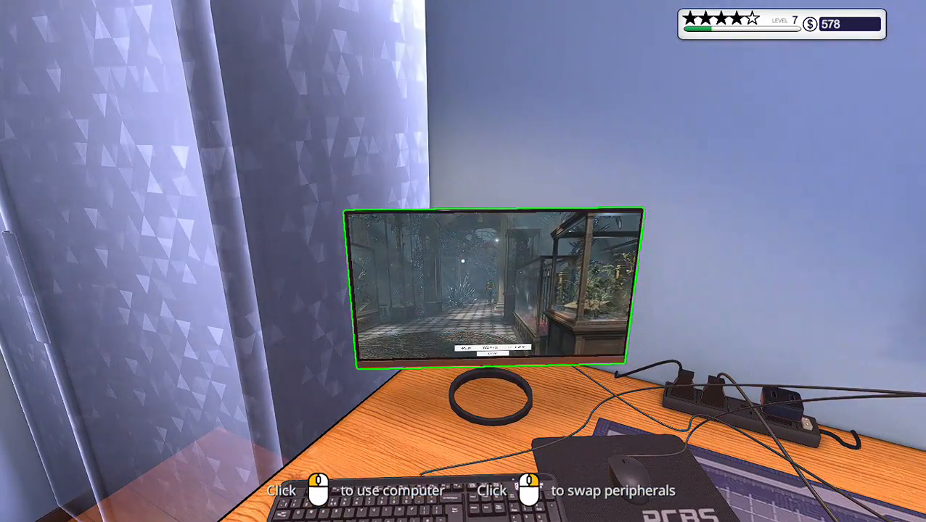
Use the office computer and cancel its running benchmark to reach the desktop
click(493, 291)
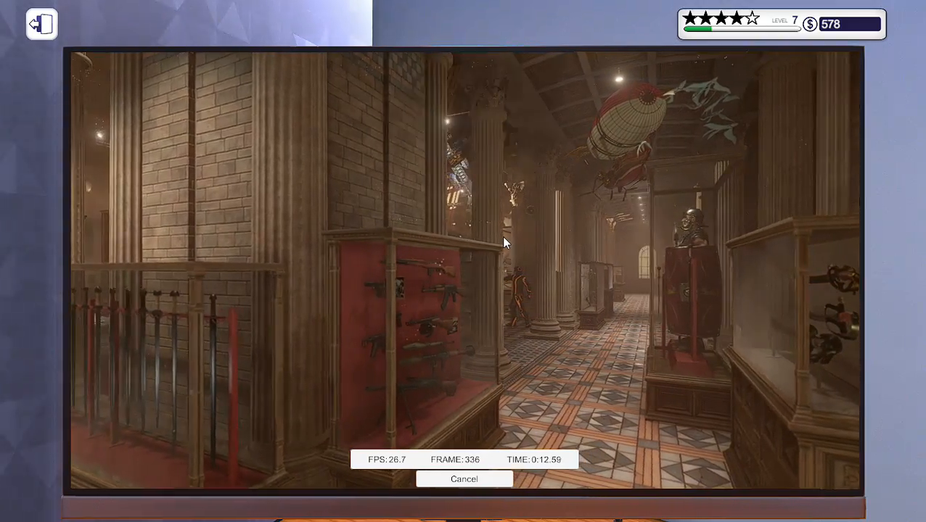
click(464, 479)
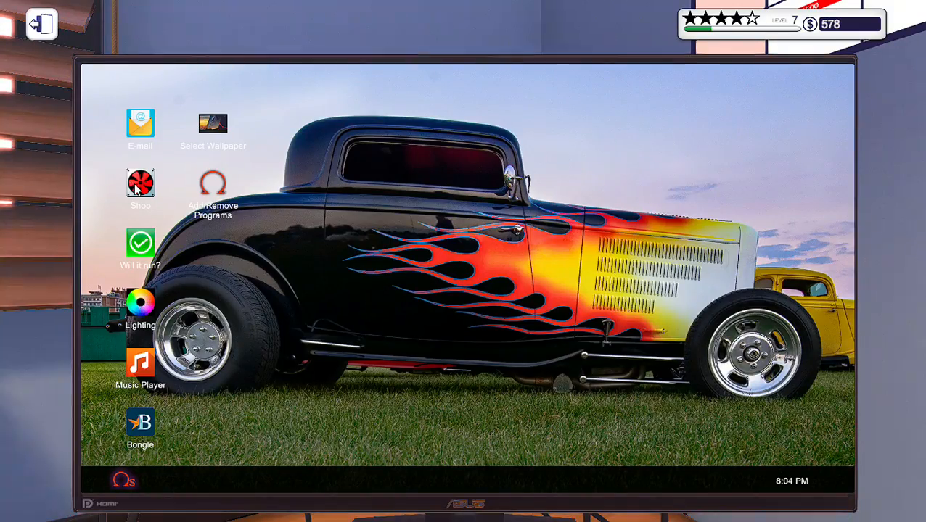
Browse the BITS&PCs Tools and Software listings, scrolling past locked upgrades like PC Bay and Market
double_click(141, 183)
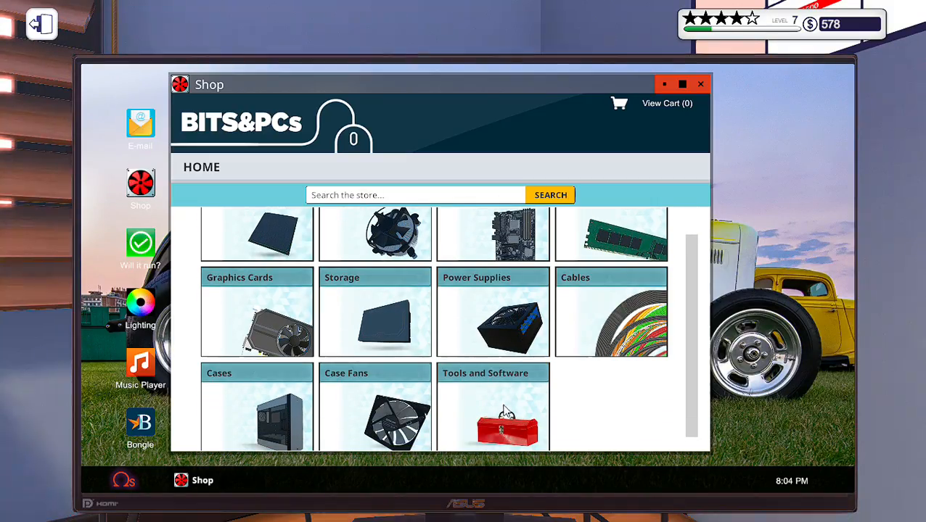
click(485, 373)
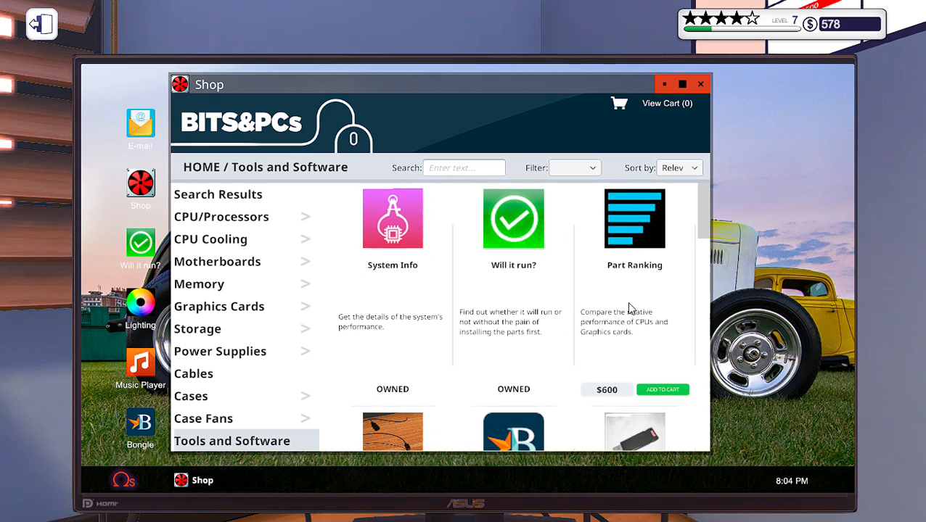
mouse_move(600, 258)
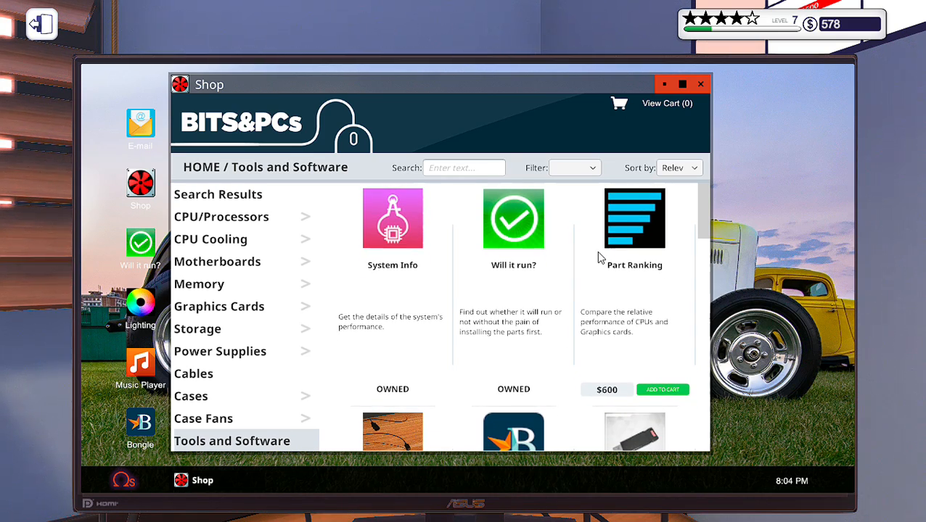
scroll(down, 3)
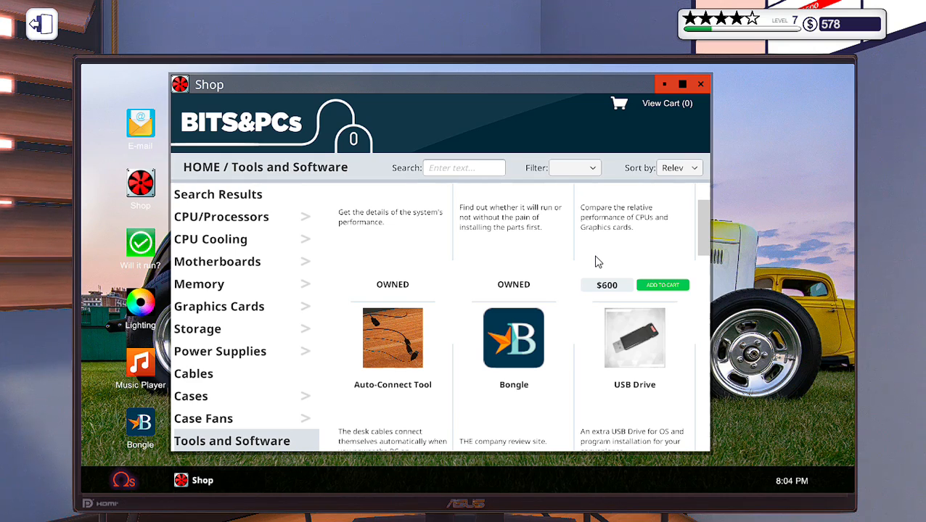
scroll(down, 3)
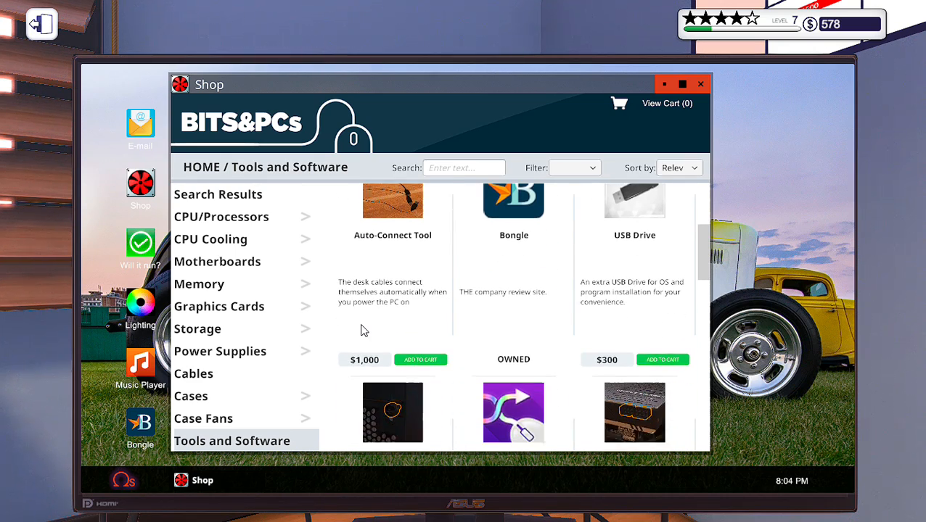
scroll(down, 3)
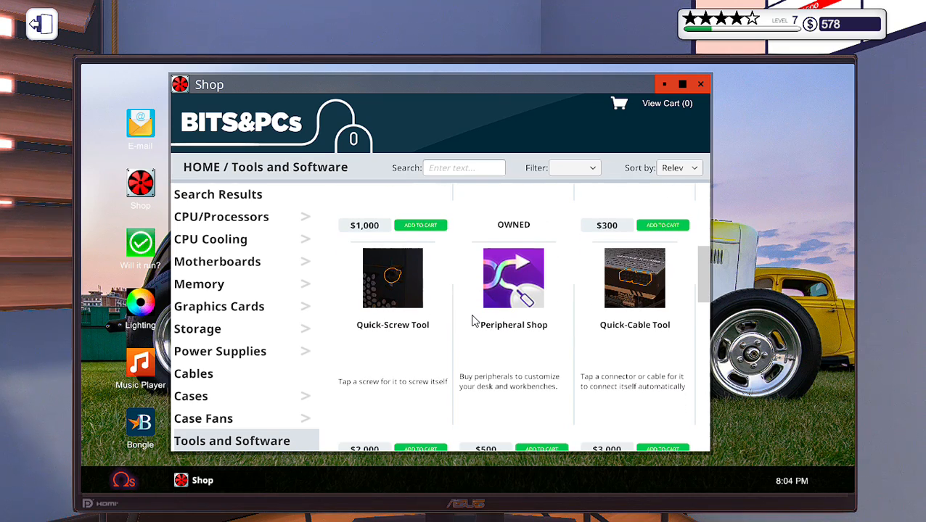
scroll(down, 3)
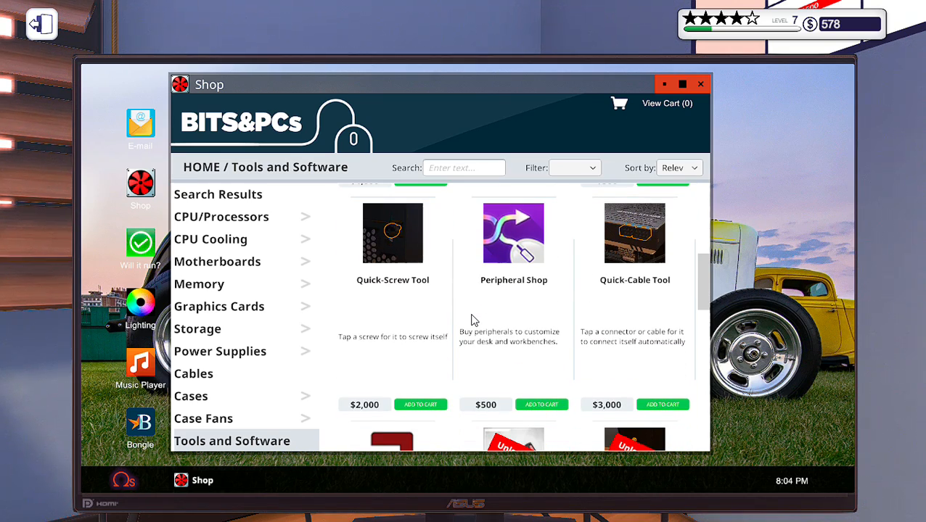
scroll(down, 3)
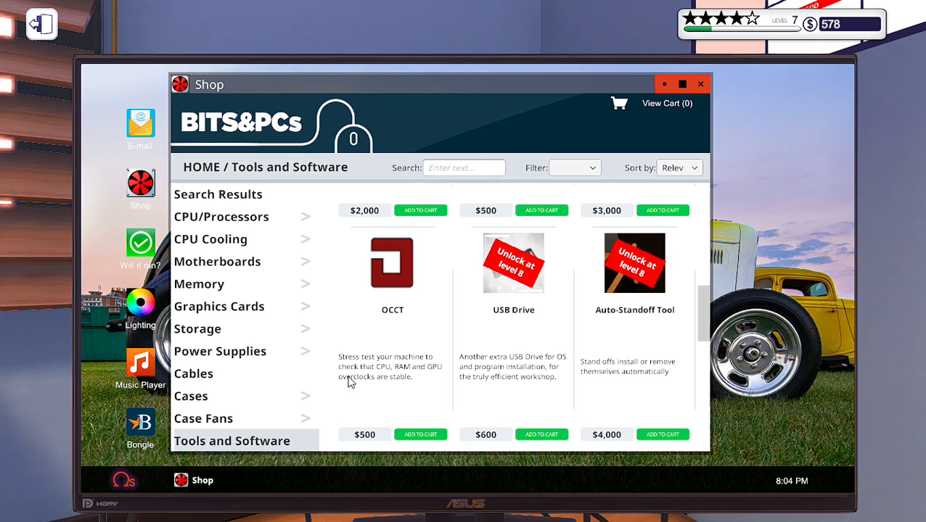
scroll(down, 3)
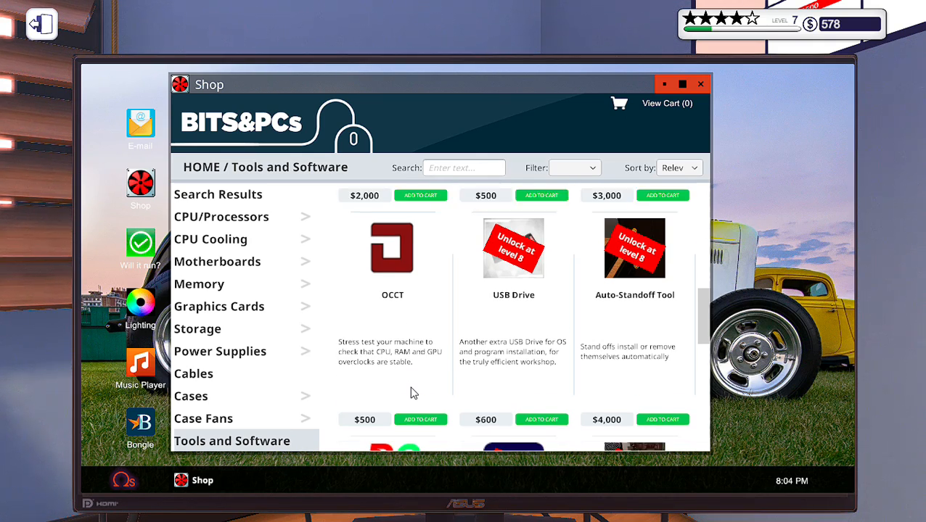
scroll(down, 3)
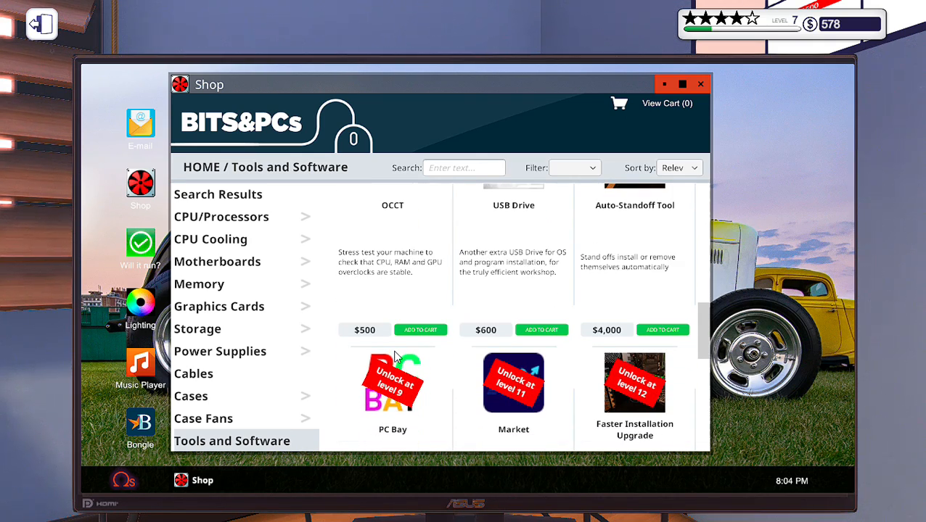
scroll(down, 3)
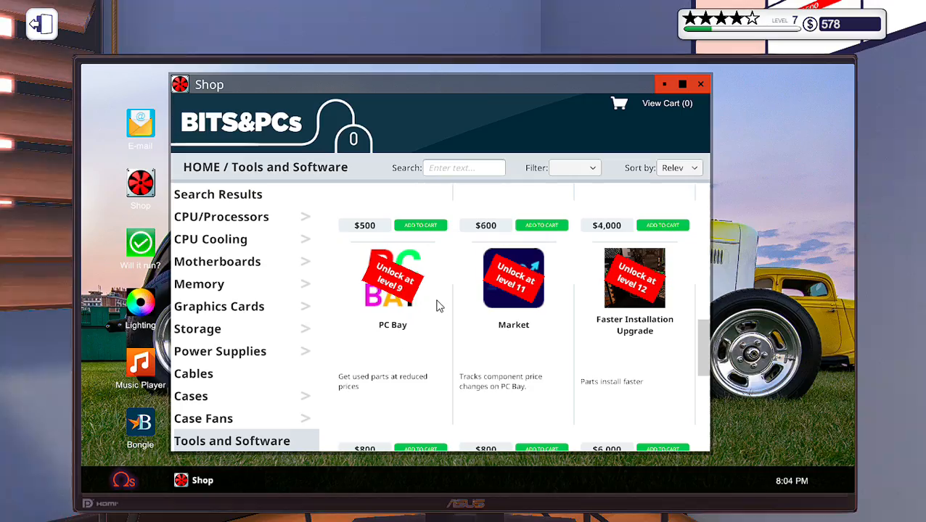
click(700, 83)
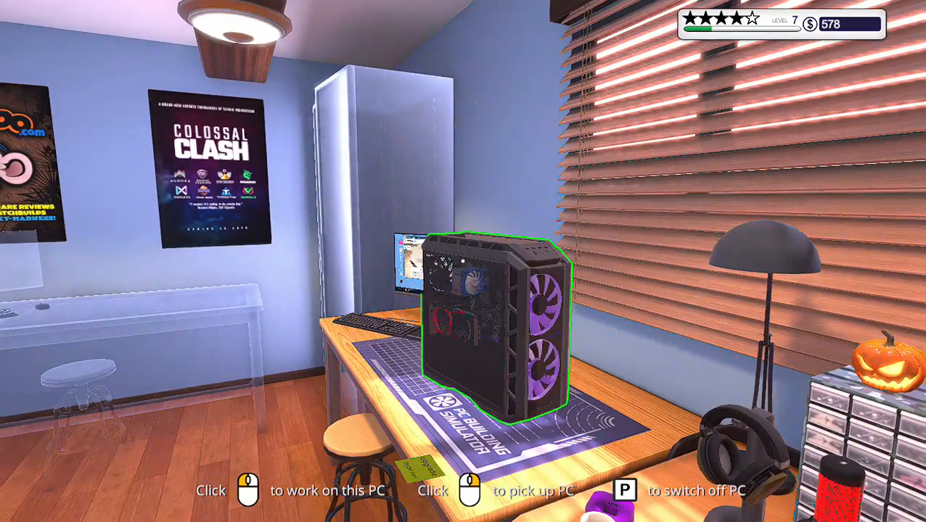
click(470, 490)
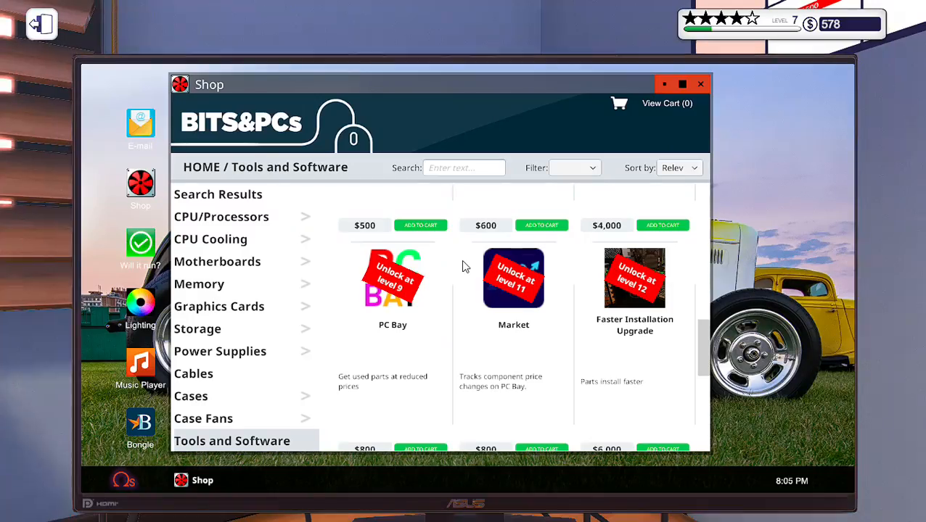
Quit Ryder.Karl's 'My PC needs upgrading' job from its e-mail, accepting the $0, zero-star summary
click(141, 124)
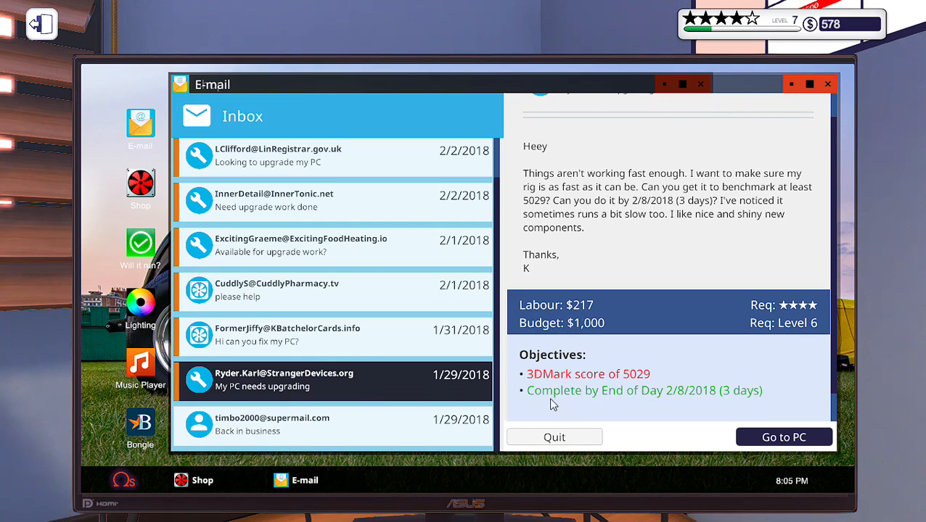
click(554, 436)
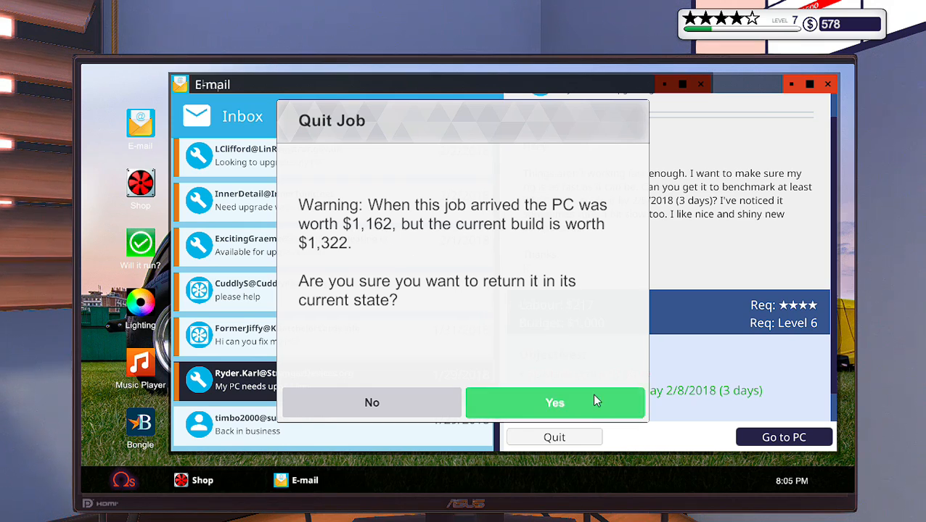
click(554, 404)
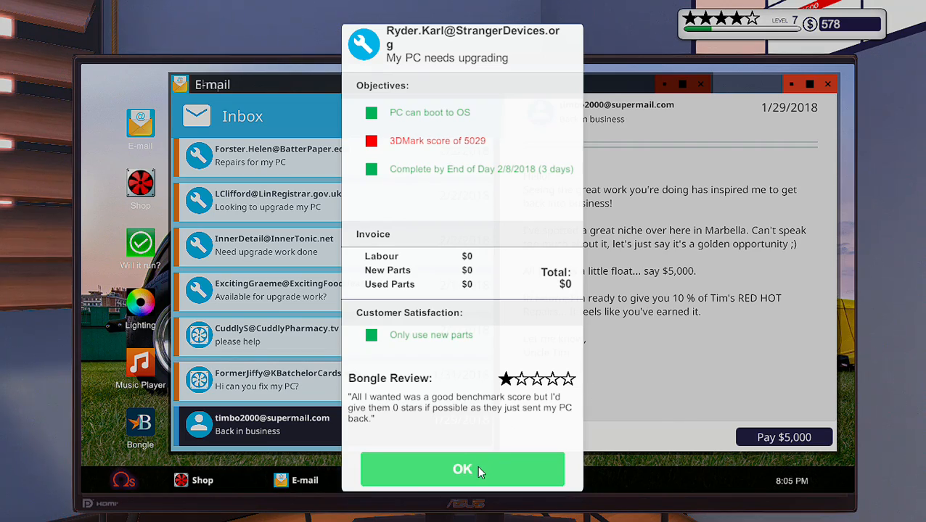
click(462, 471)
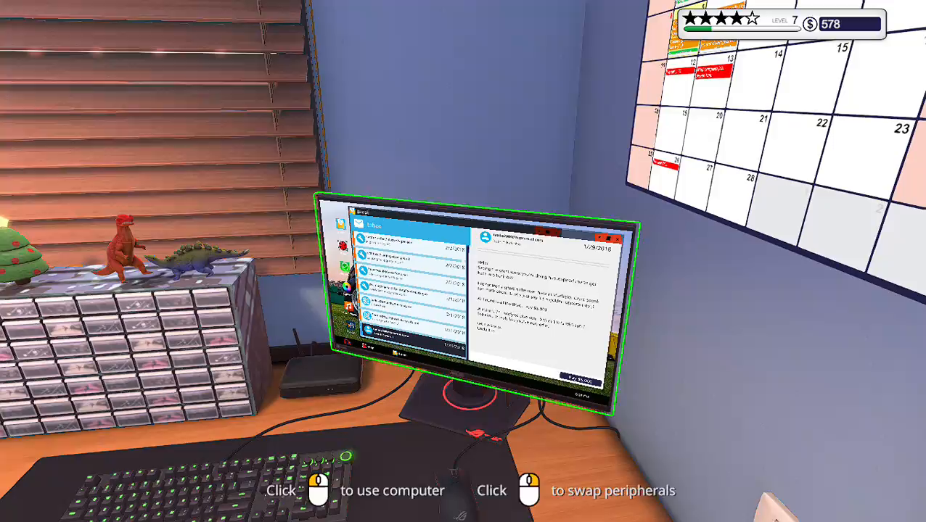